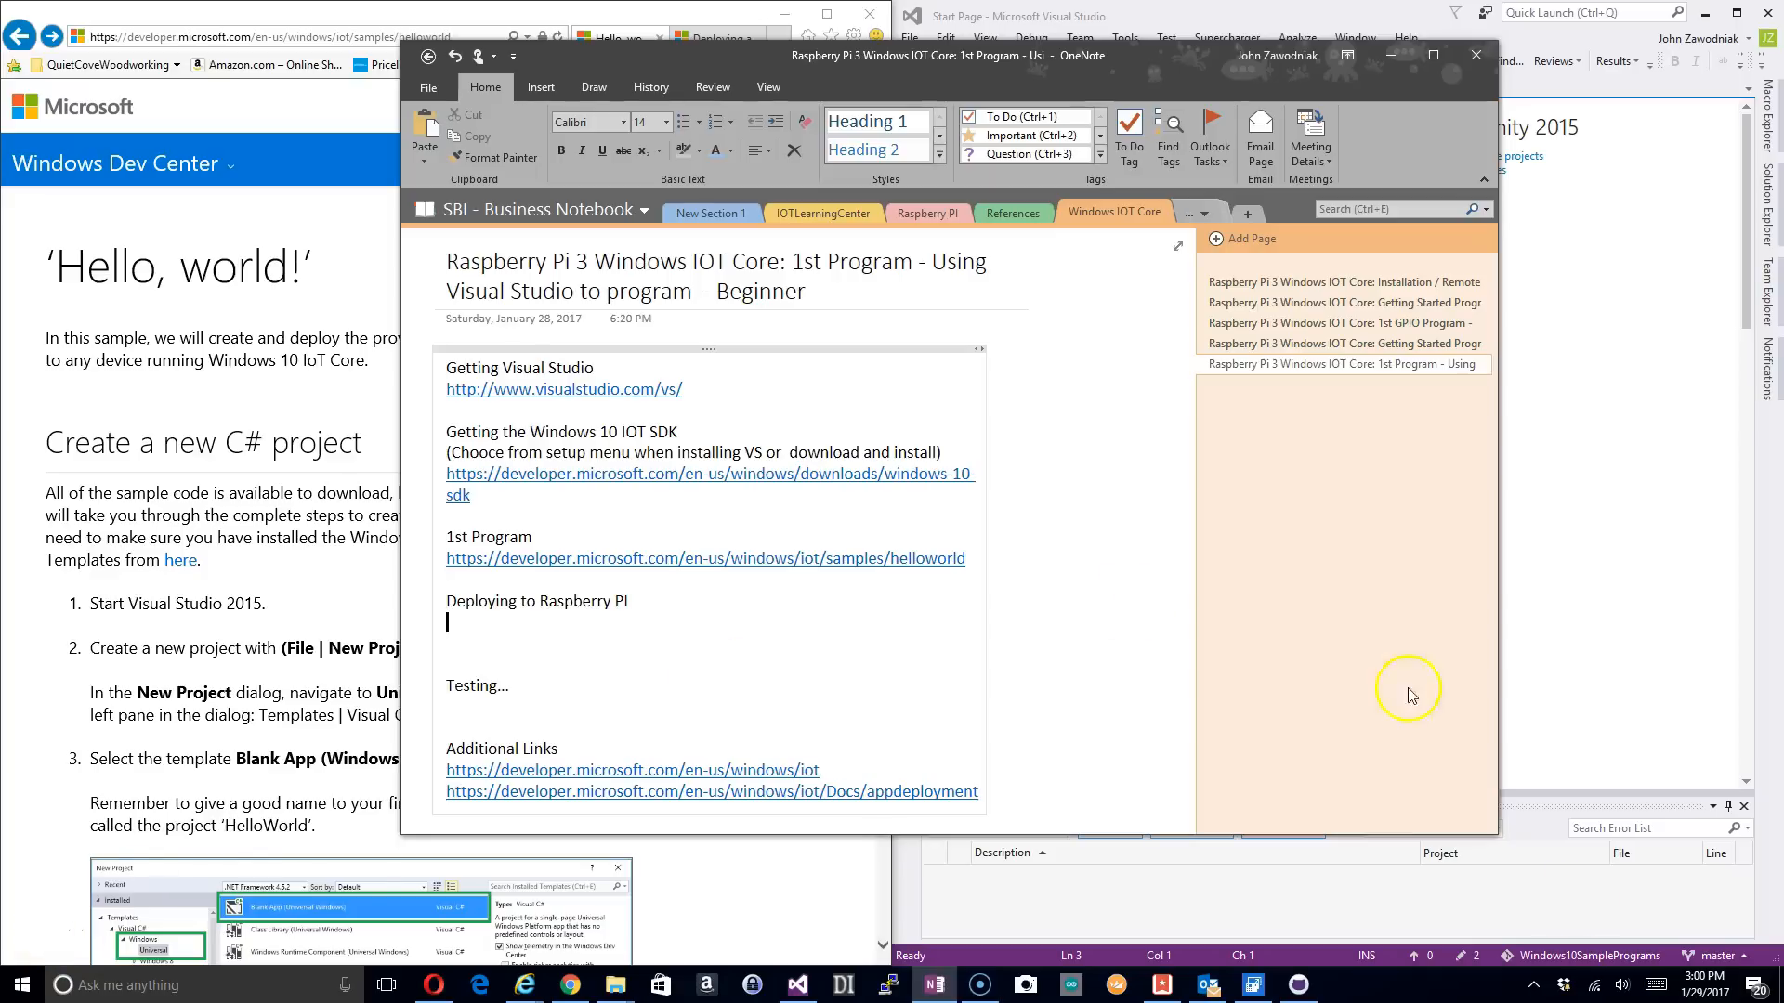
{"action": "mouse_move", "coordinate": [1067, 623]}
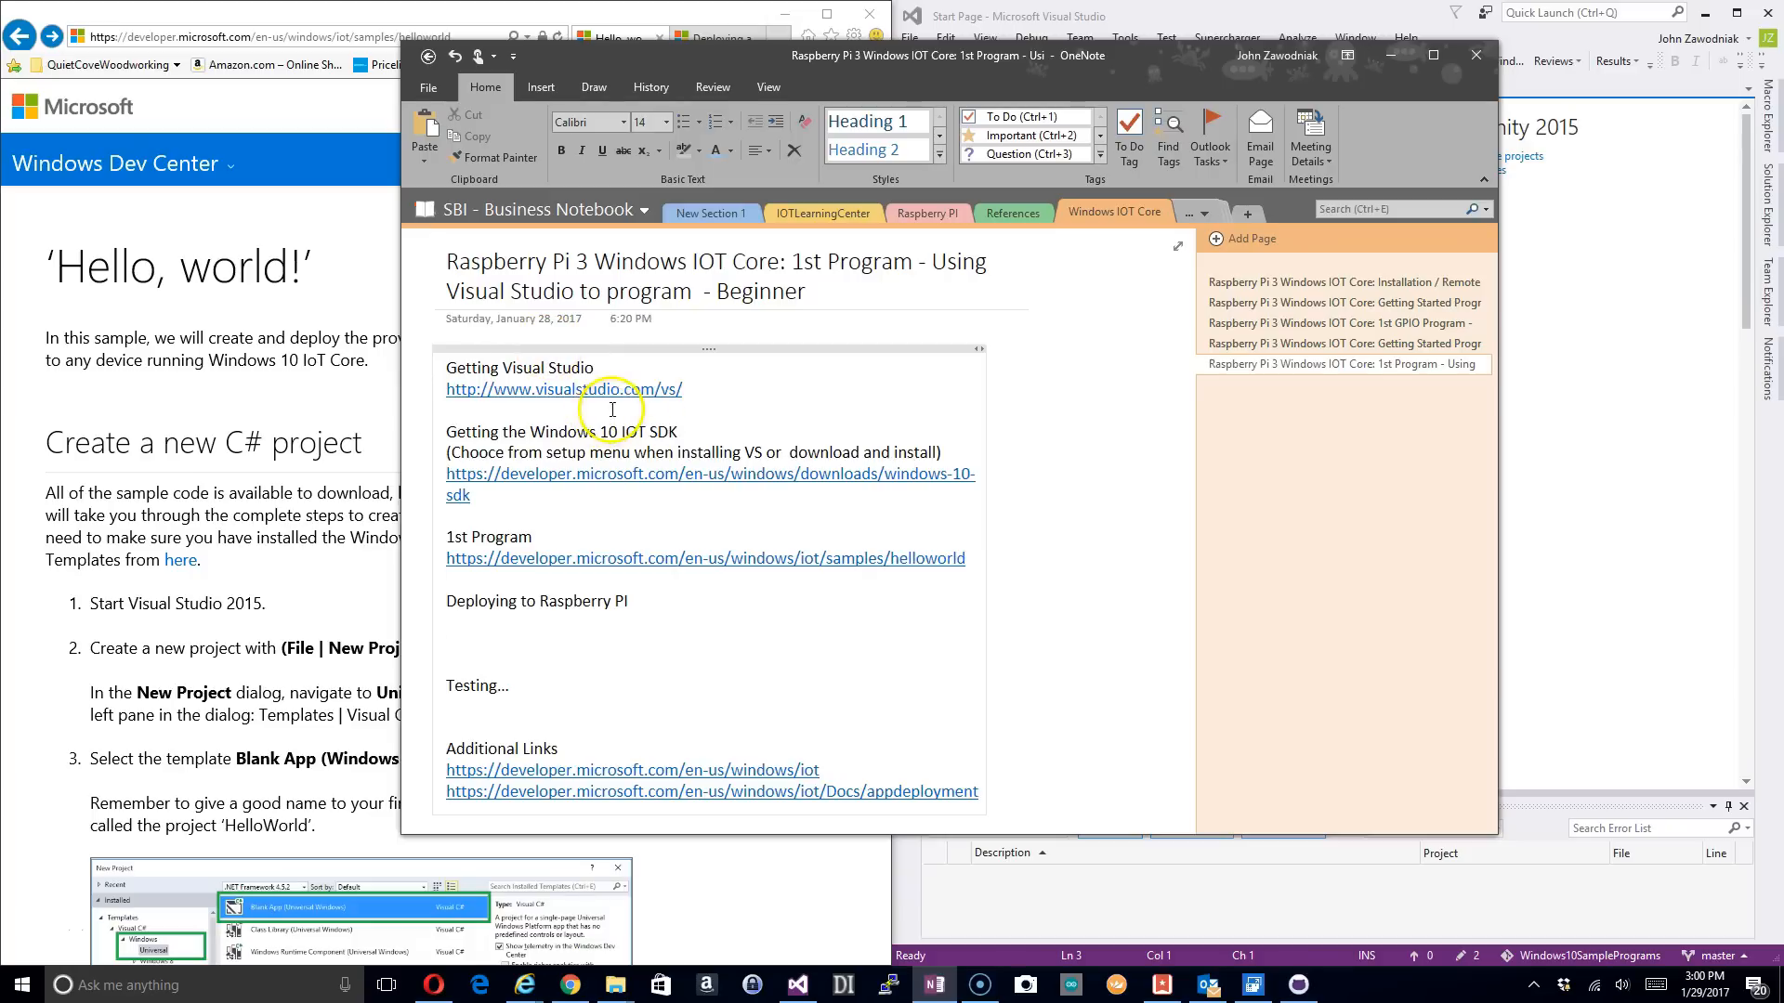
{"action": "mouse_move", "coordinate": [645, 417]}
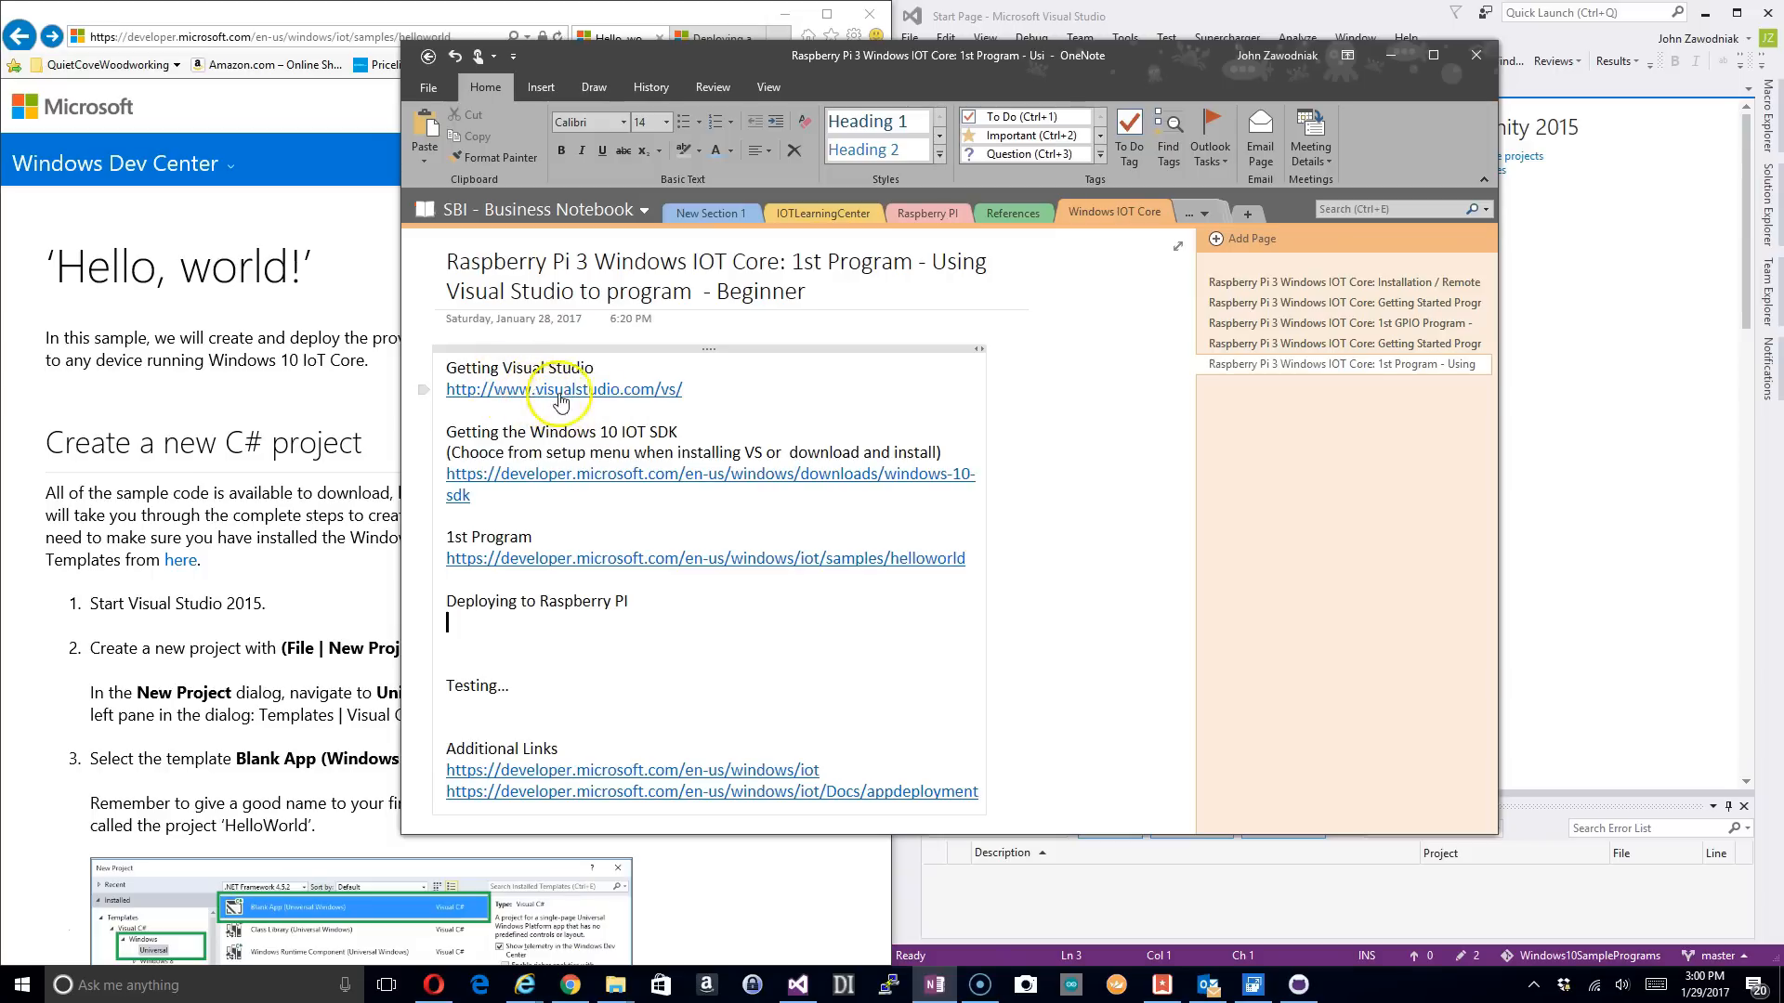
{"action": "mouse_move", "coordinate": [671, 400]}
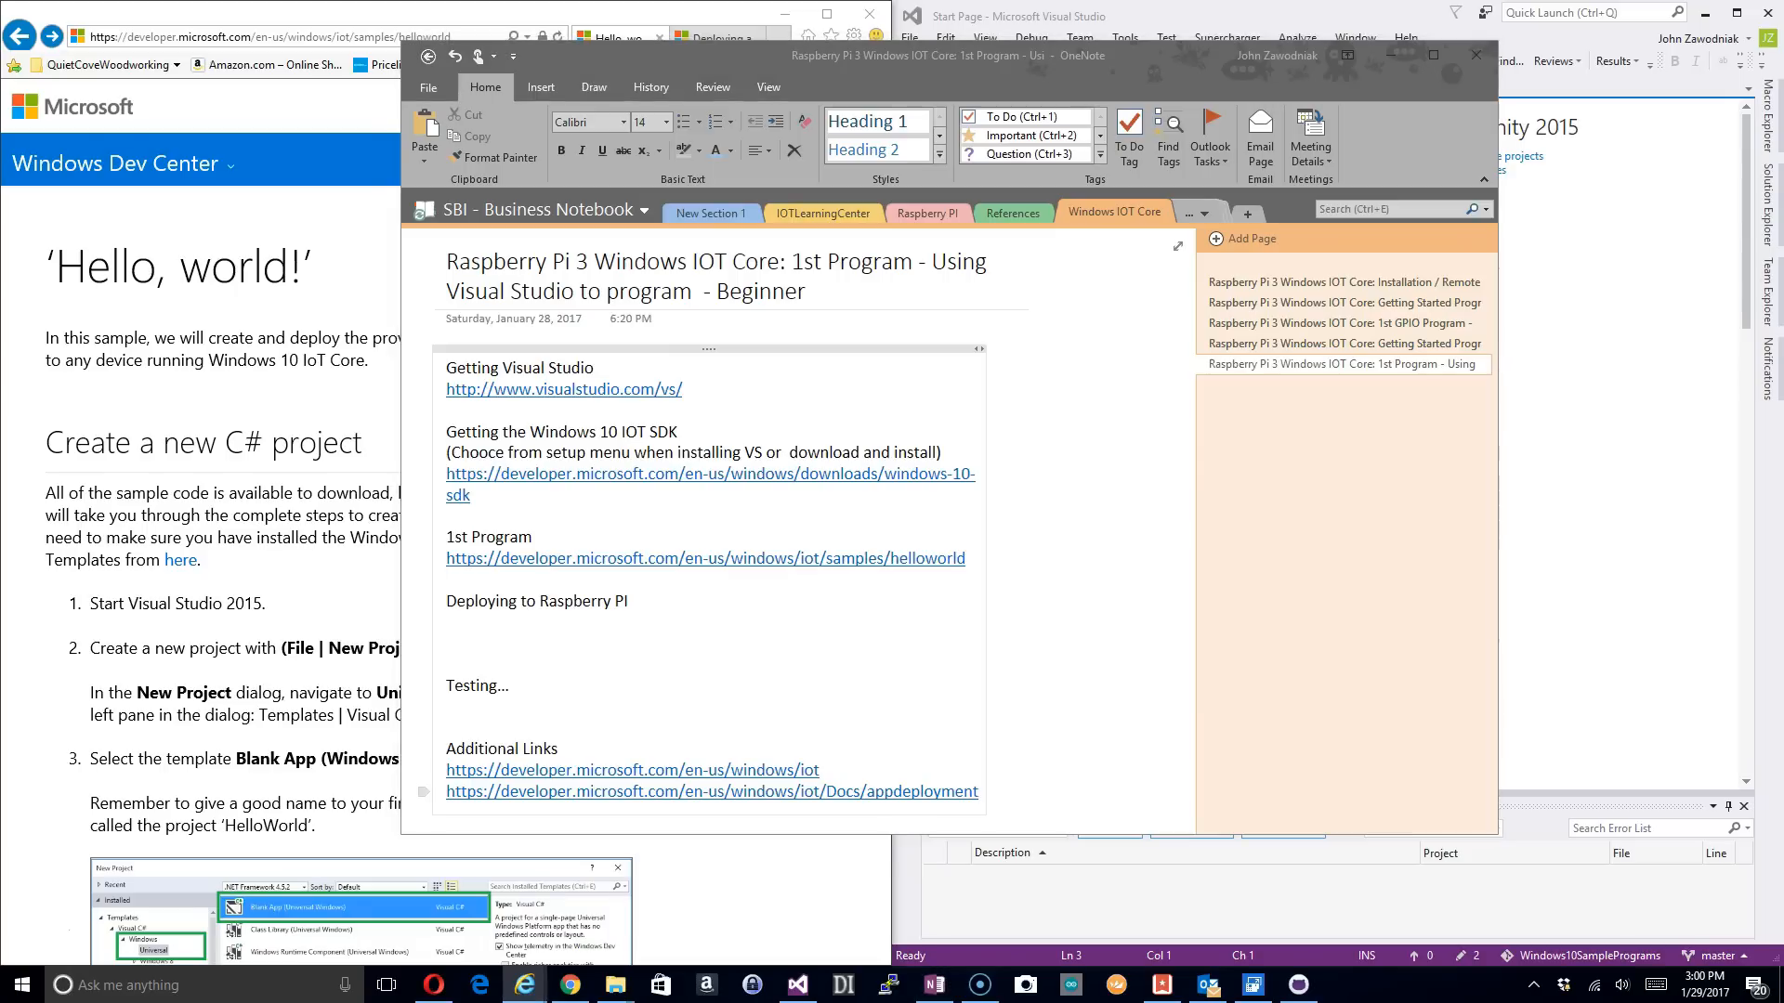
Step: Open visualstudio.com and scroll to Visual Studio Community's Free download offer
{"action": "left_click", "coordinate": [563, 390]}
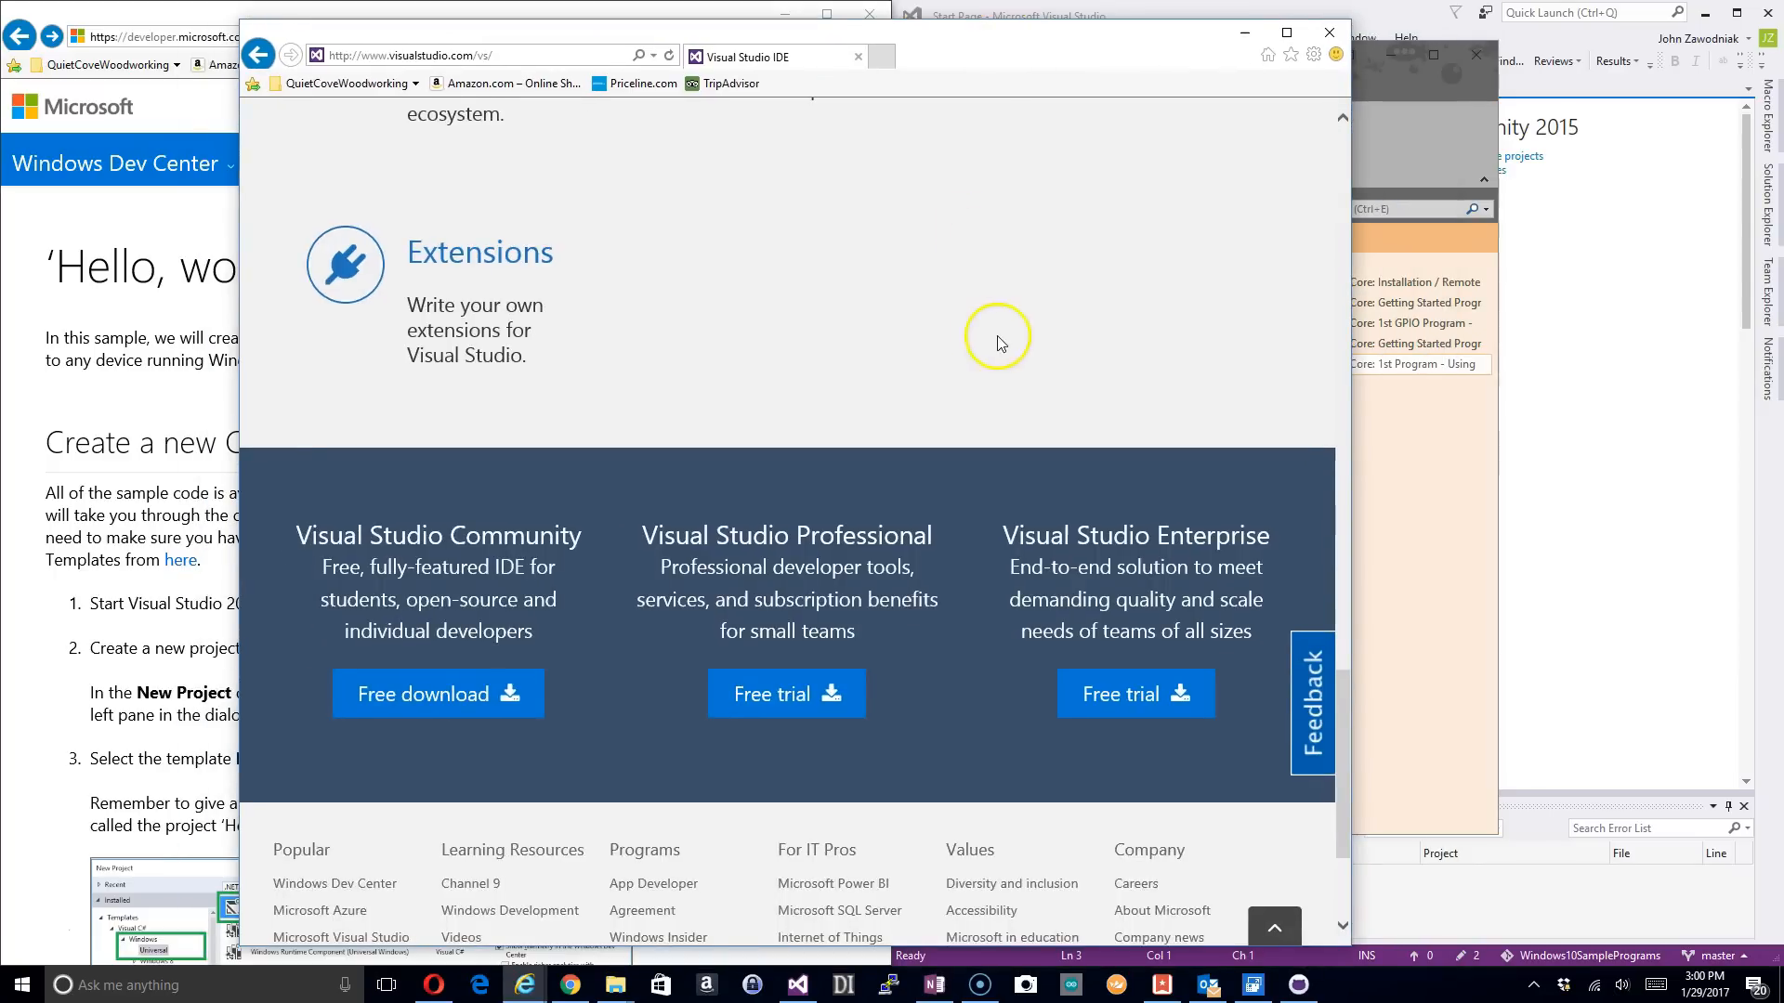
{"action": "scroll", "scroll_direction": "up", "scroll_amount": 3}
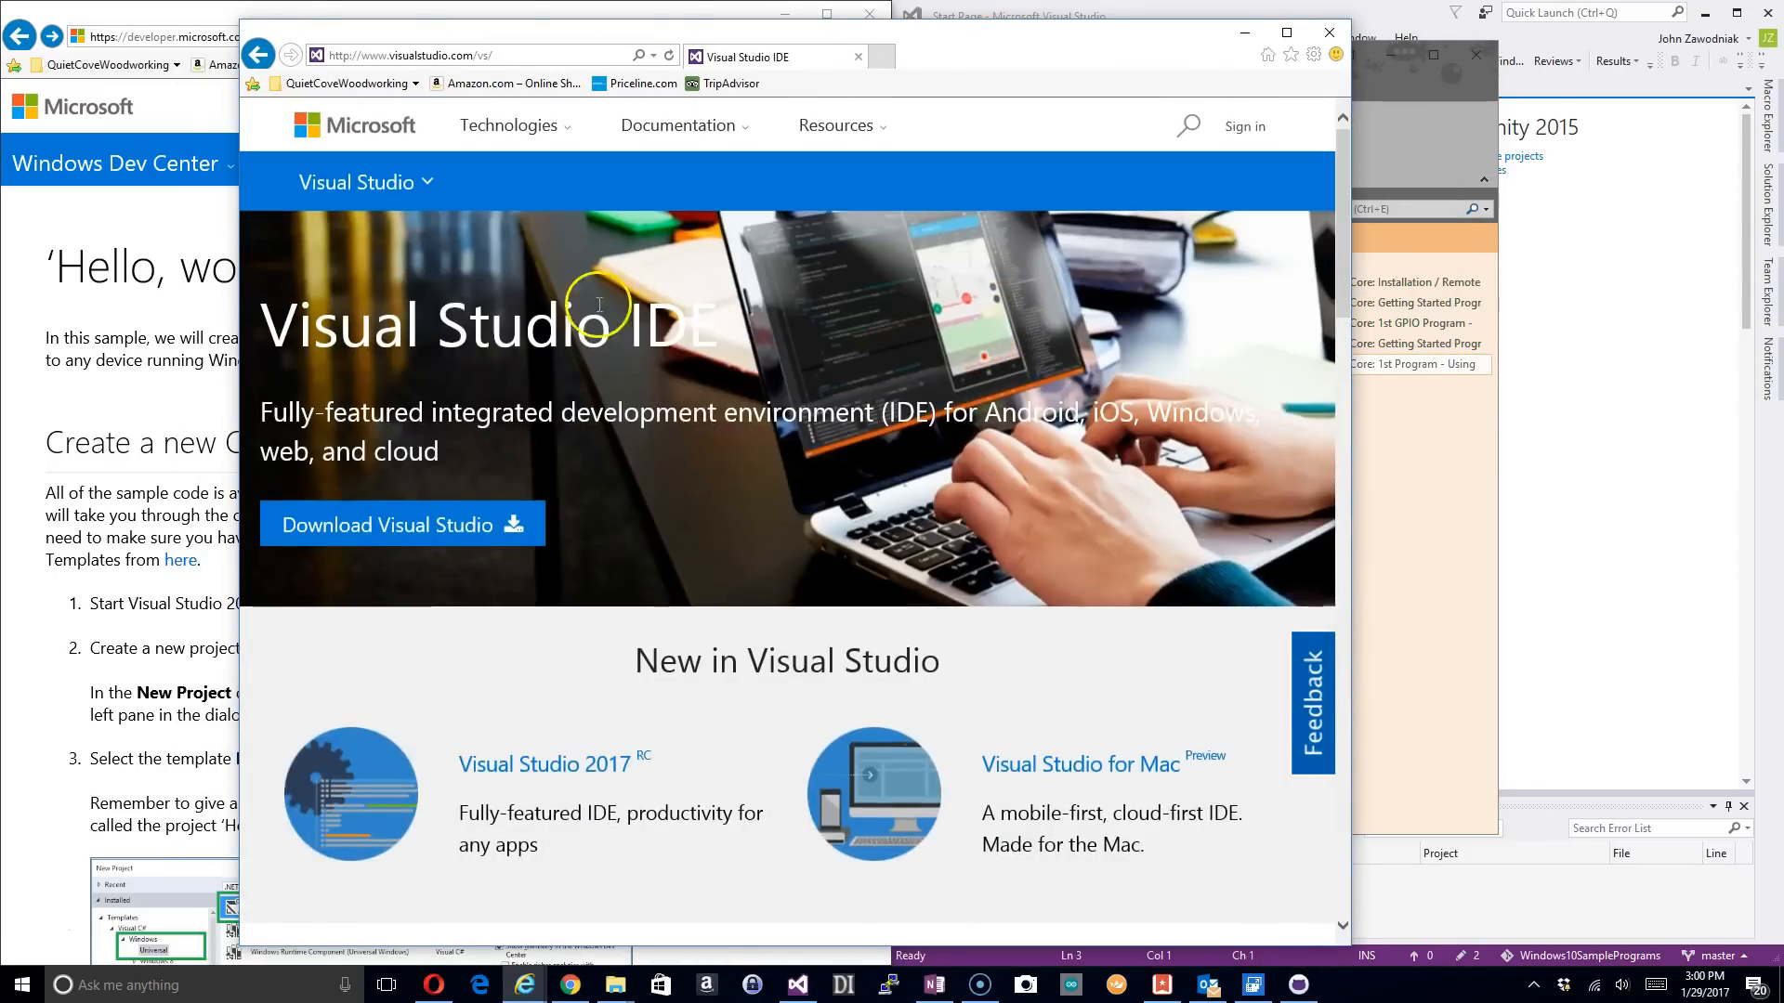
{"action": "scroll", "scroll_direction": "down", "scroll_amount": 3}
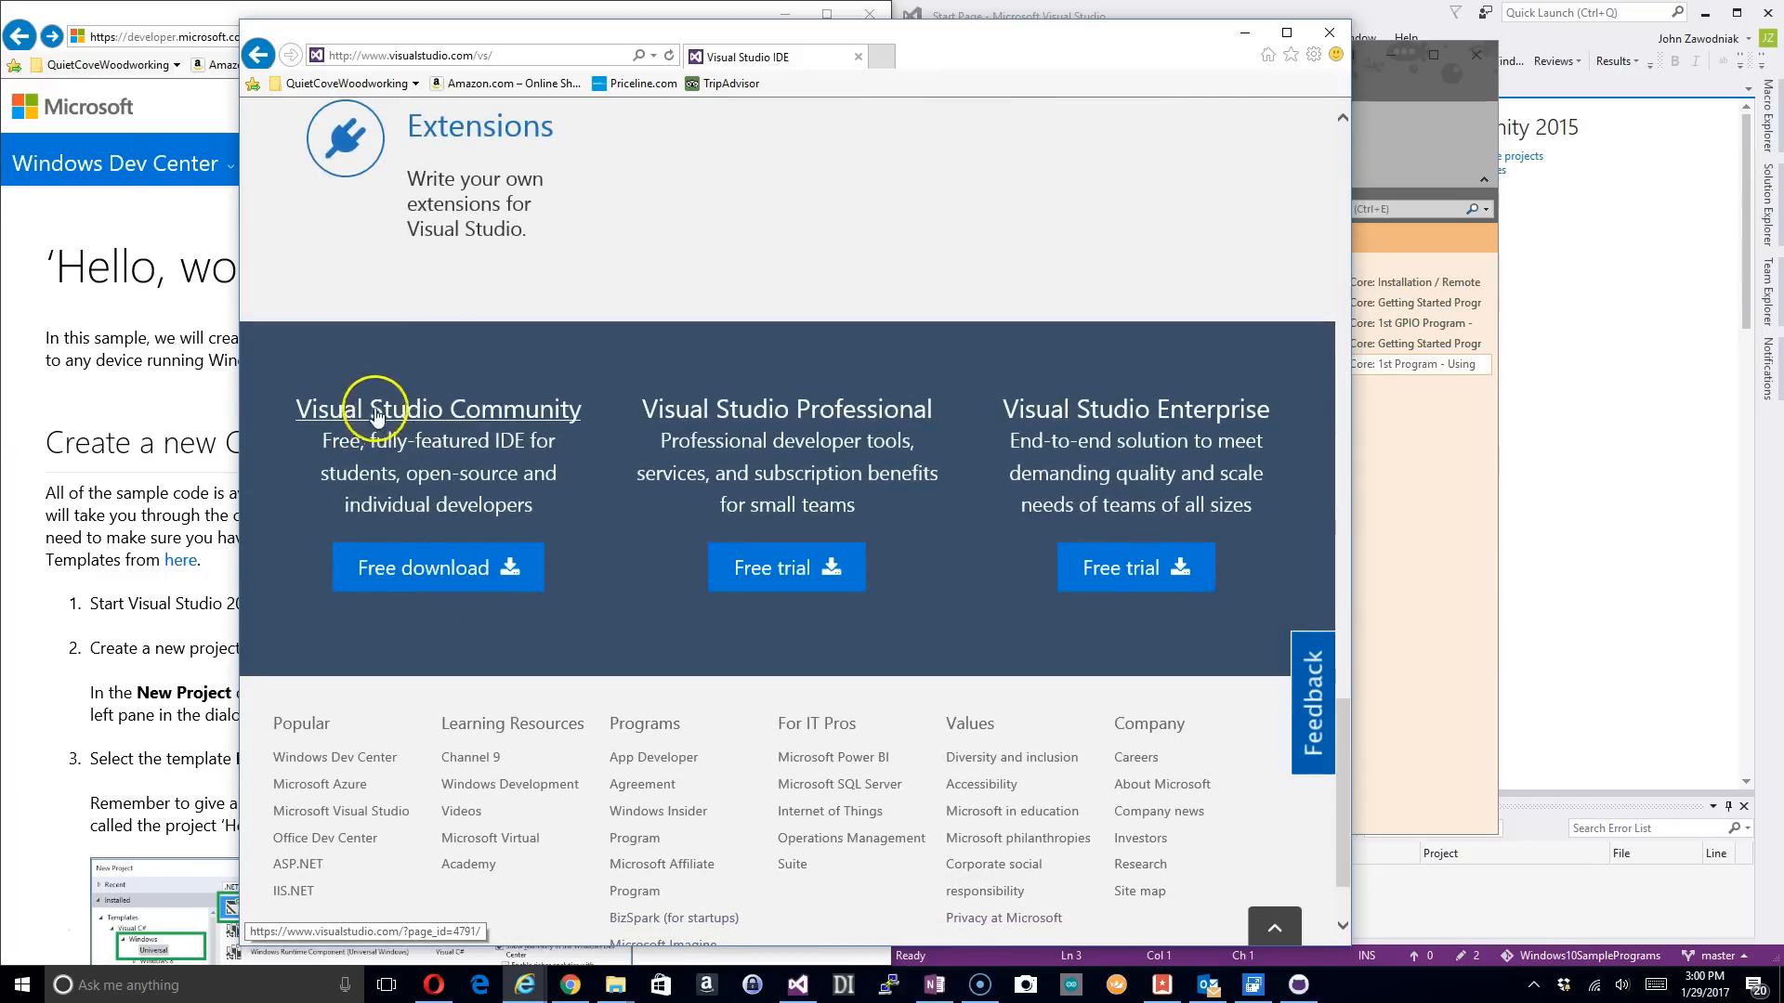
{"action": "mouse_move", "coordinate": [436, 568]}
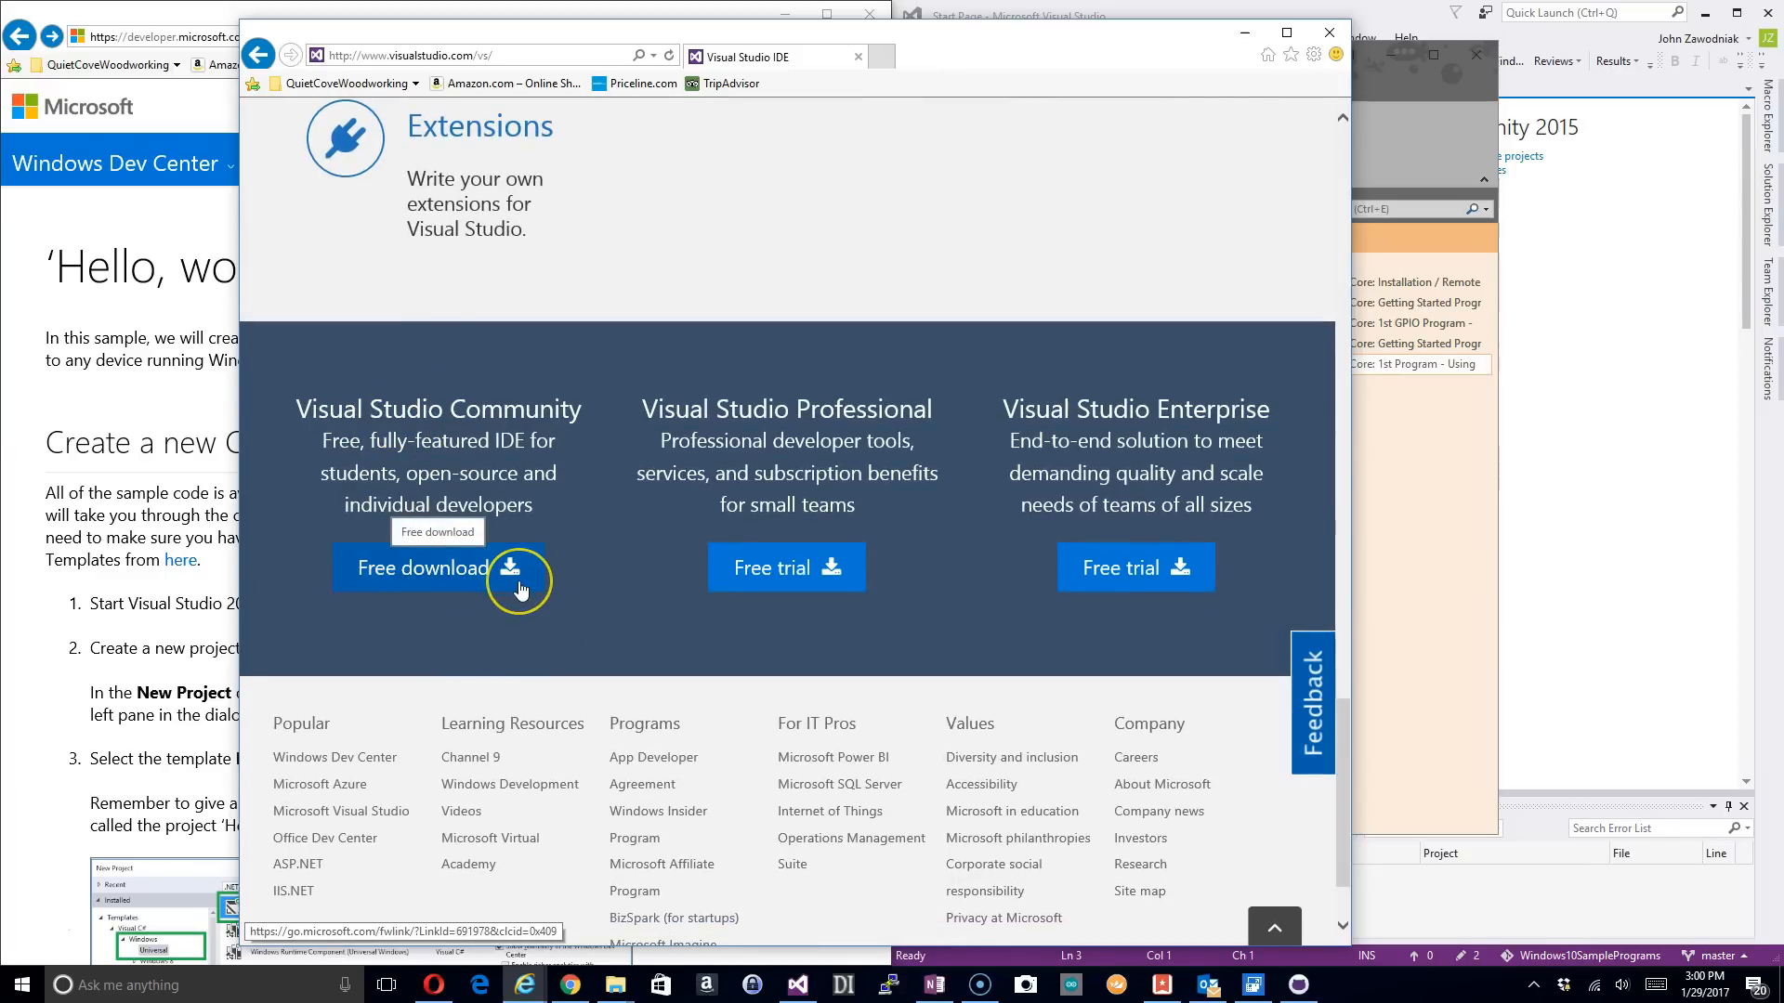
{"action": "mouse_move", "coordinate": [494, 614]}
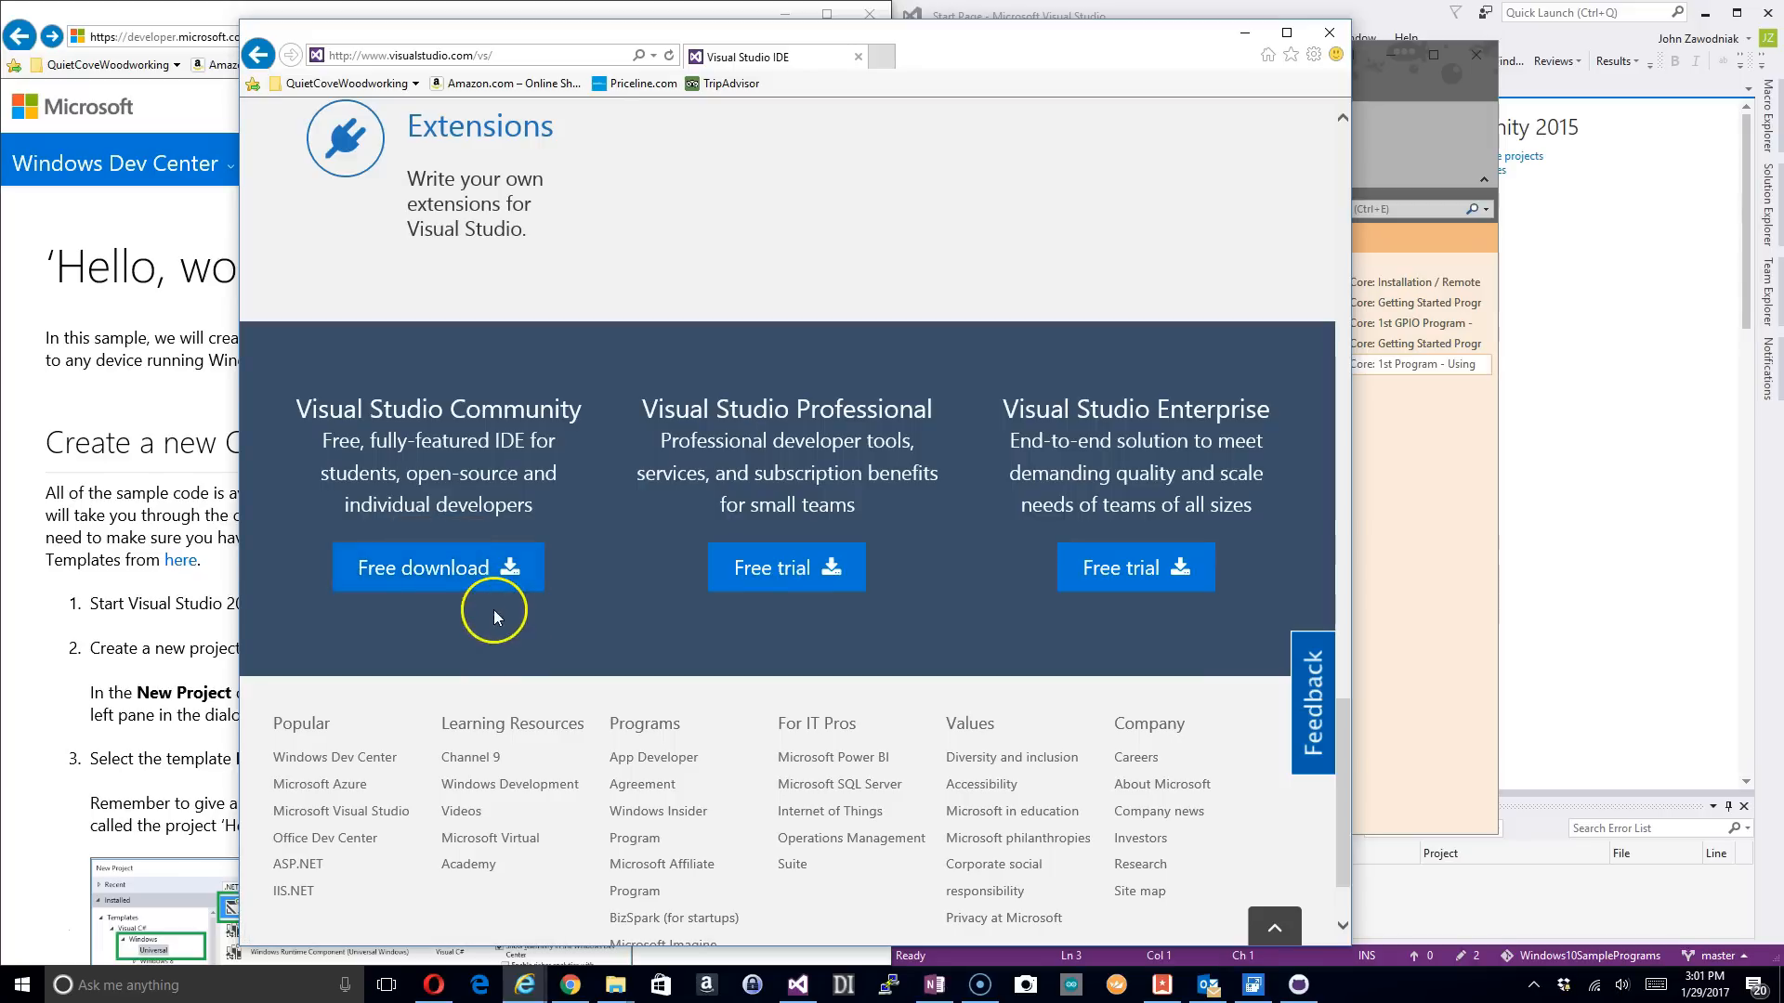
{"action": "mouse_move", "coordinate": [541, 665]}
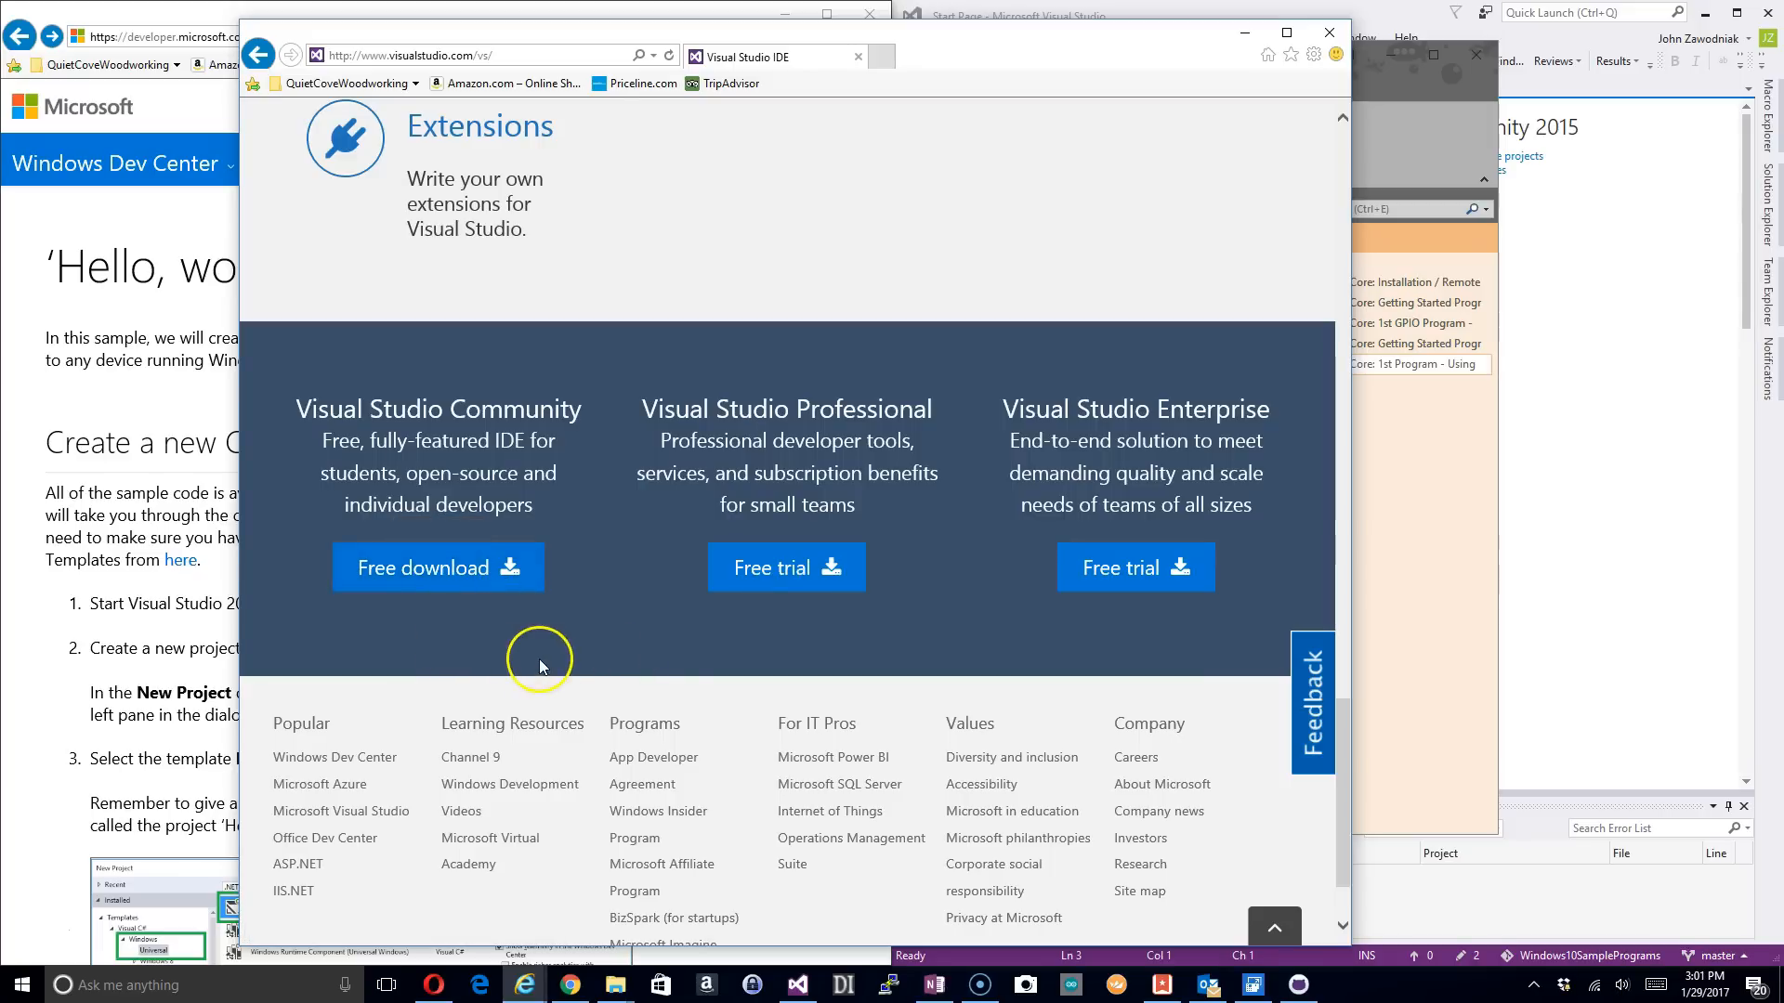
{"action": "scroll", "scroll_direction": "up", "scroll_amount": 3}
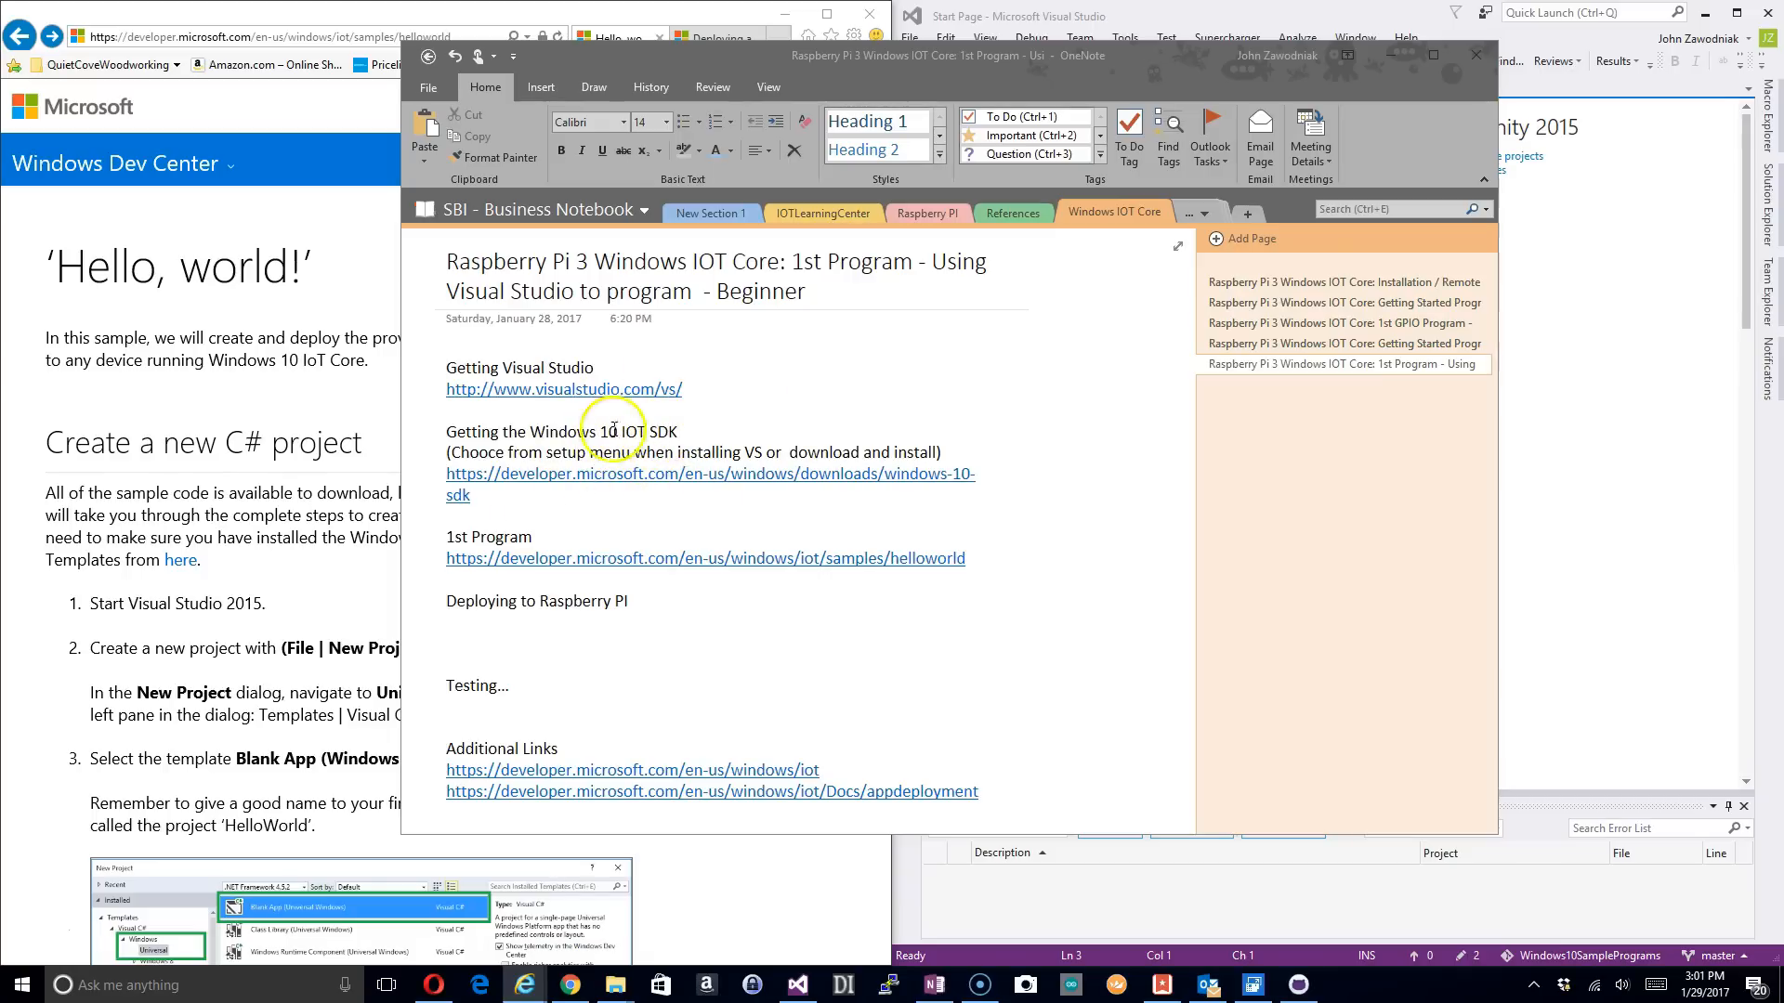
{"action": "mouse_move", "coordinate": [597, 475]}
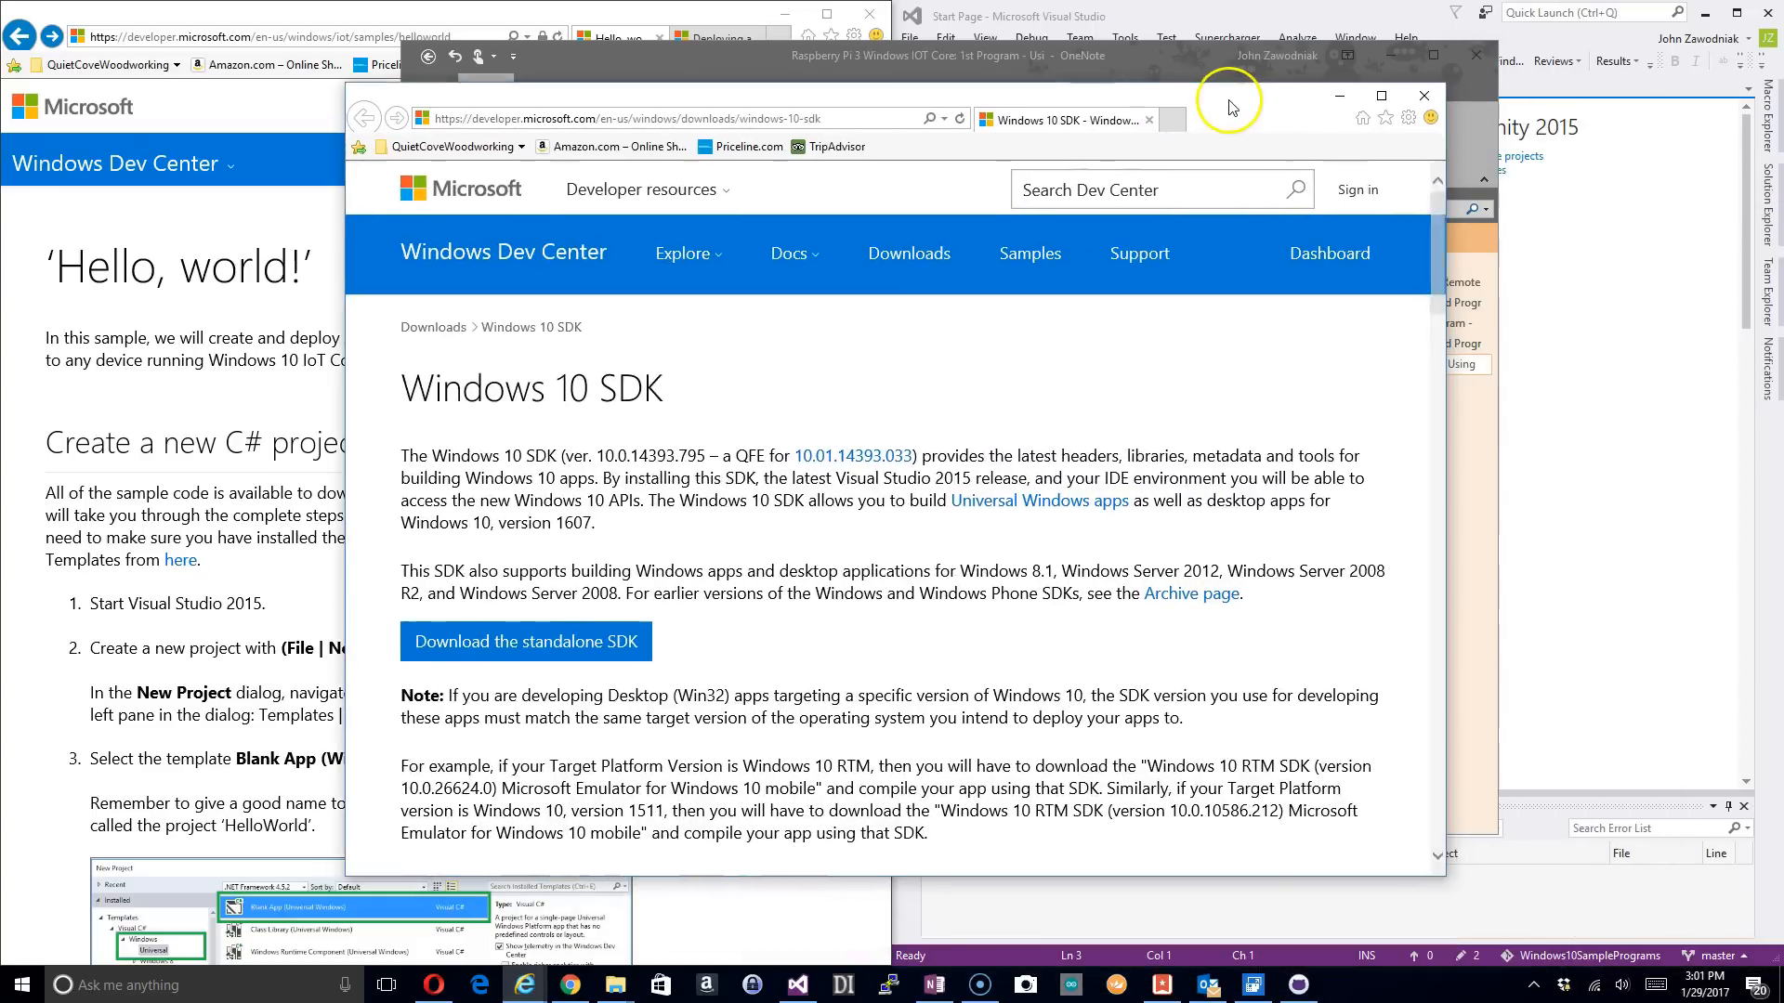
{"action": "mouse_move", "coordinate": [540, 569]}
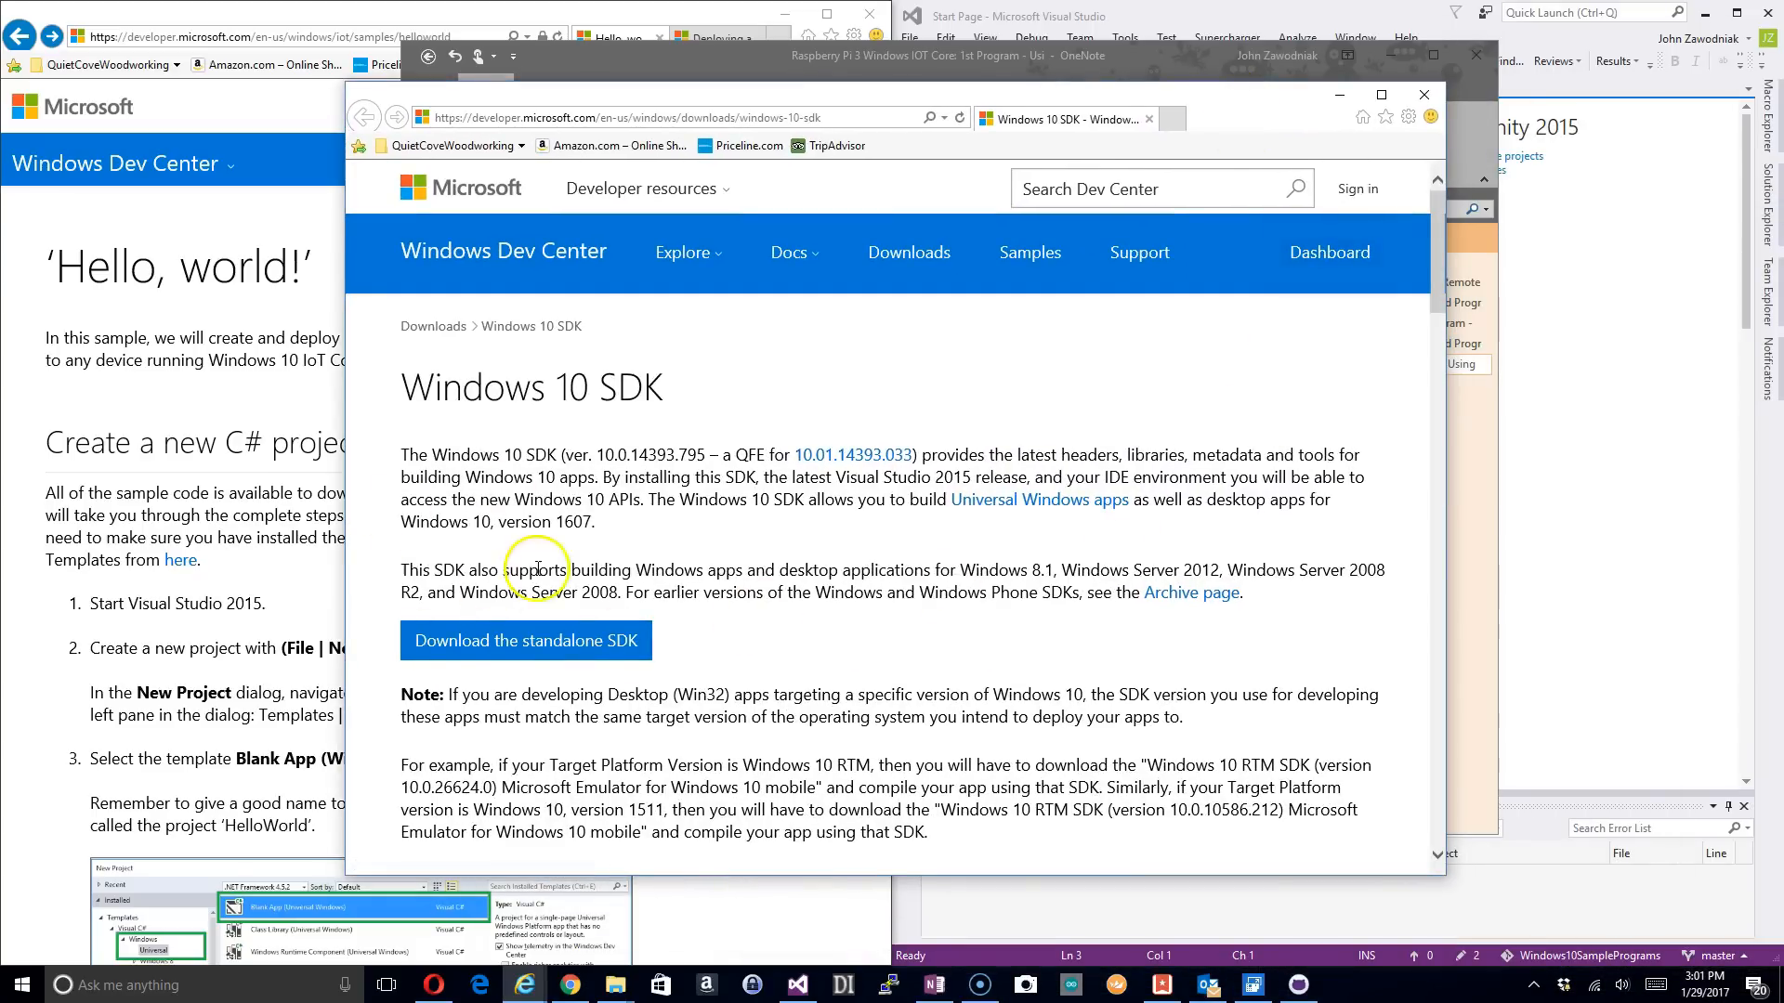
{"action": "mouse_move", "coordinate": [637, 716]}
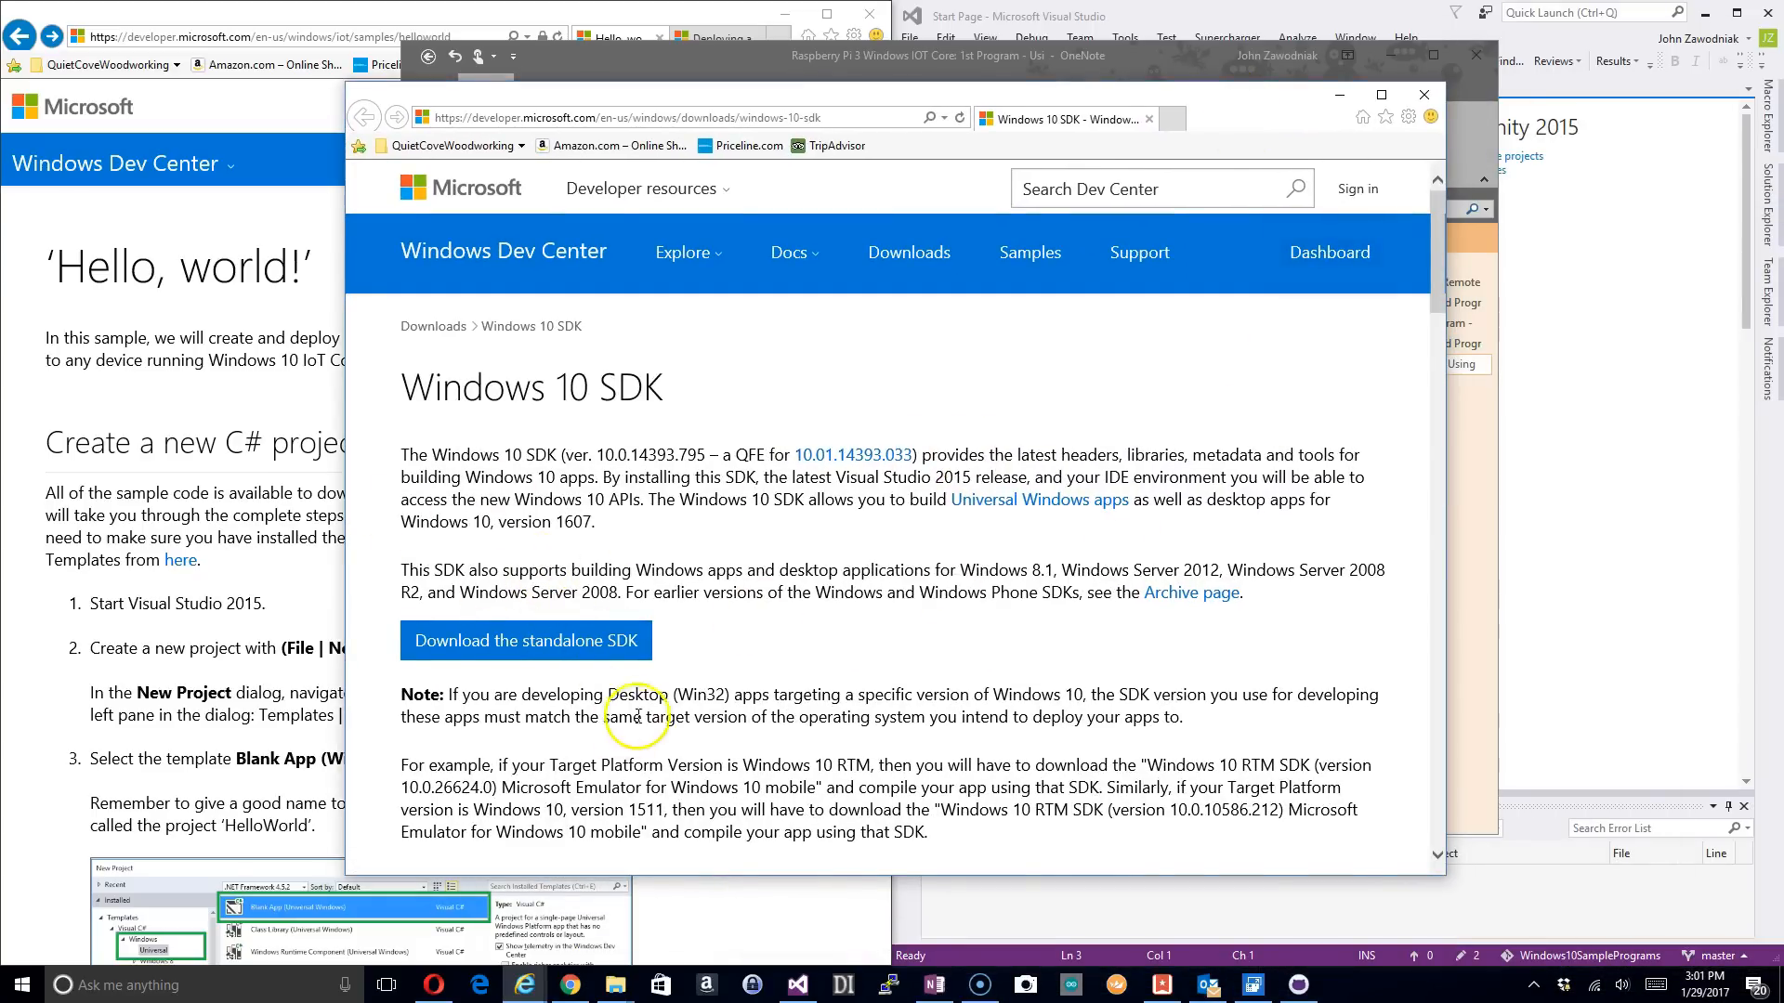
Step: Scroll down through the Windows 10 SDK requirements and known issues, then back up
{"action": "scroll", "scroll_direction": "down", "scroll_amount": 3}
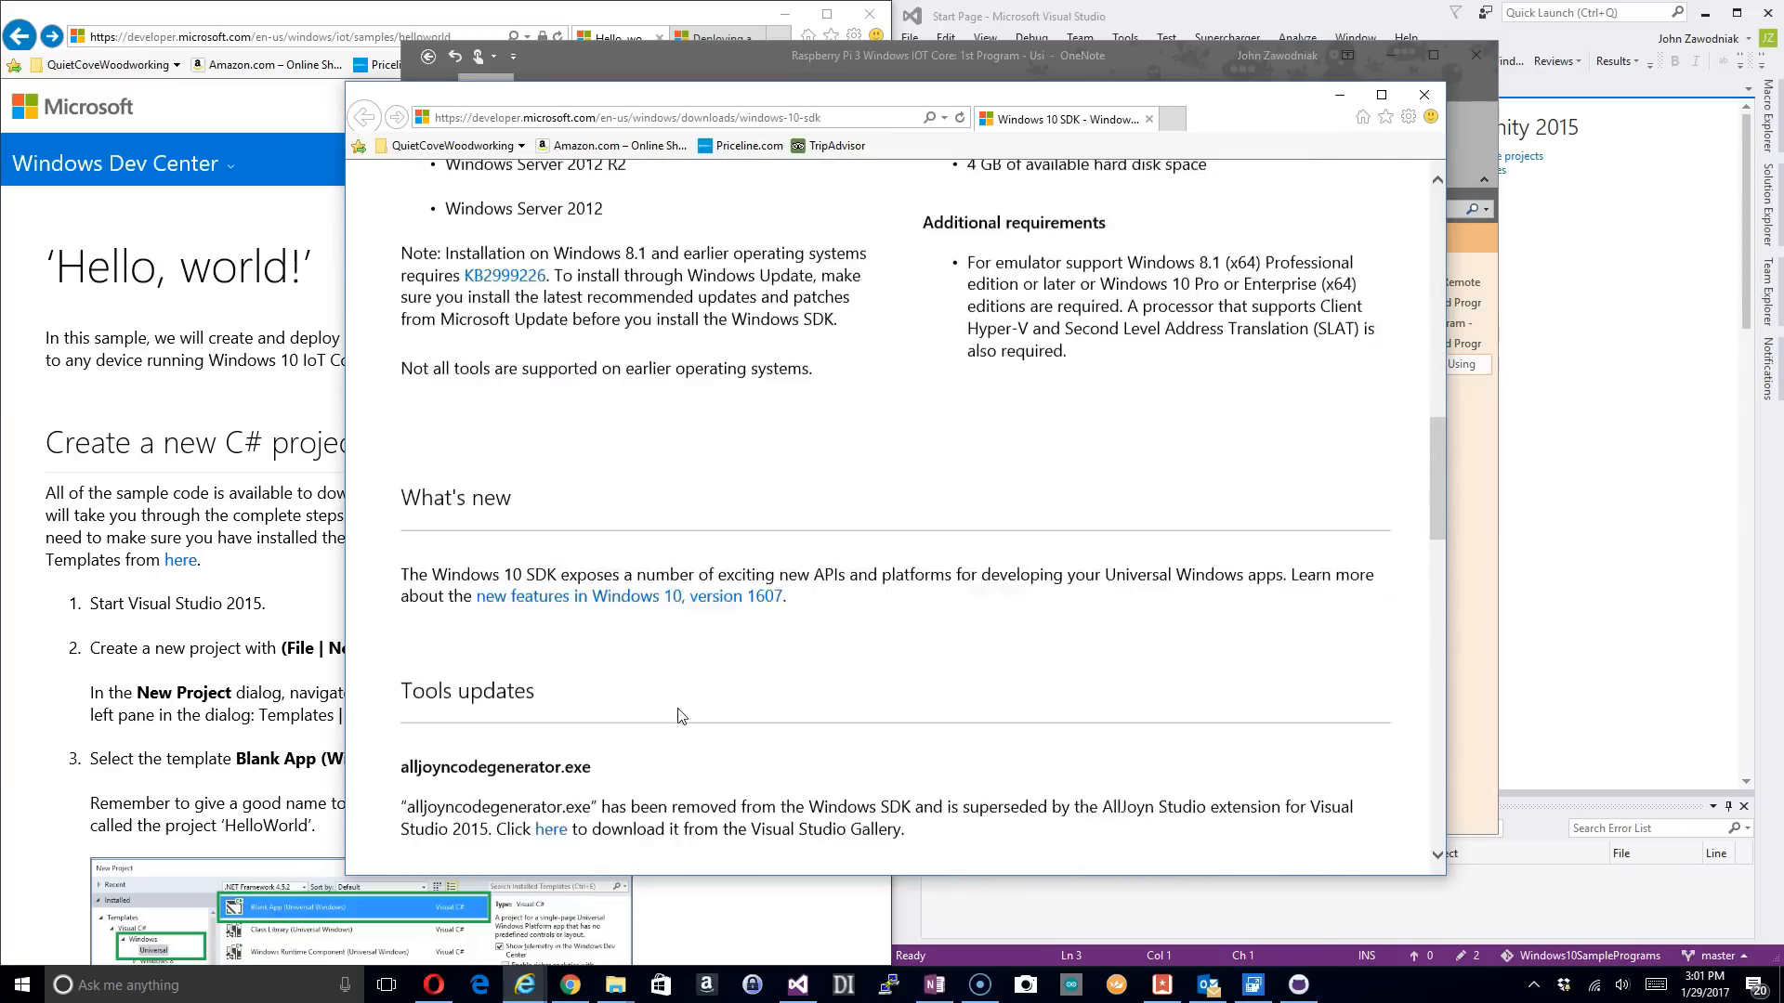
{"action": "scroll", "scroll_direction": "down", "scroll_amount": 3}
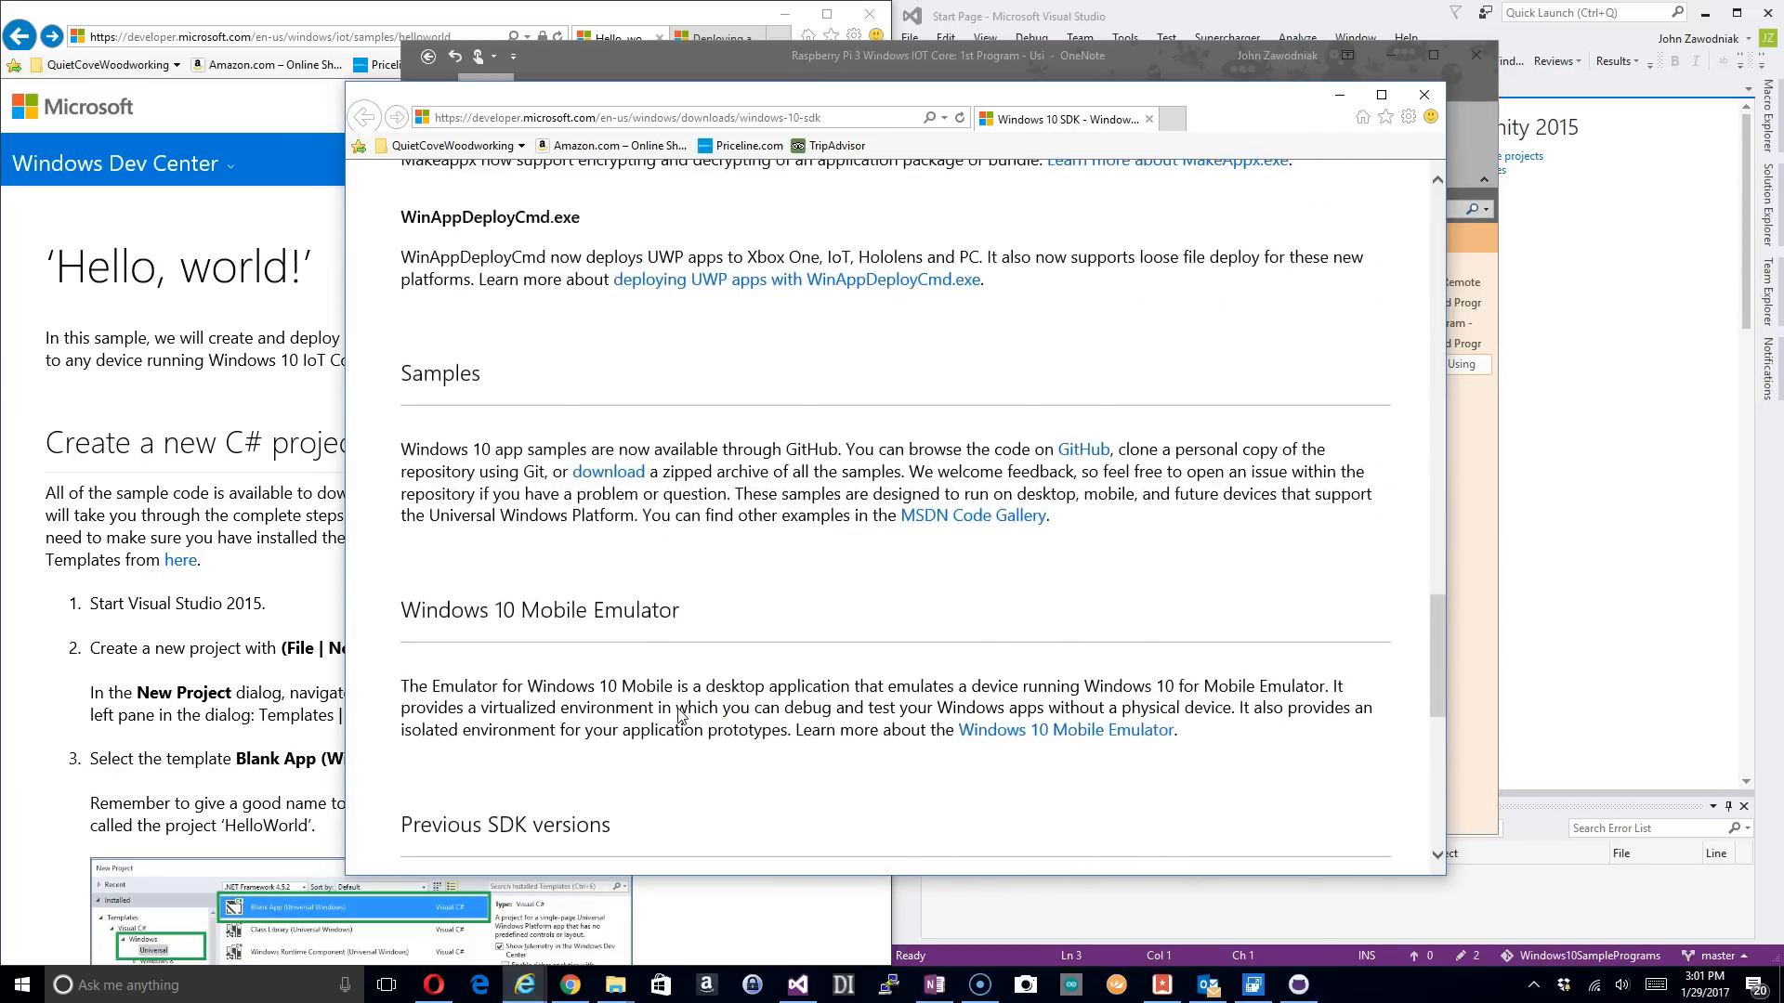
{"action": "scroll", "scroll_direction": "down", "scroll_amount": 3}
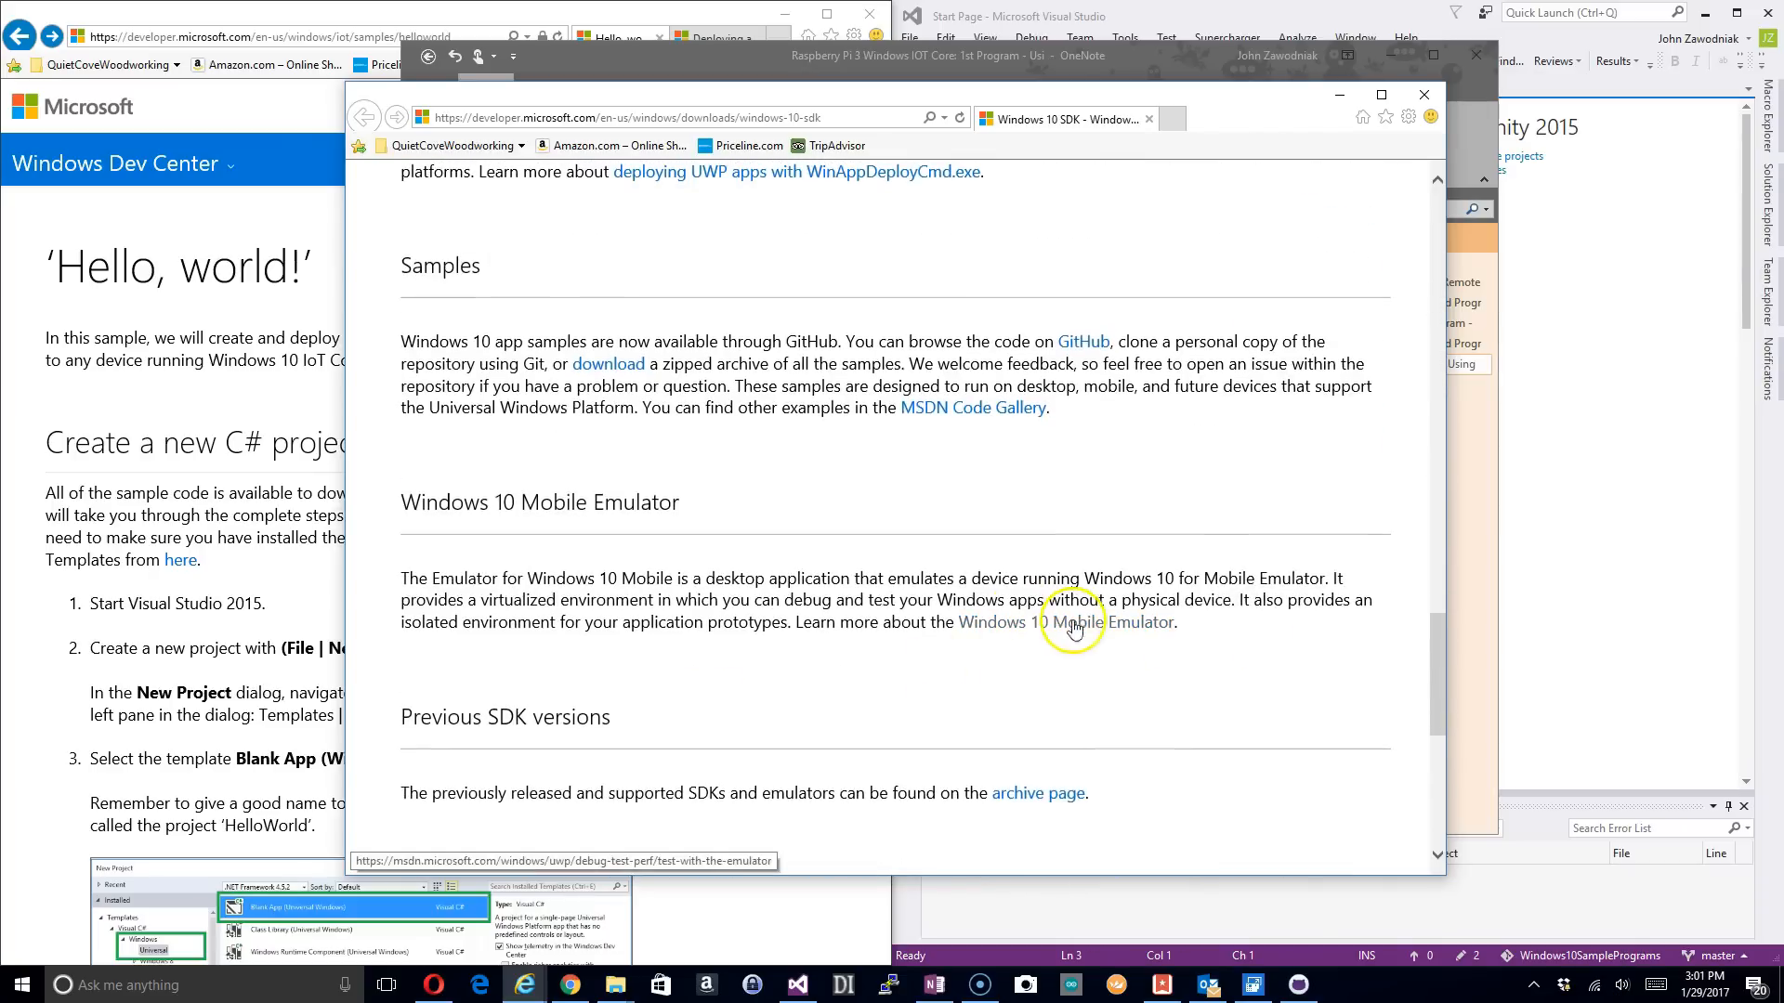
{"action": "scroll", "scroll_direction": "down", "scroll_amount": 3}
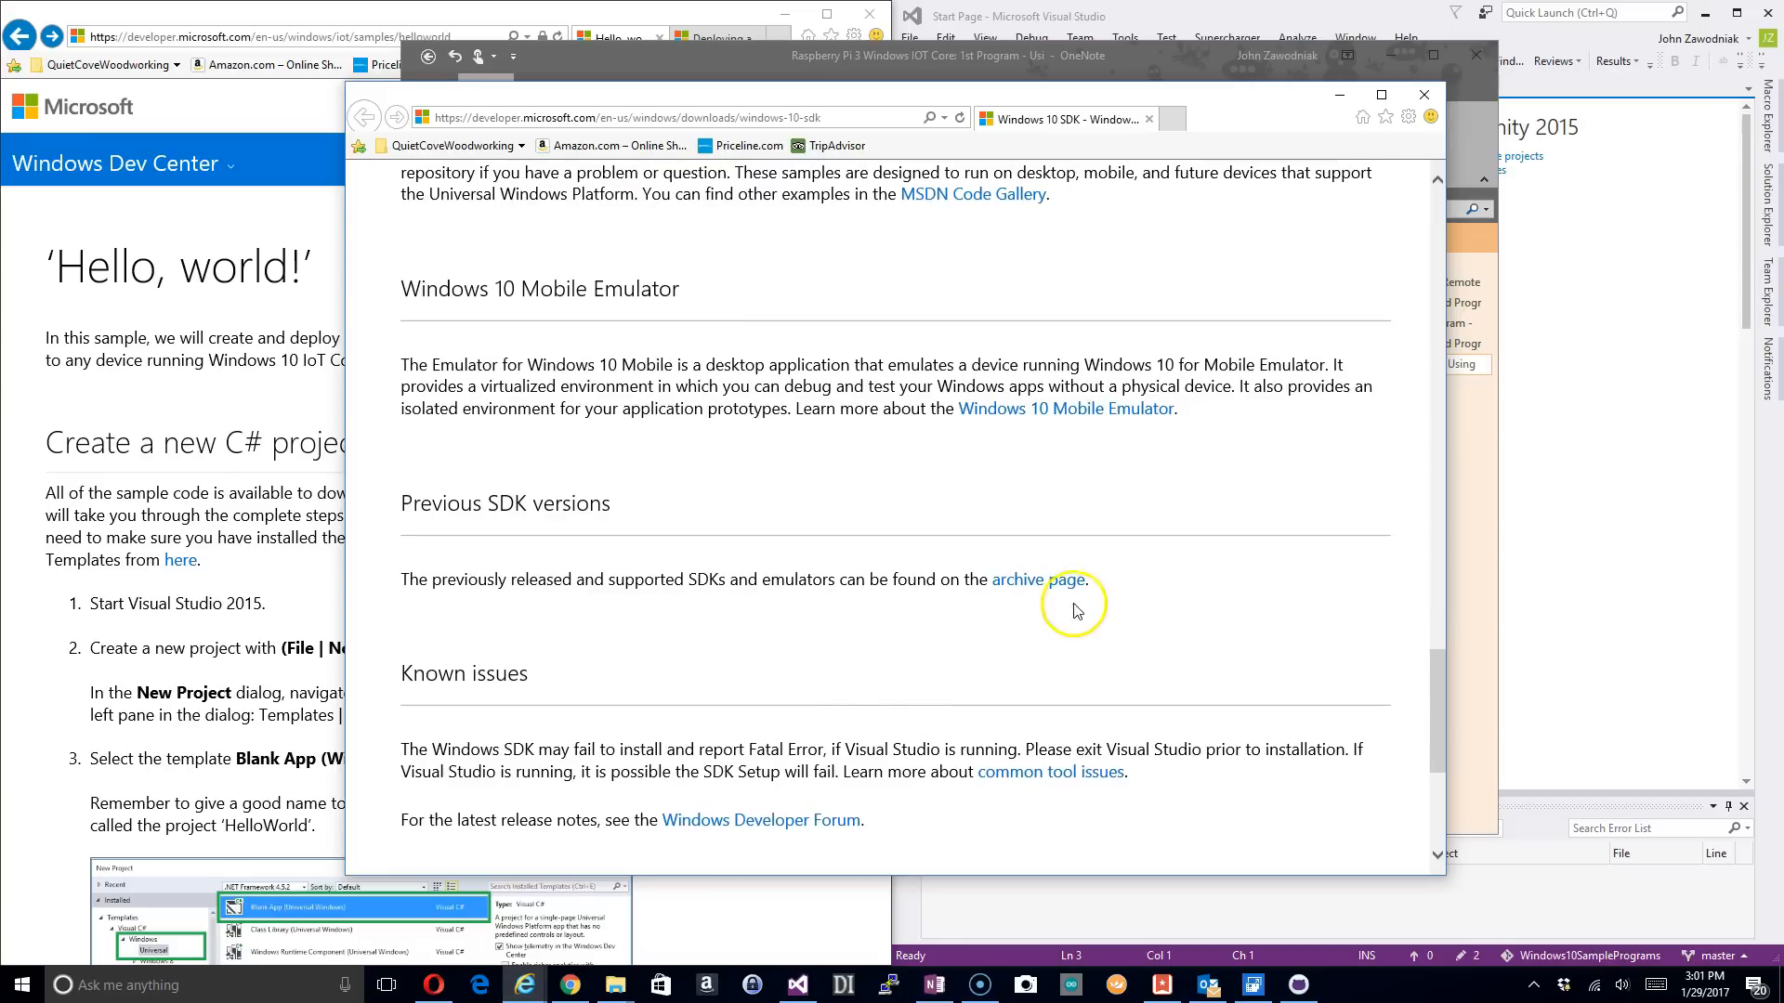
{"action": "mouse_move", "coordinate": [1035, 650]}
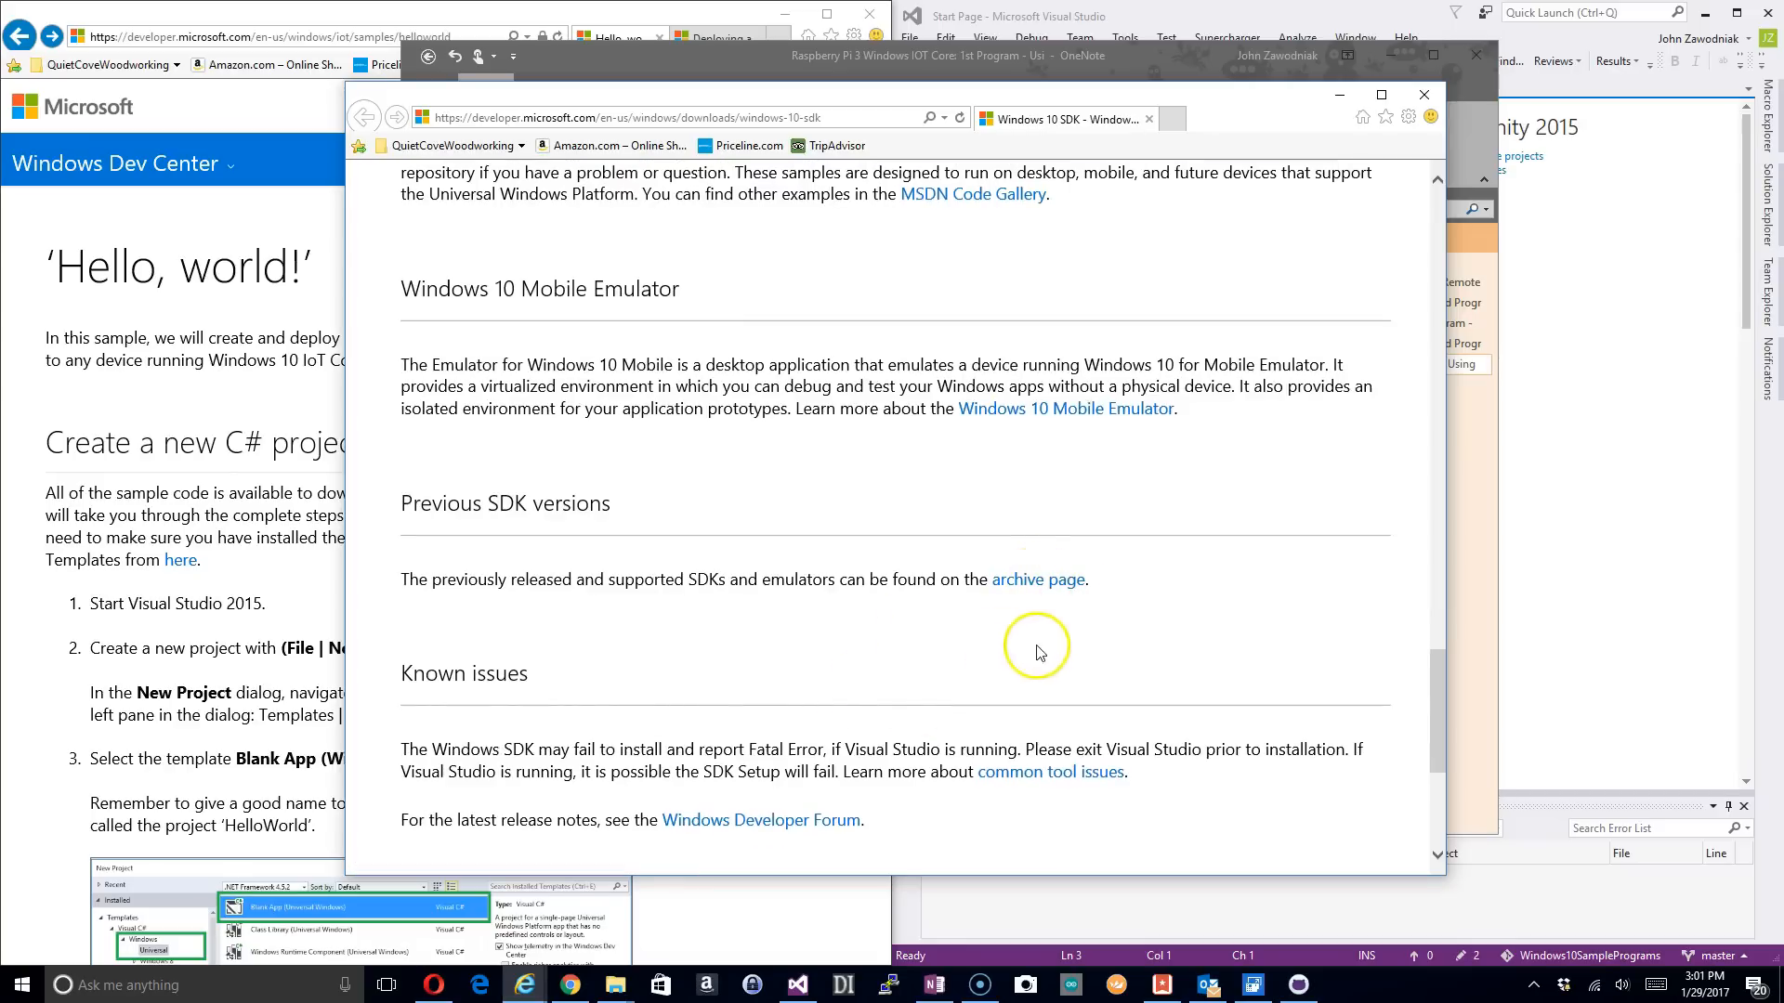
{"action": "scroll", "scroll_direction": "up", "scroll_amount": 3}
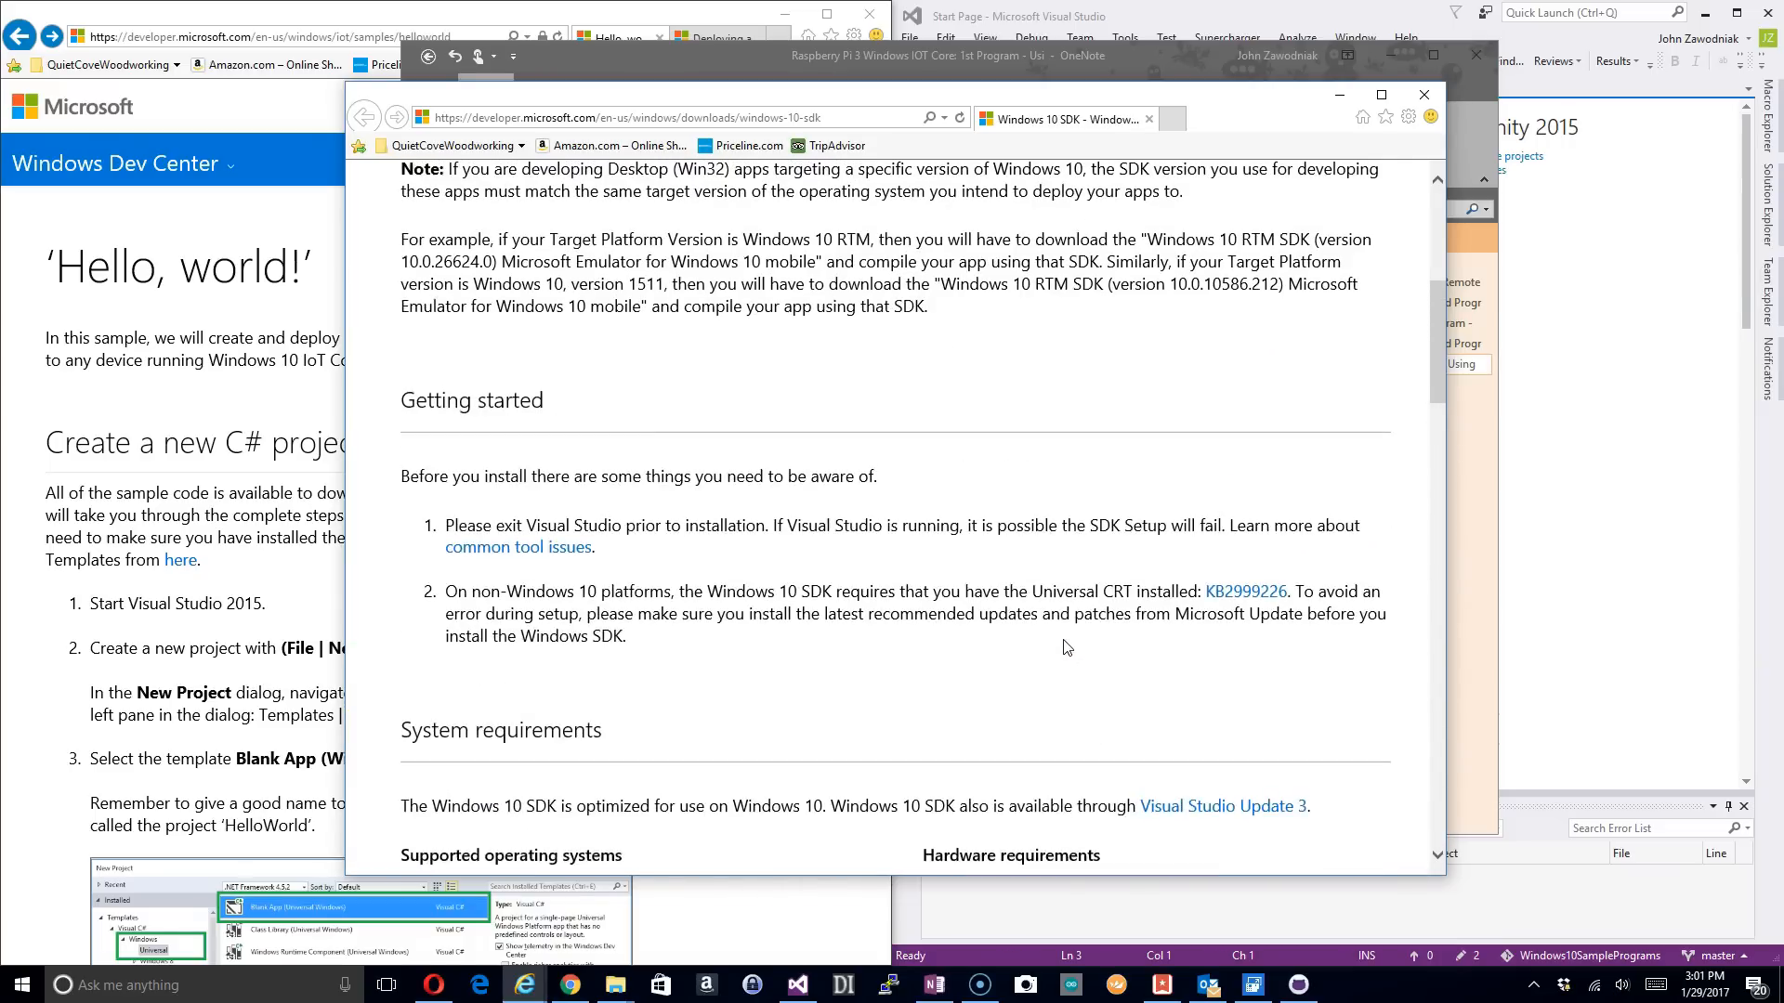
{"action": "scroll", "scroll_direction": "up", "scroll_amount": 3}
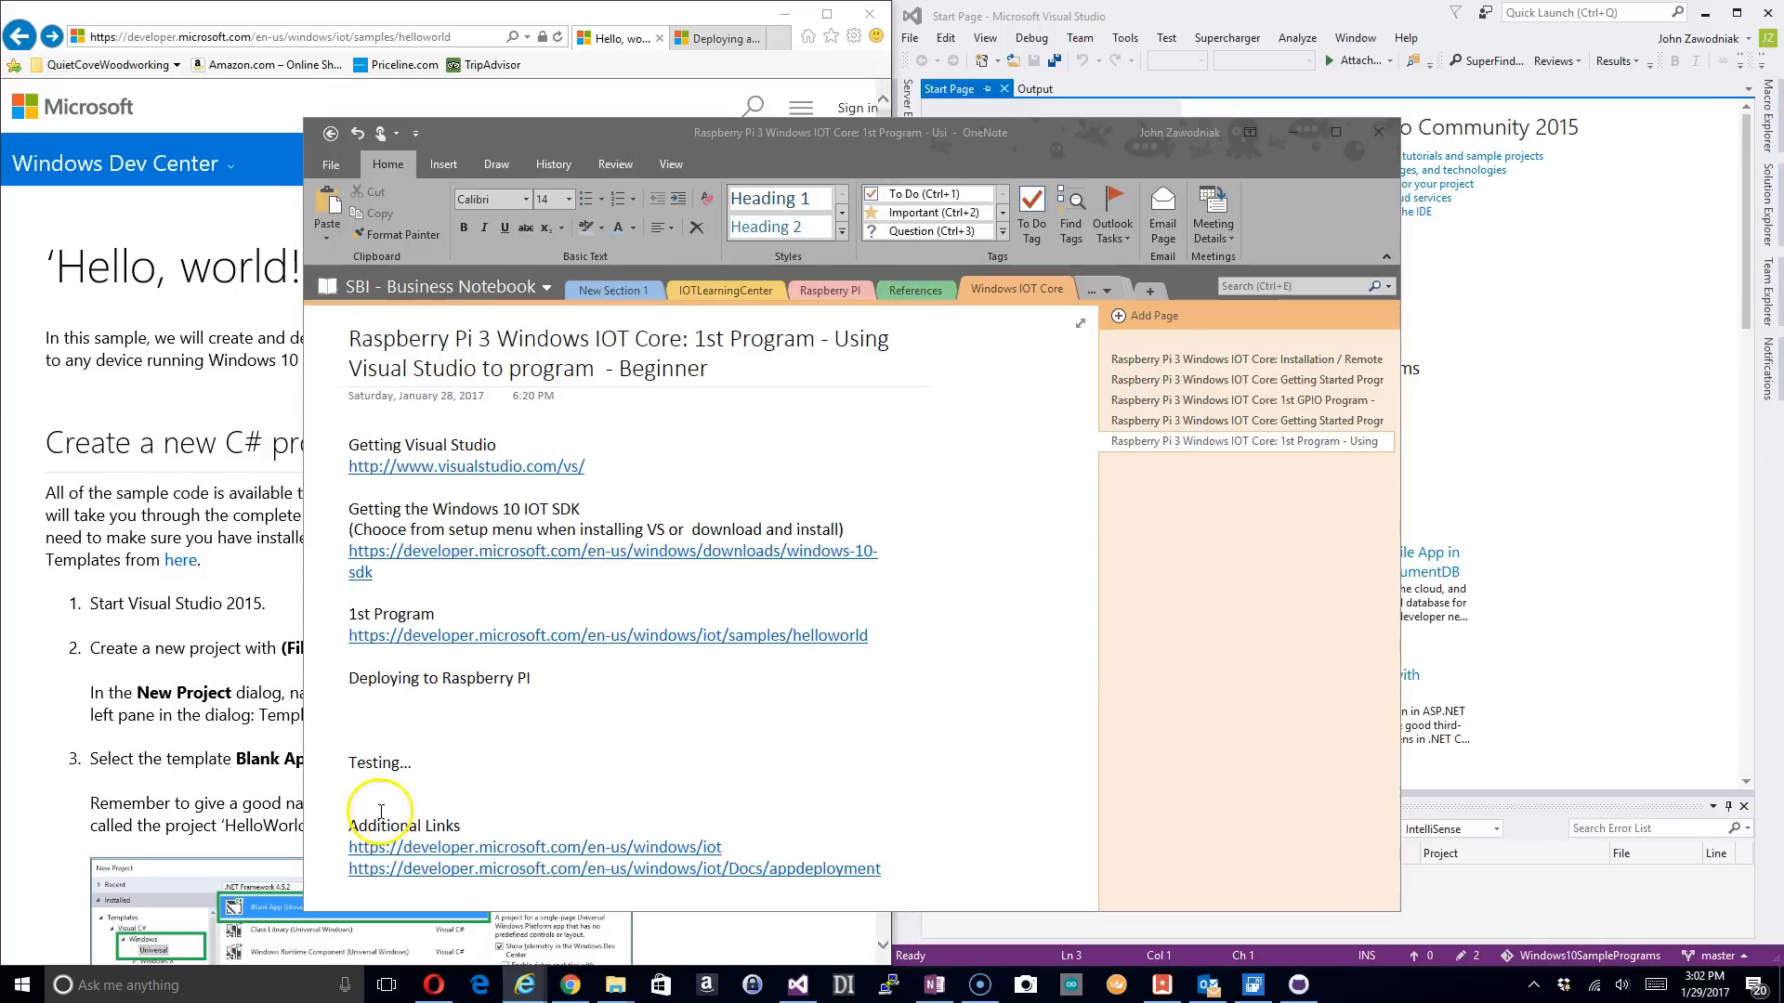
{"action": "mouse_move", "coordinate": [872, 826]}
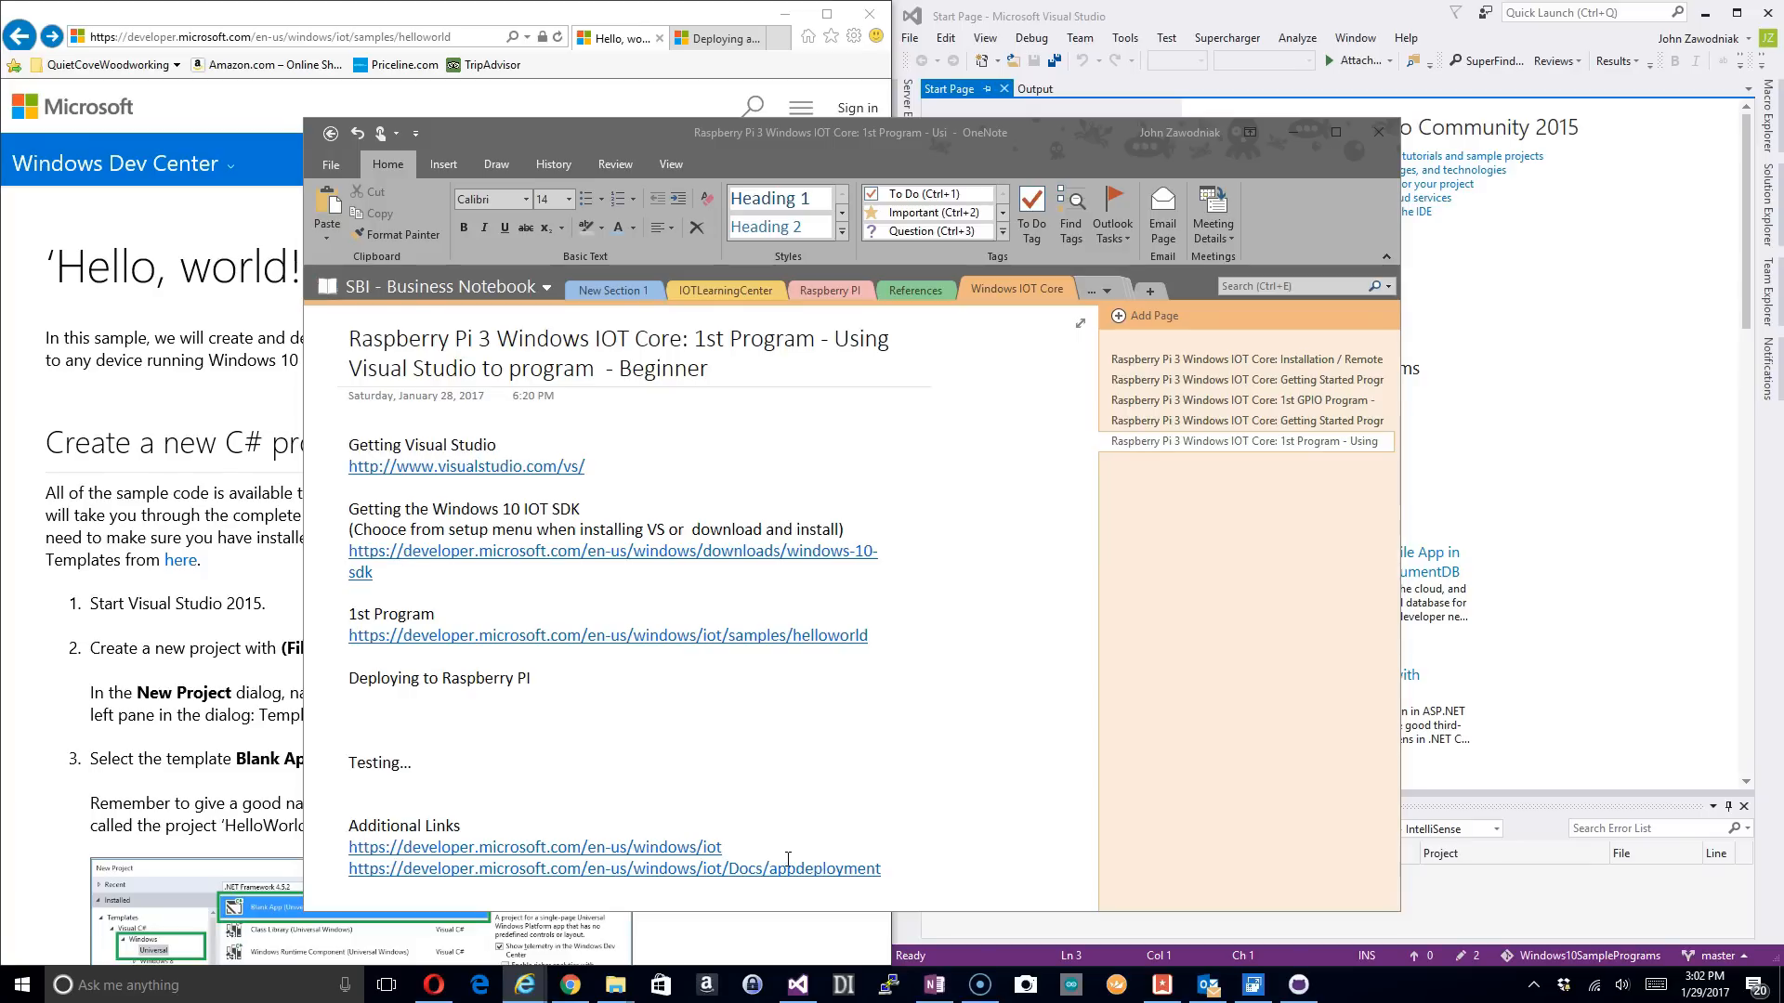
{"action": "mouse_move", "coordinate": [461, 660]}
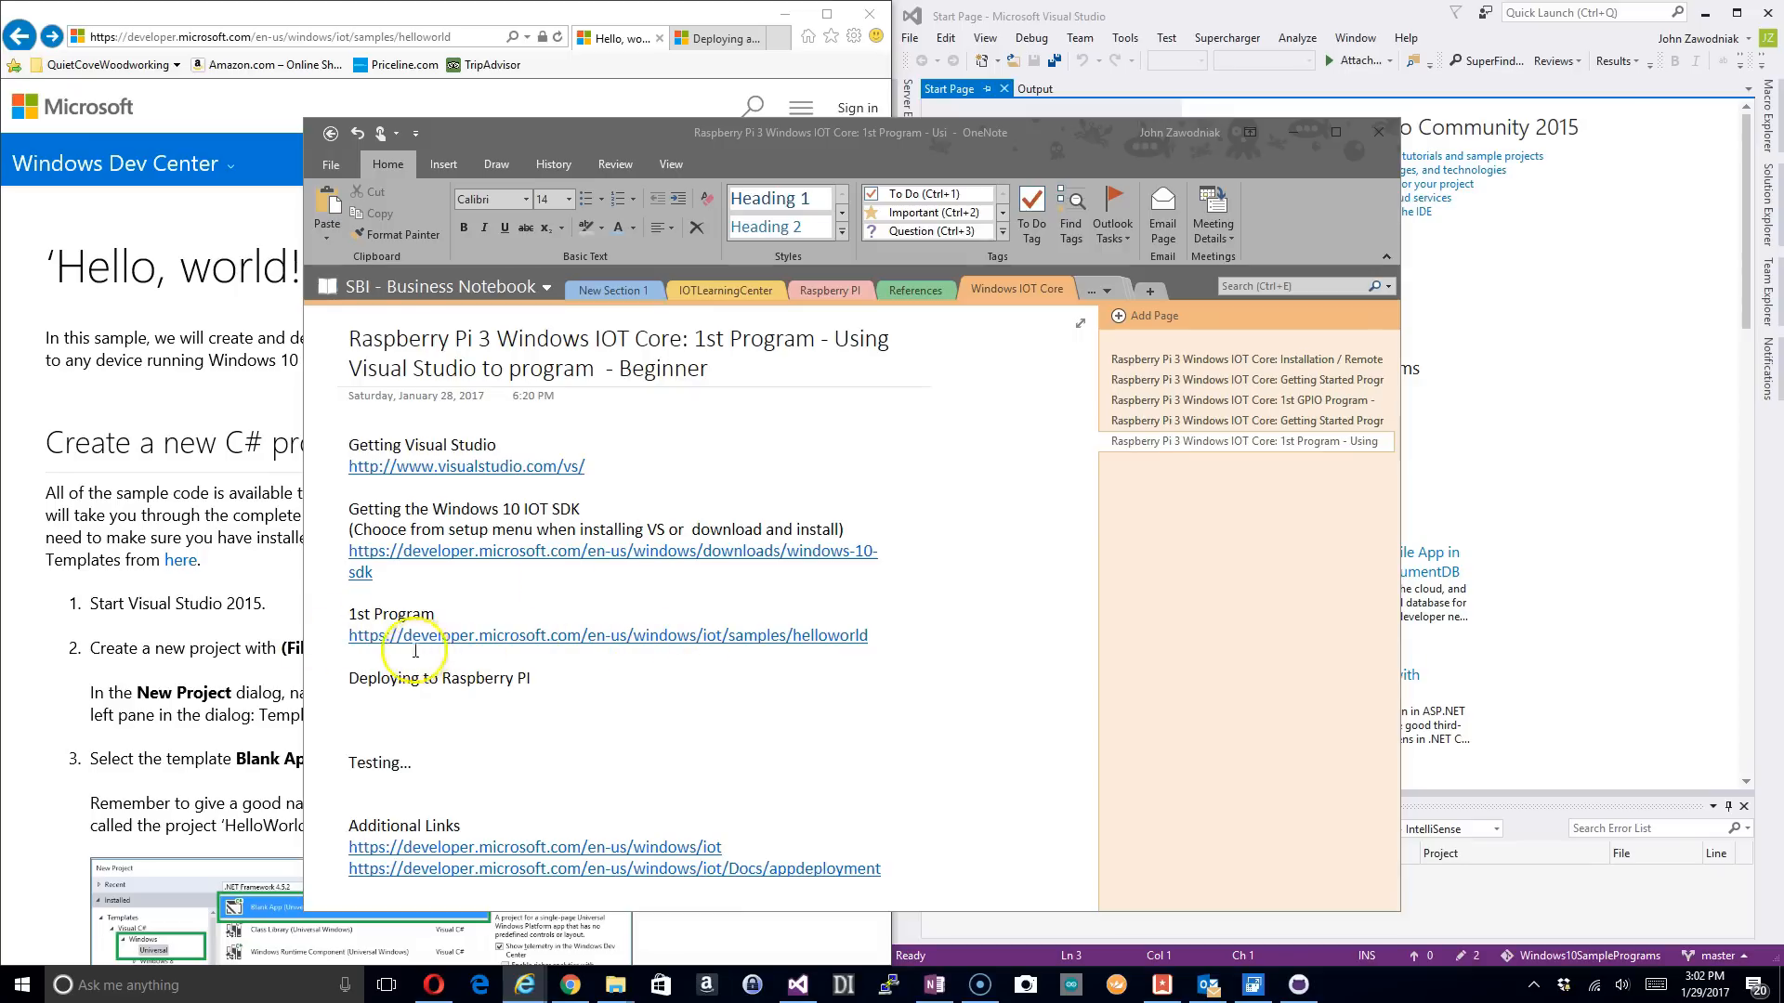
{"action": "mouse_move", "coordinate": [667, 649]}
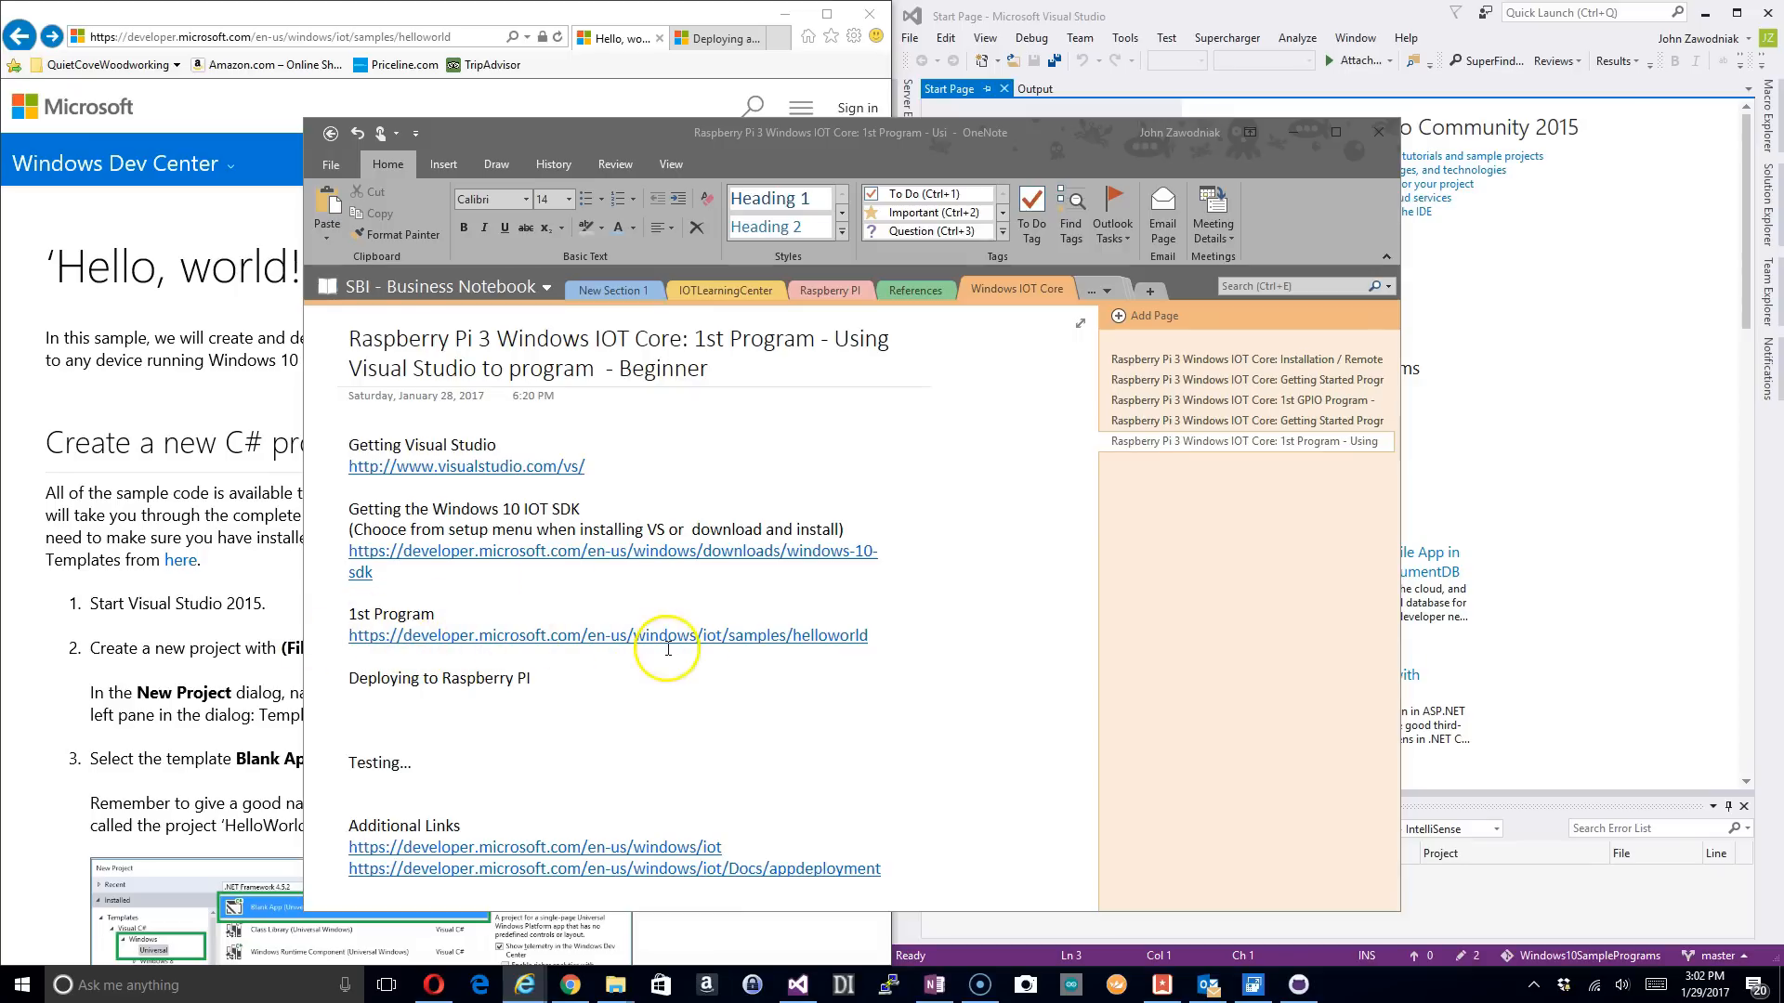
{"action": "mouse_move", "coordinate": [831, 649]}
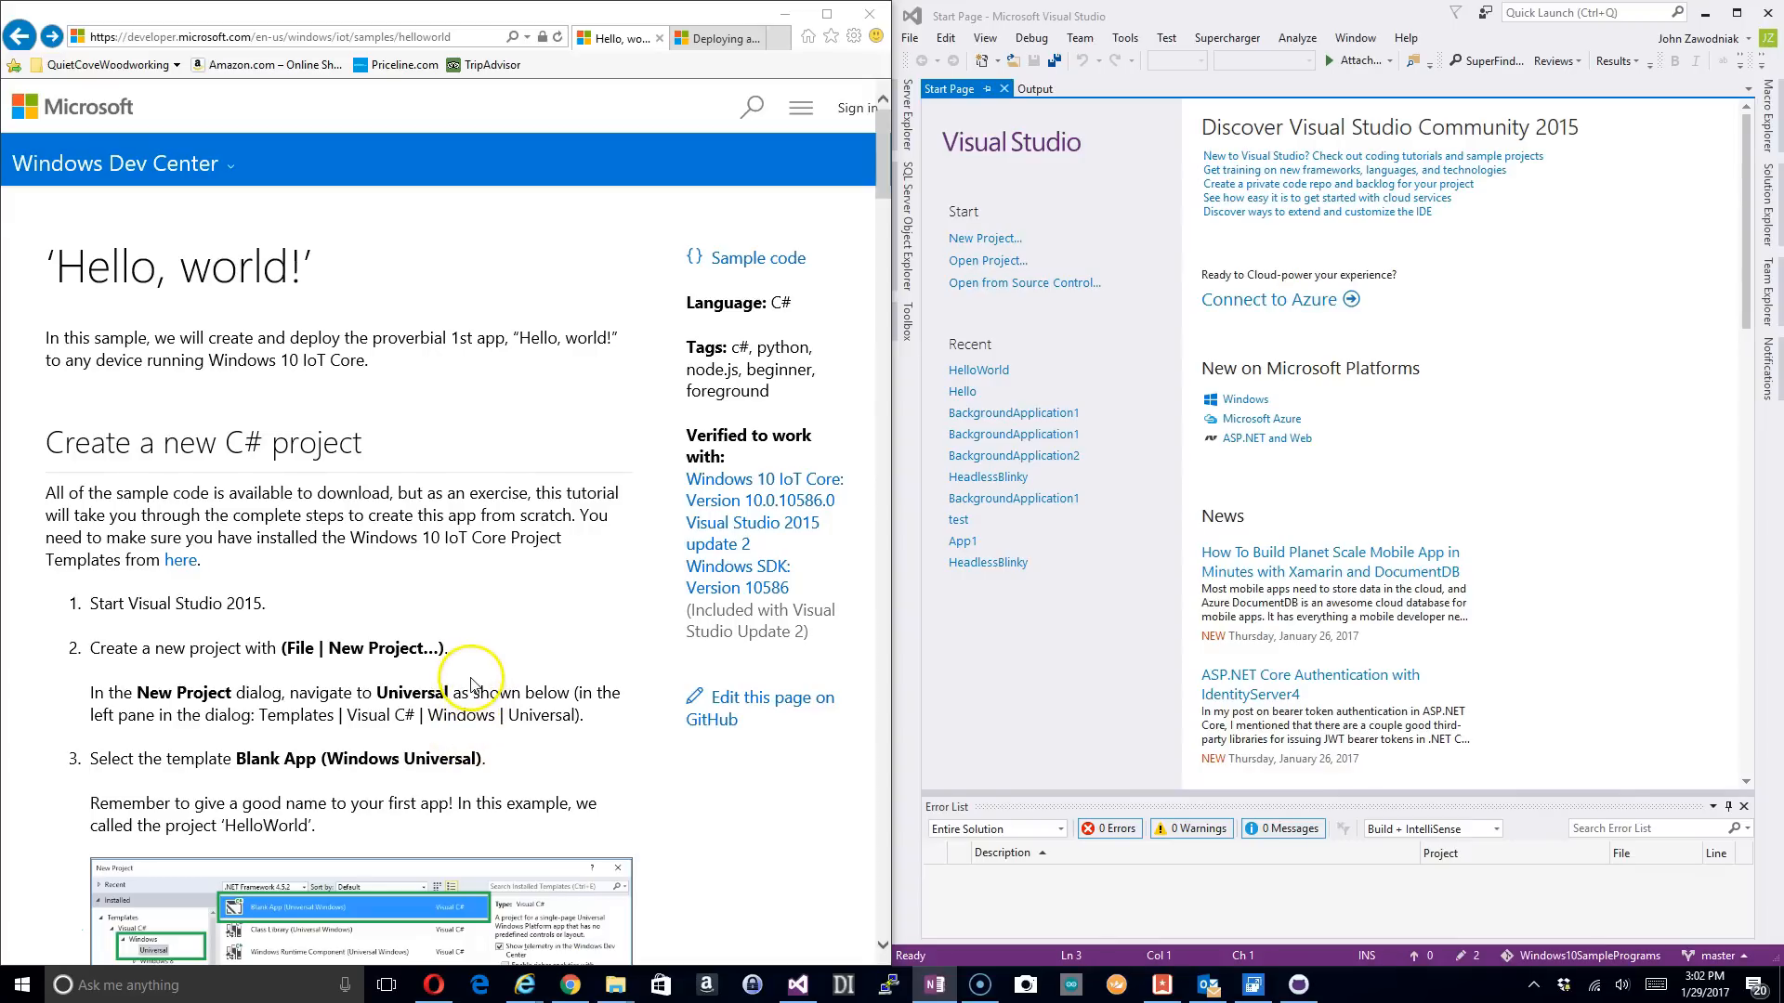
{"action": "mouse_move", "coordinate": [574, 757]}
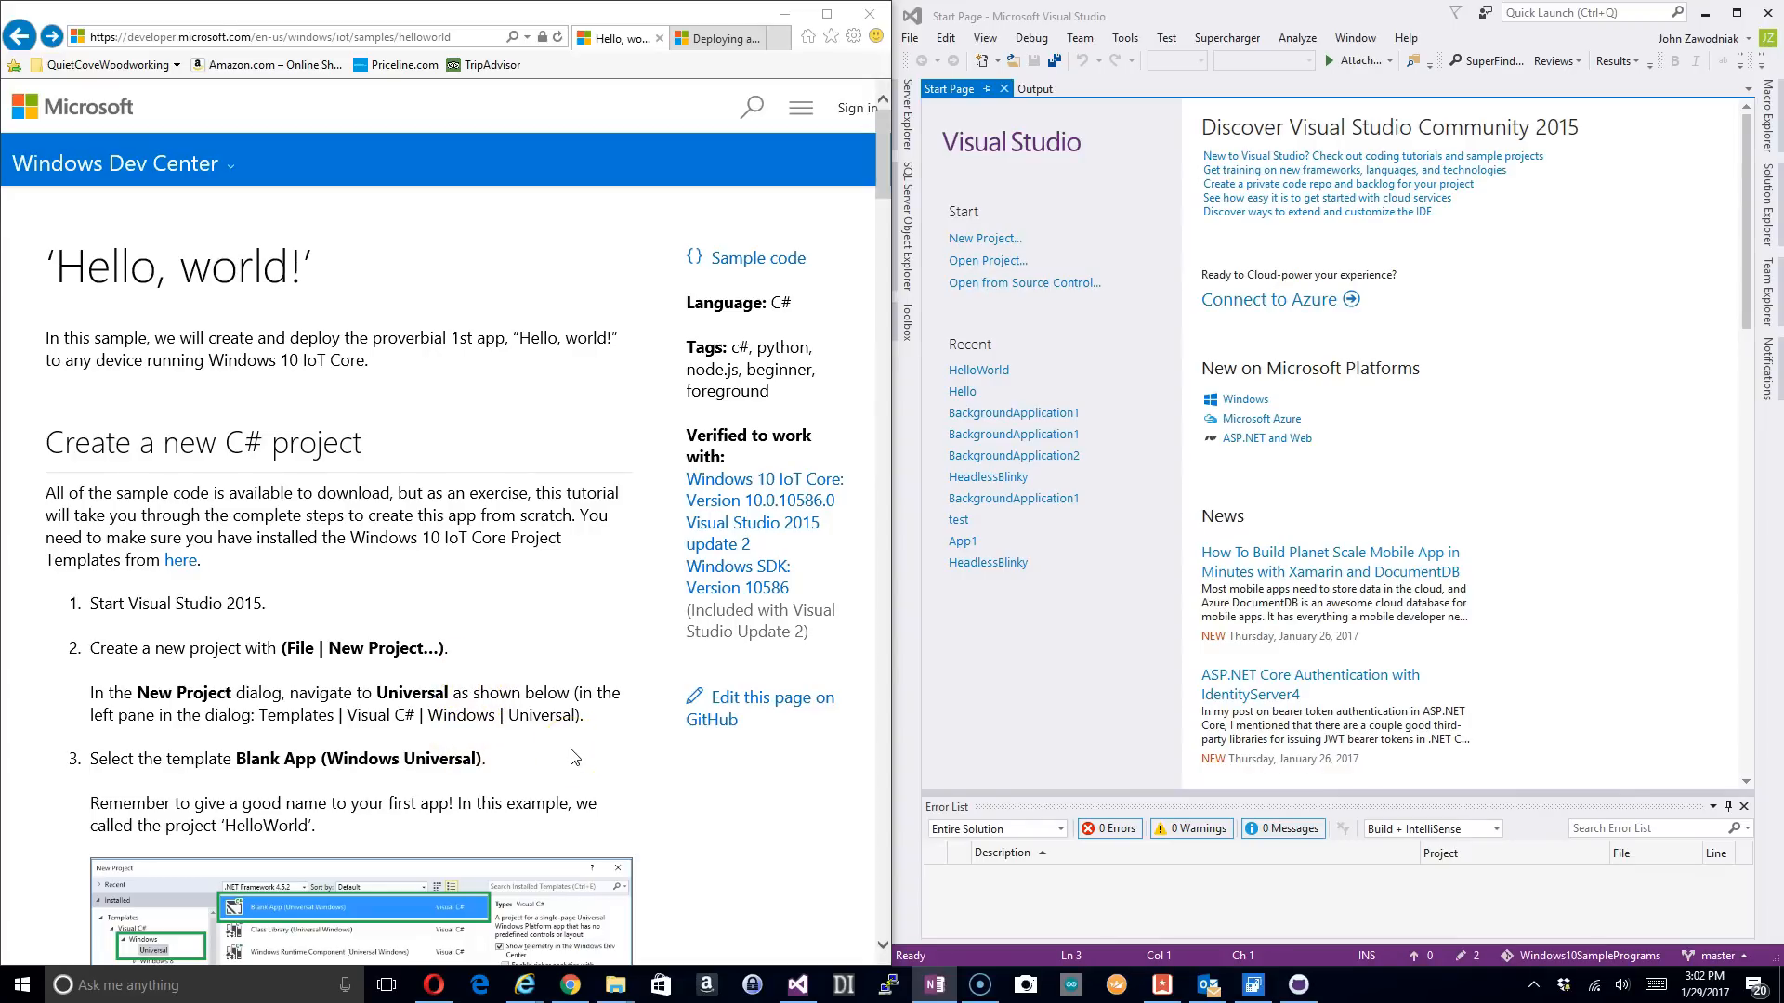
Step: Scroll the 'Hello, world!' tutorial through its 'Create a new C# project' steps
{"action": "scroll", "scroll_direction": "down", "scroll_amount": 3}
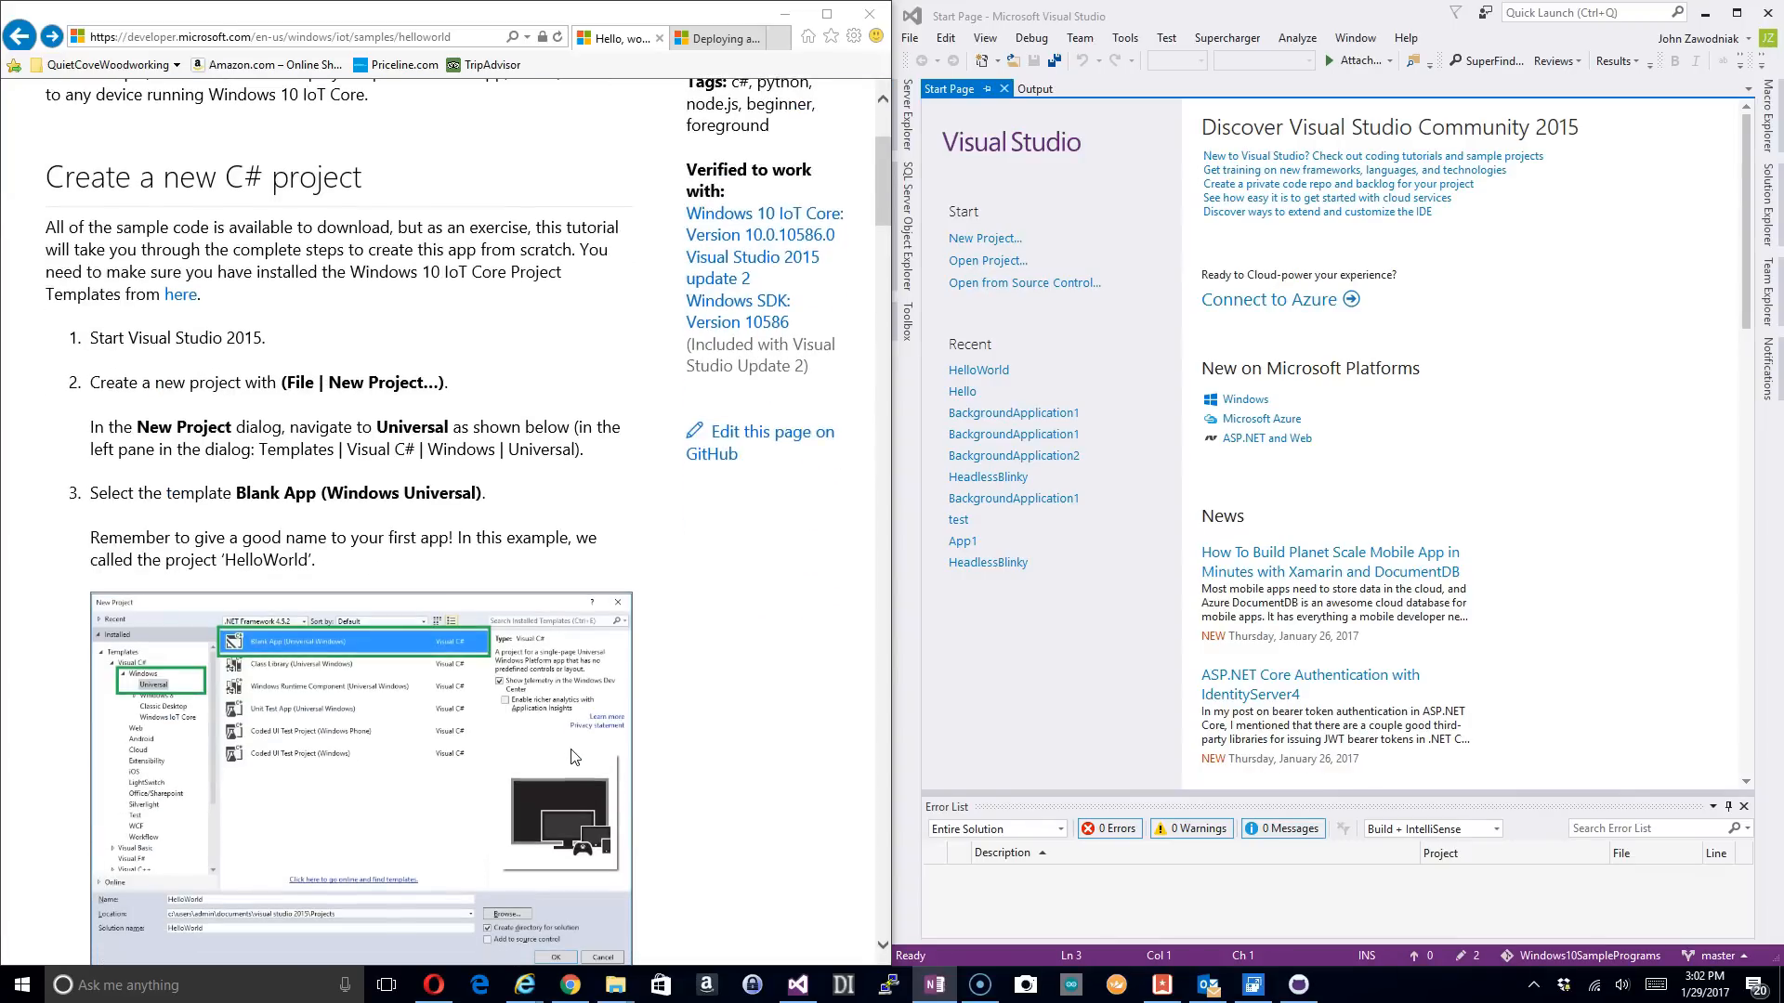
{"action": "mouse_move", "coordinate": [561, 751]}
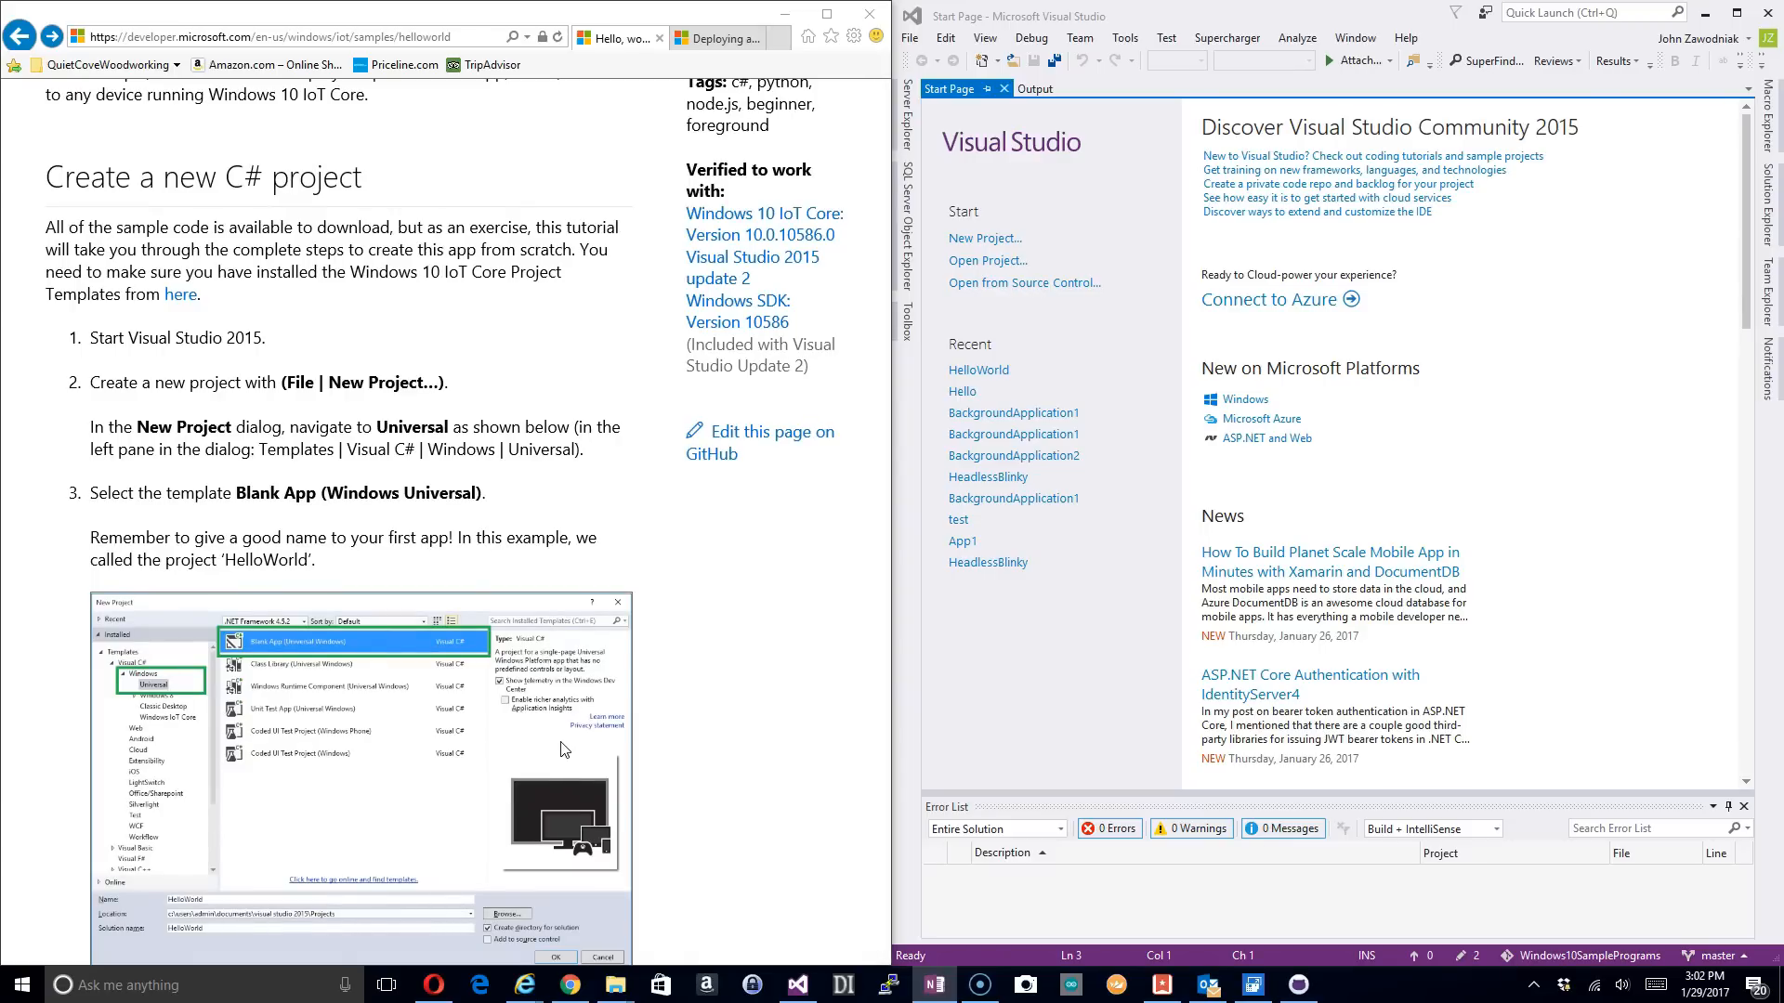
{"action": "scroll", "scroll_direction": "down", "scroll_amount": 3}
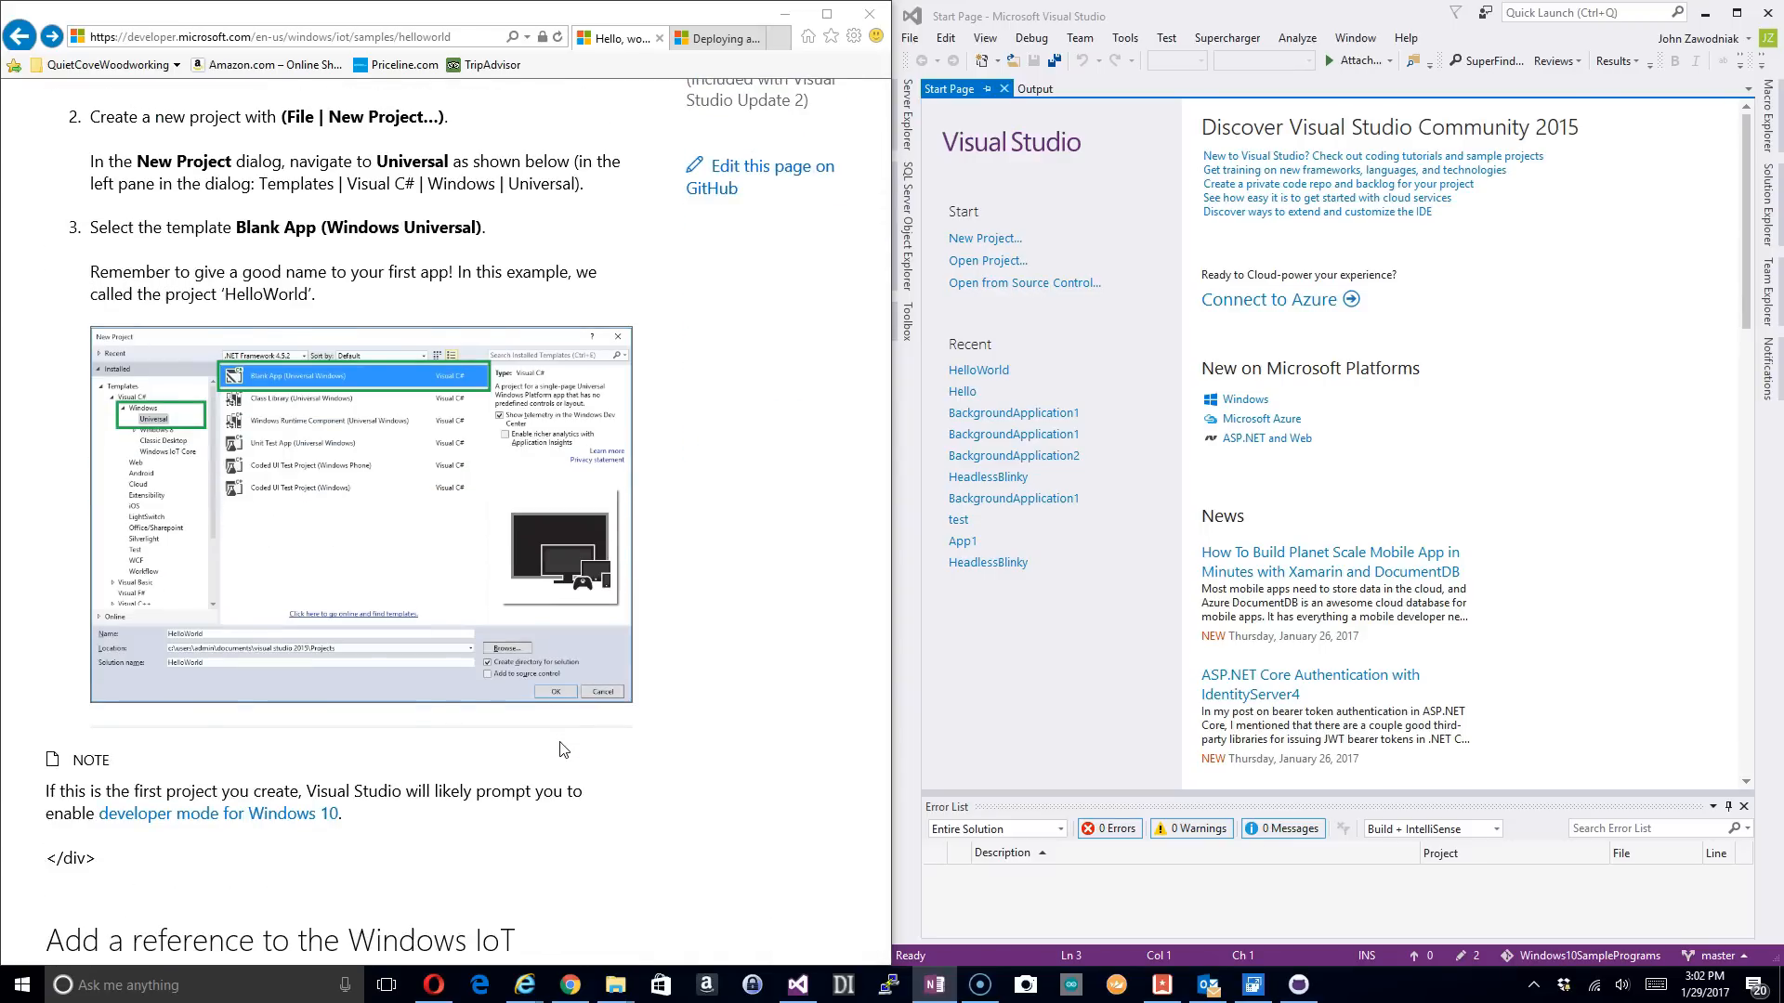
{"action": "scroll", "scroll_direction": "down", "scroll_amount": 3}
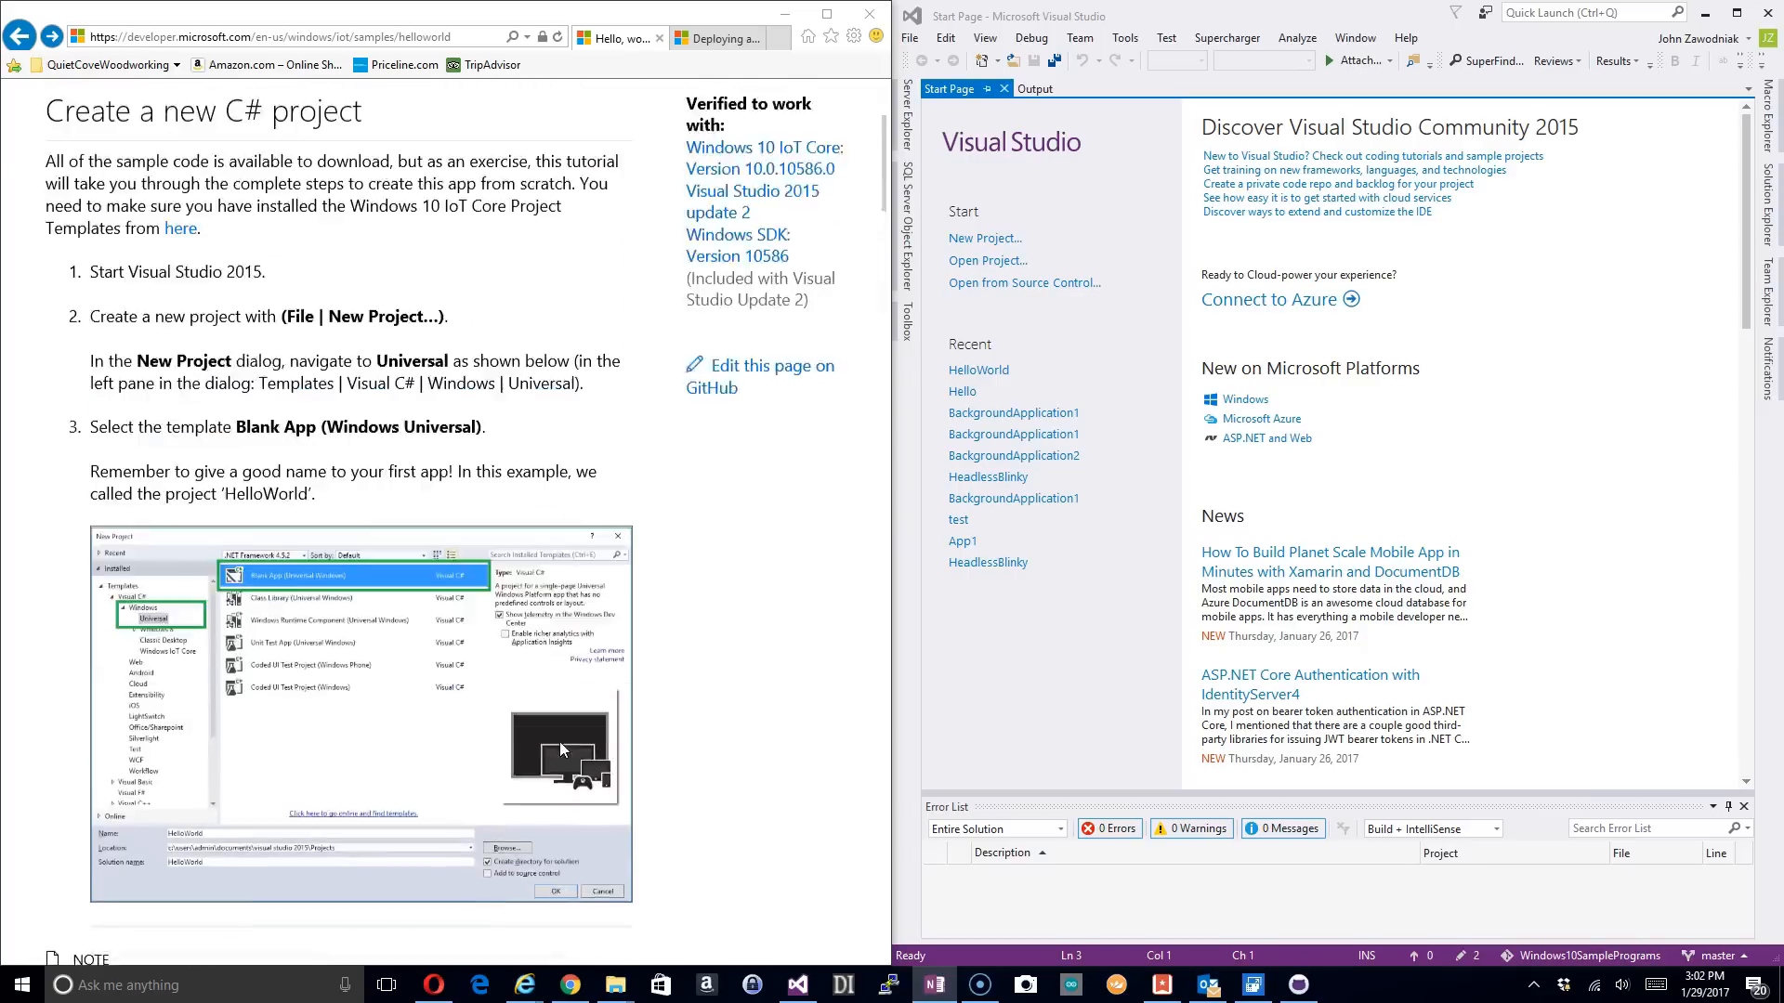
{"action": "scroll", "scroll_direction": "up", "scroll_amount": 3}
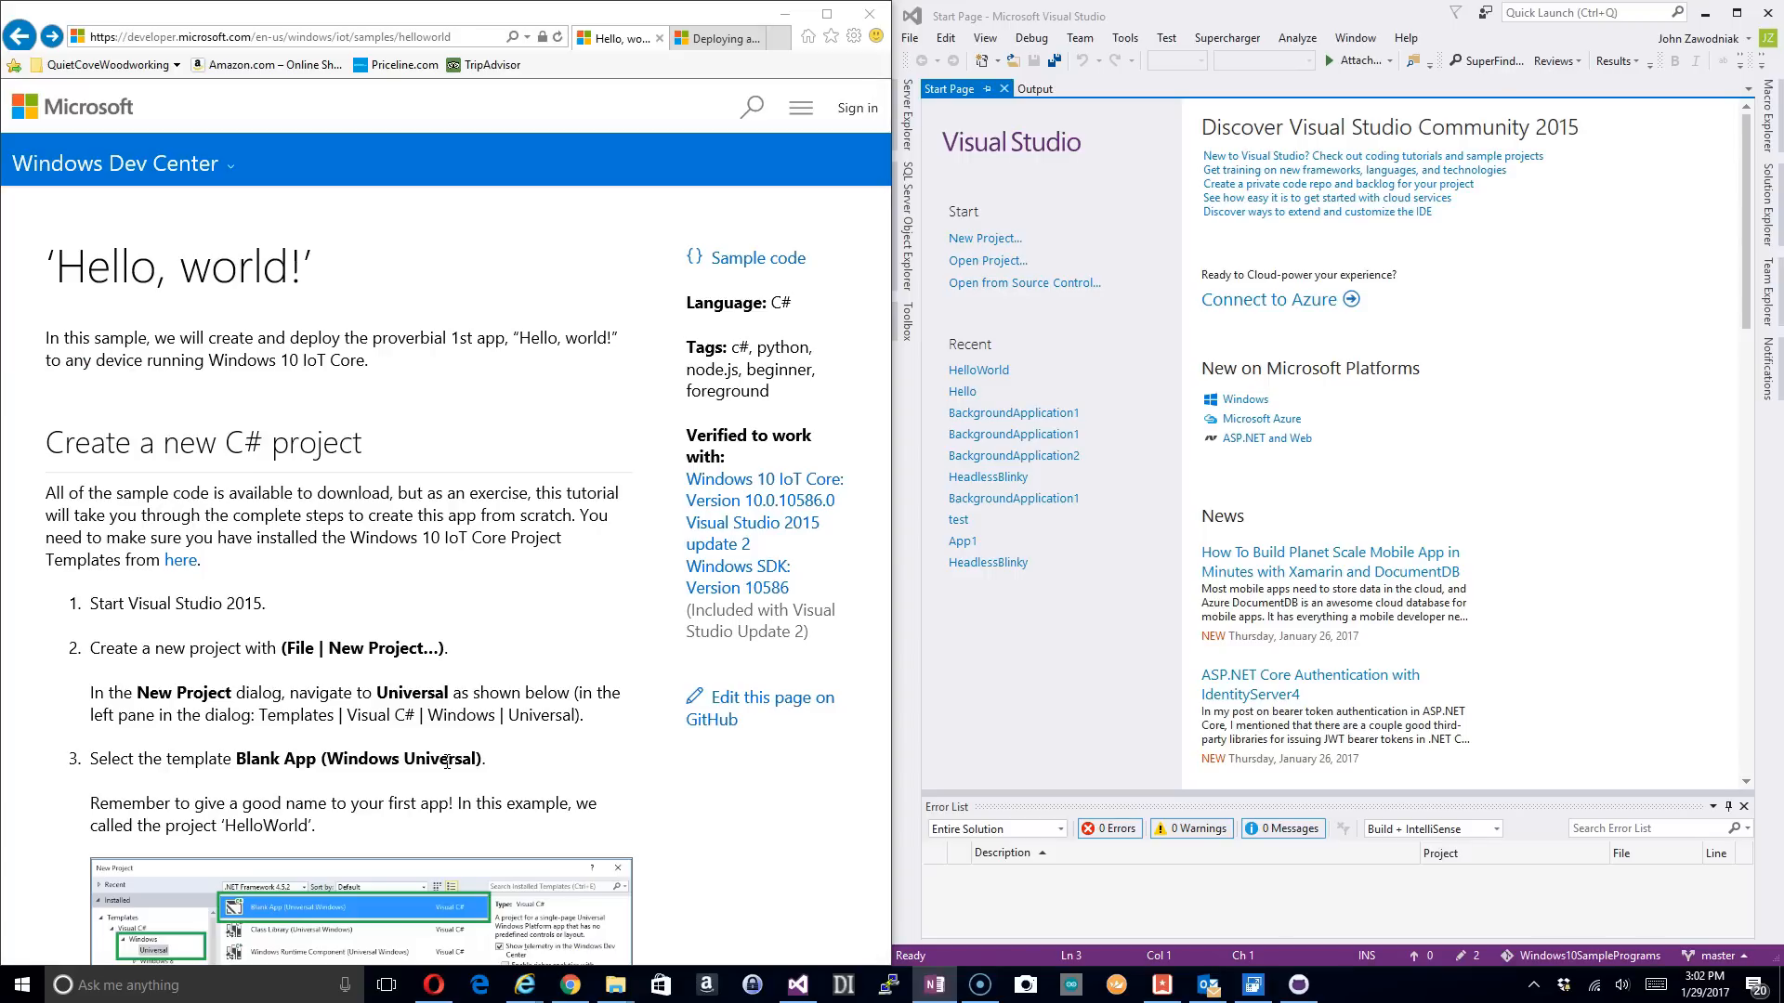
{"action": "mouse_move", "coordinate": [528, 558]}
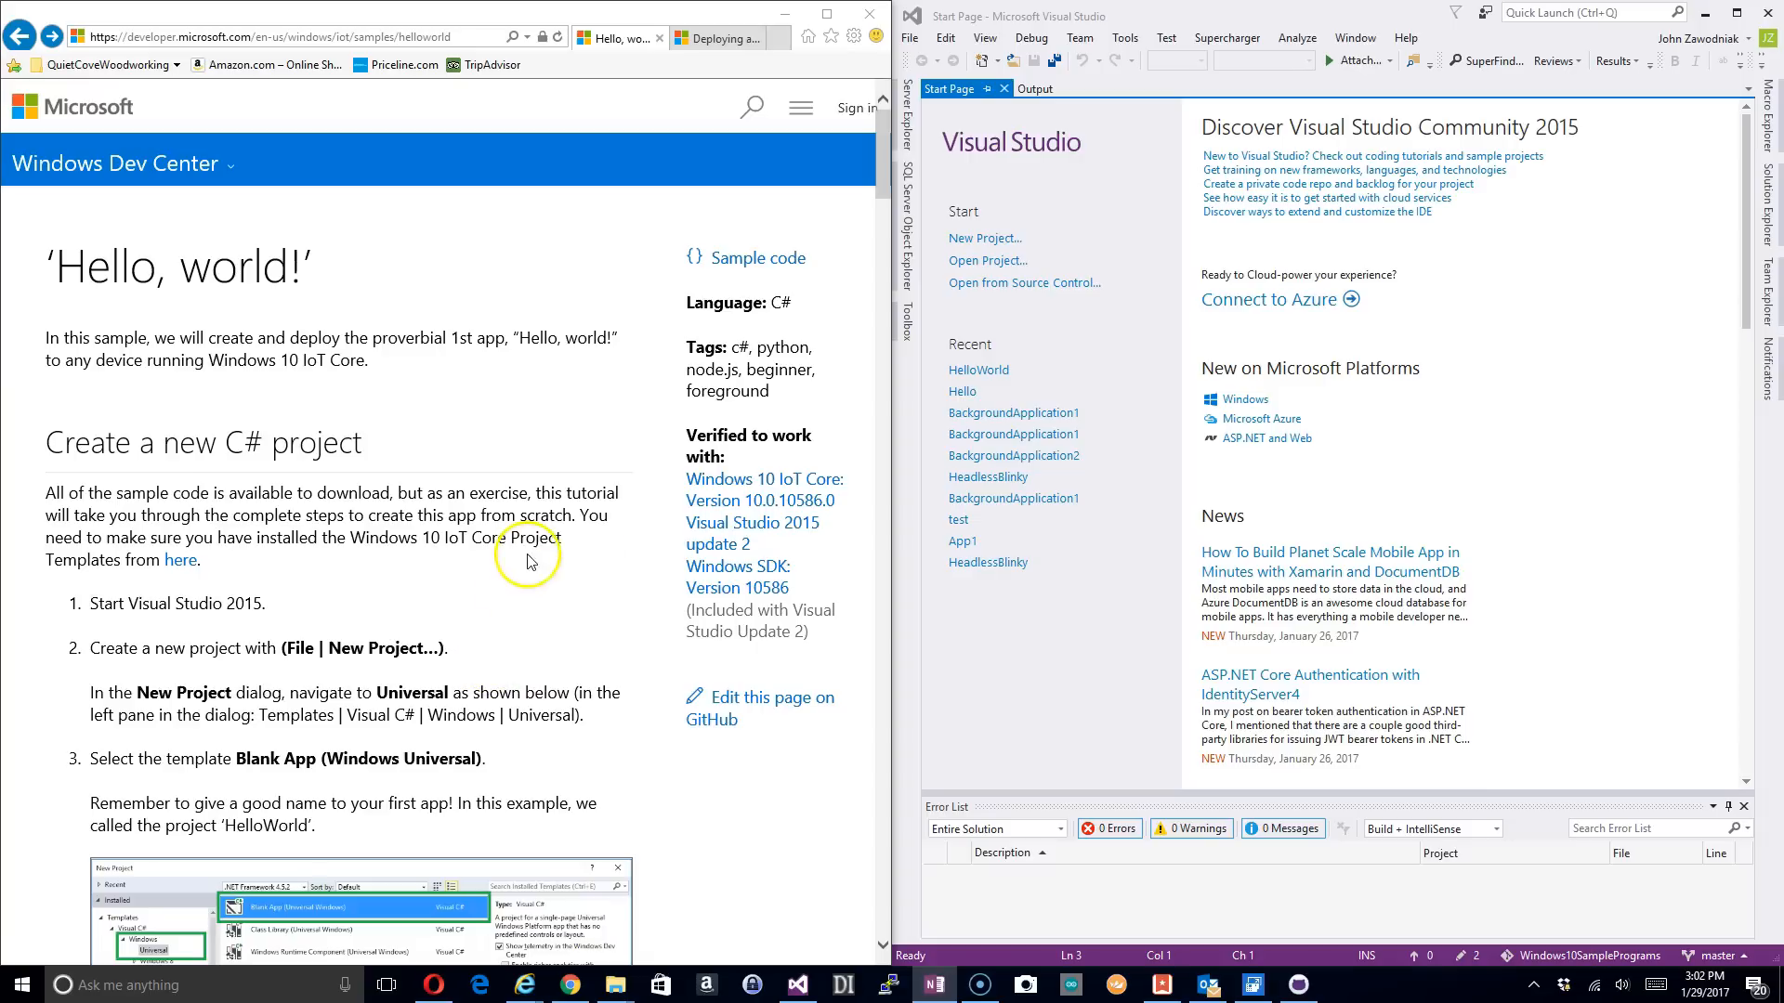
{"action": "mouse_move", "coordinate": [1364, 15]}
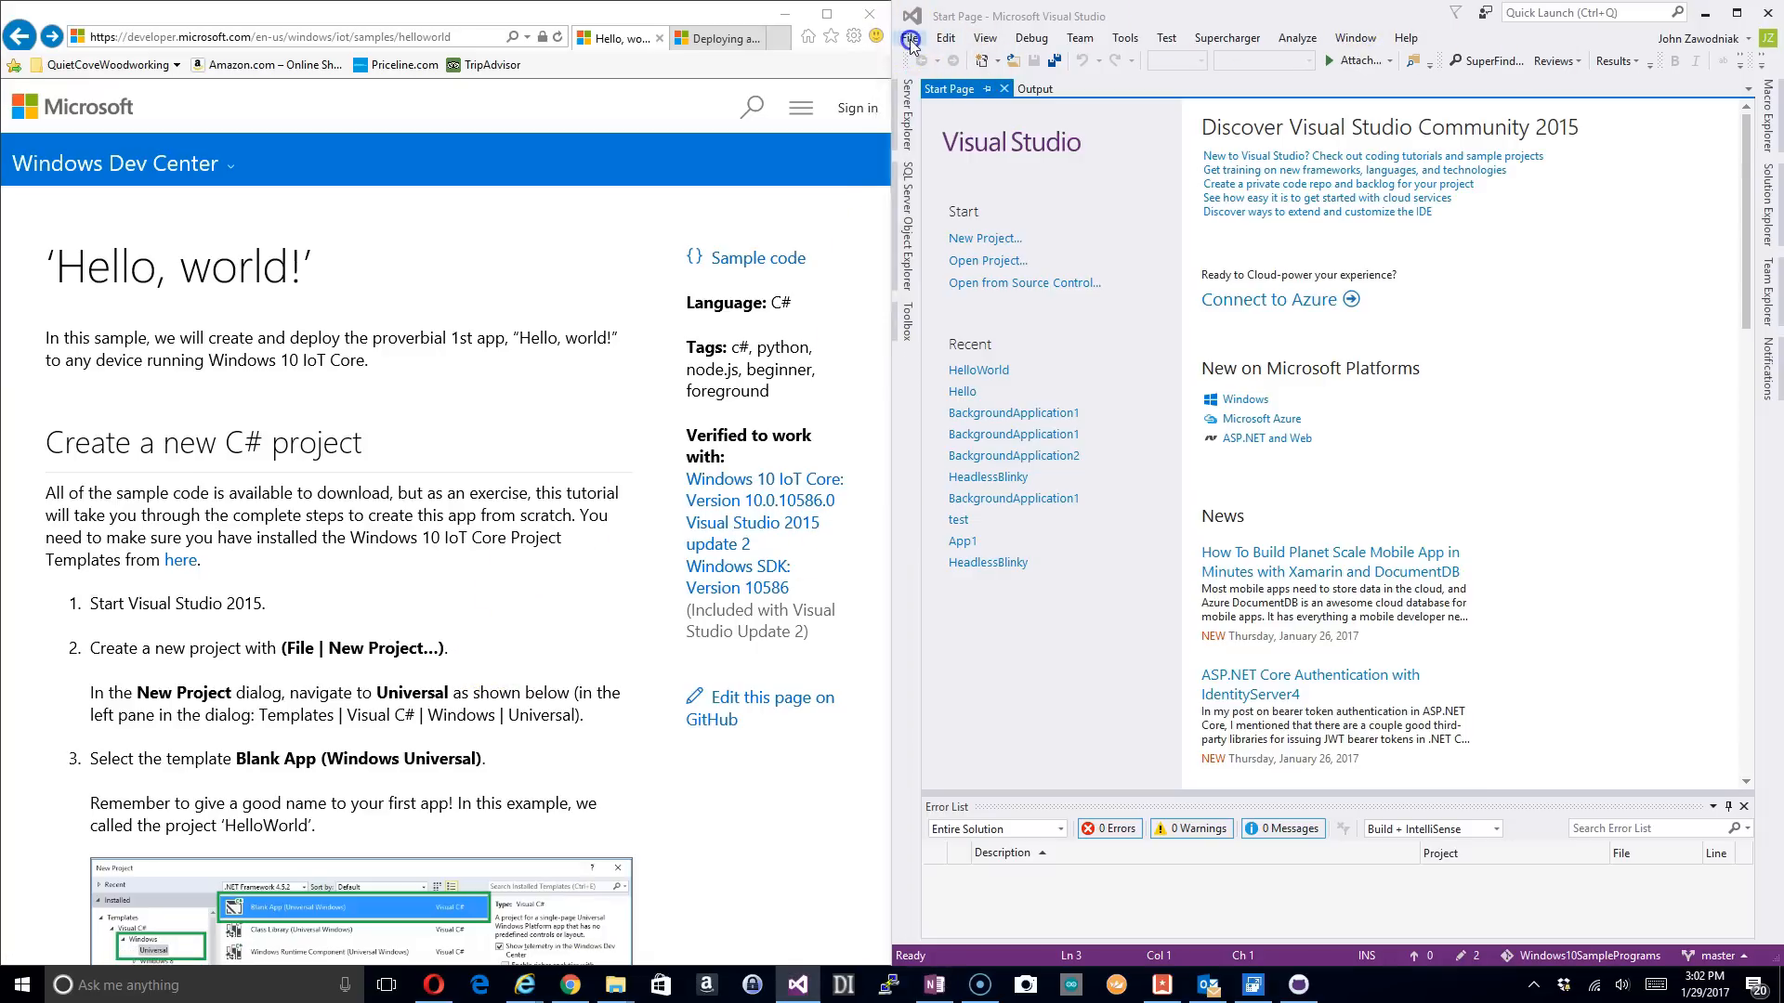
Step: Start a new Visual C# Blank App (Universal Windows) project and name it HelloPi
{"action": "left_click", "coordinate": [908, 37]}
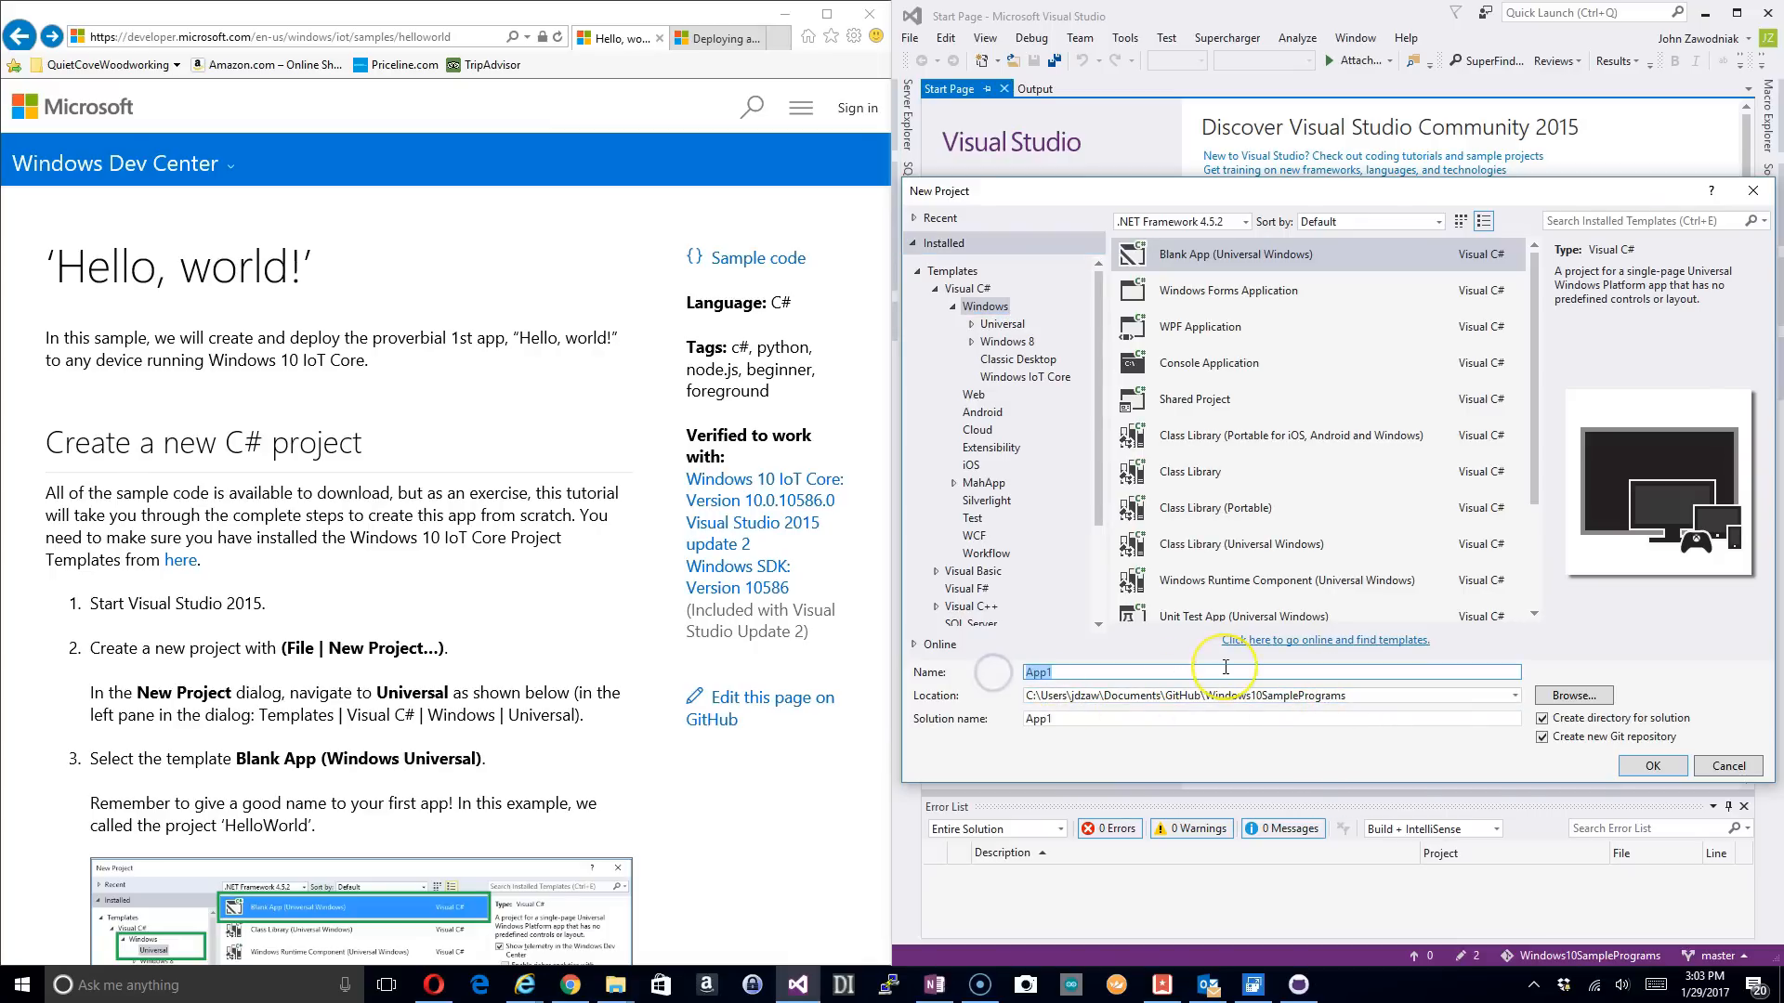
{"action": "type", "text": "HI"}
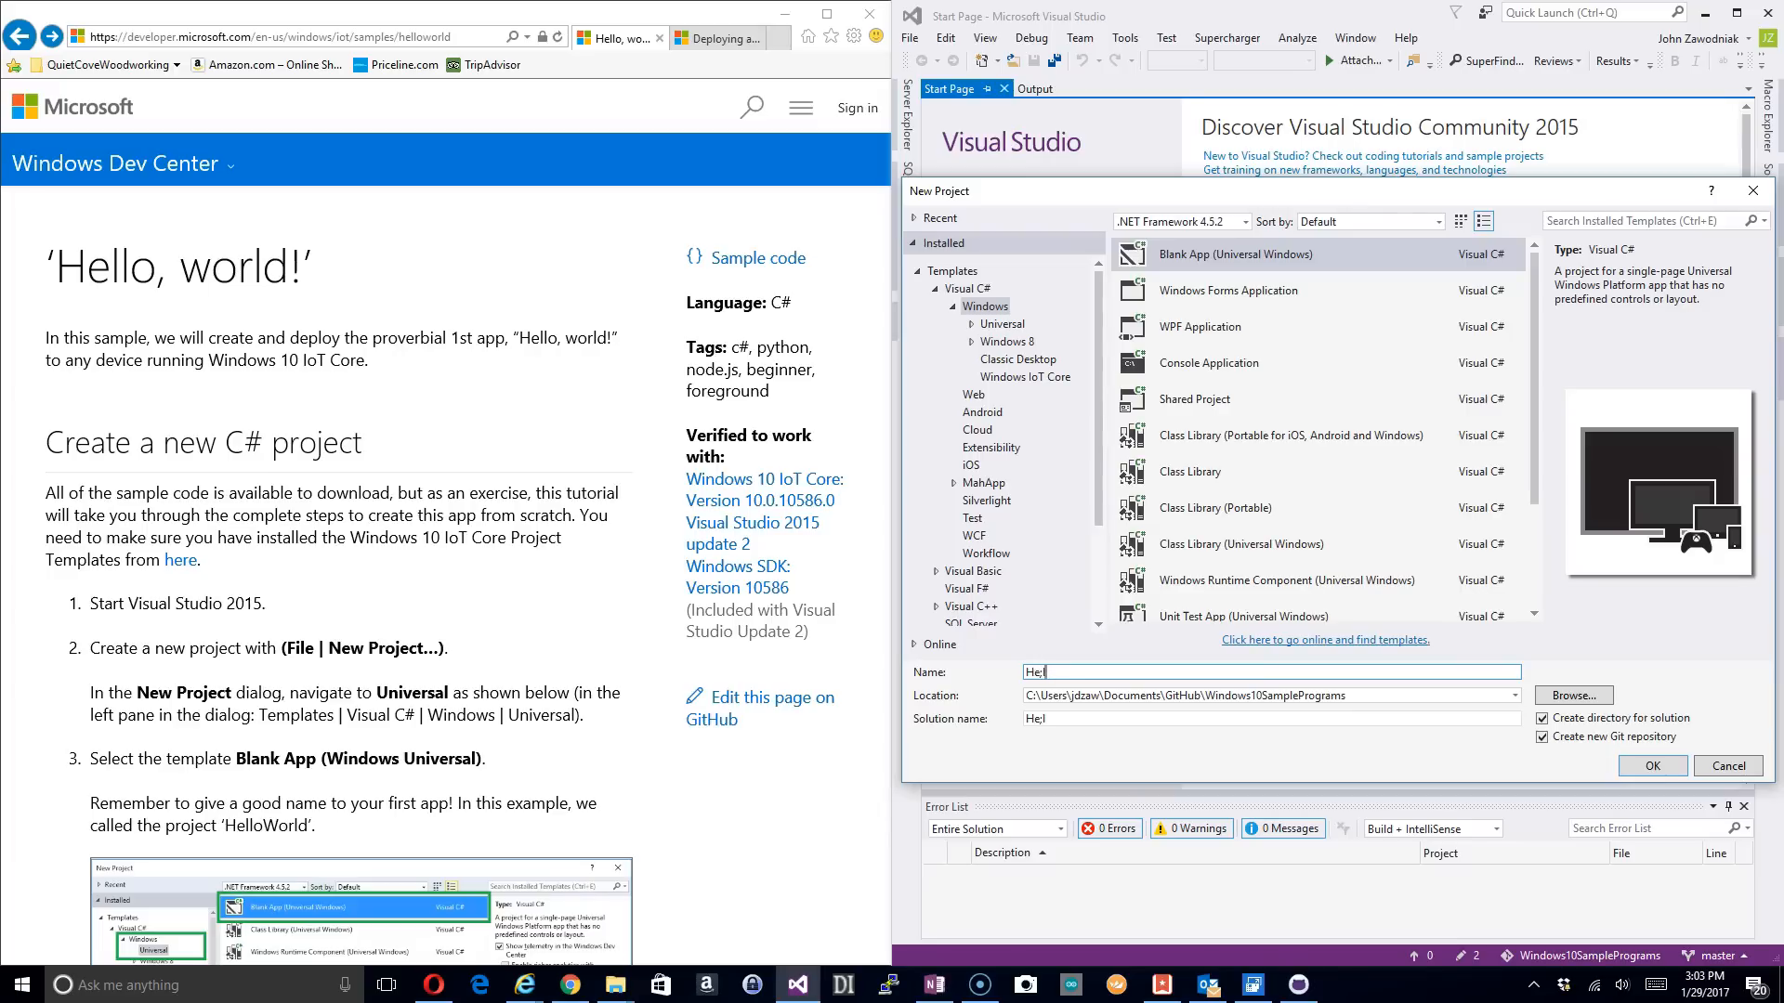
{"action": "type", "text": "lloPi"}
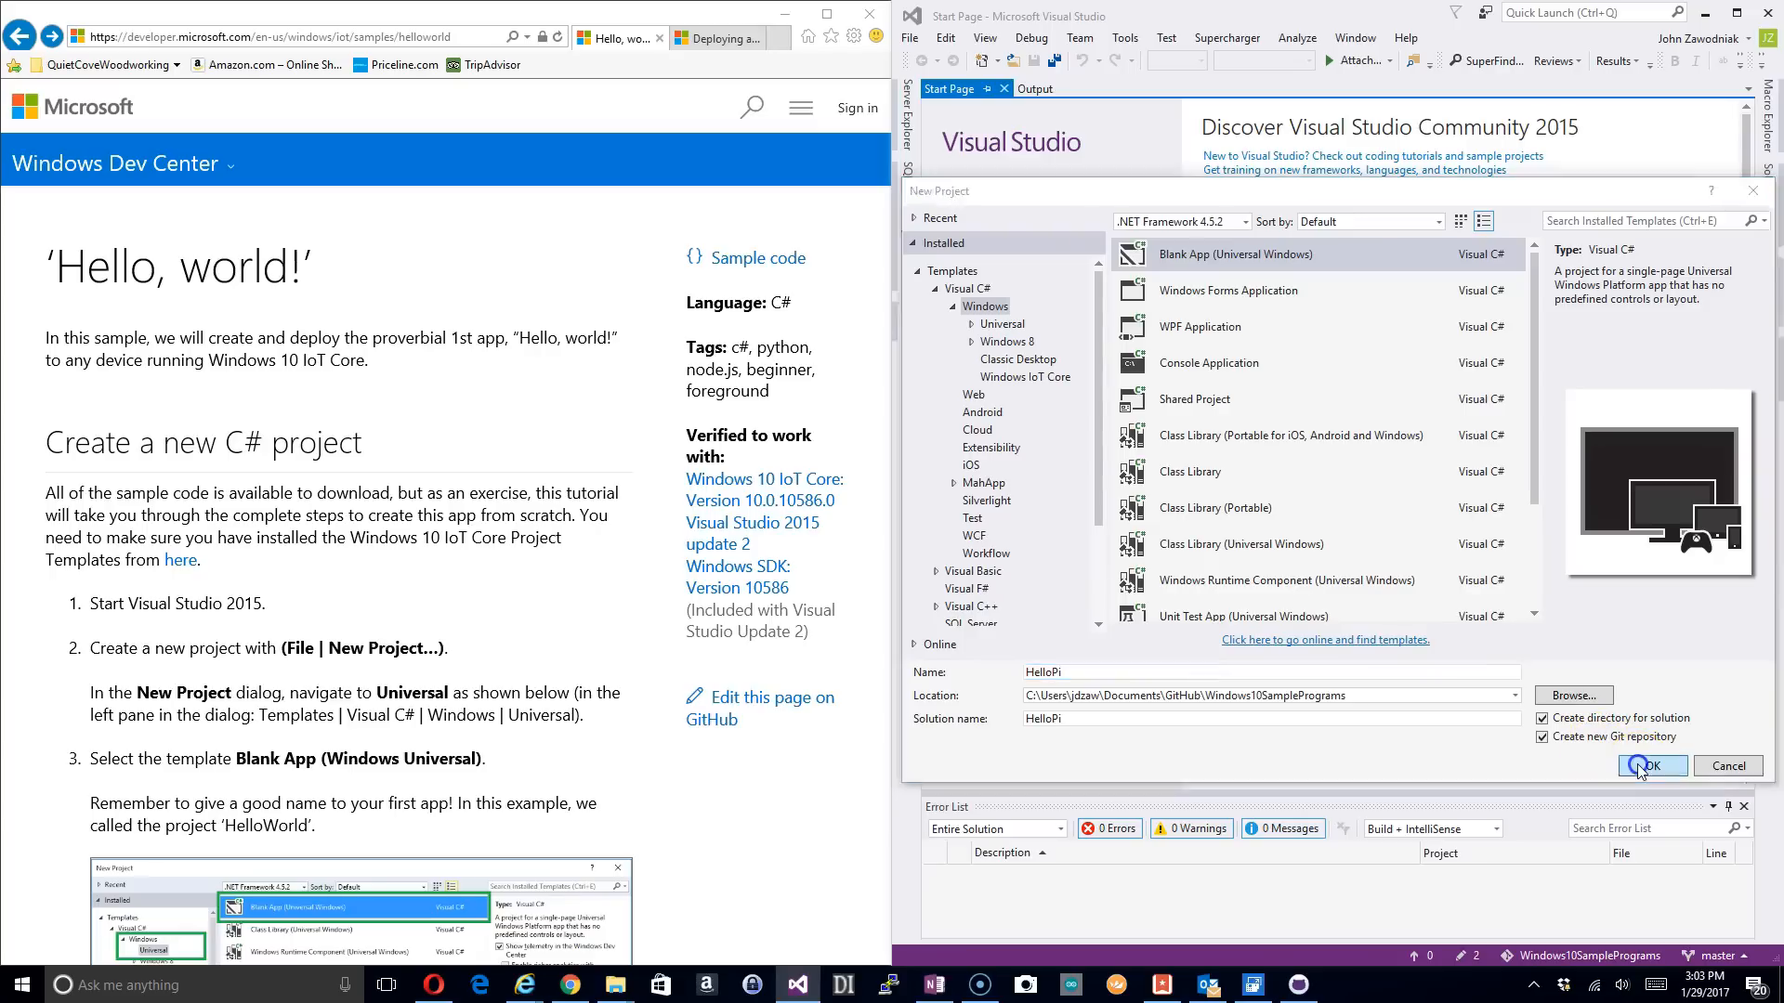
Step: Confirm HelloPi, bringing up Target Version 14393 and Minimum Version 10586
{"action": "left_click", "coordinate": [1652, 766]}
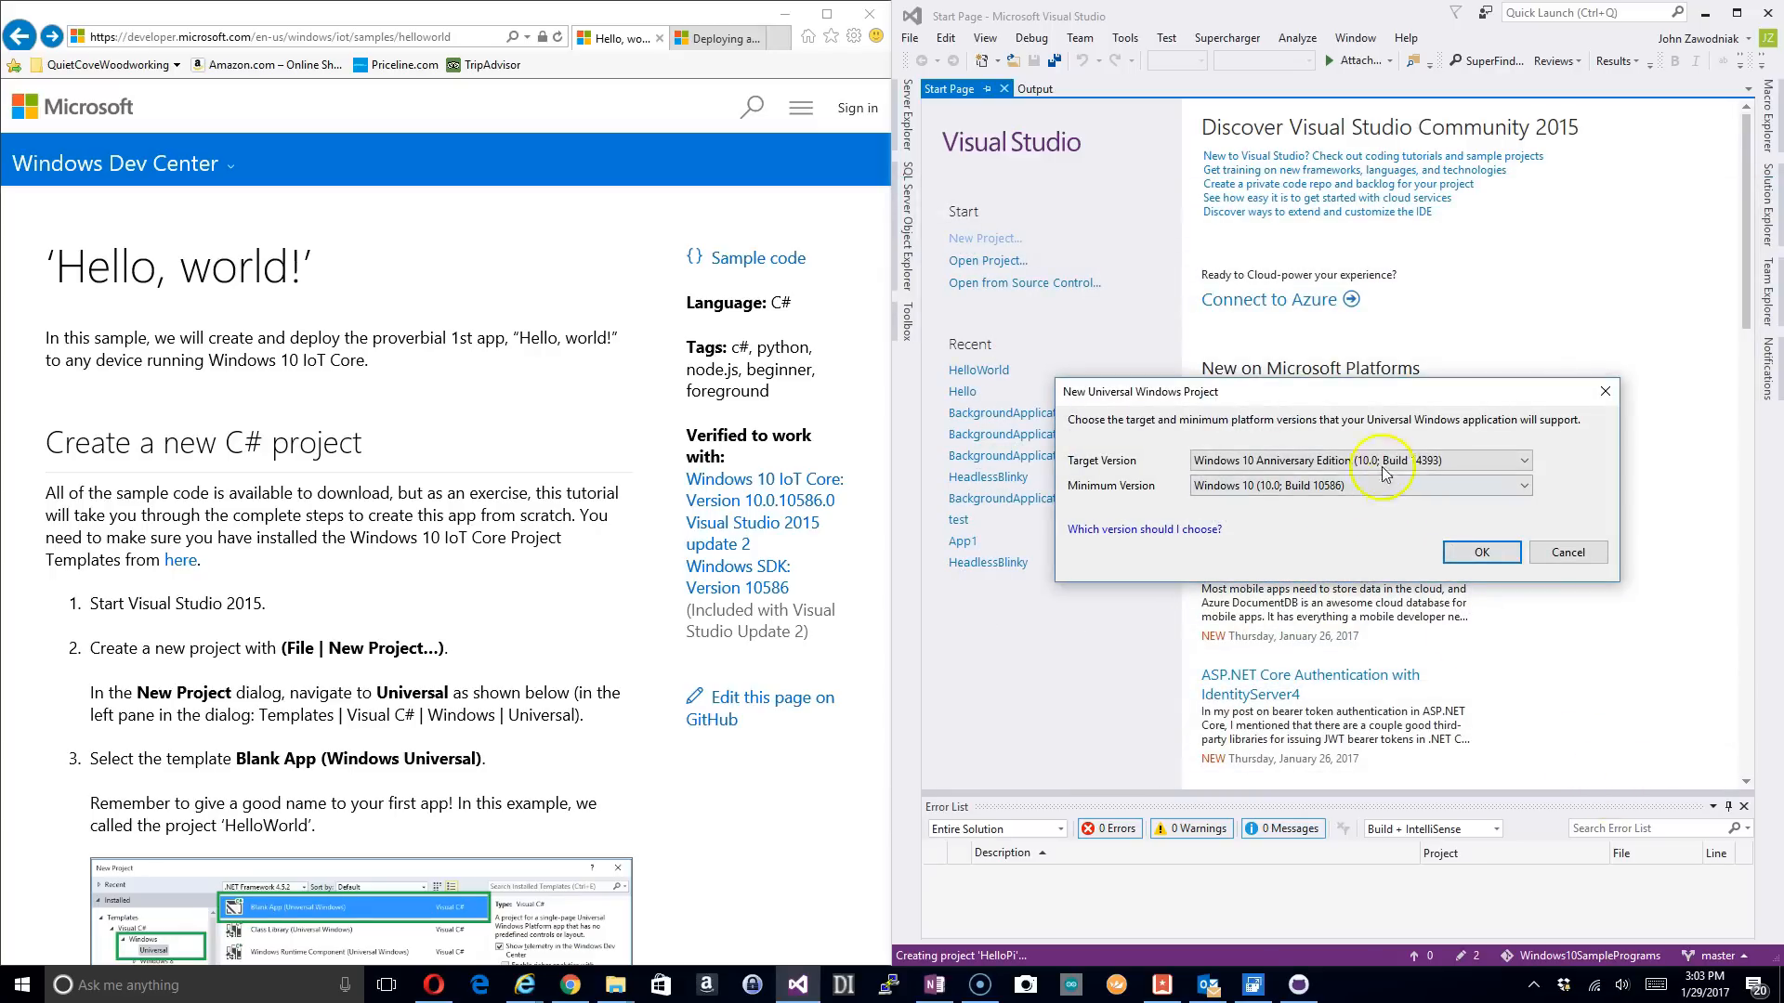
{"action": "mouse_move", "coordinate": [1178, 490]}
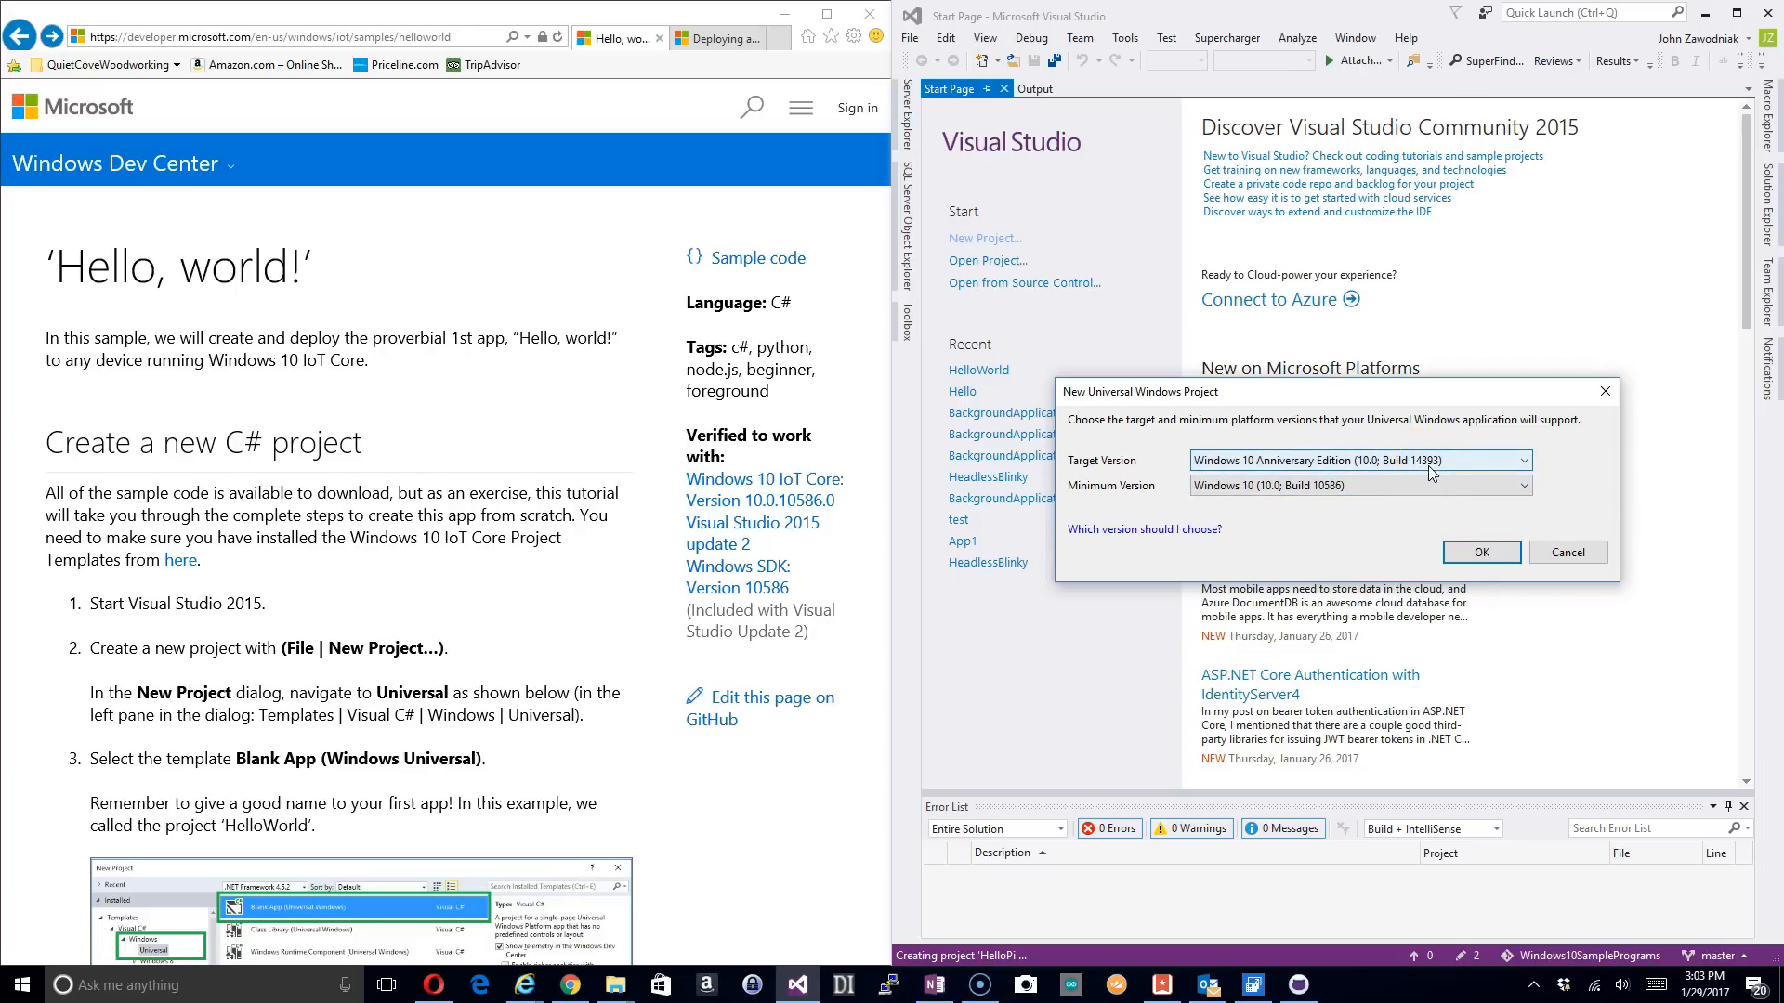
{"action": "mouse_move", "coordinate": [1354, 444]}
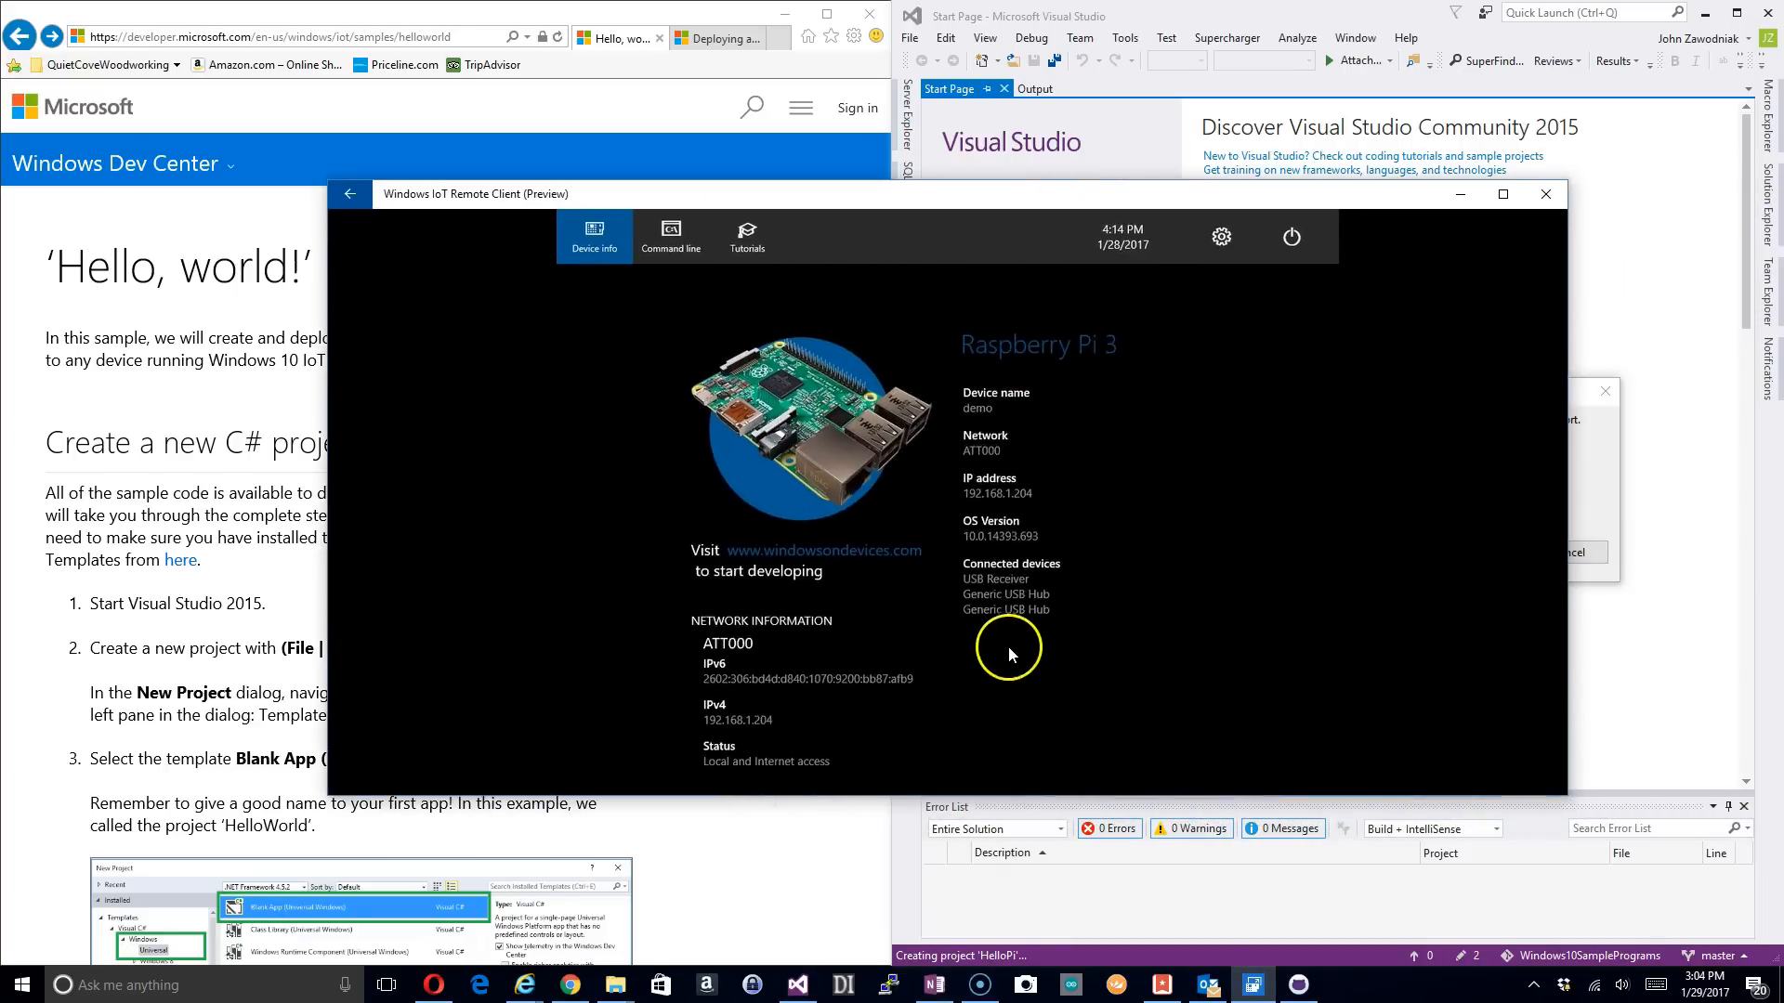
{"action": "mouse_move", "coordinate": [995, 543]}
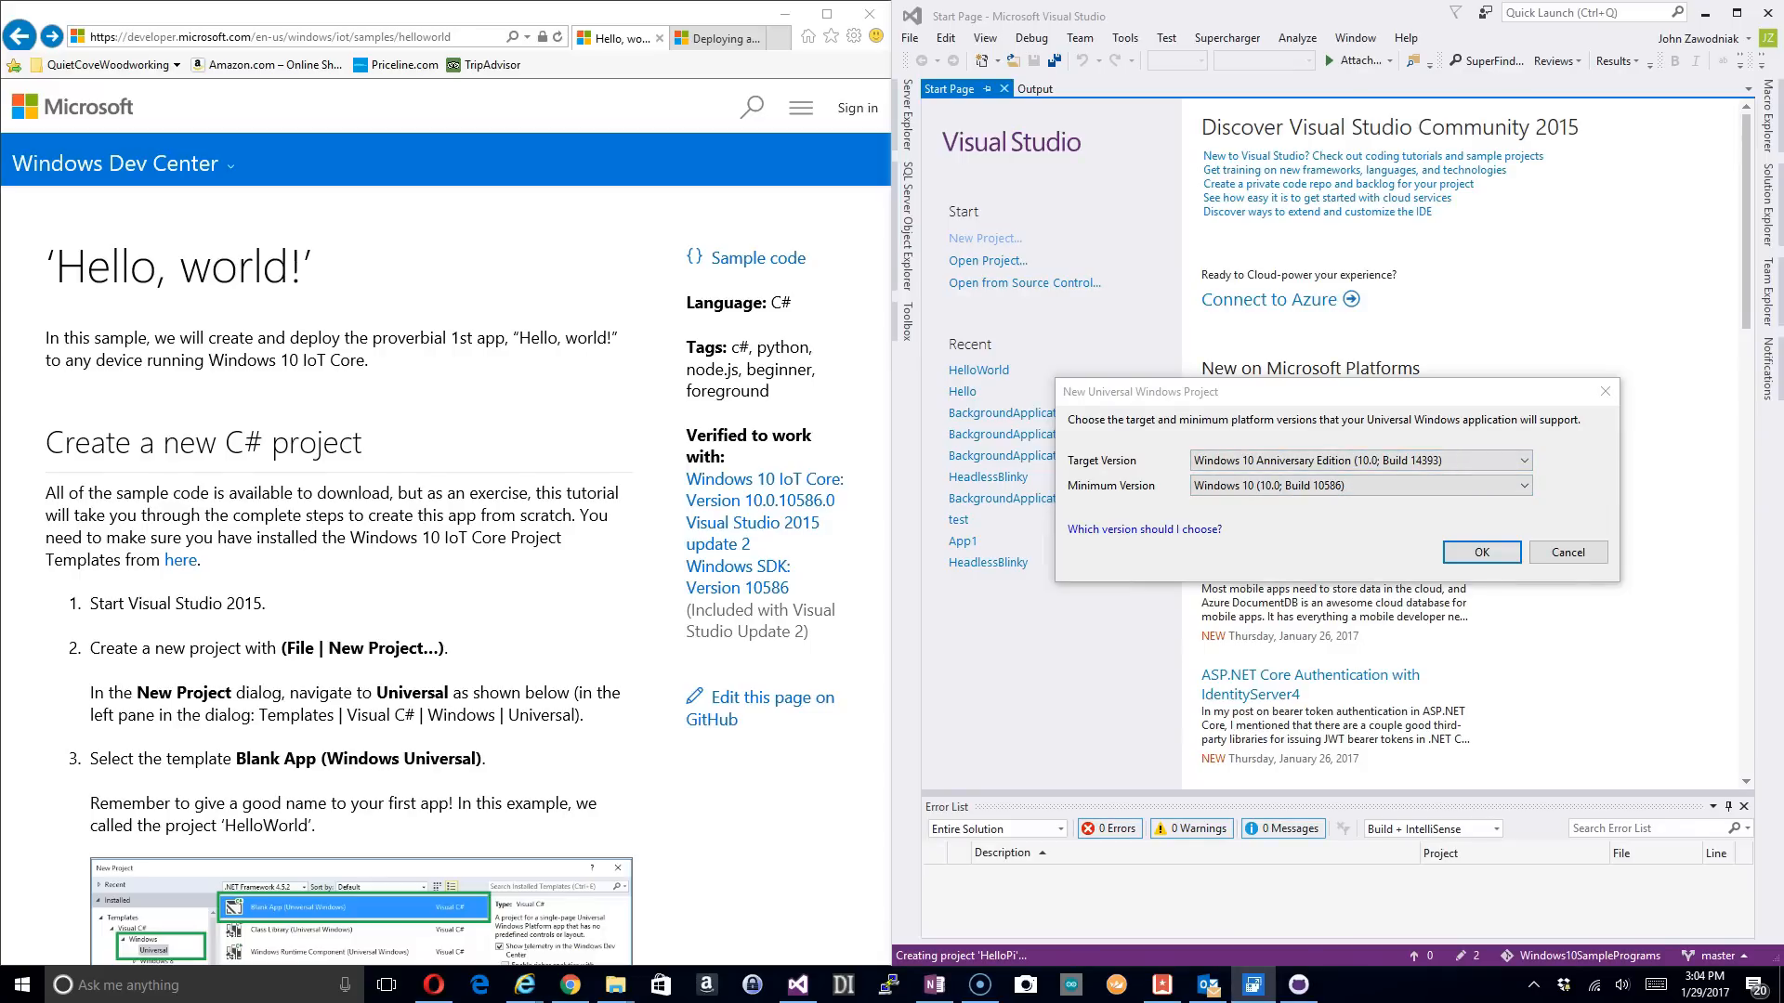
{"action": "mouse_move", "coordinate": [1402, 561]}
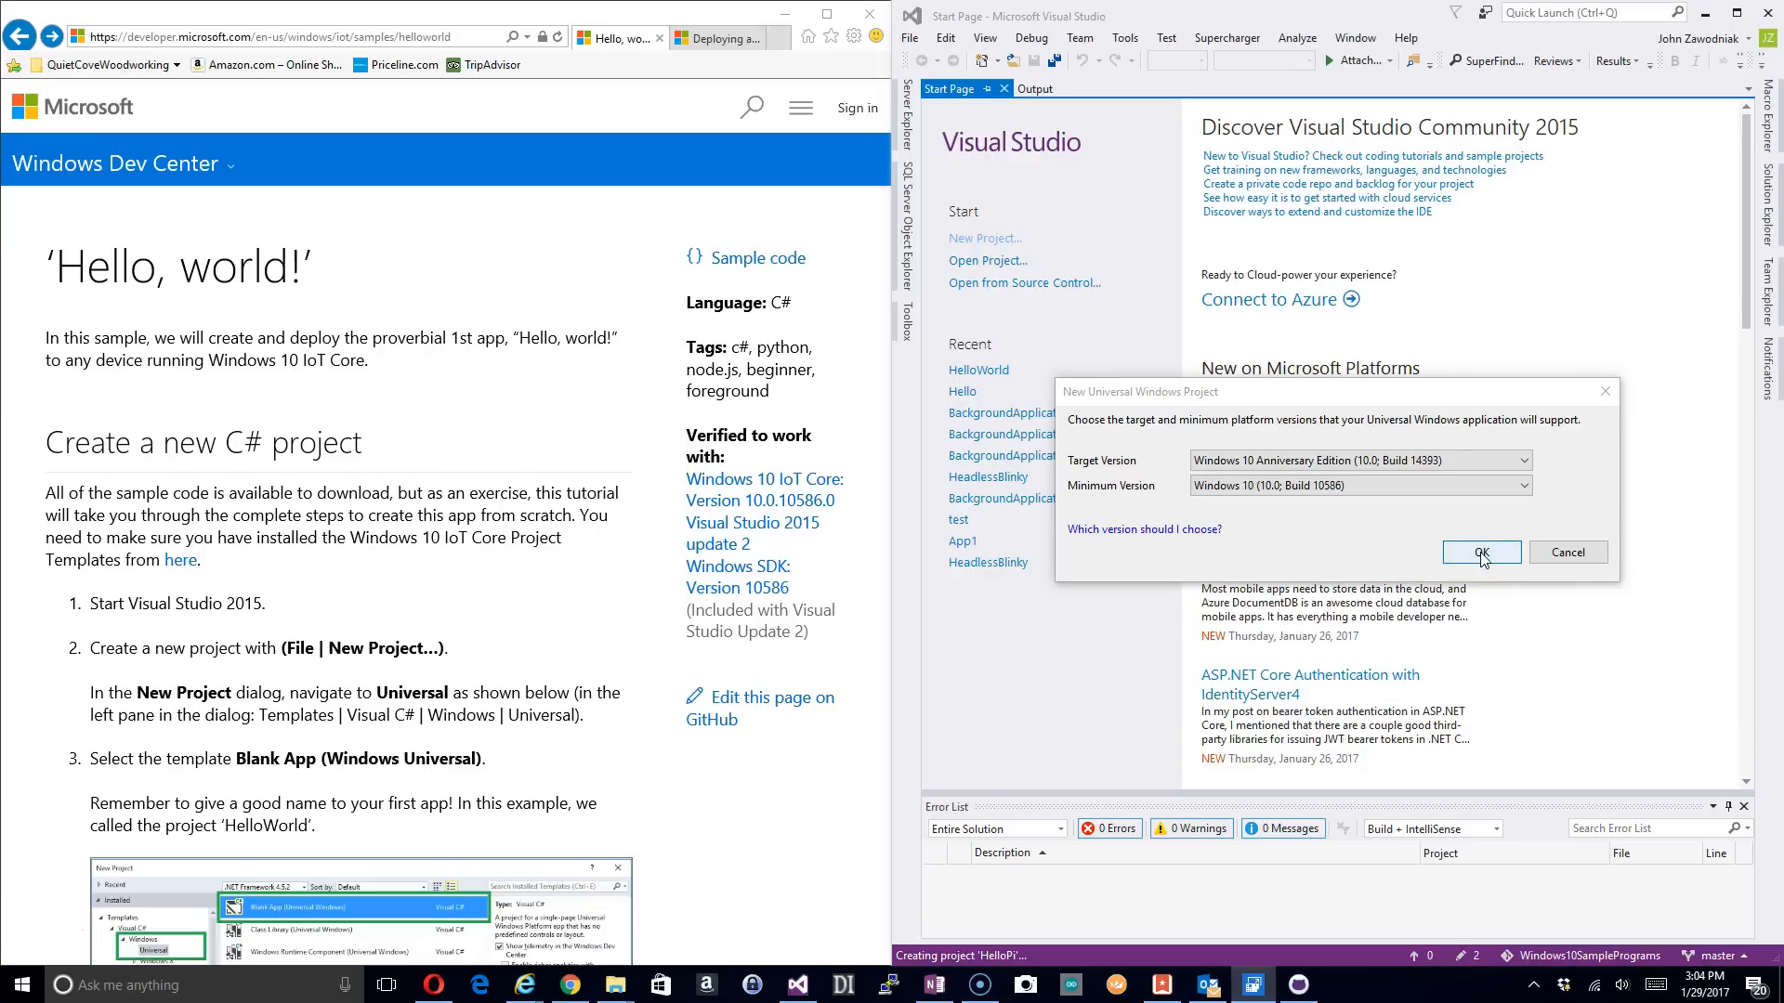
Step: Accept the 14393/10586 versions and scroll through the generated App.xaml.cs code
{"action": "left_click", "coordinate": [1479, 552]}
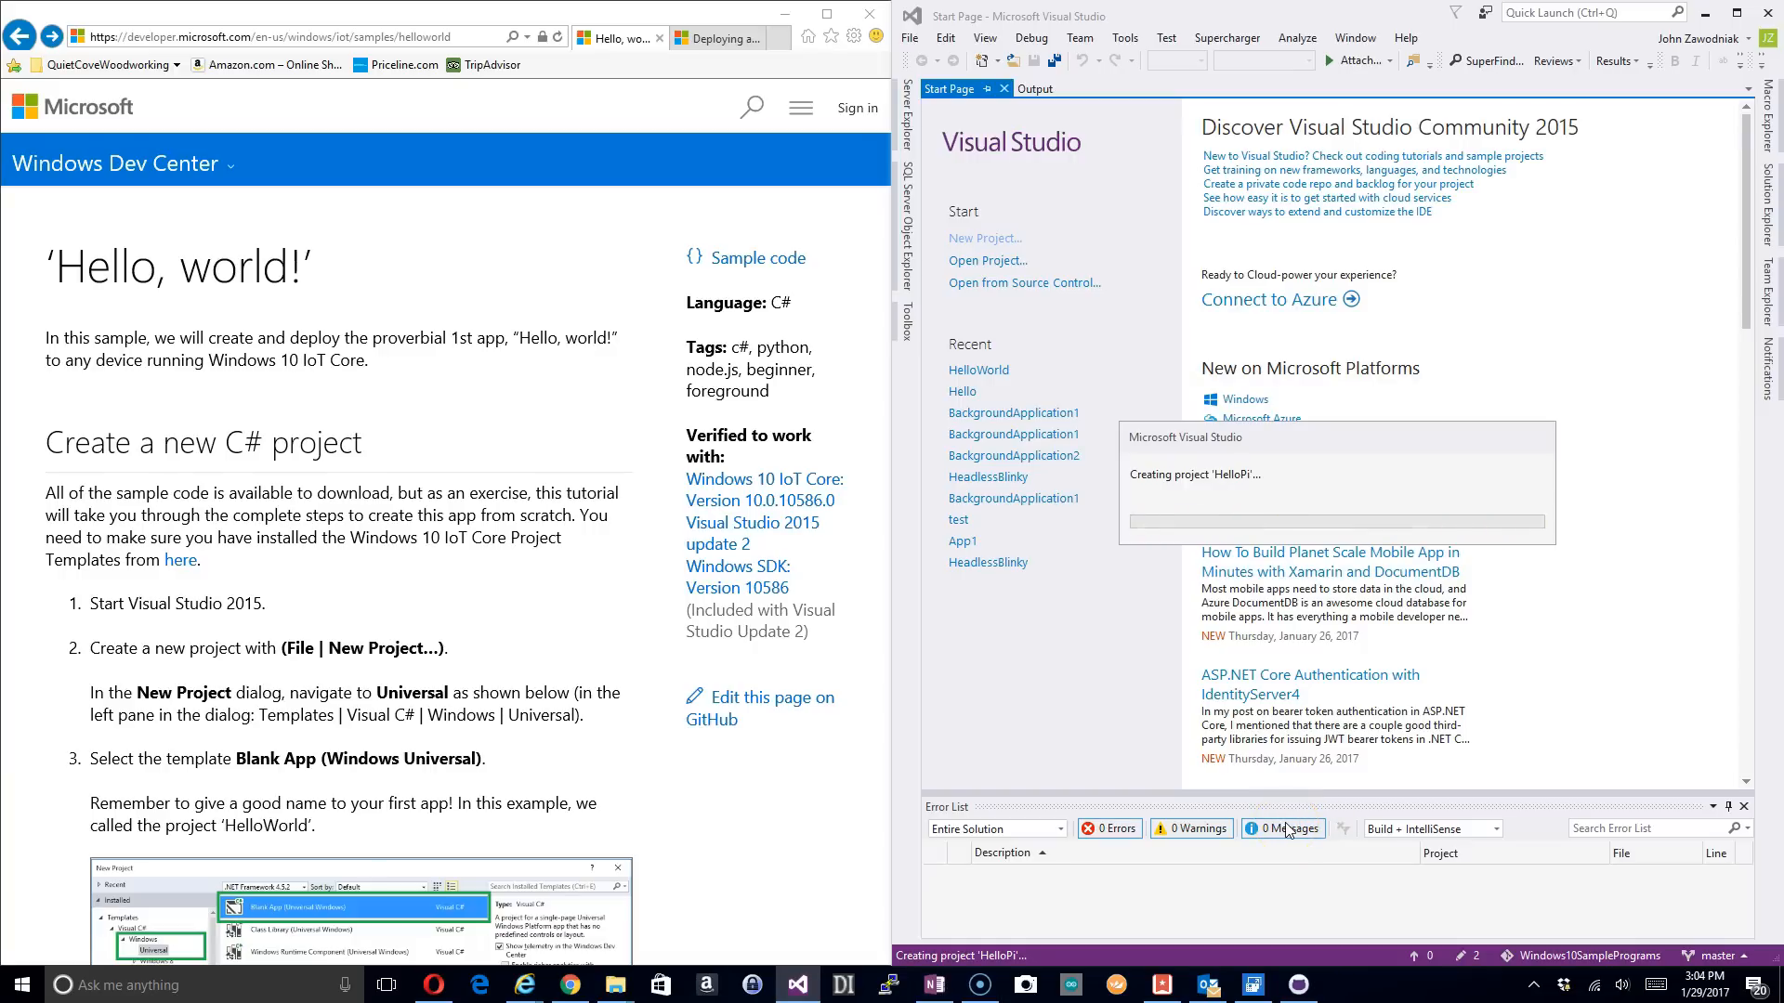
{"action": "scroll", "scroll_direction": "down", "scroll_amount": 3}
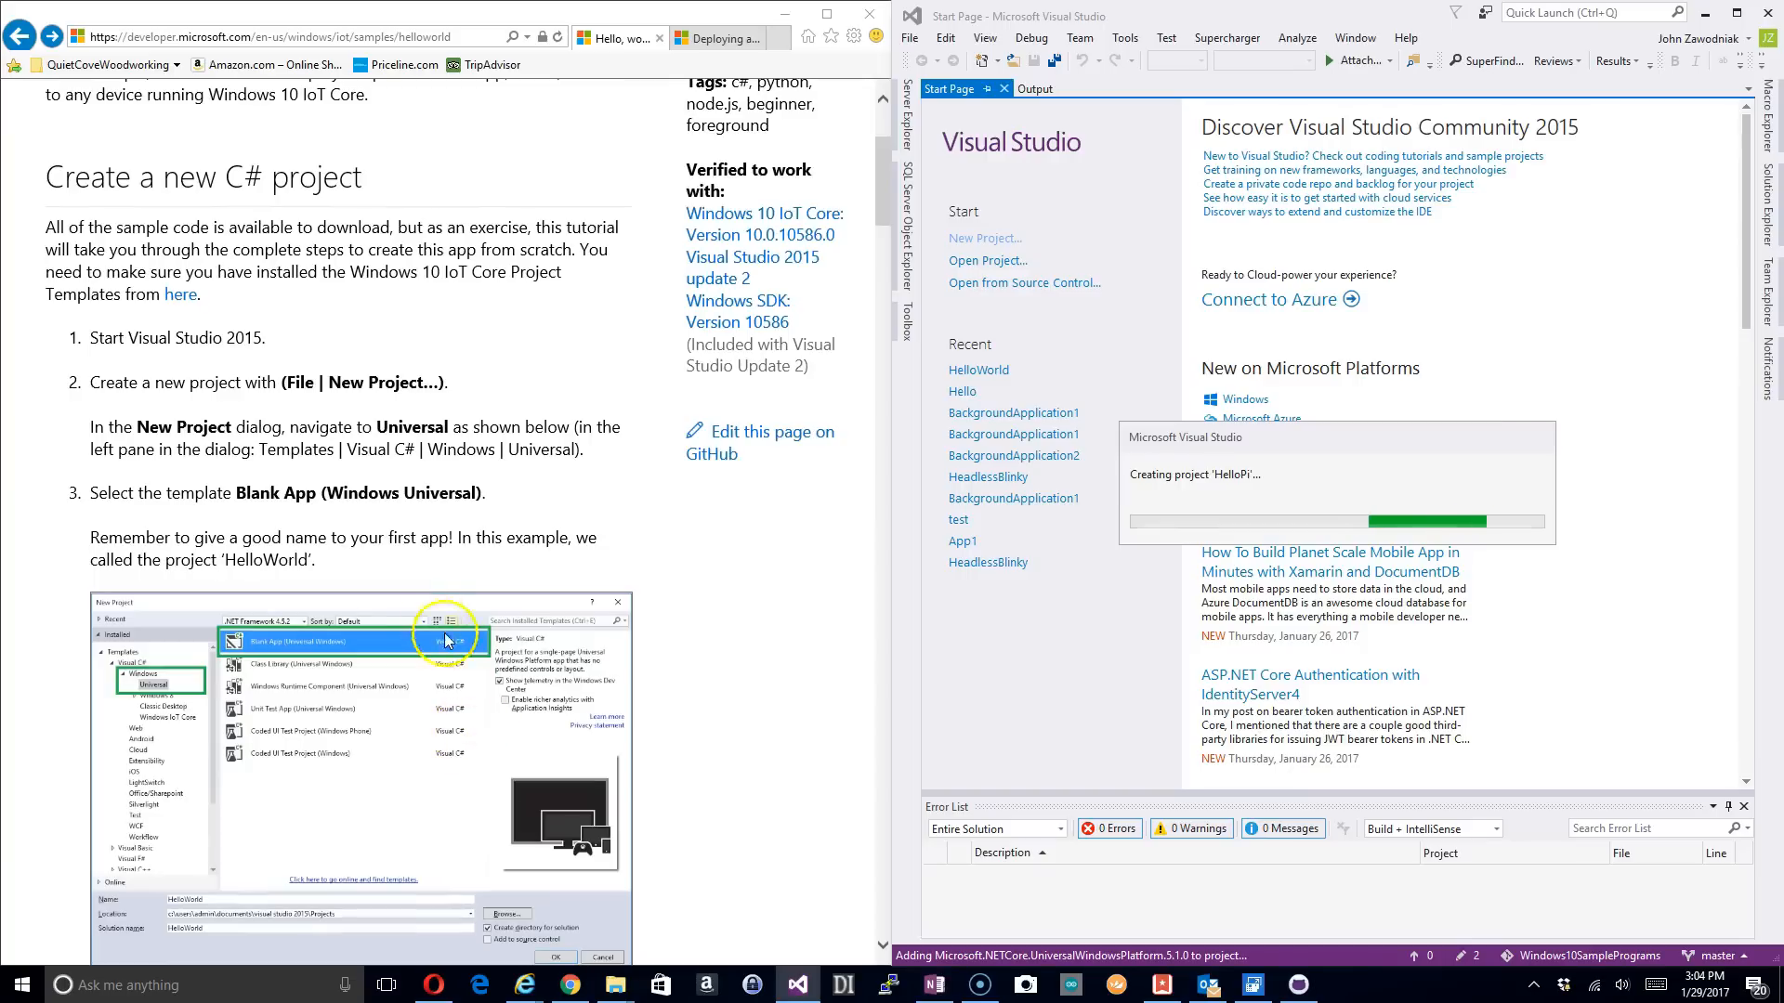
{"action": "scroll", "scroll_direction": "down", "scroll_amount": 3}
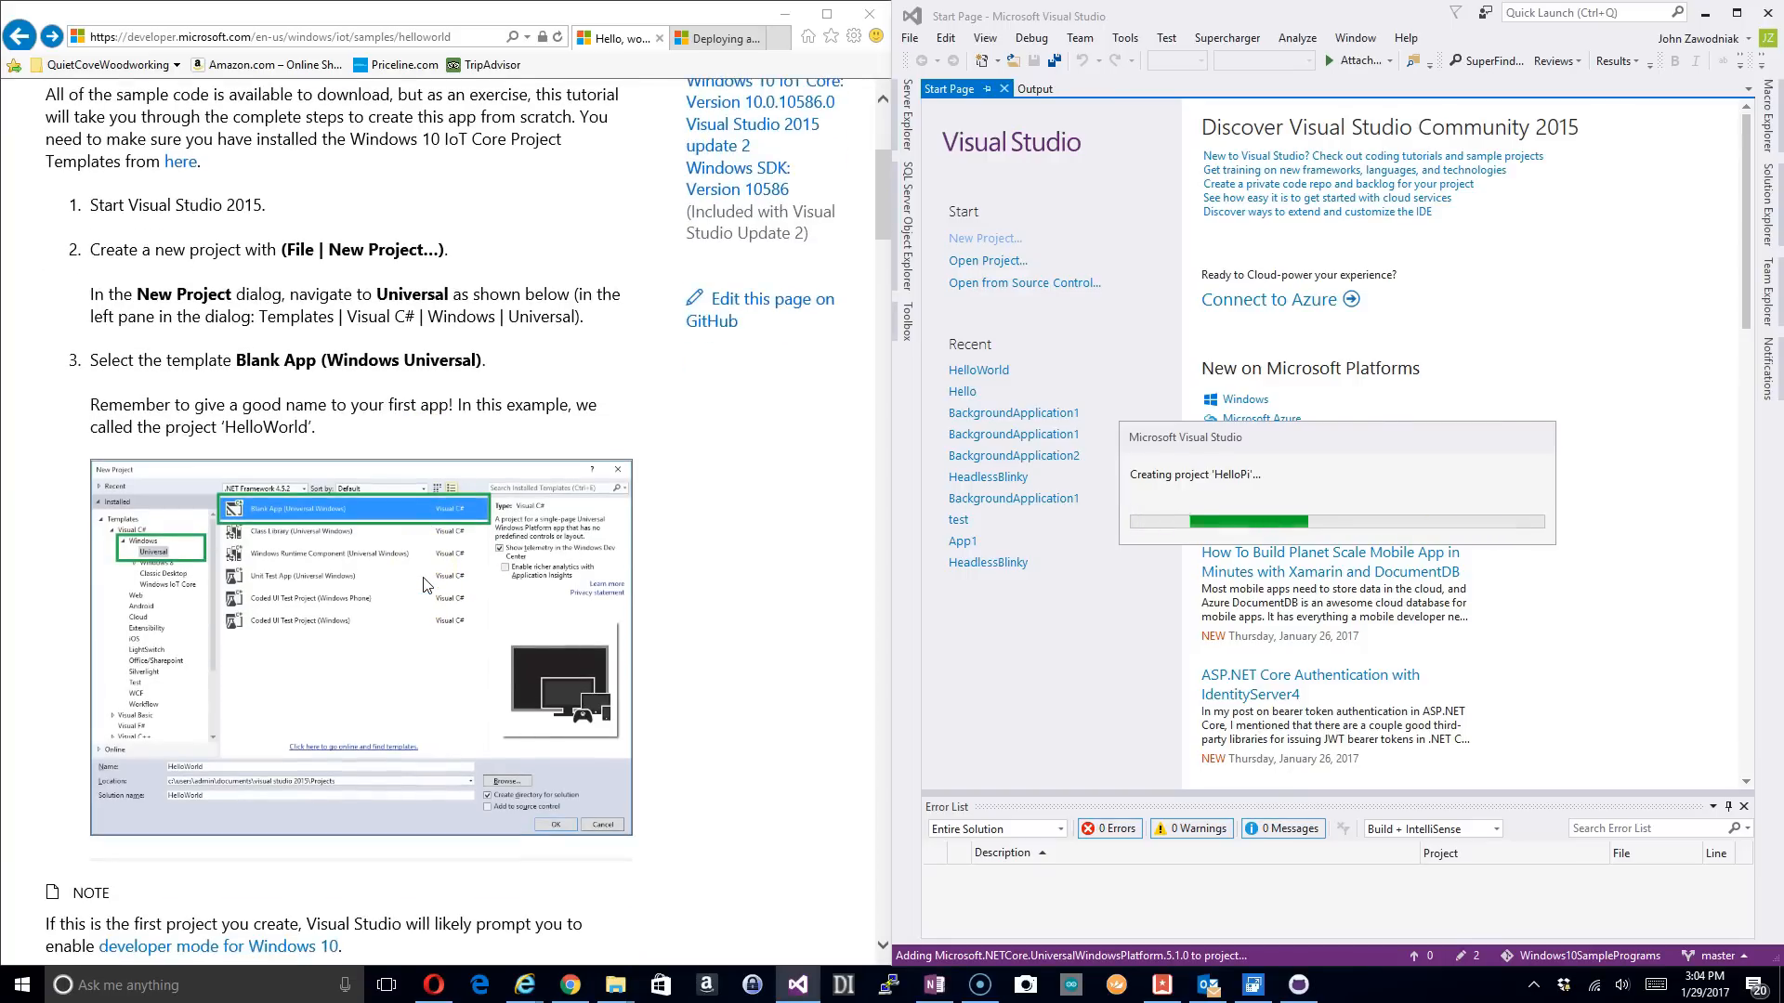
{"action": "scroll", "scroll_direction": "up", "scroll_amount": 3}
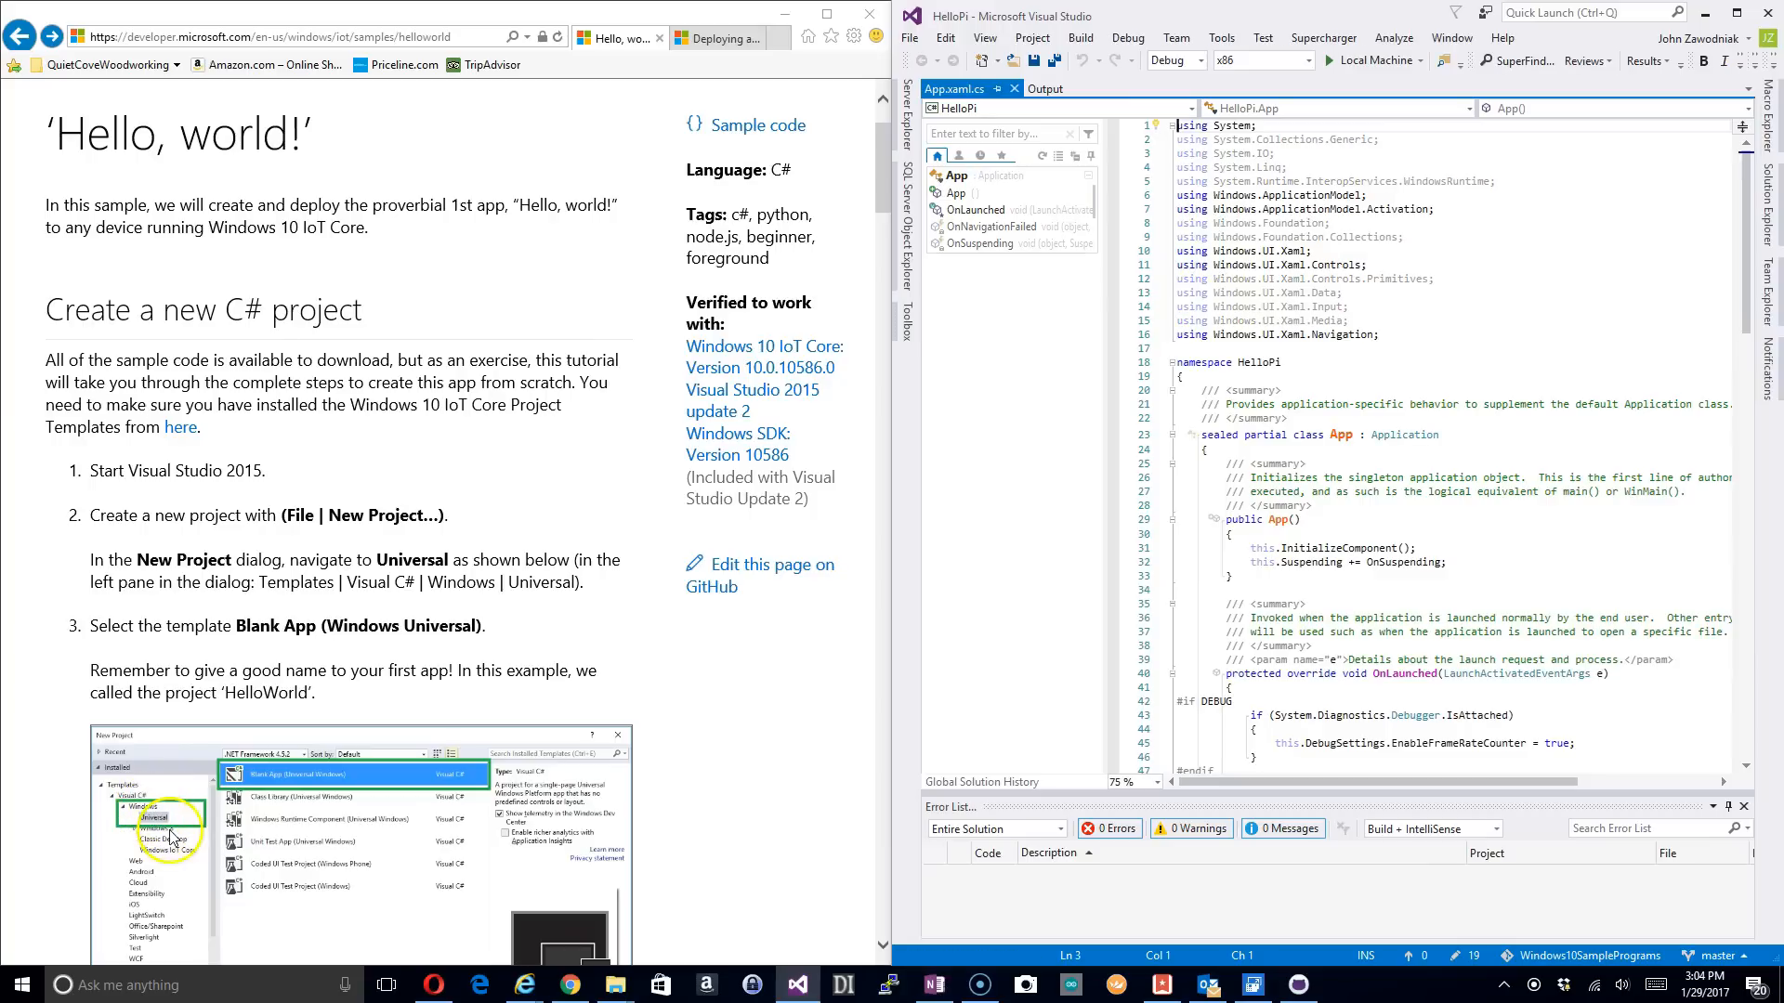
{"action": "mouse_move", "coordinate": [390, 808]}
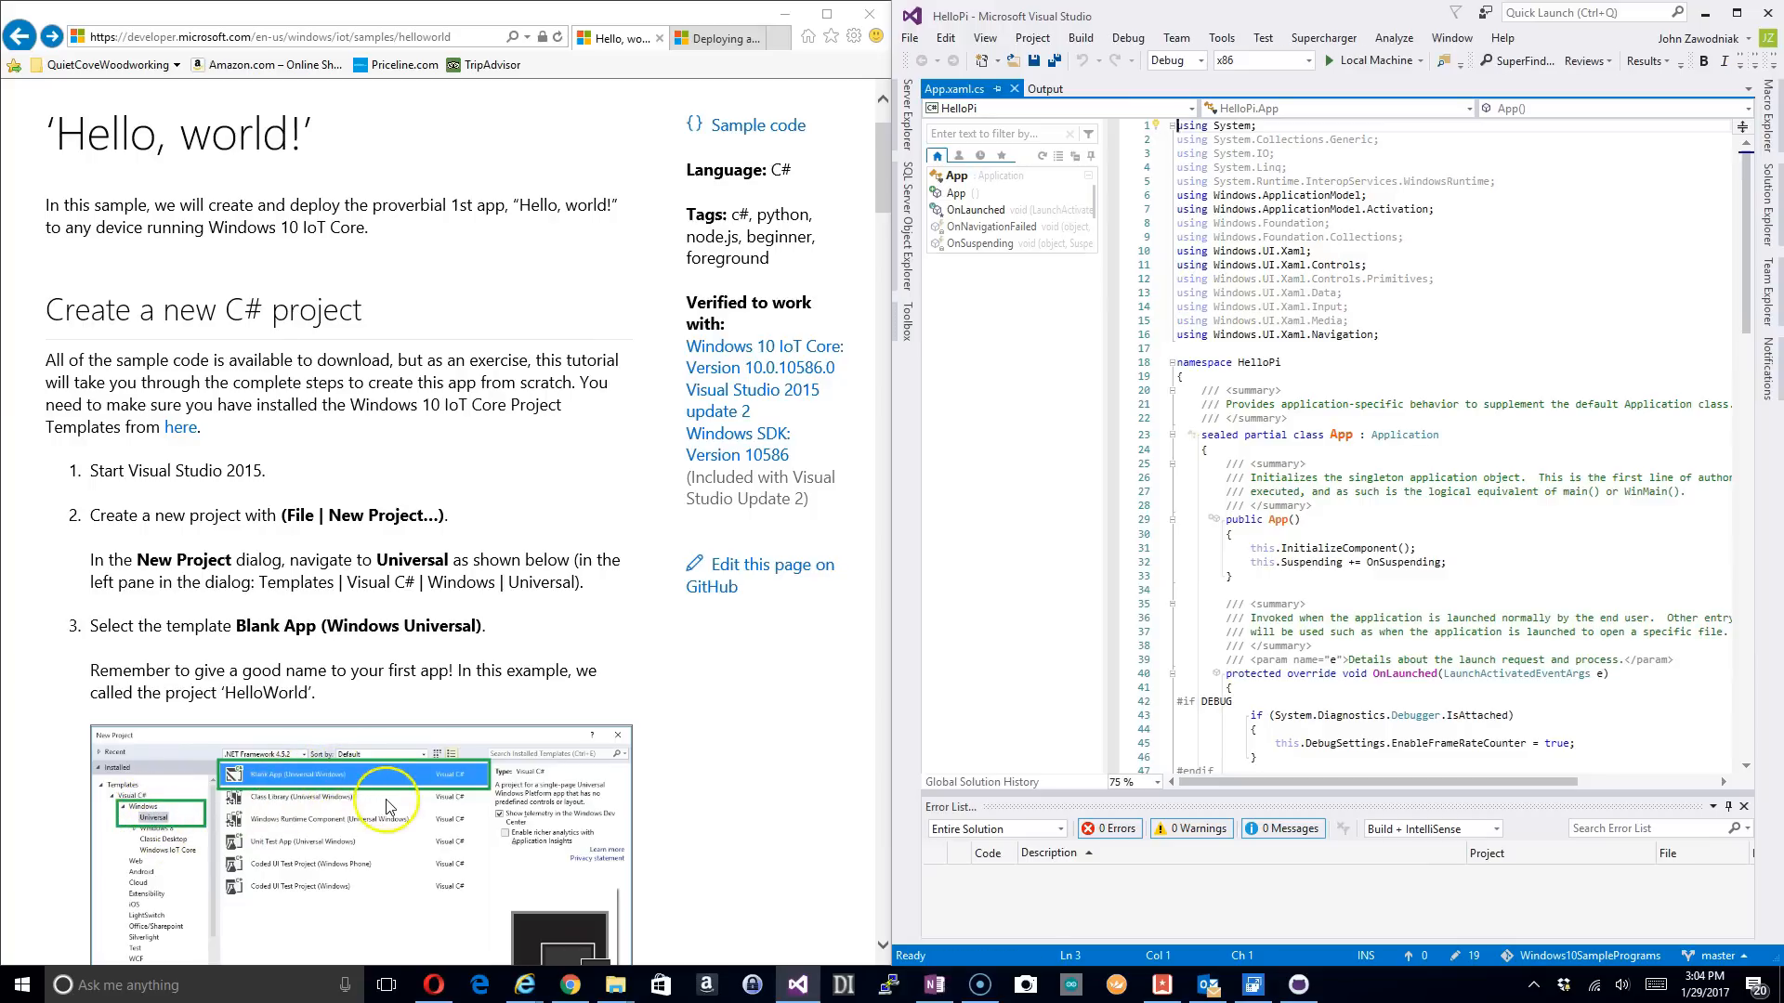
{"action": "scroll", "scroll_direction": "down", "scroll_amount": 3}
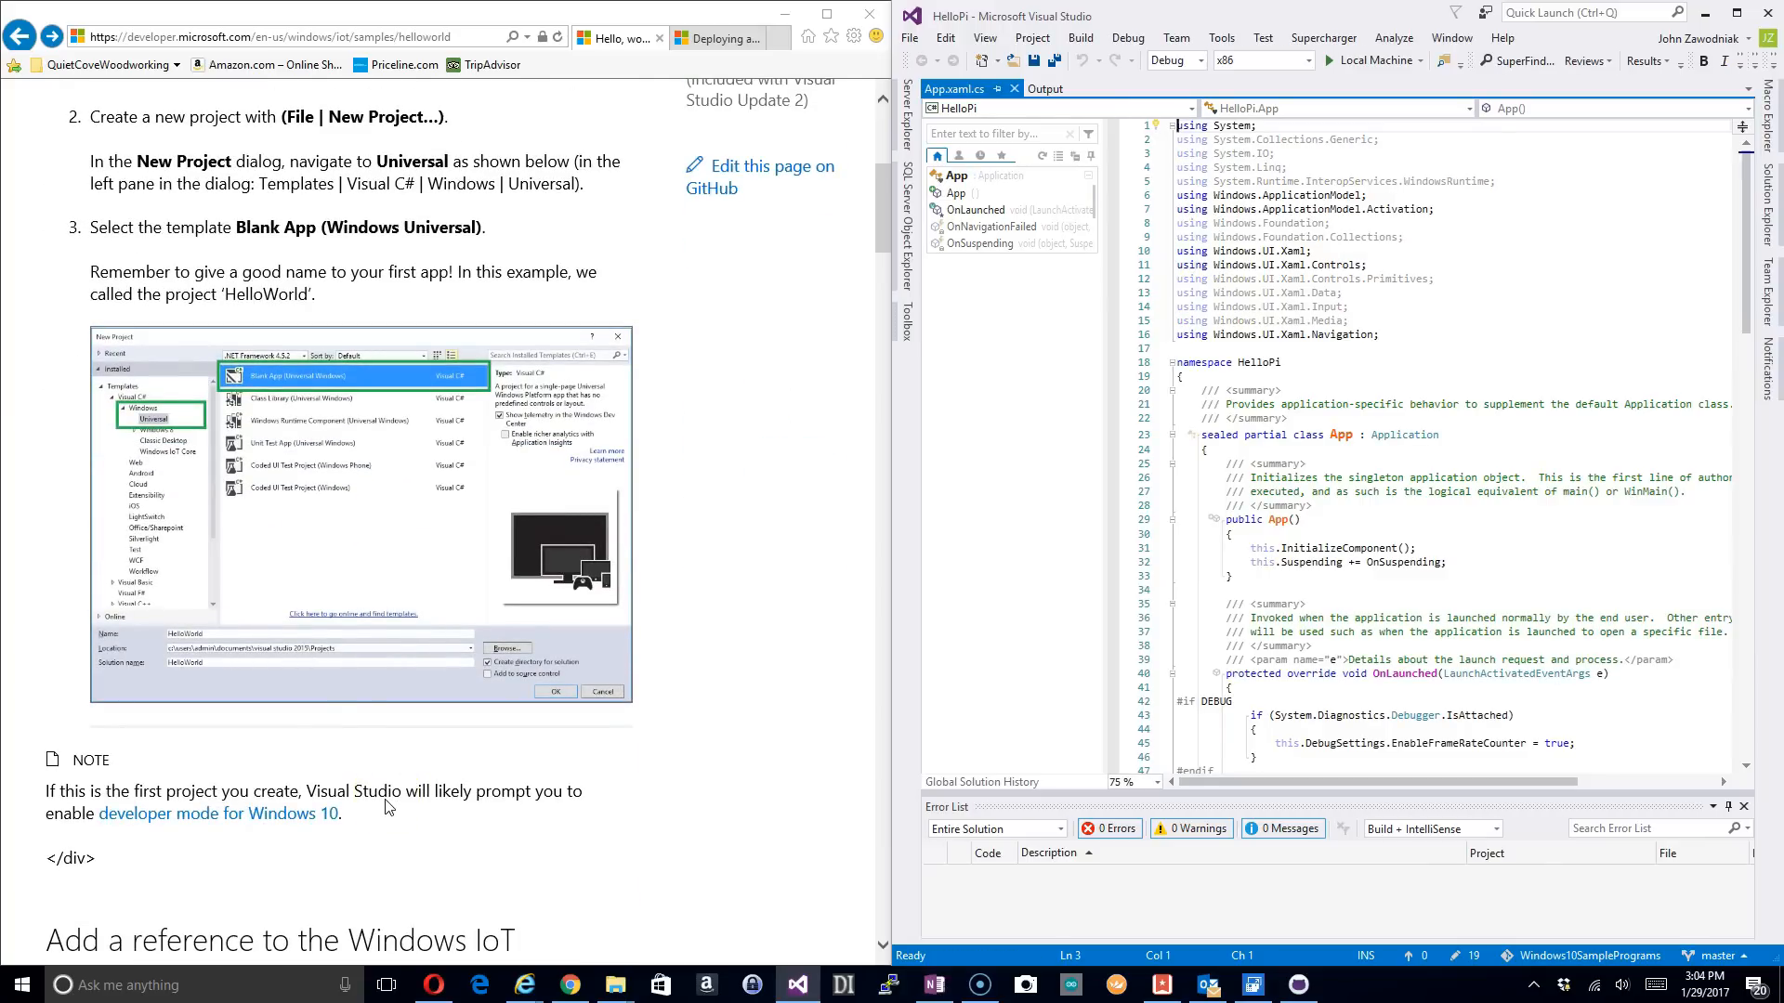
{"action": "scroll", "scroll_direction": "down", "scroll_amount": 3}
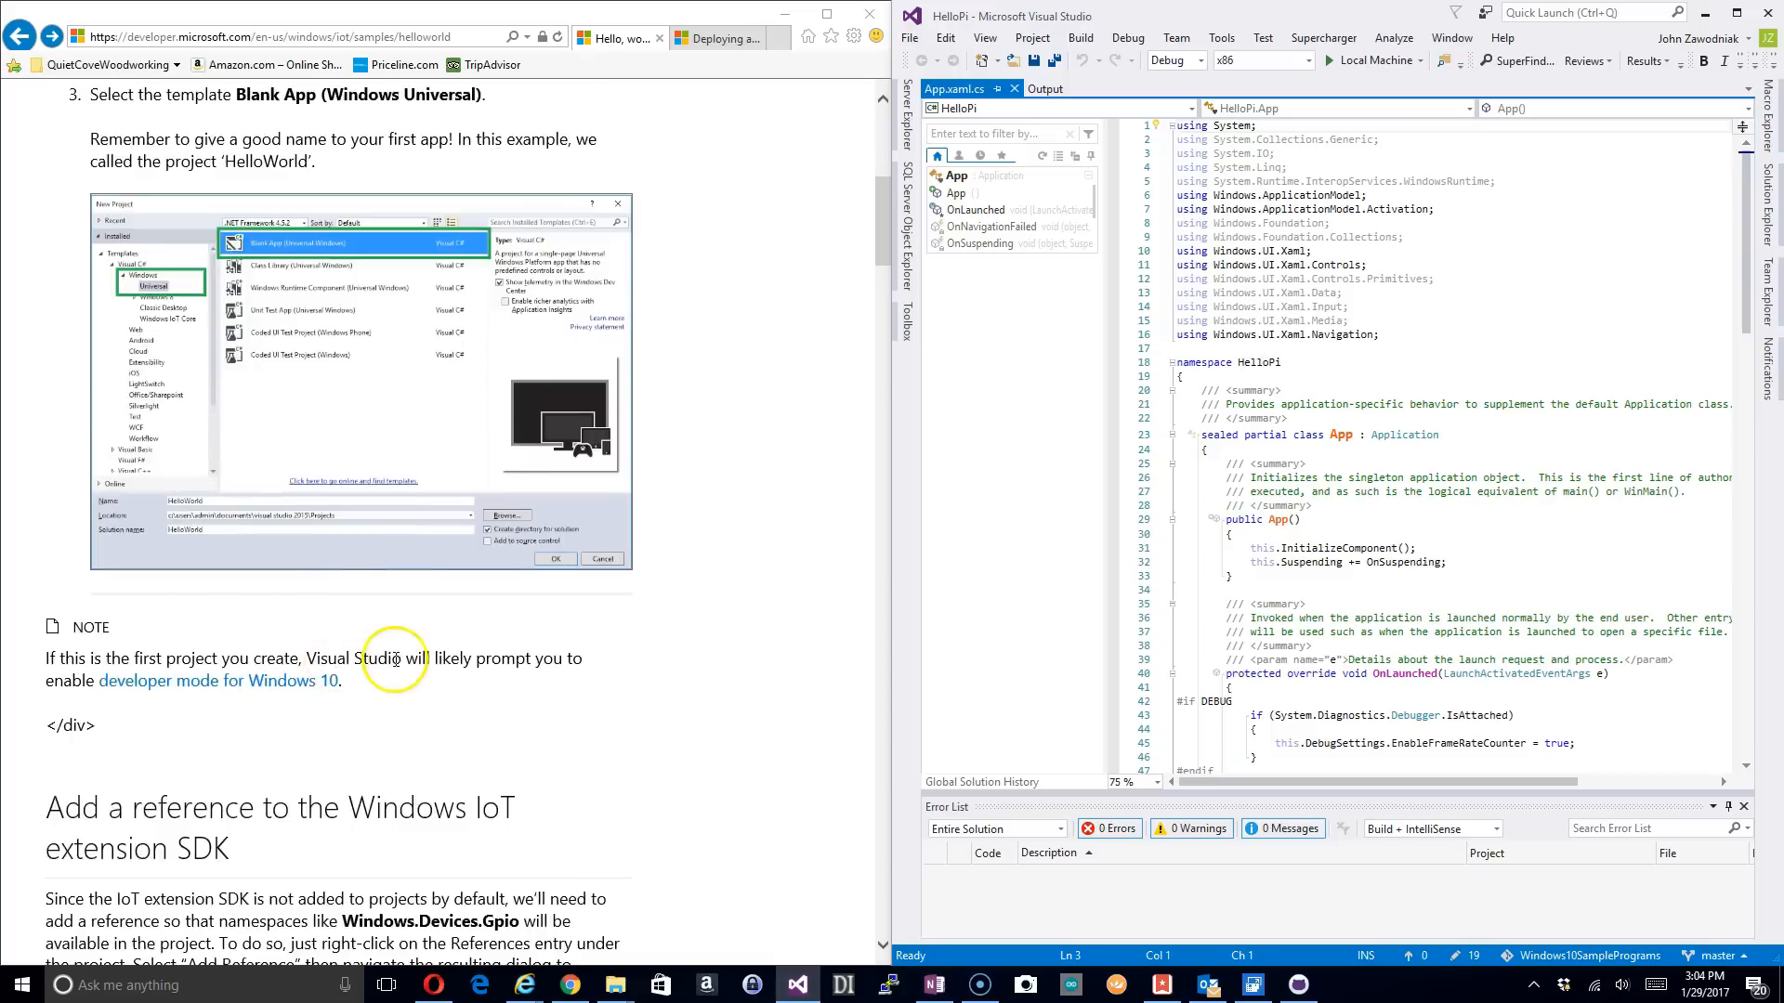
{"action": "scroll", "scroll_direction": "down", "scroll_amount": 3}
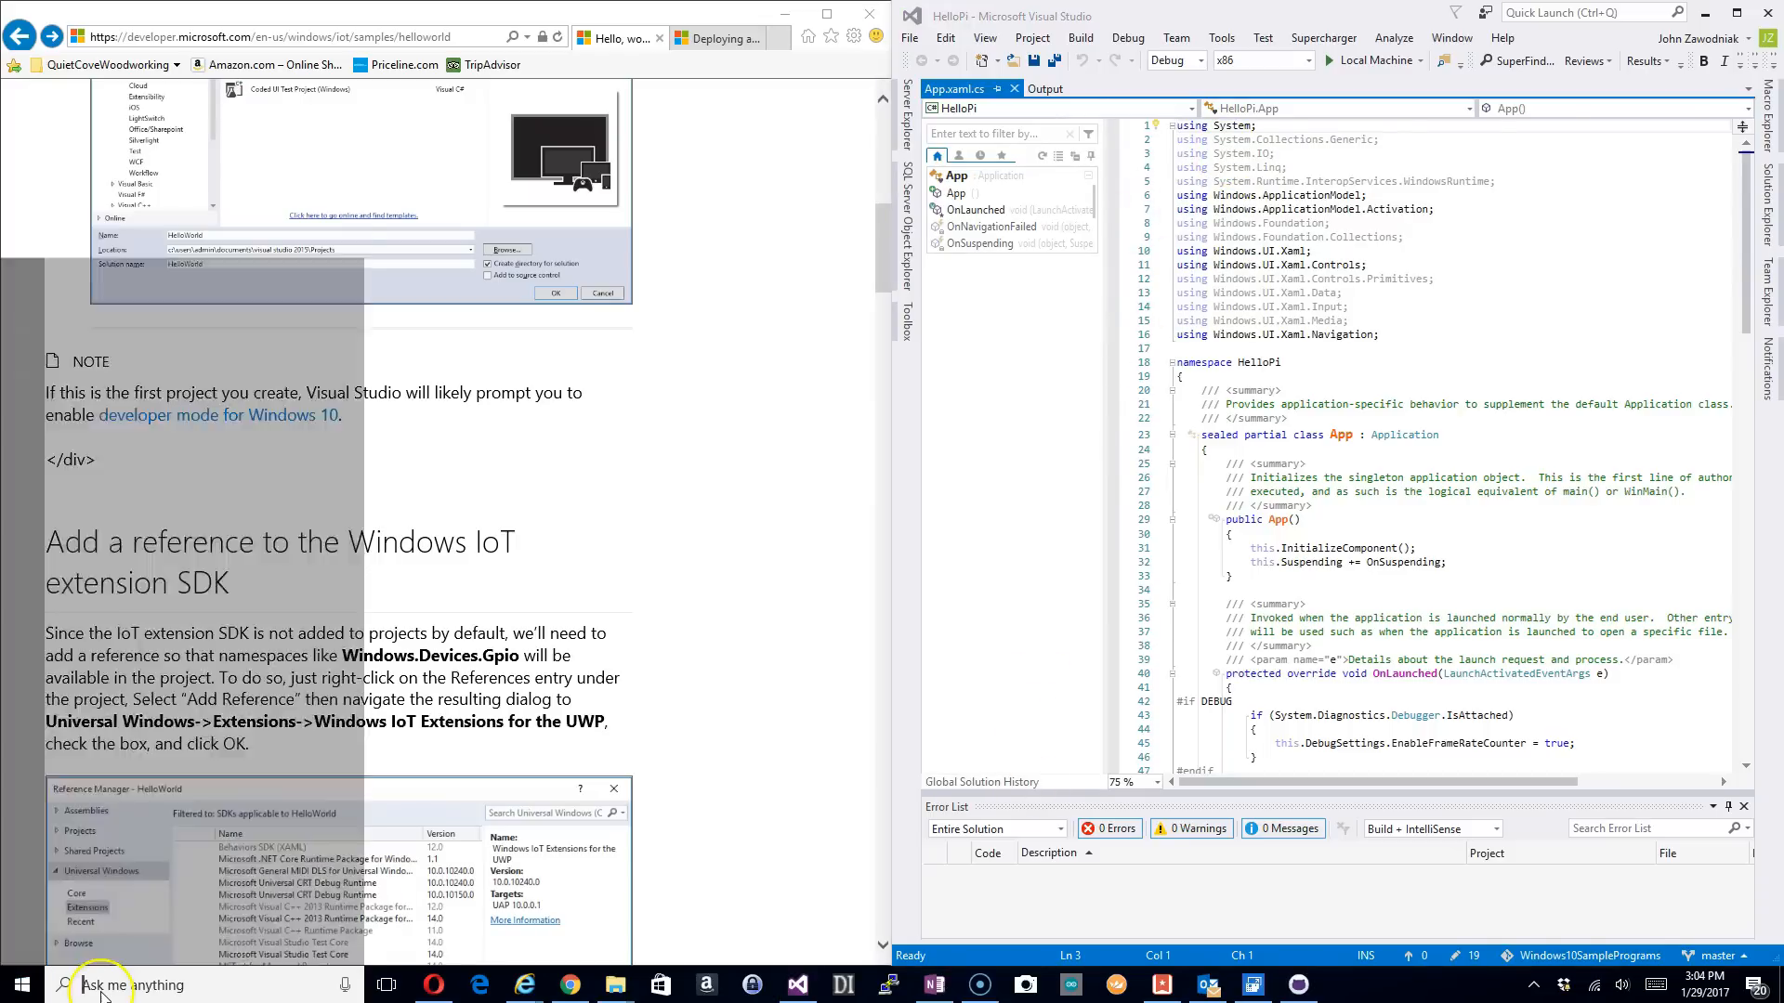
Step: Search Start for 'developer', select Developer mode in Settings, then return to HelloPi
{"action": "type", "text": "dev"}
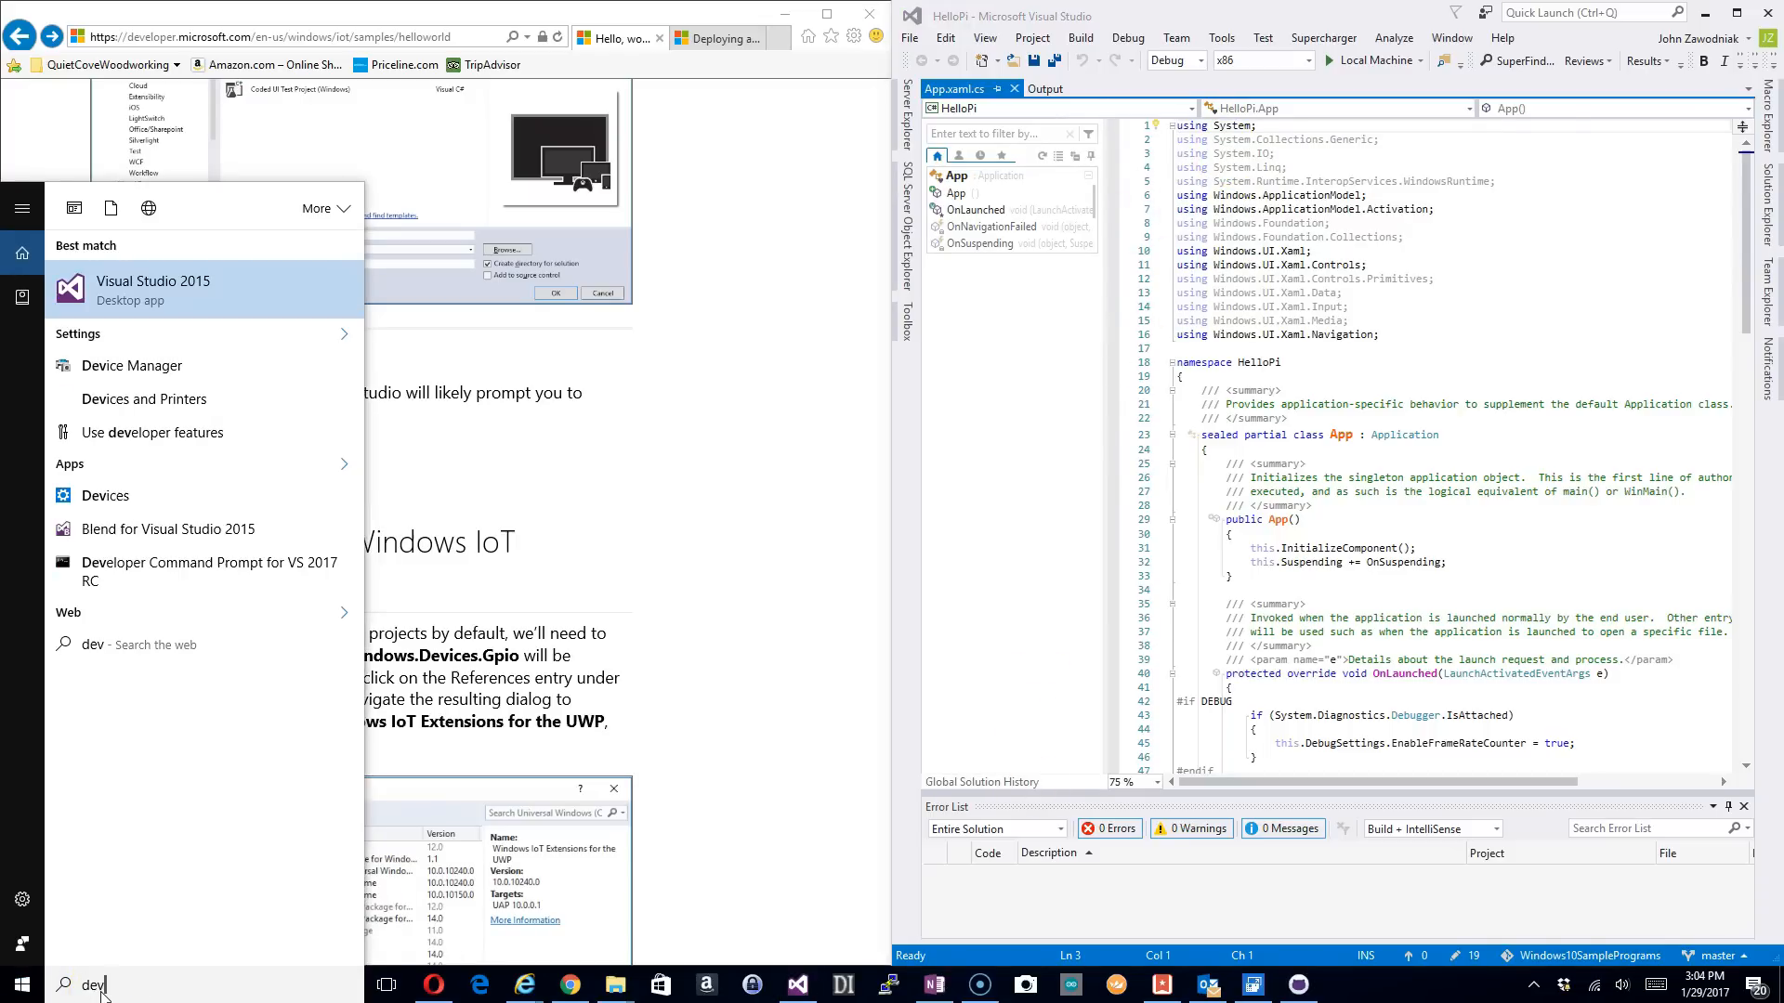
{"action": "type", "text": "lo"}
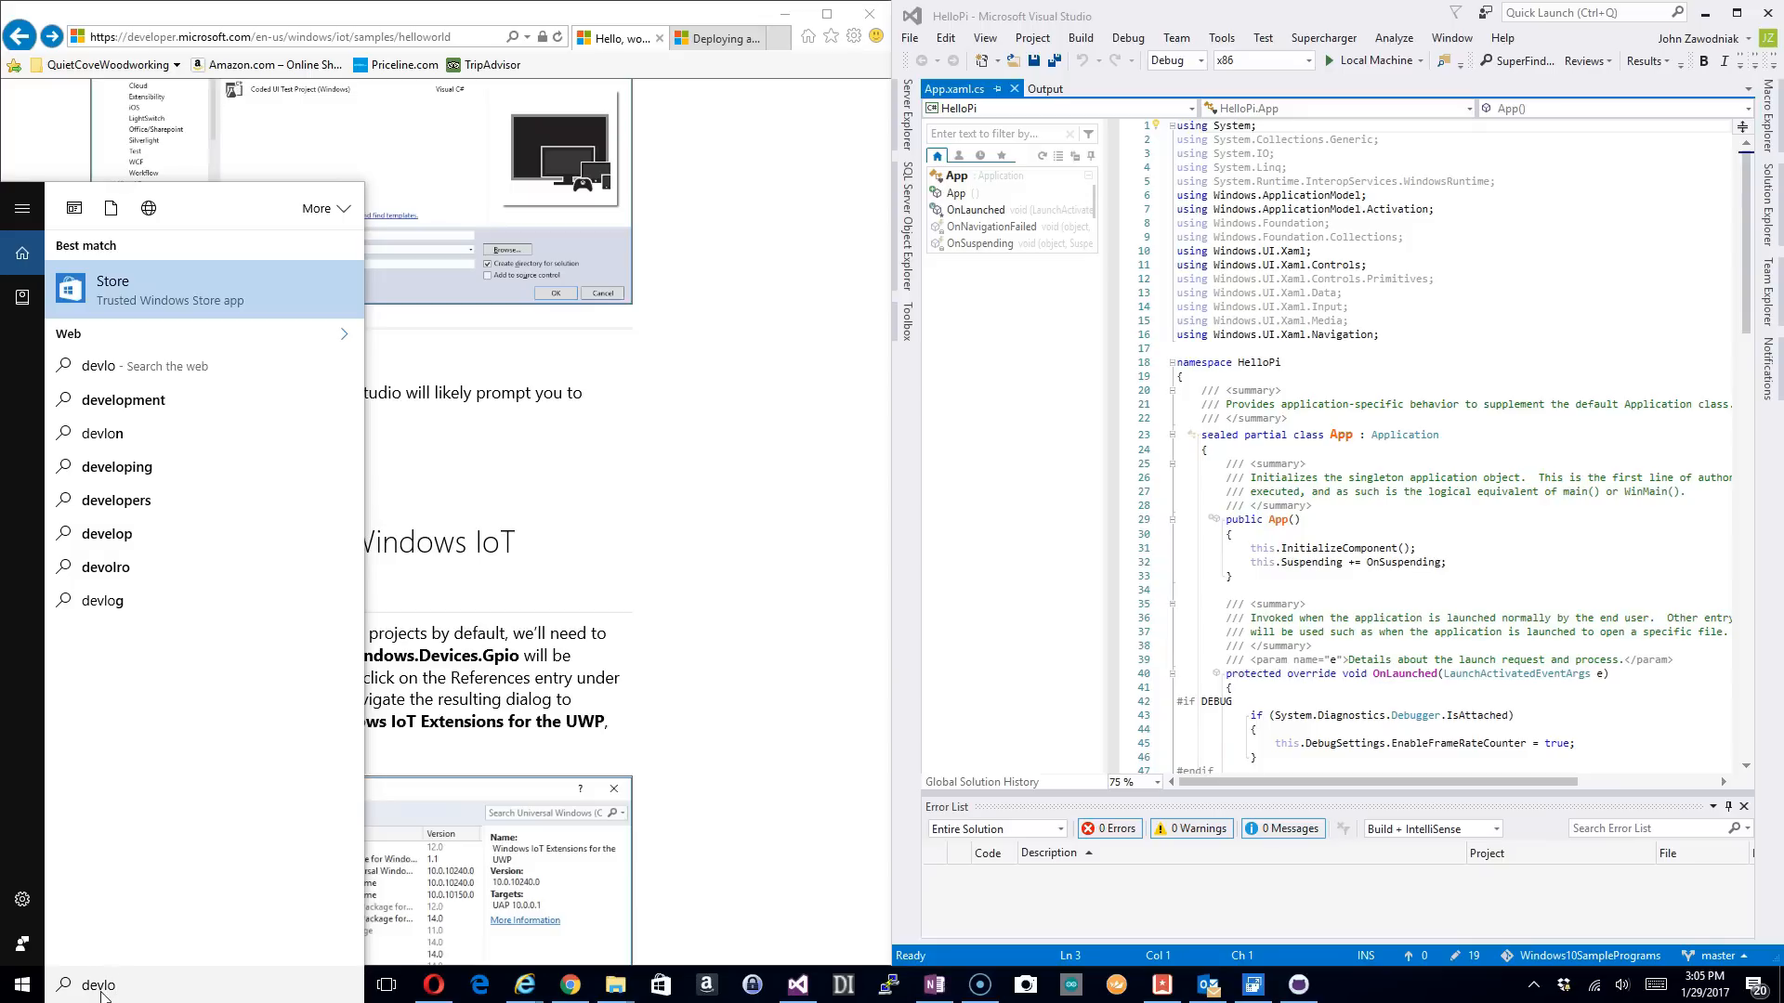
{"action": "key", "text": "Backspace"}
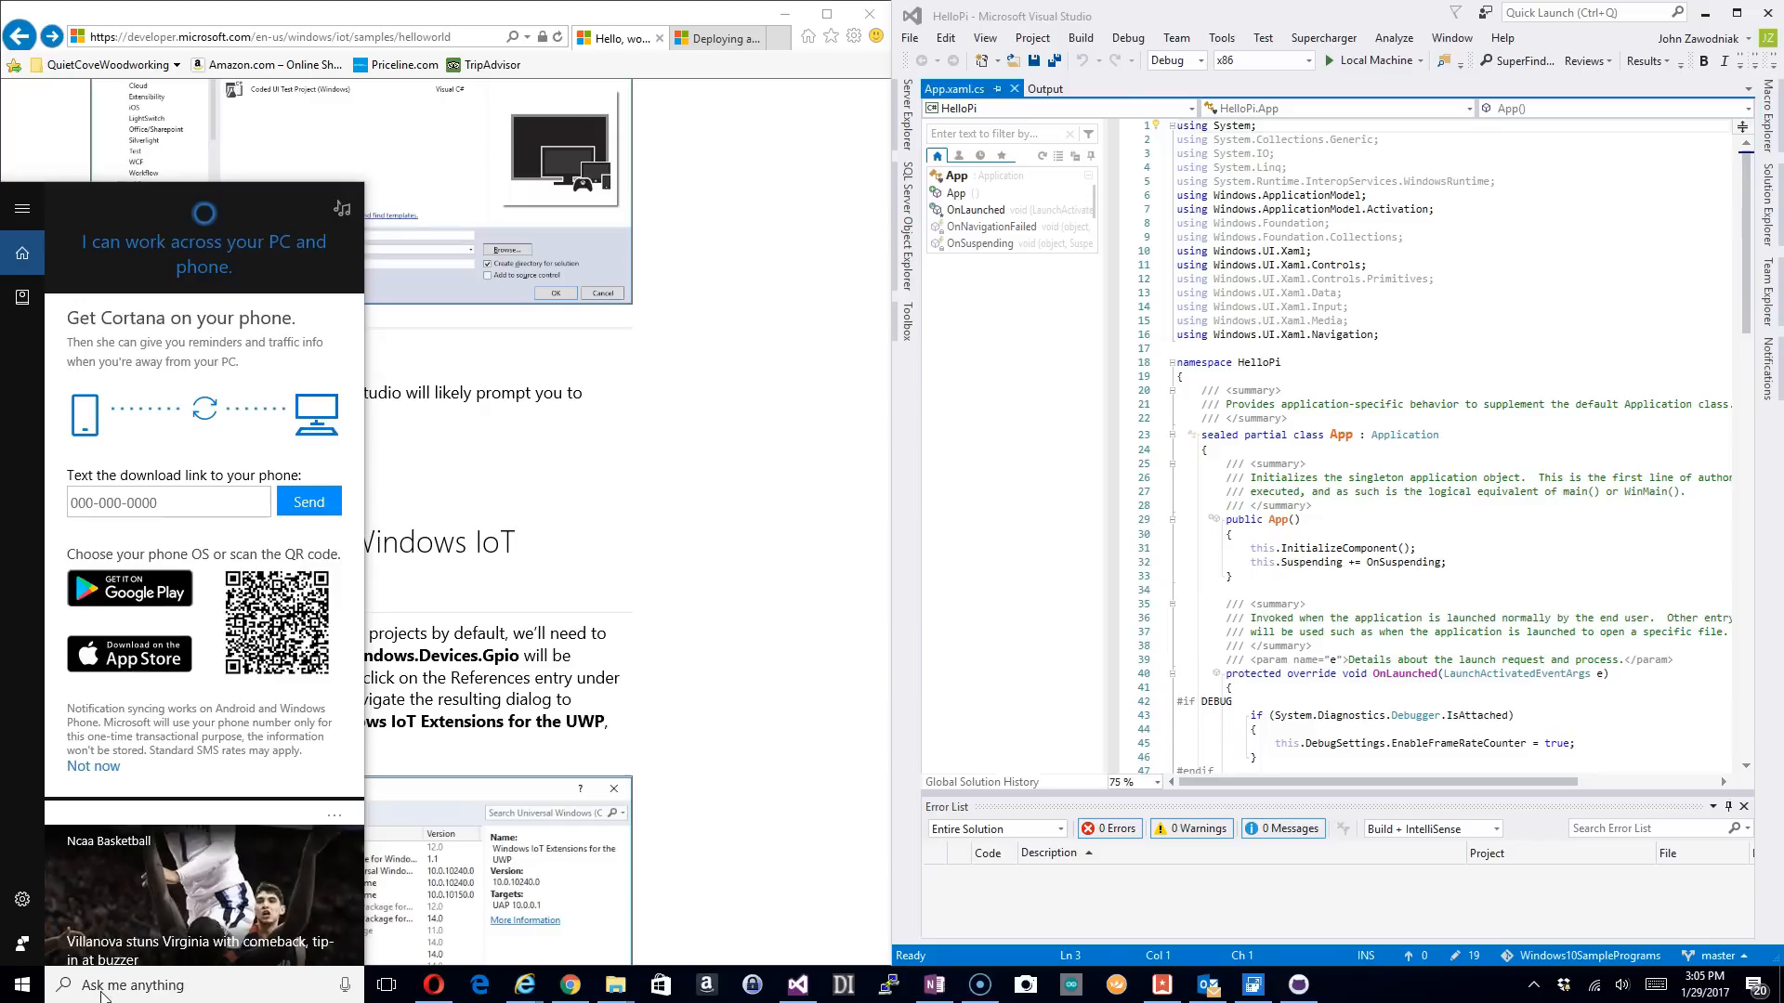
{"action": "type", "text": "devleo"}
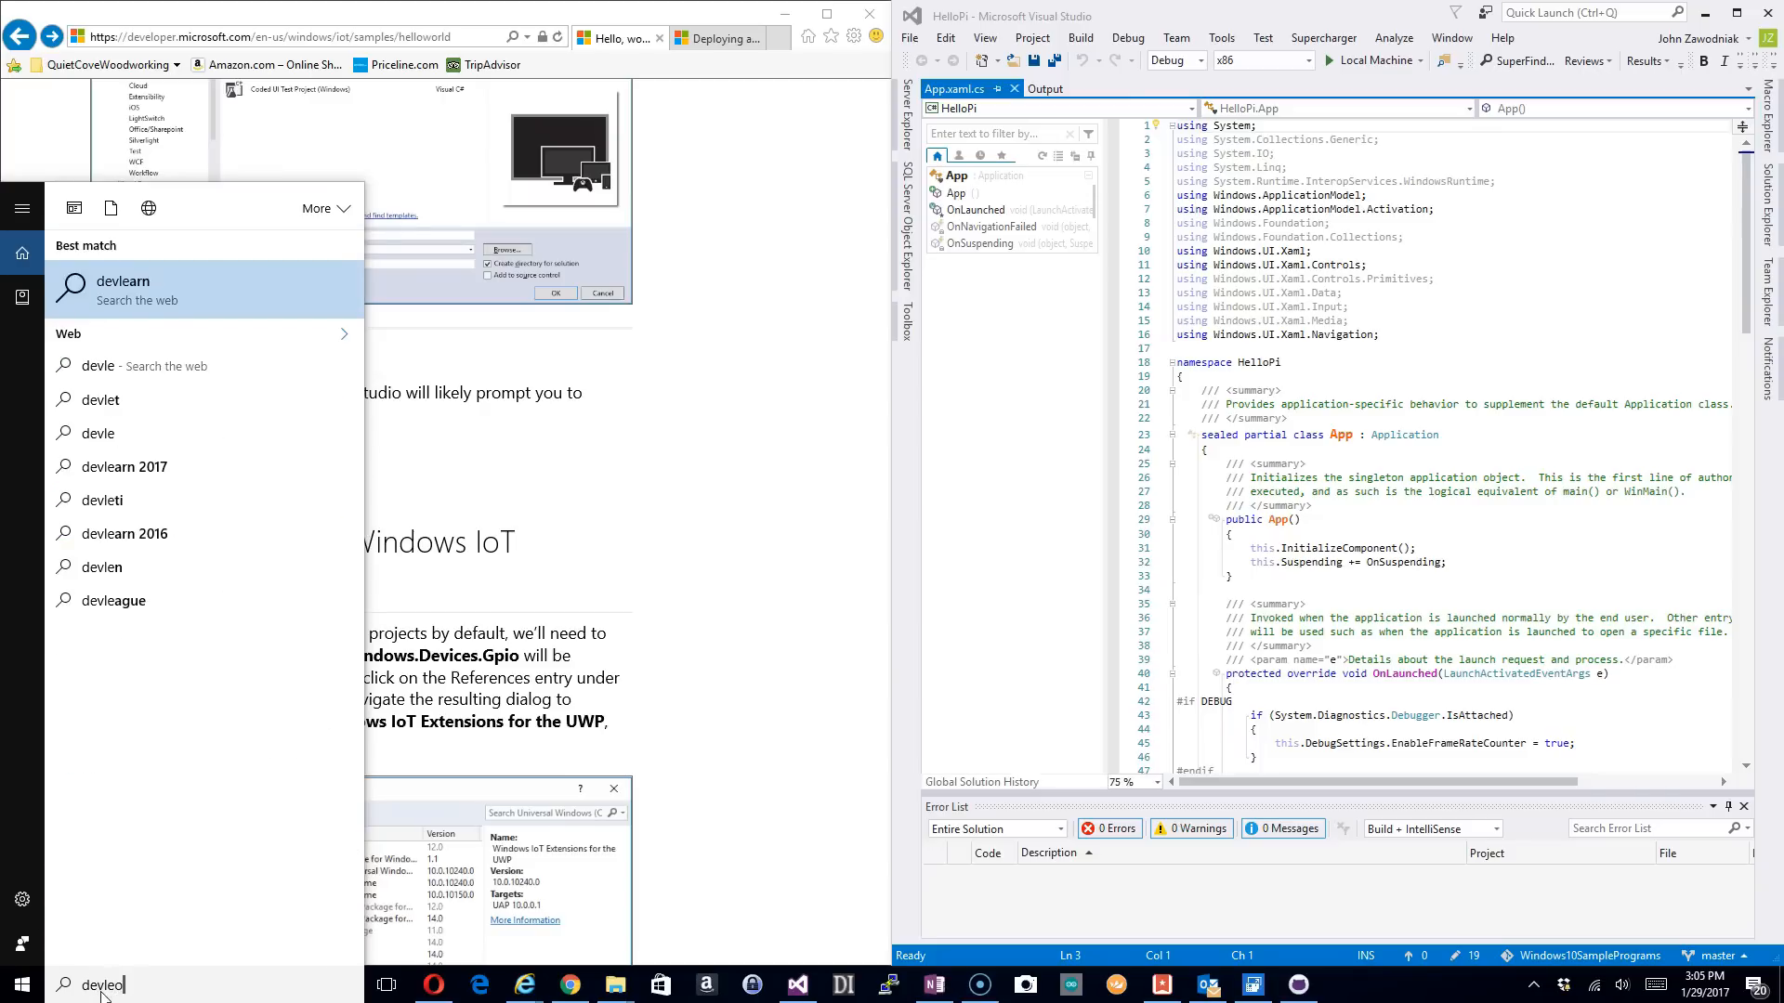
{"action": "type", "text": "developer"}
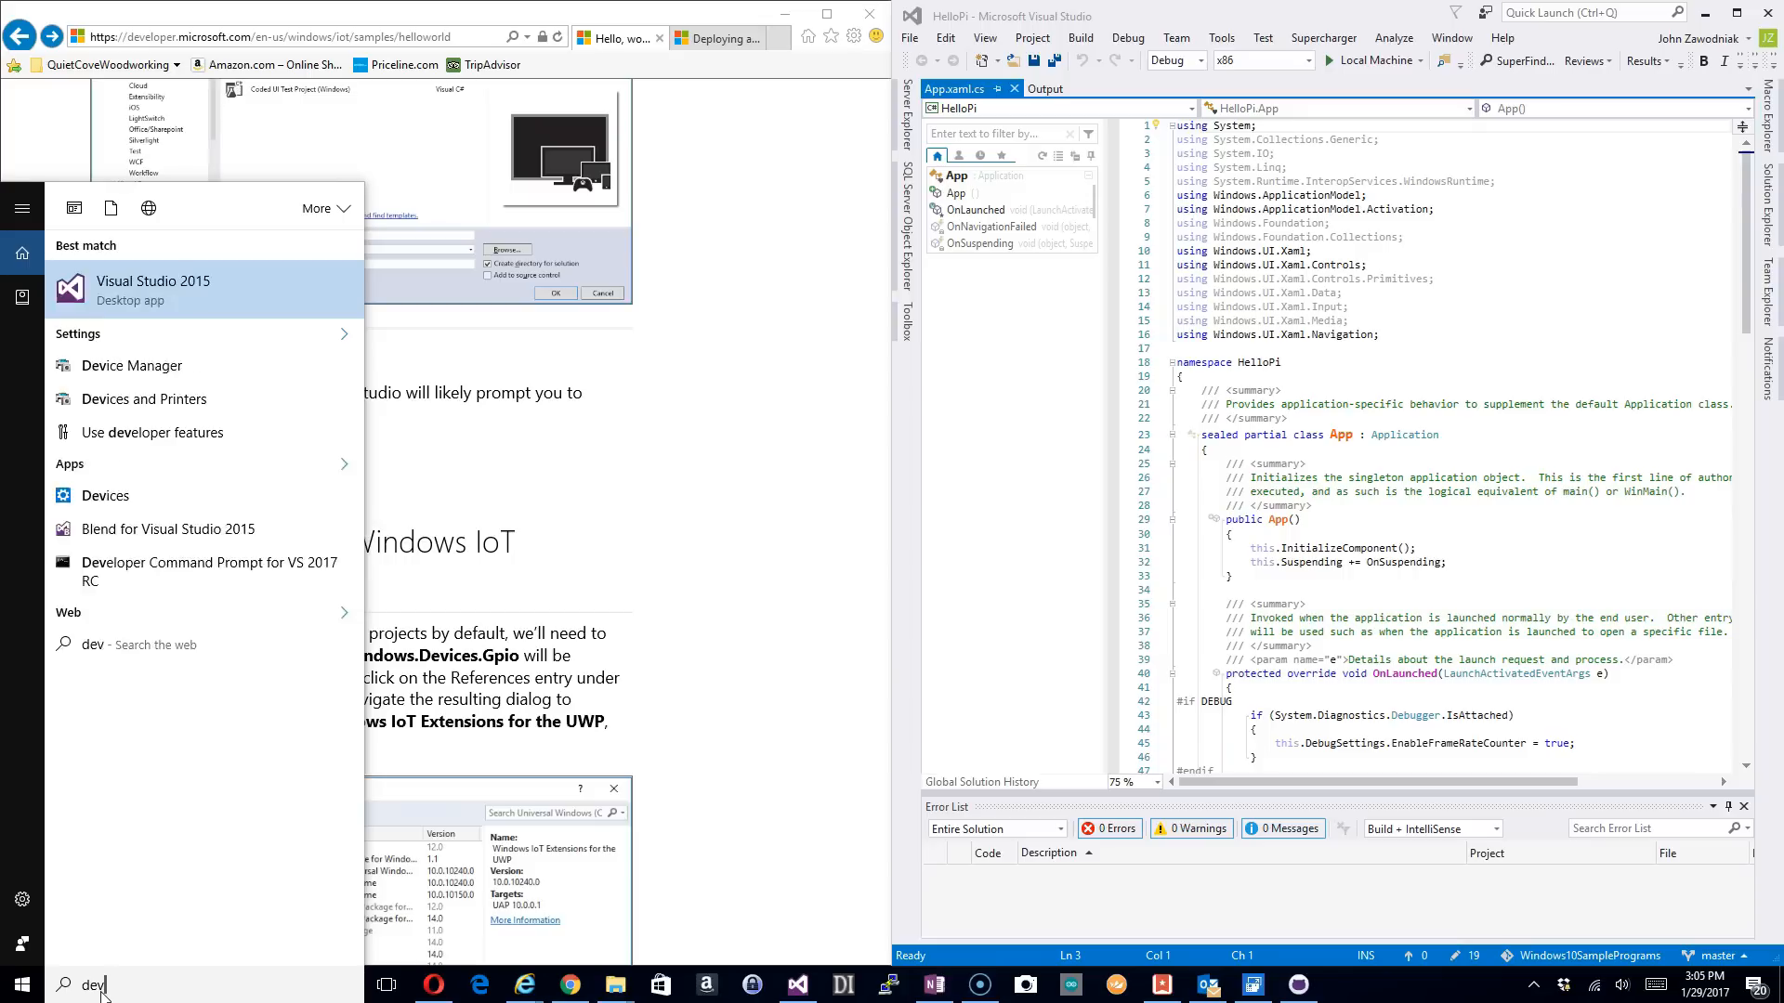
{"action": "type", "text": "loper"}
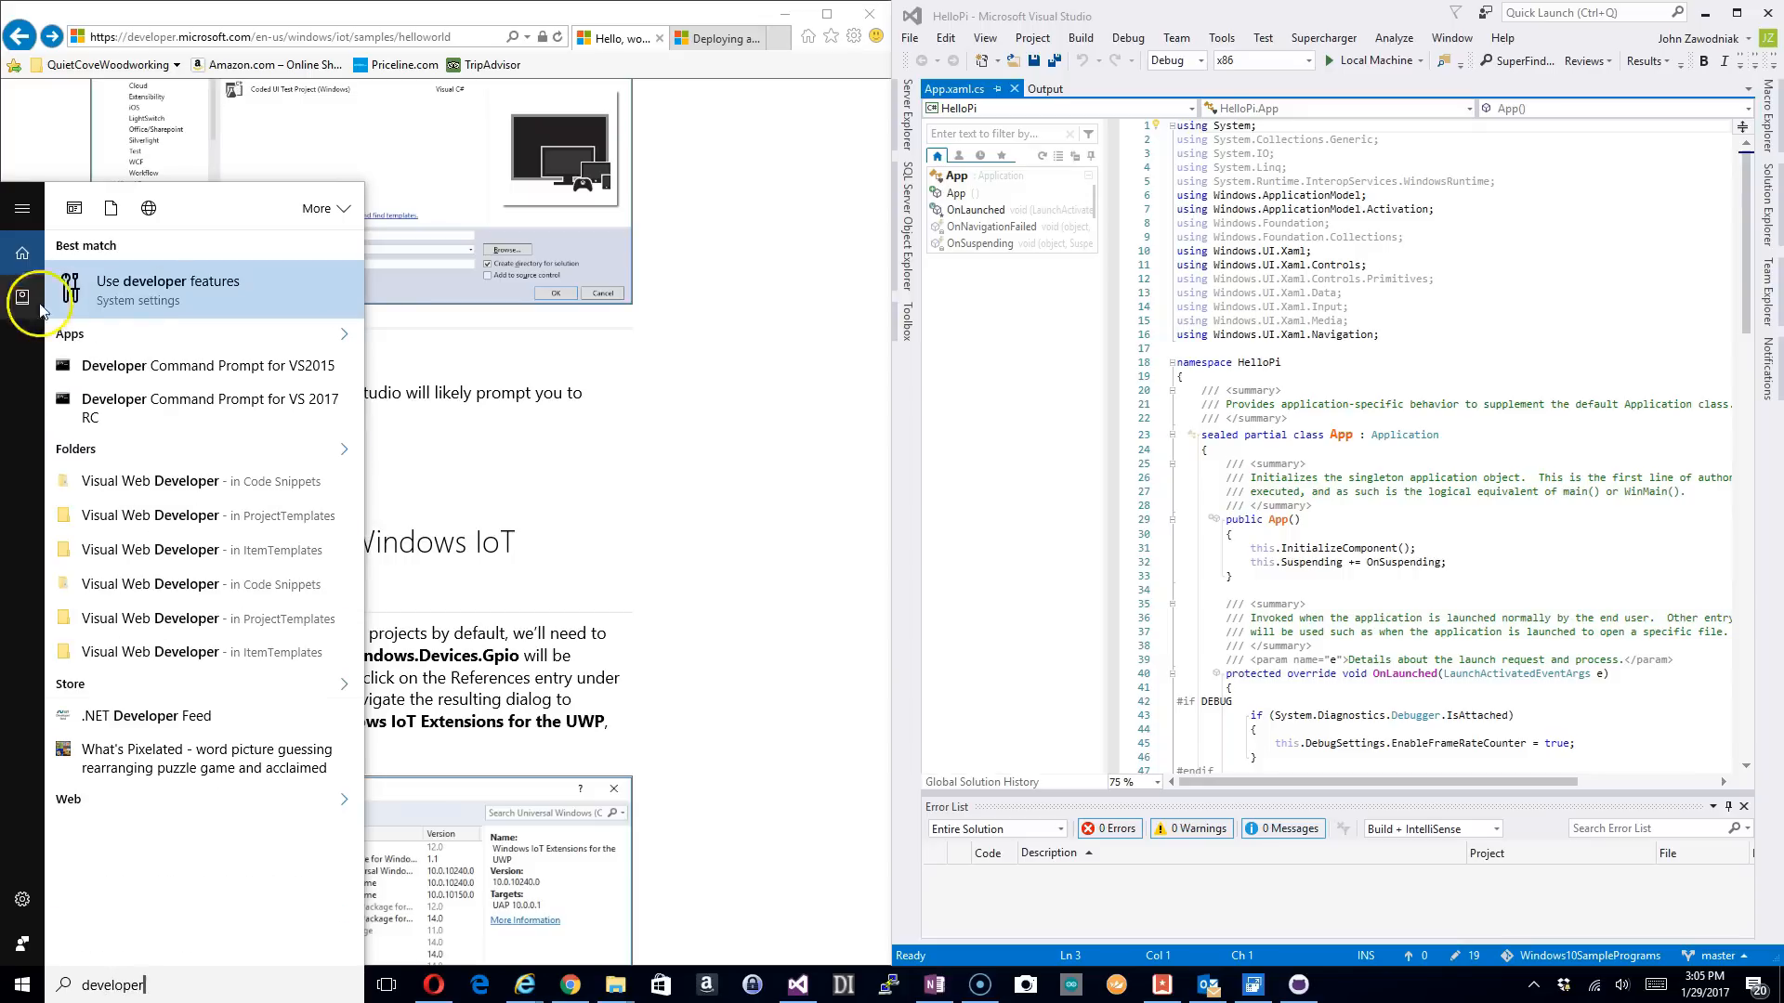
{"action": "left_click", "coordinate": [166, 290]}
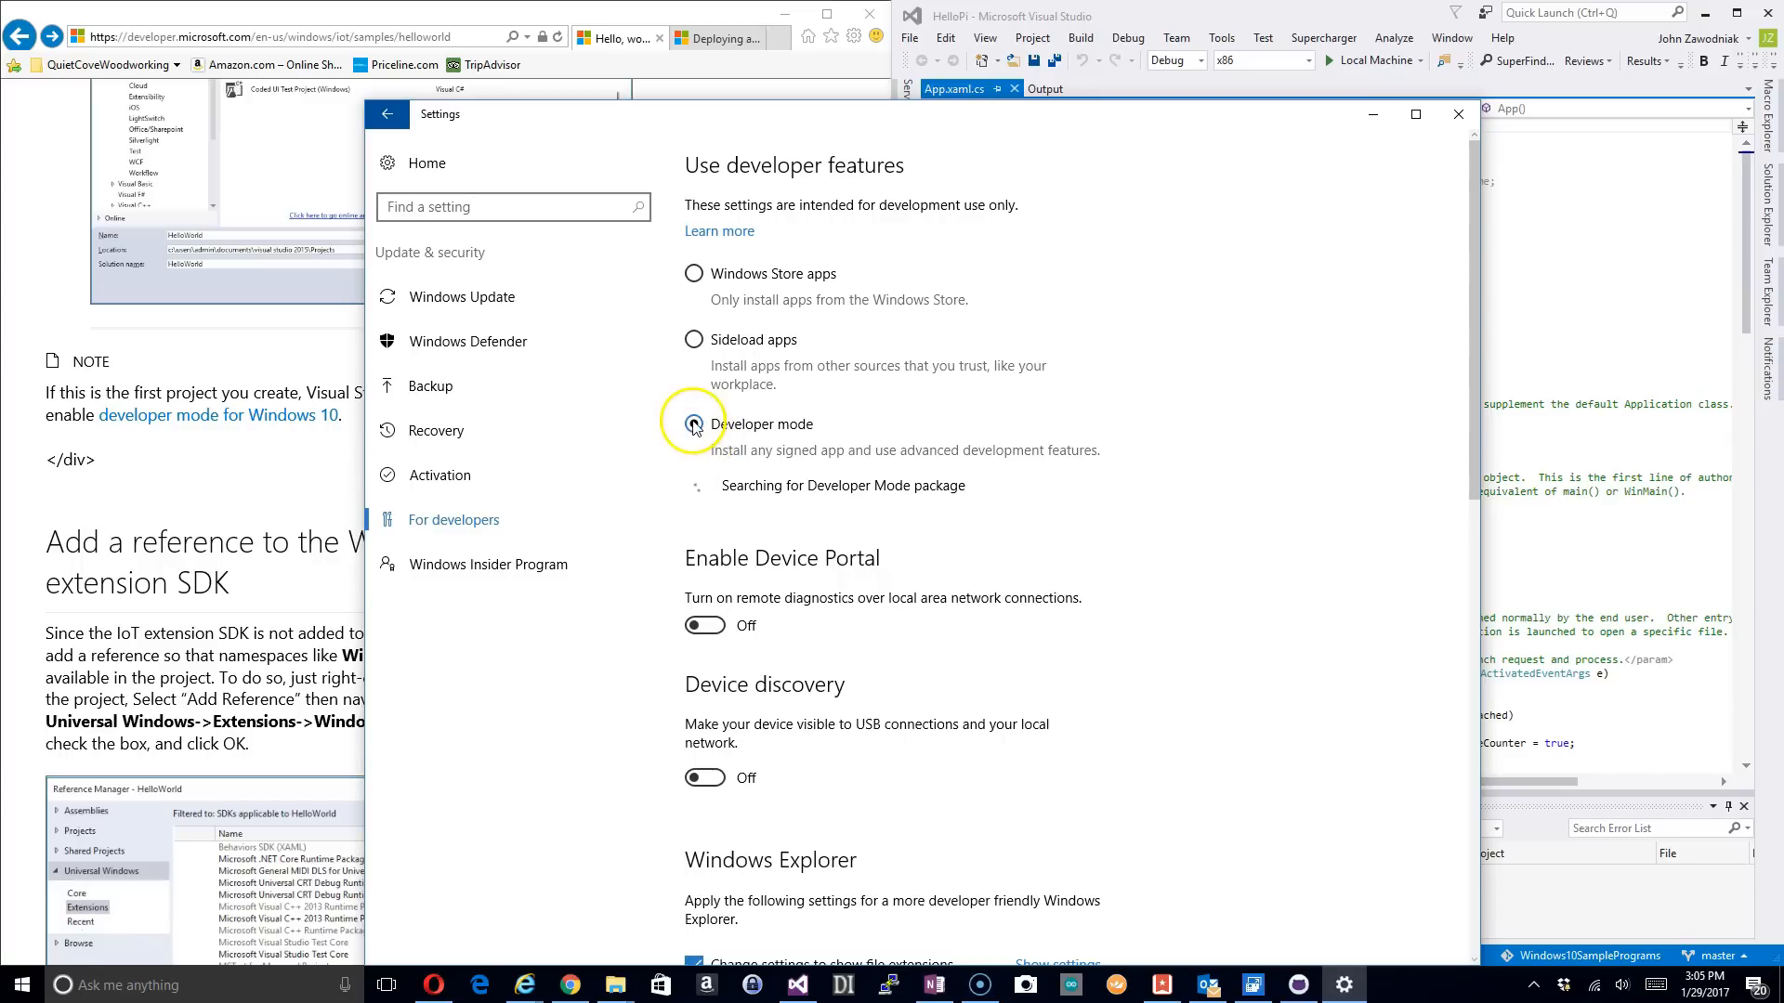
{"action": "left_click", "coordinate": [694, 424]}
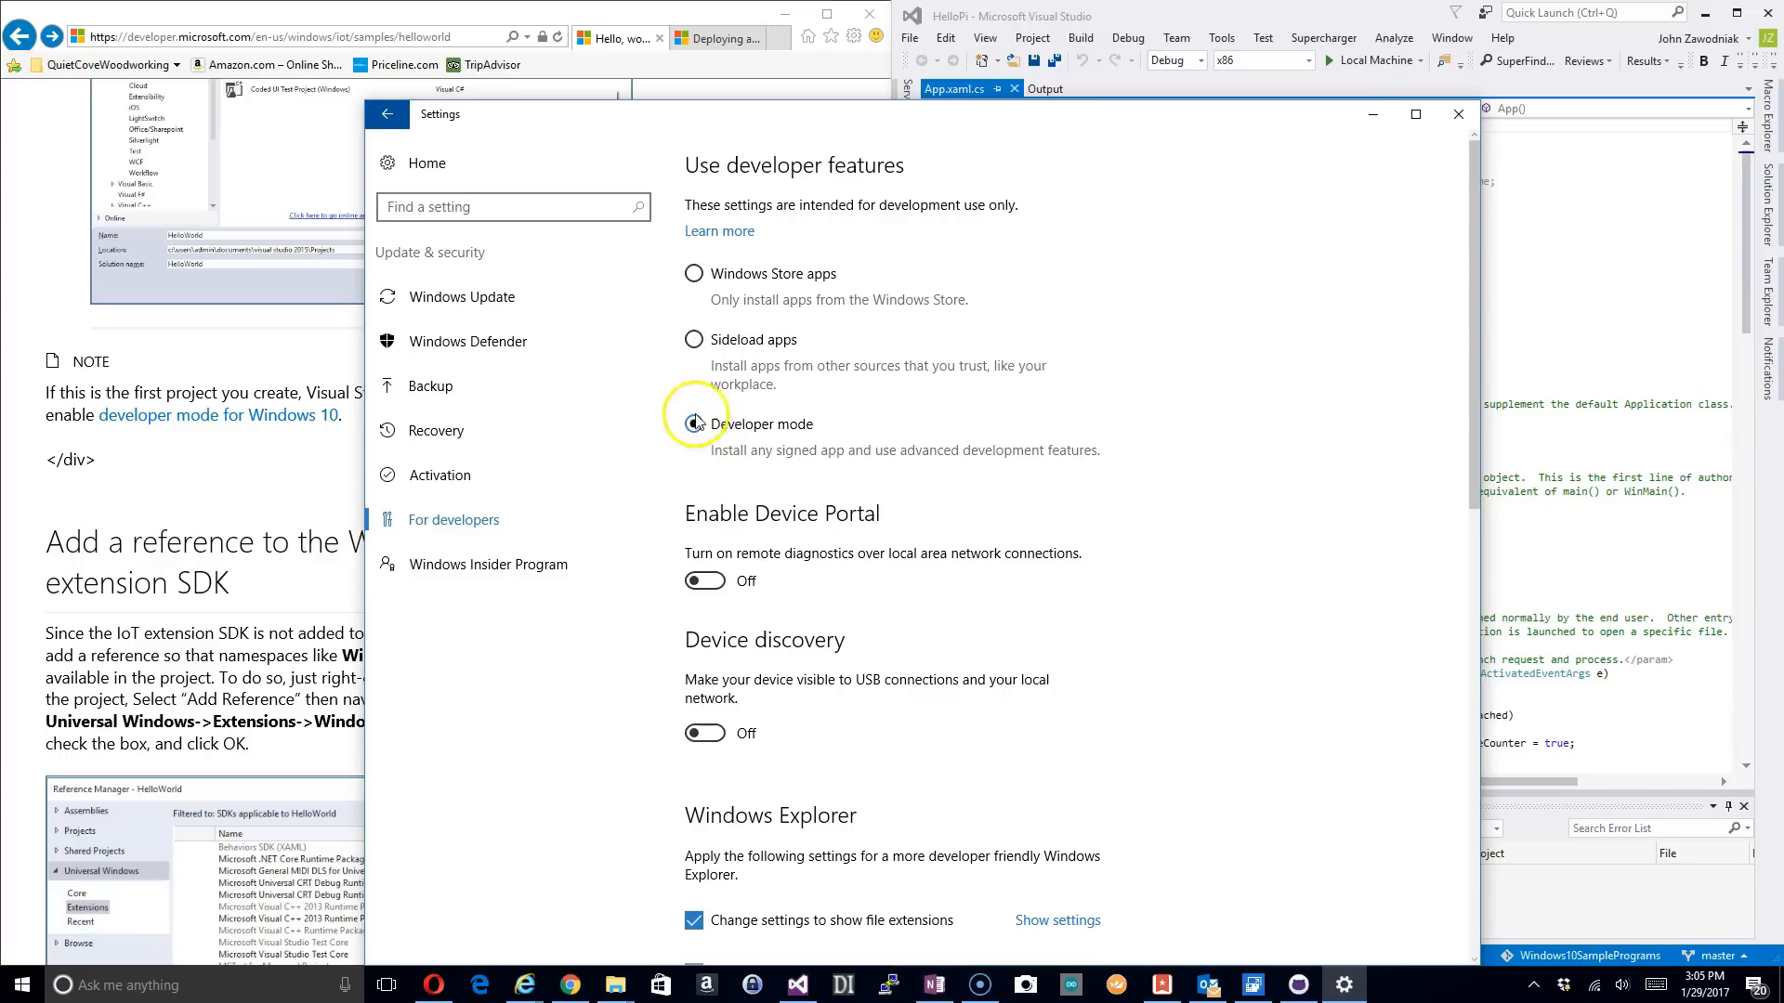
{"action": "left_click", "coordinate": [693, 425]}
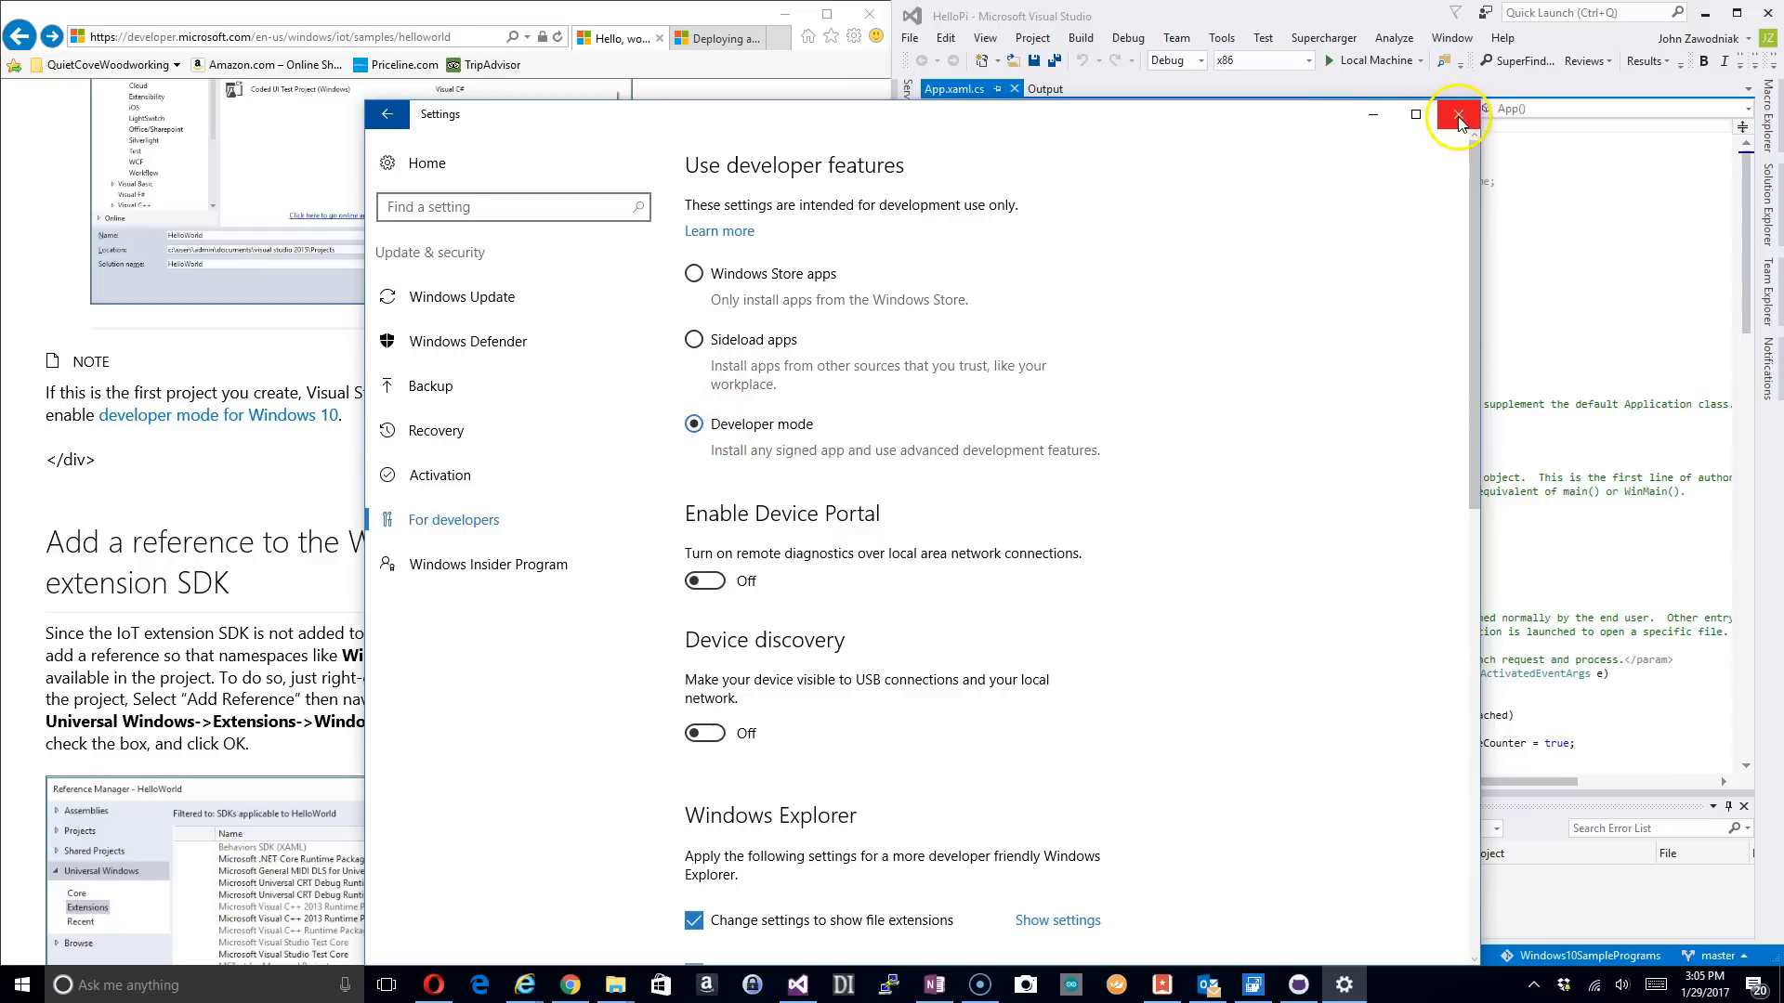
{"action": "left_click", "coordinate": [1460, 114]}
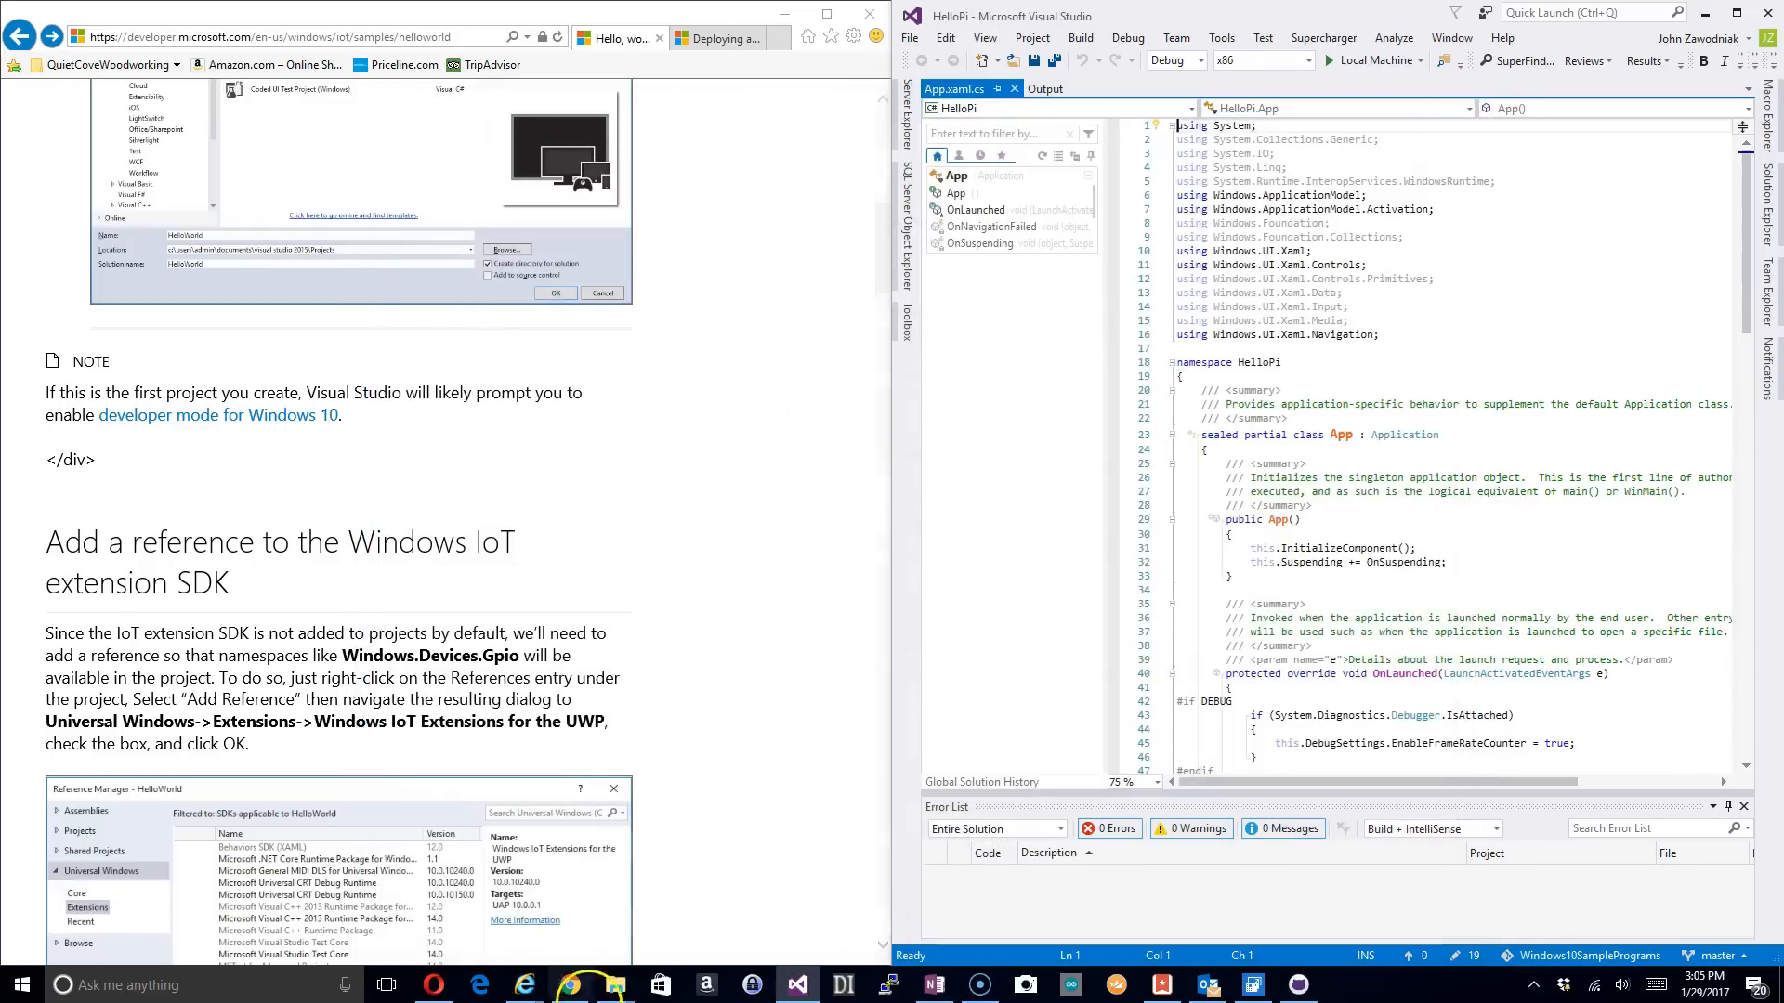
Step: Expand the HelloPi project's References in Solution Explorer and choose Add Reference
{"action": "scroll", "scroll_direction": "down", "scroll_amount": 3}
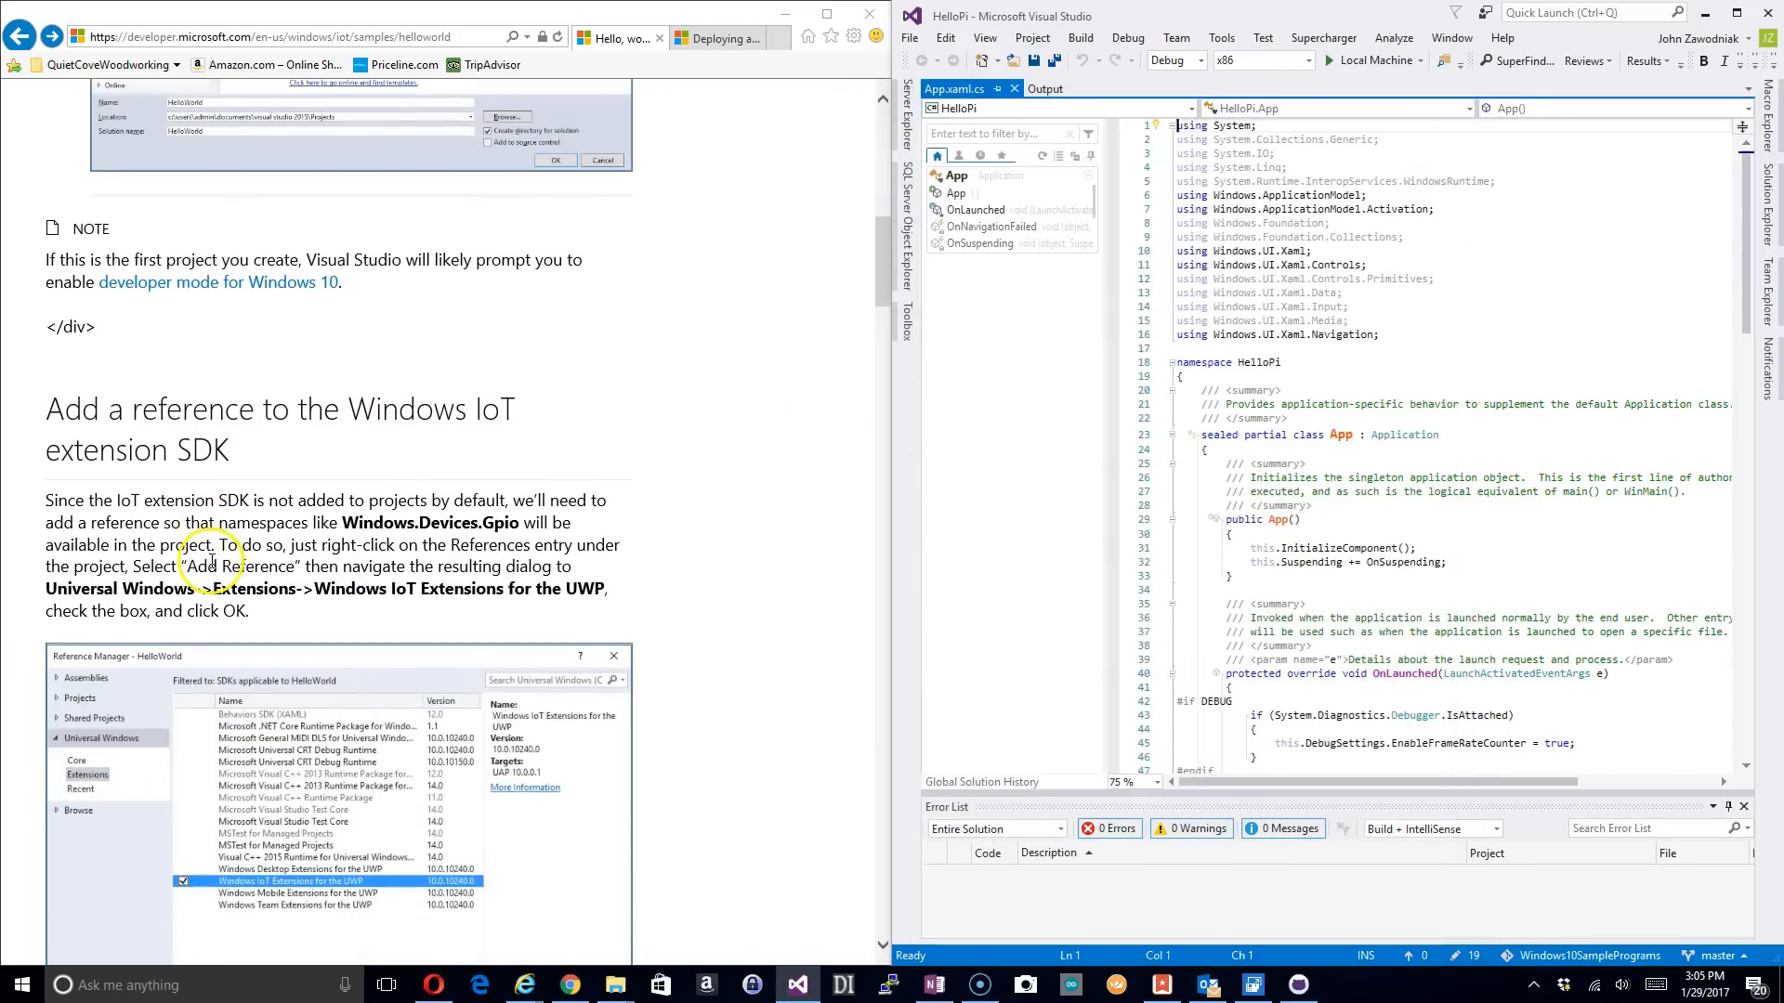
{"action": "mouse_move", "coordinate": [636, 474]}
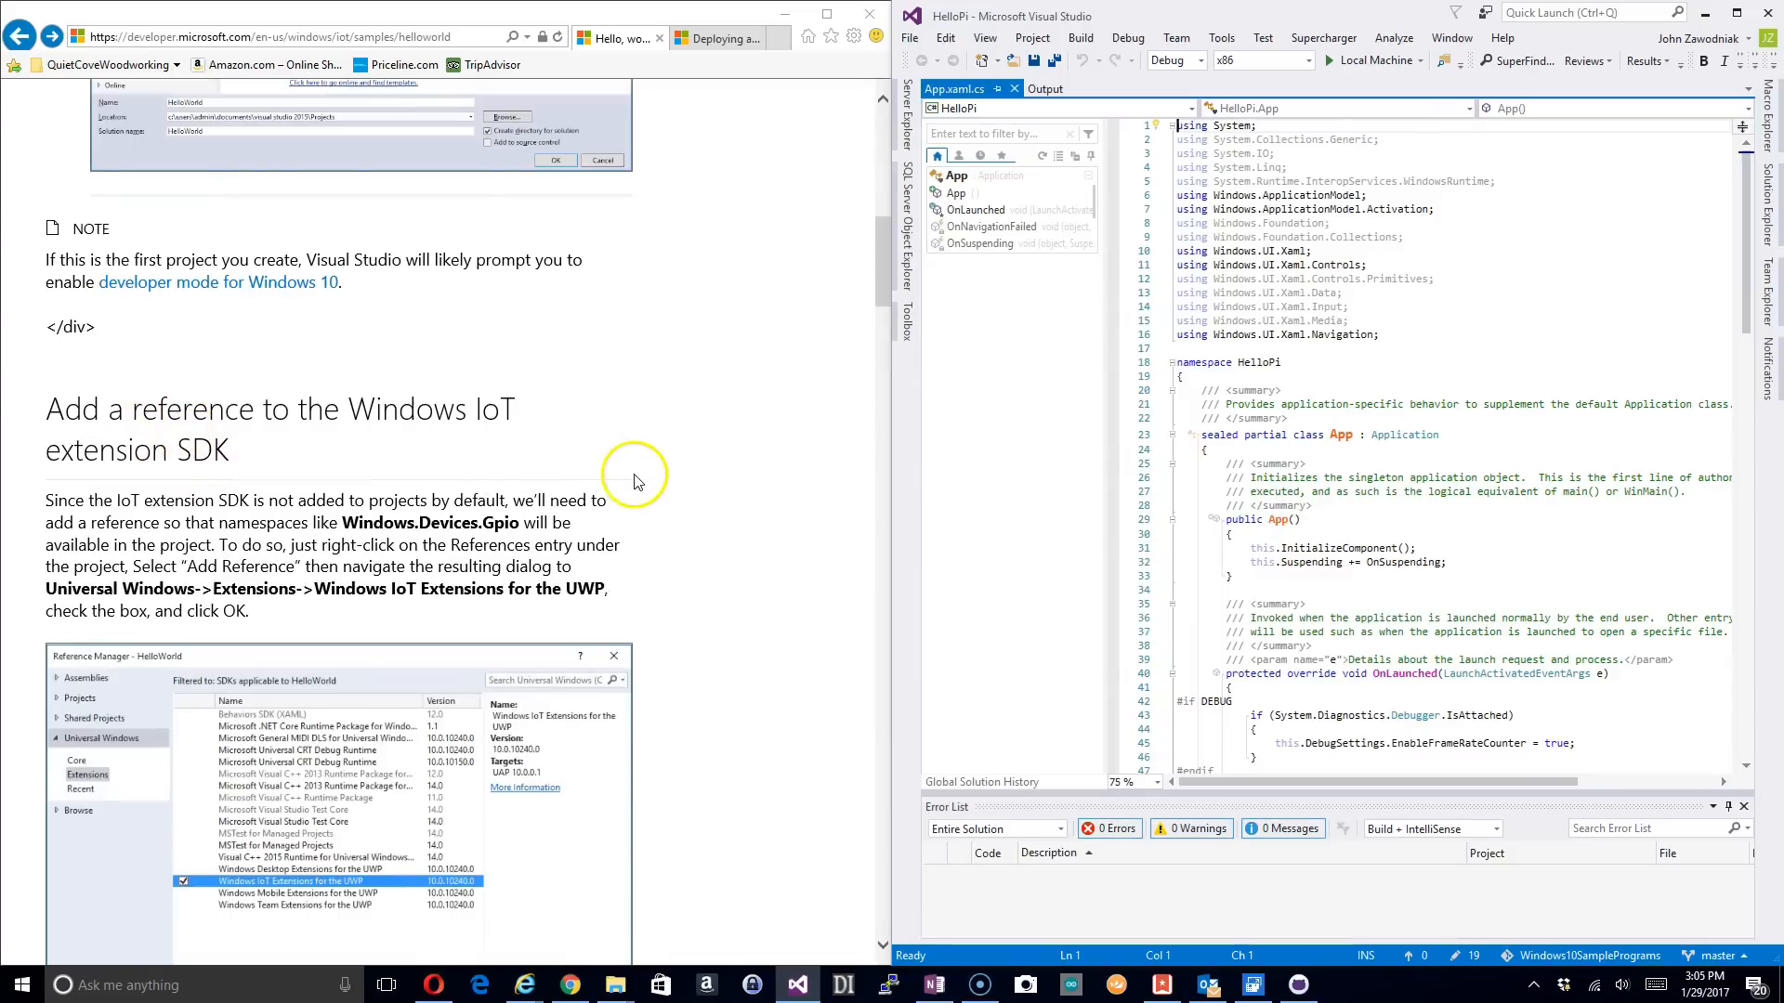
{"action": "scroll", "scroll_direction": "down", "scroll_amount": 3}
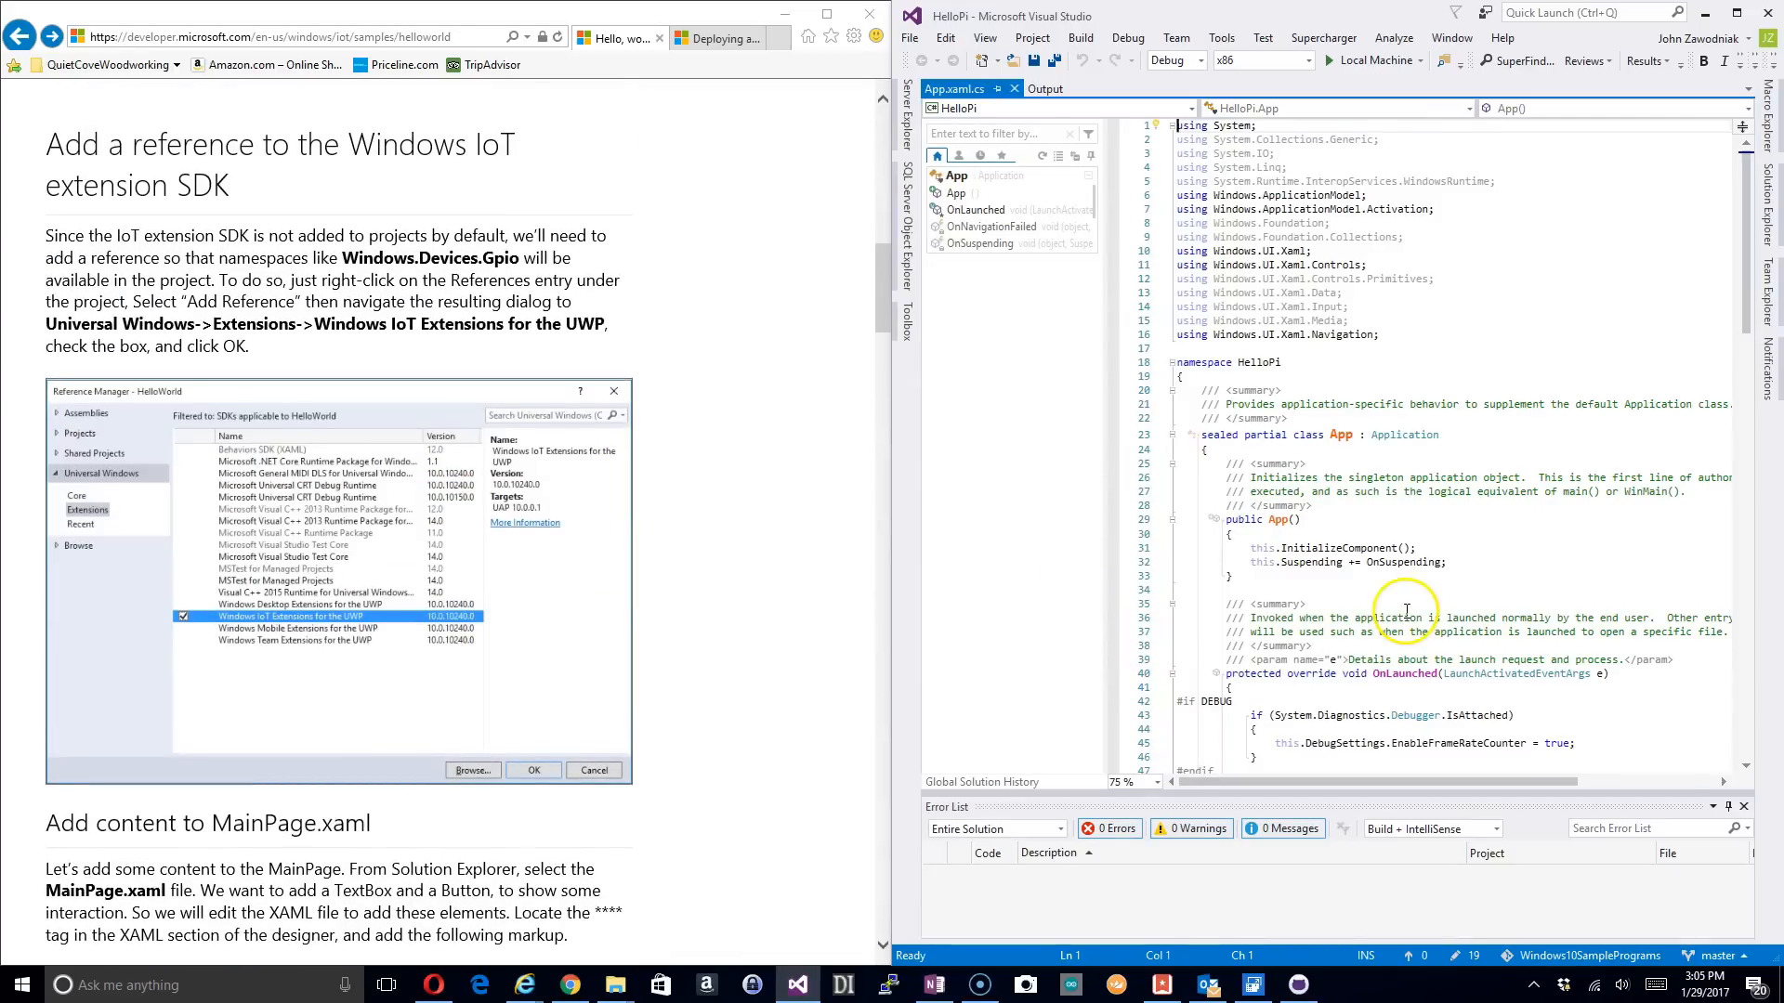
{"action": "mouse_move", "coordinate": [1483, 239]}
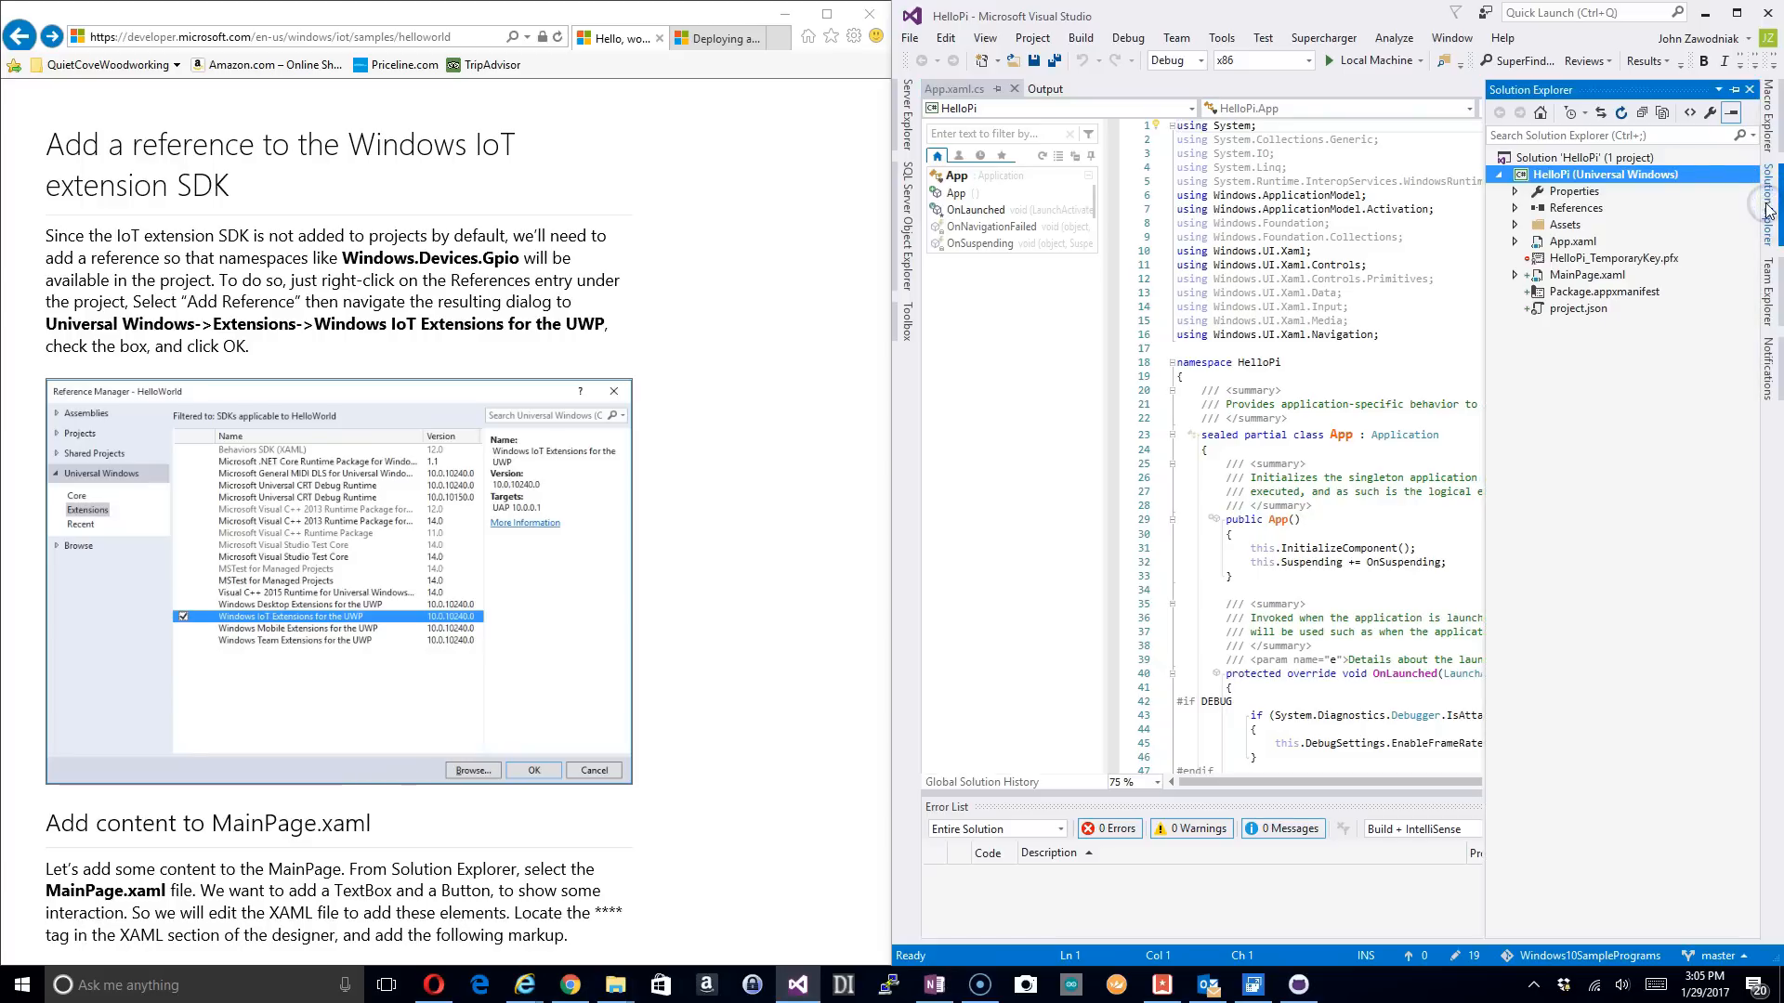
{"action": "left_click", "coordinate": [1515, 207]}
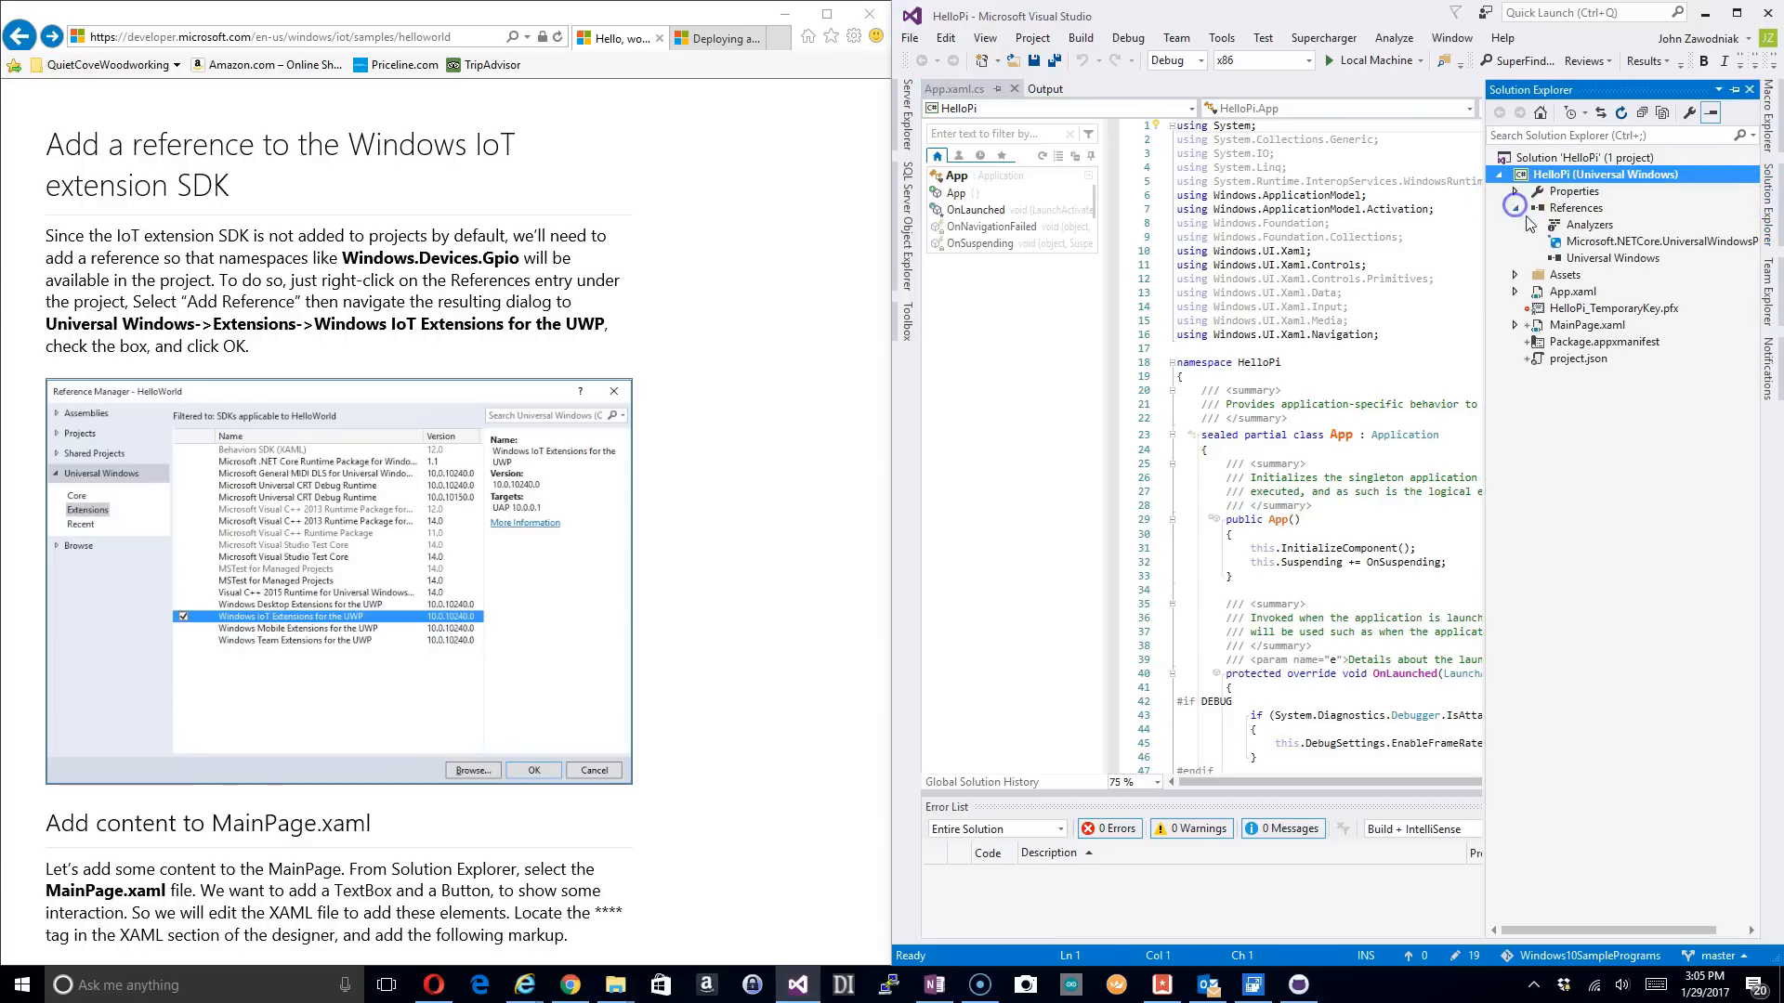
{"action": "left_click", "coordinate": [1576, 208]}
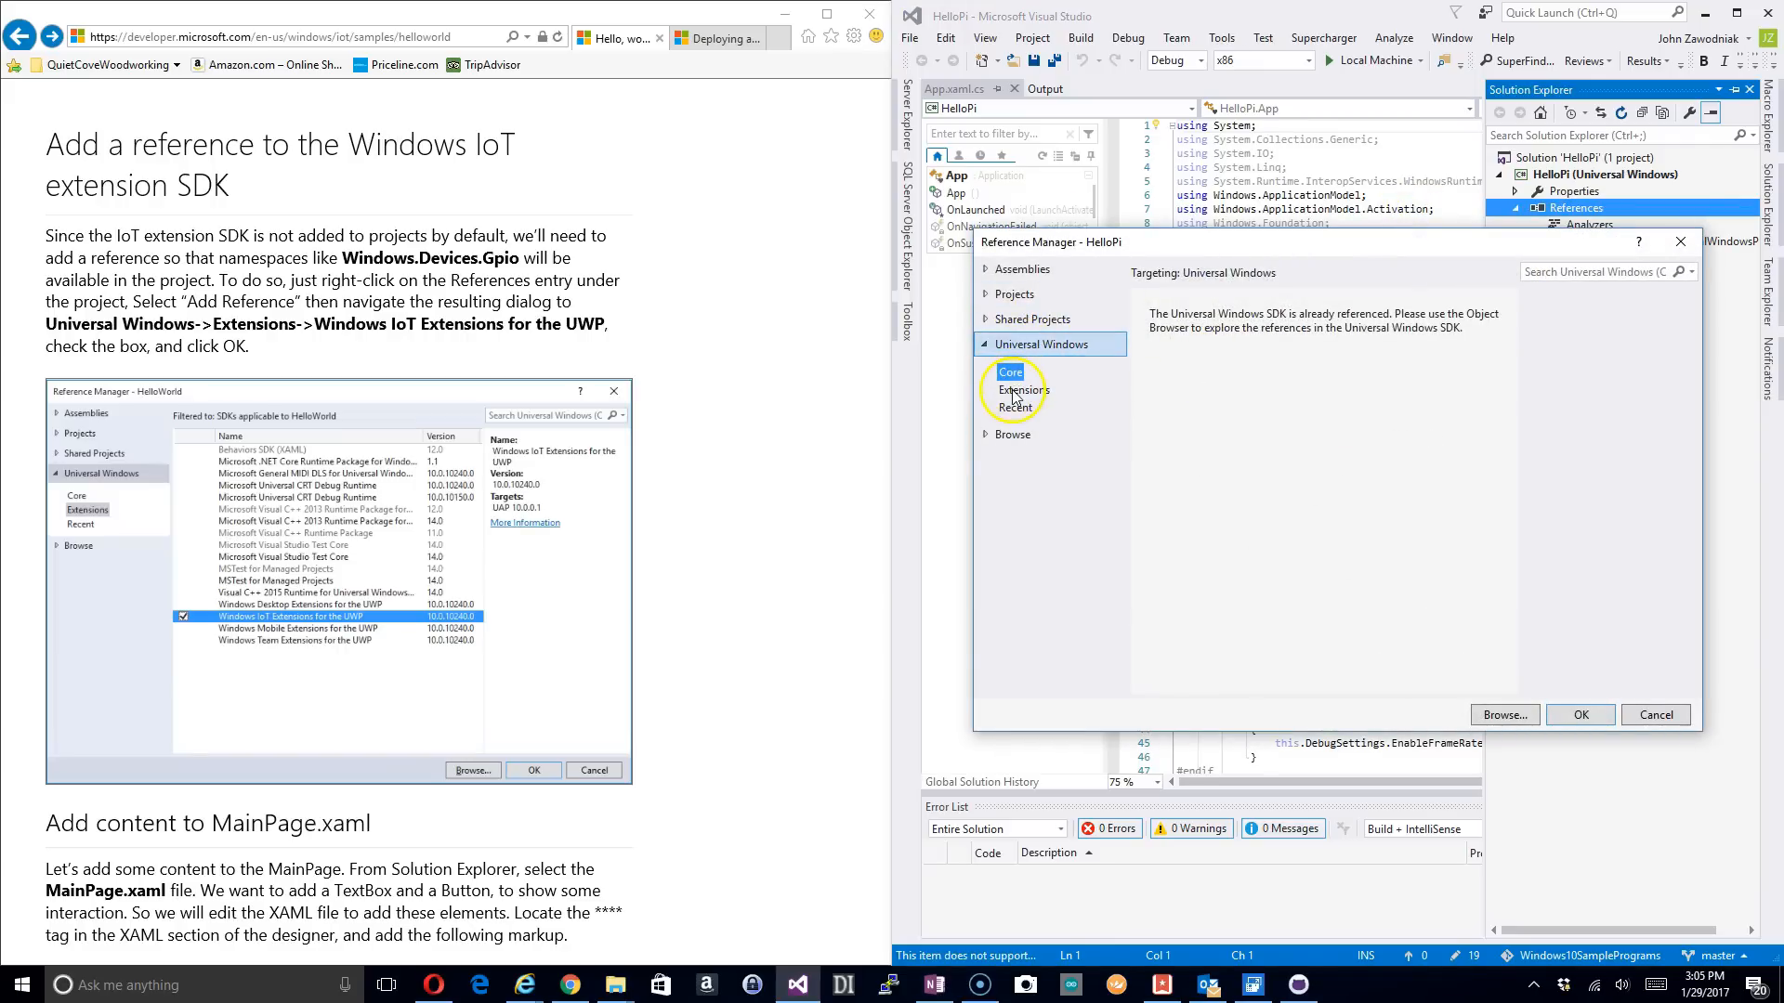
Step: Check Windows IoT Extensions for the UWP under Universal Windows > Extensions and confirm
{"action": "left_click", "coordinate": [1022, 389]}
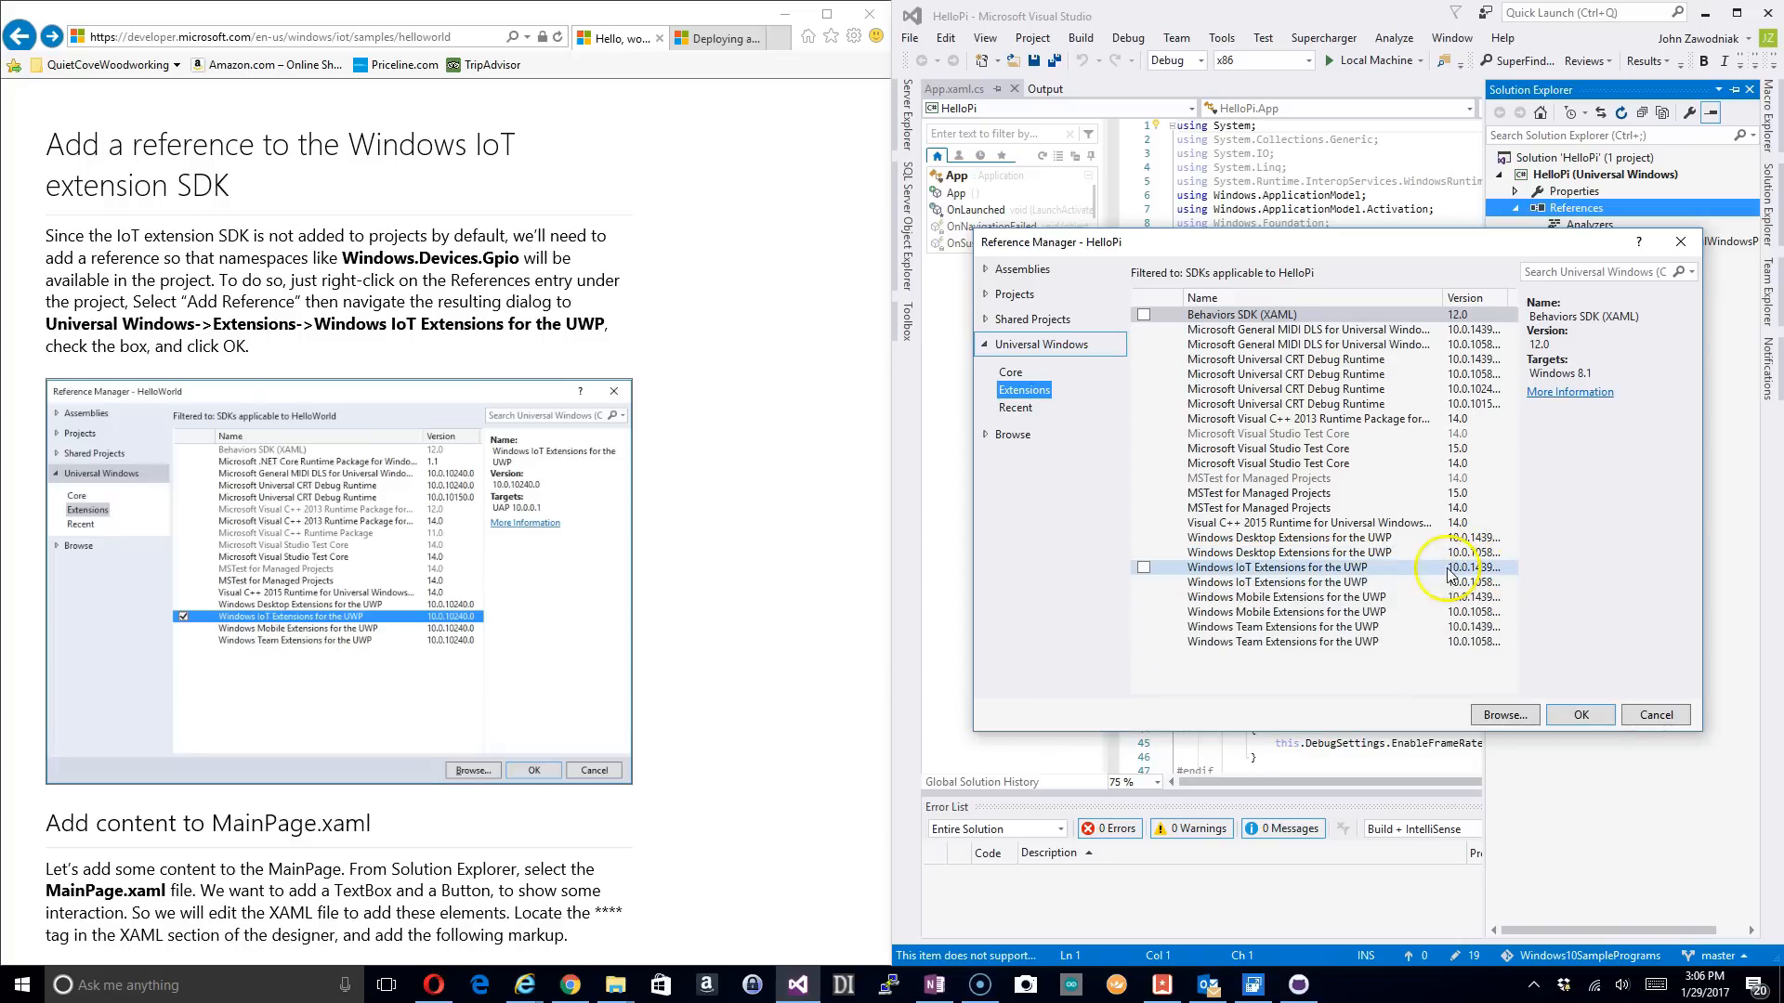
{"action": "mouse_move", "coordinate": [1267, 577]}
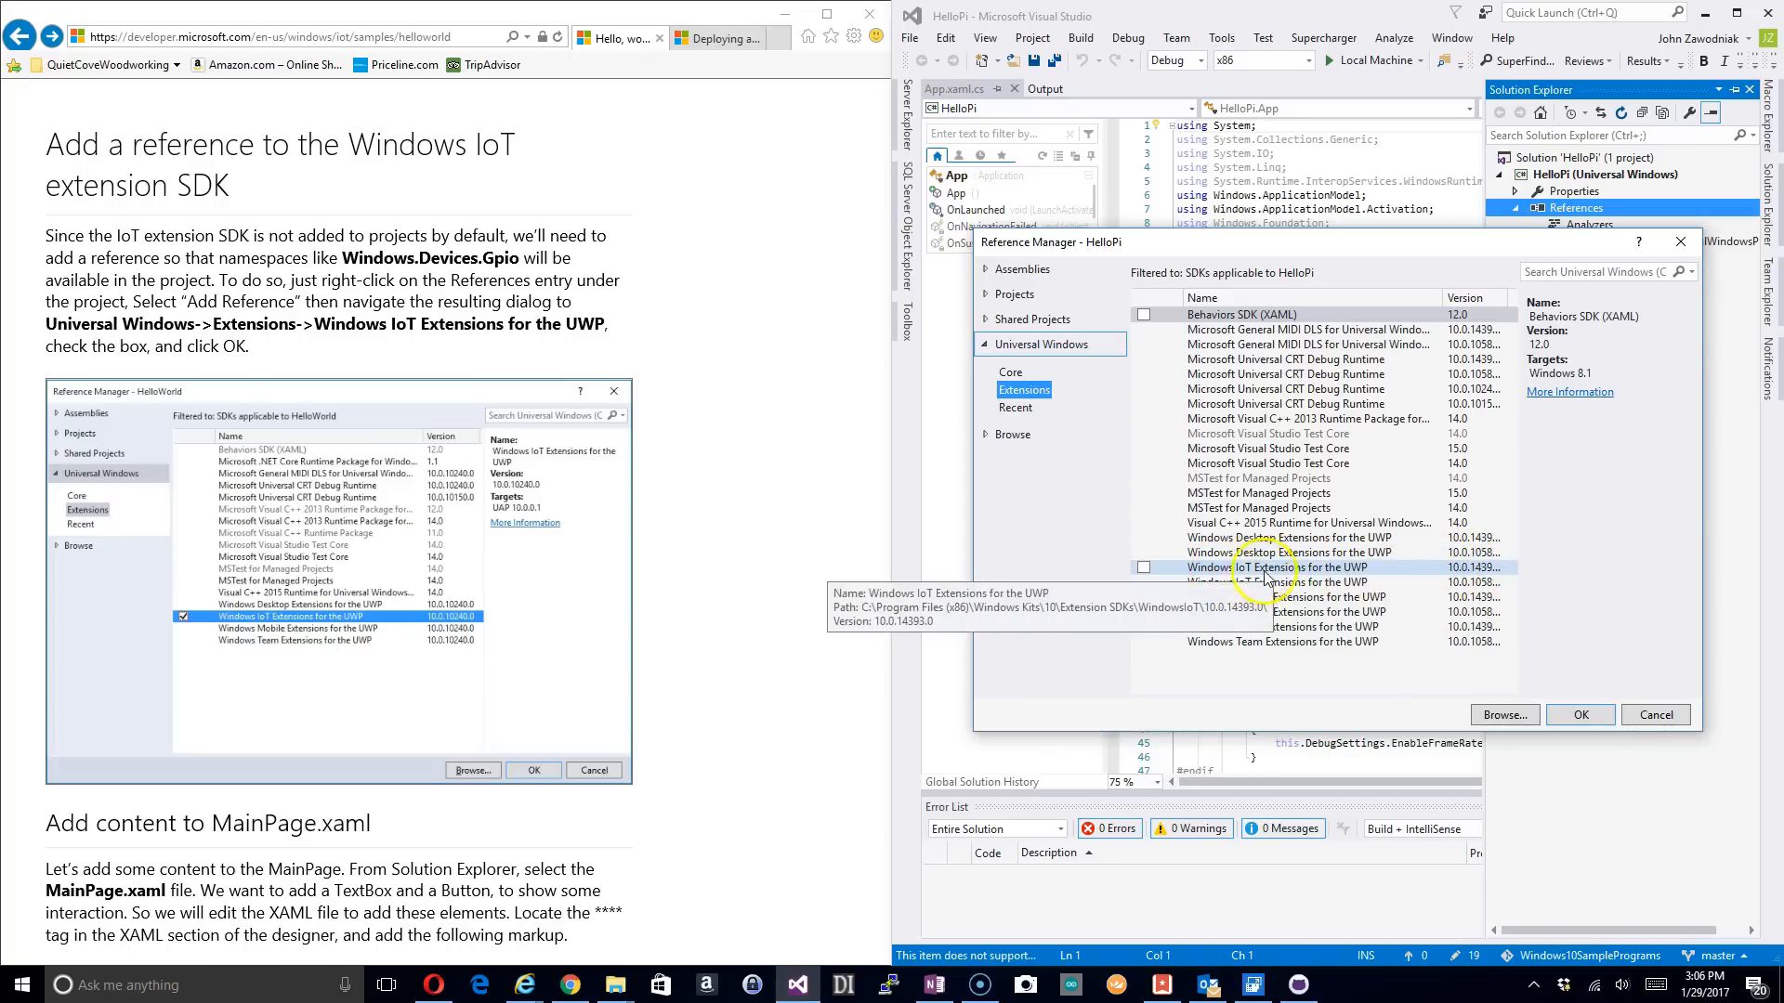
{"action": "mouse_move", "coordinate": [1357, 574]}
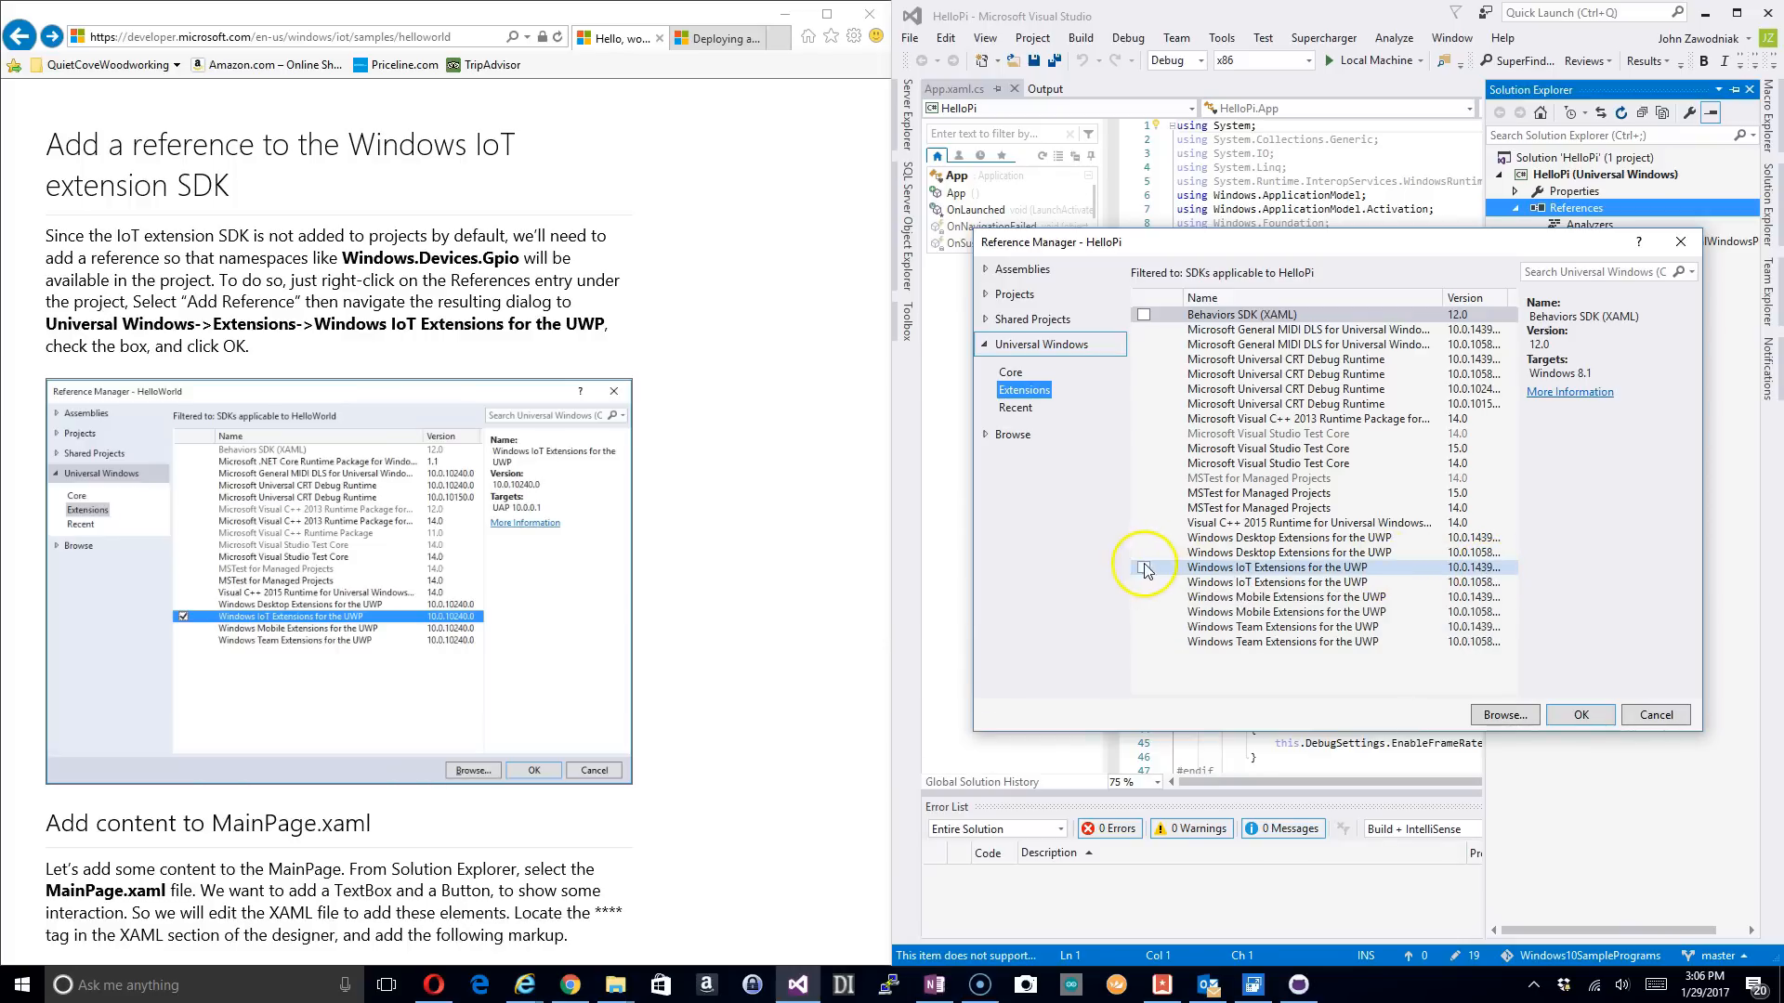
{"action": "left_click", "coordinate": [1143, 567]}
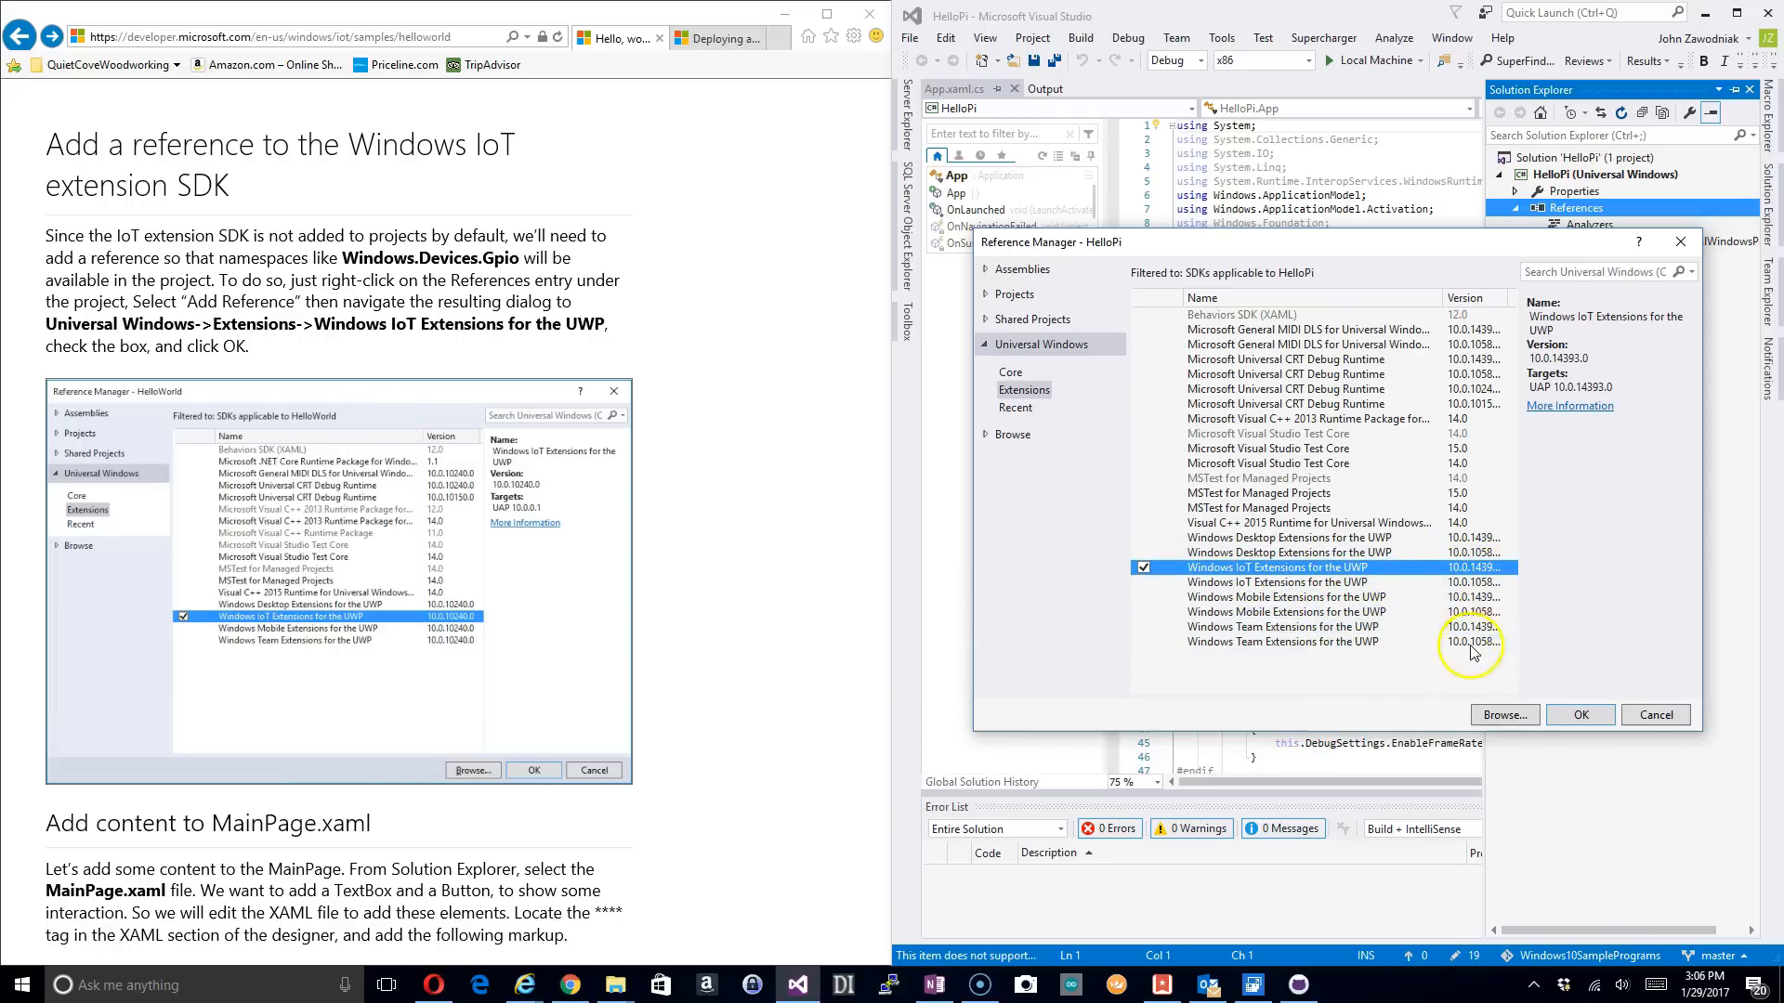
{"action": "mouse_move", "coordinate": [1579, 715]}
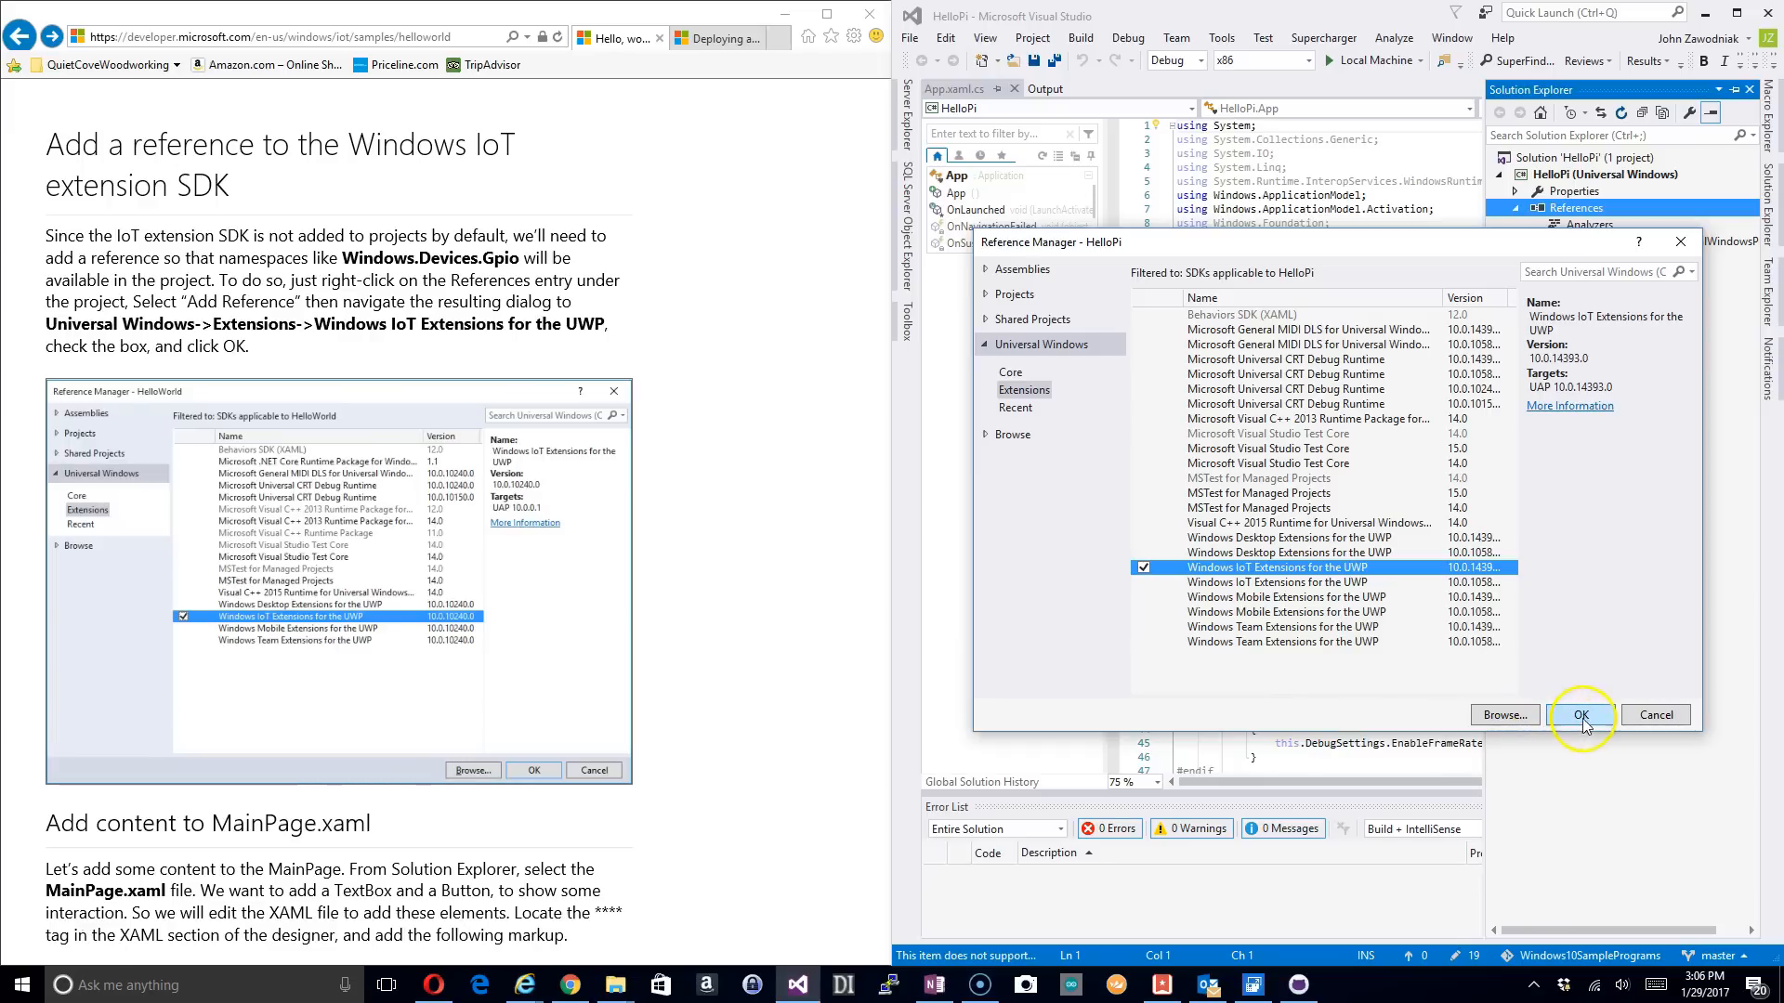
{"action": "left_click", "coordinate": [1579, 714]}
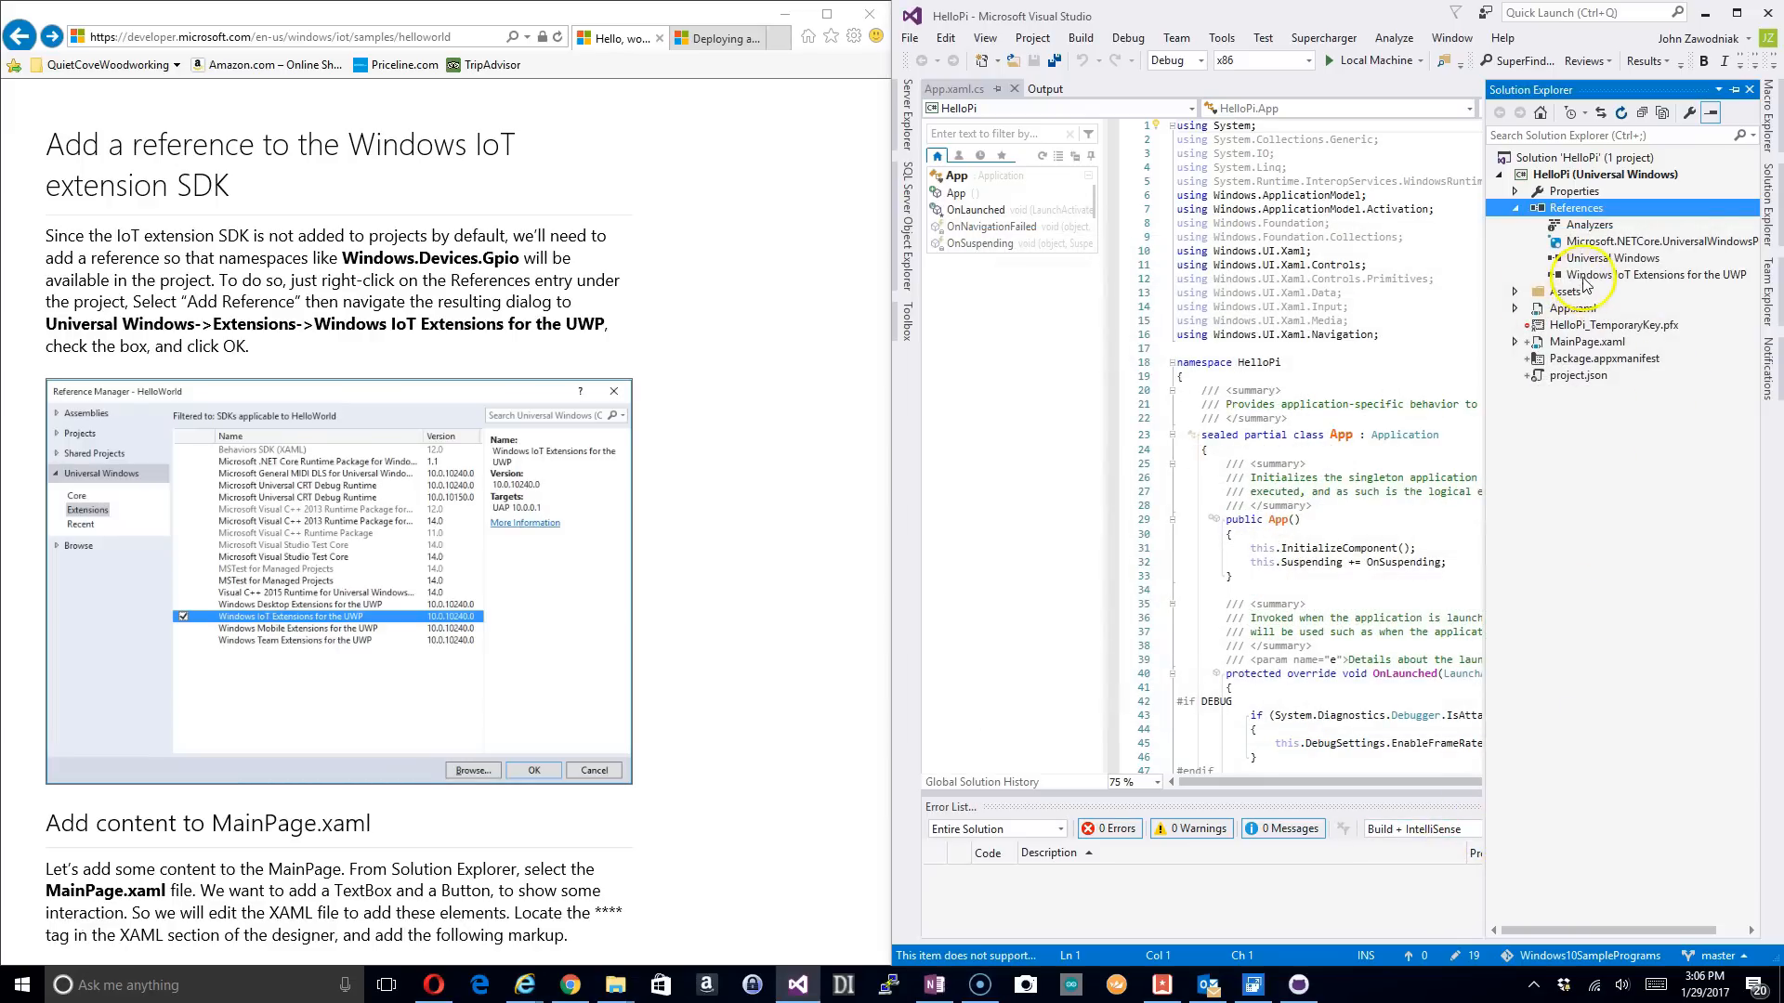
{"action": "mouse_move", "coordinate": [1720, 287]}
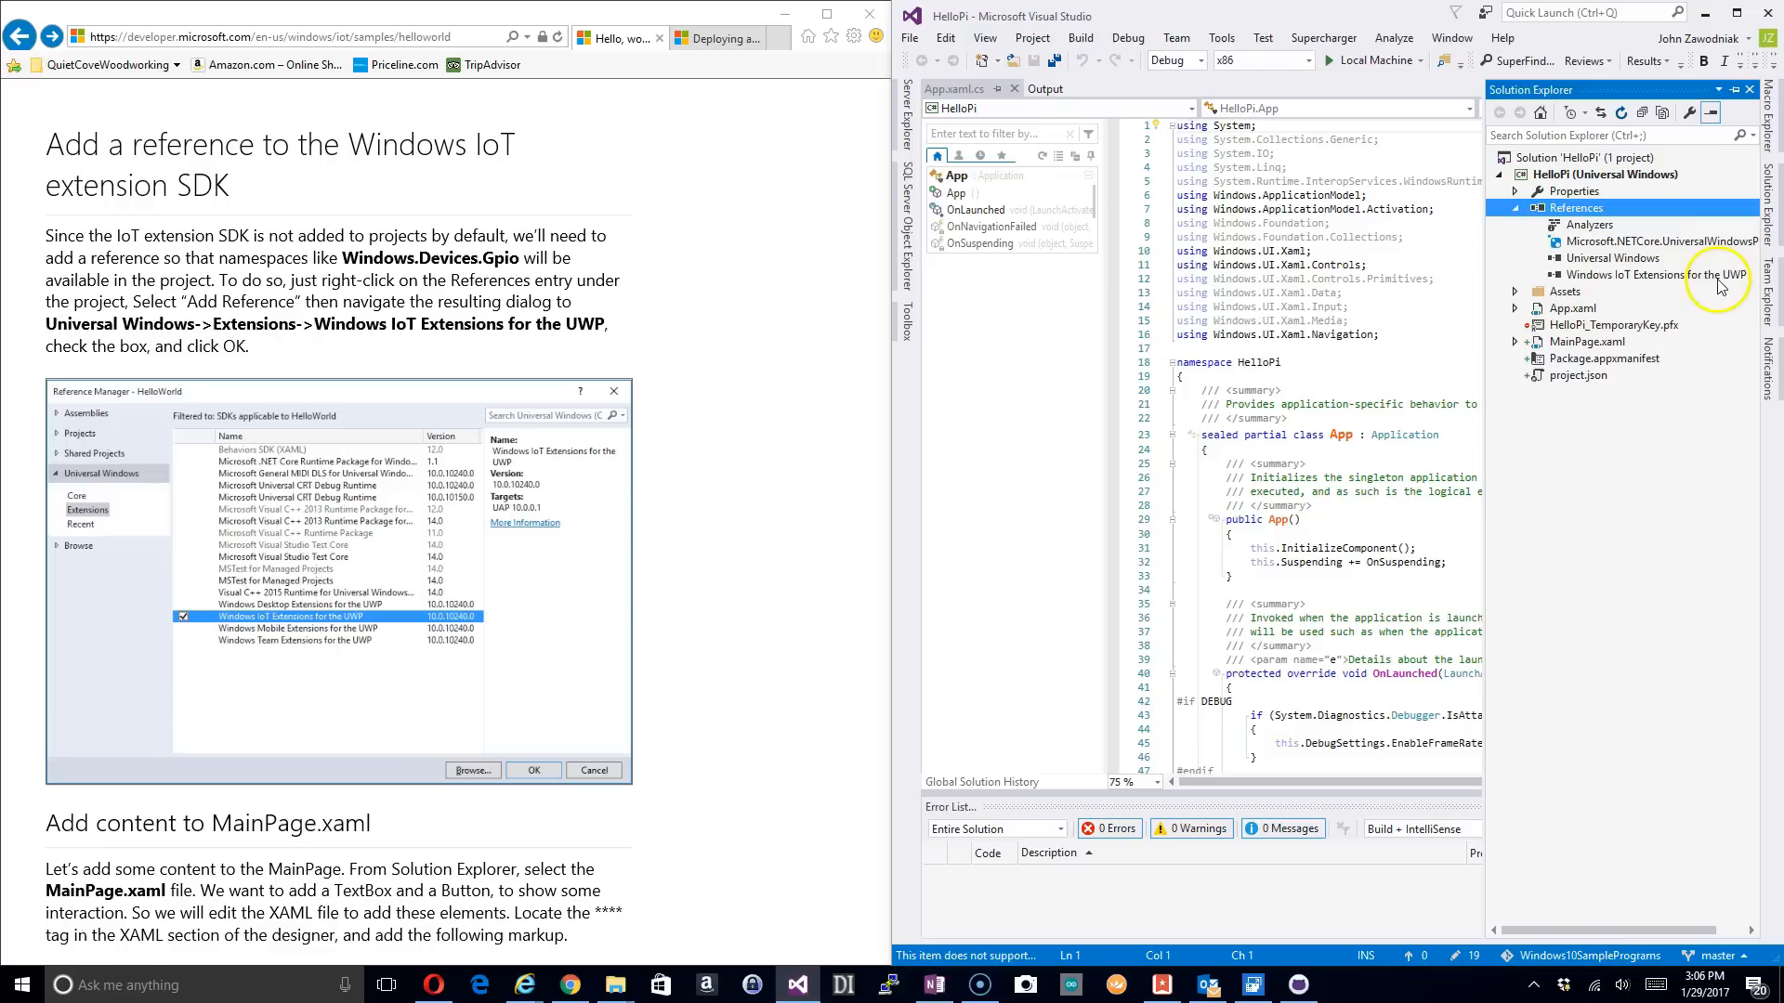
{"action": "mouse_move", "coordinate": [193, 652]}
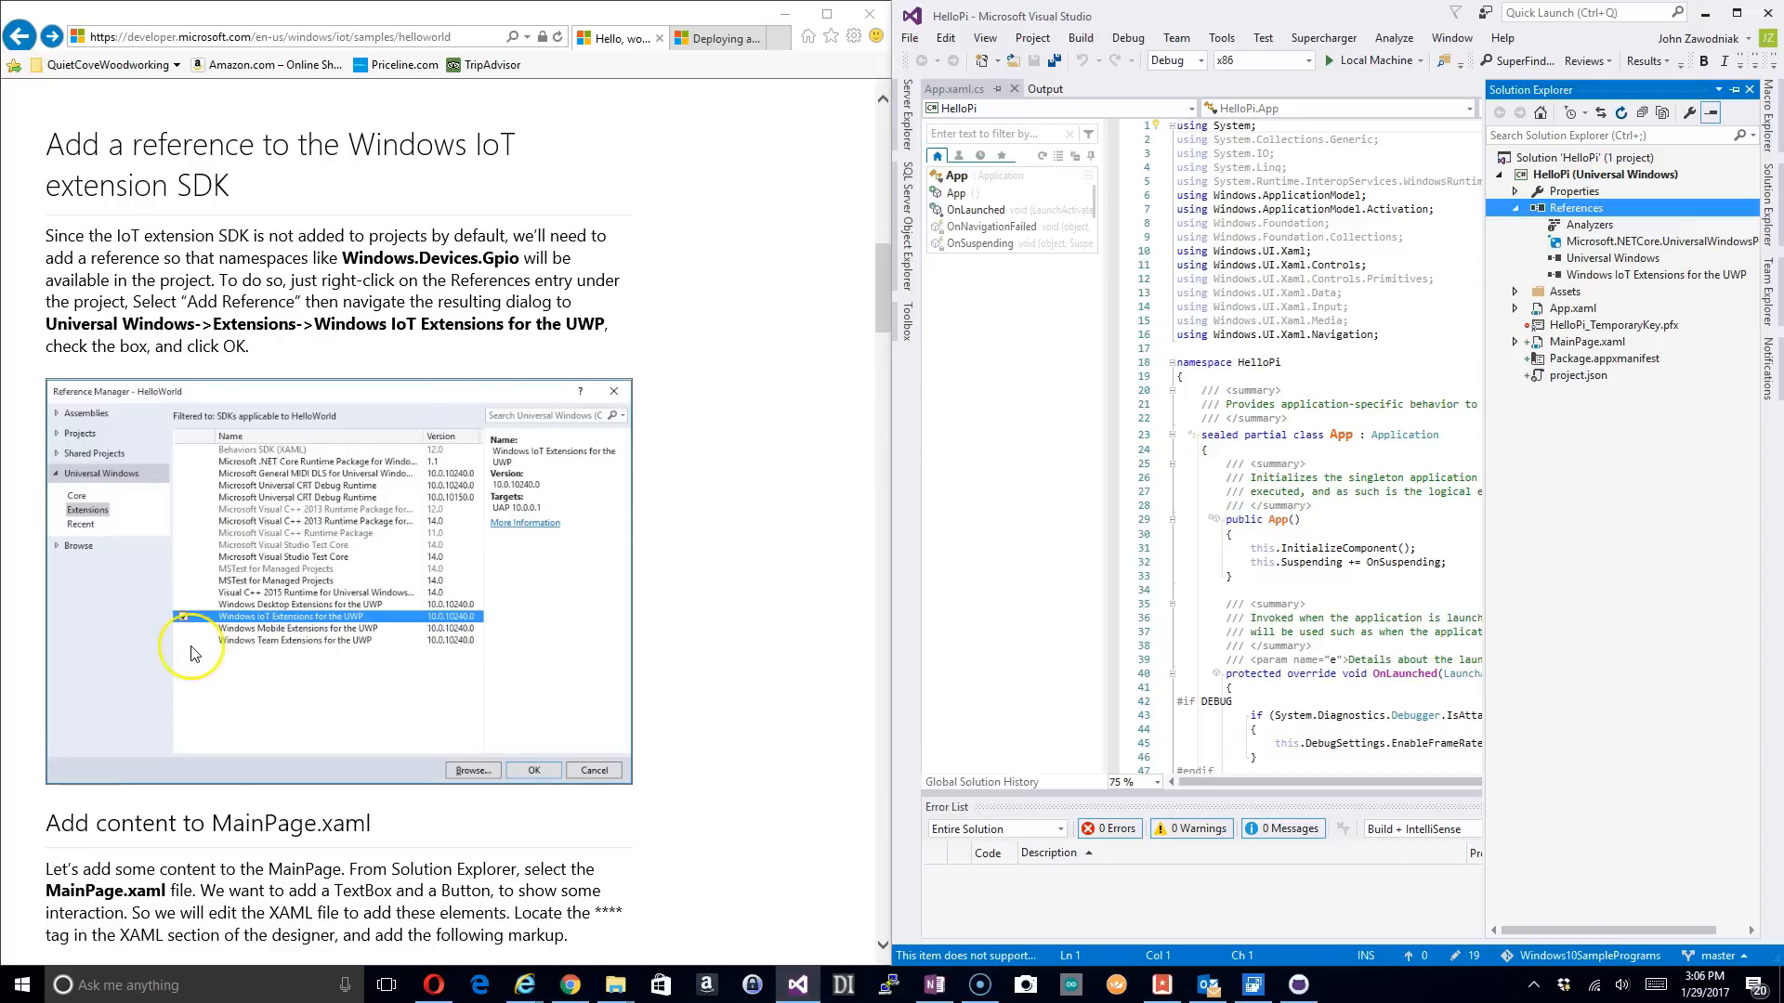
{"action": "scroll", "scroll_direction": "down", "scroll_amount": 3}
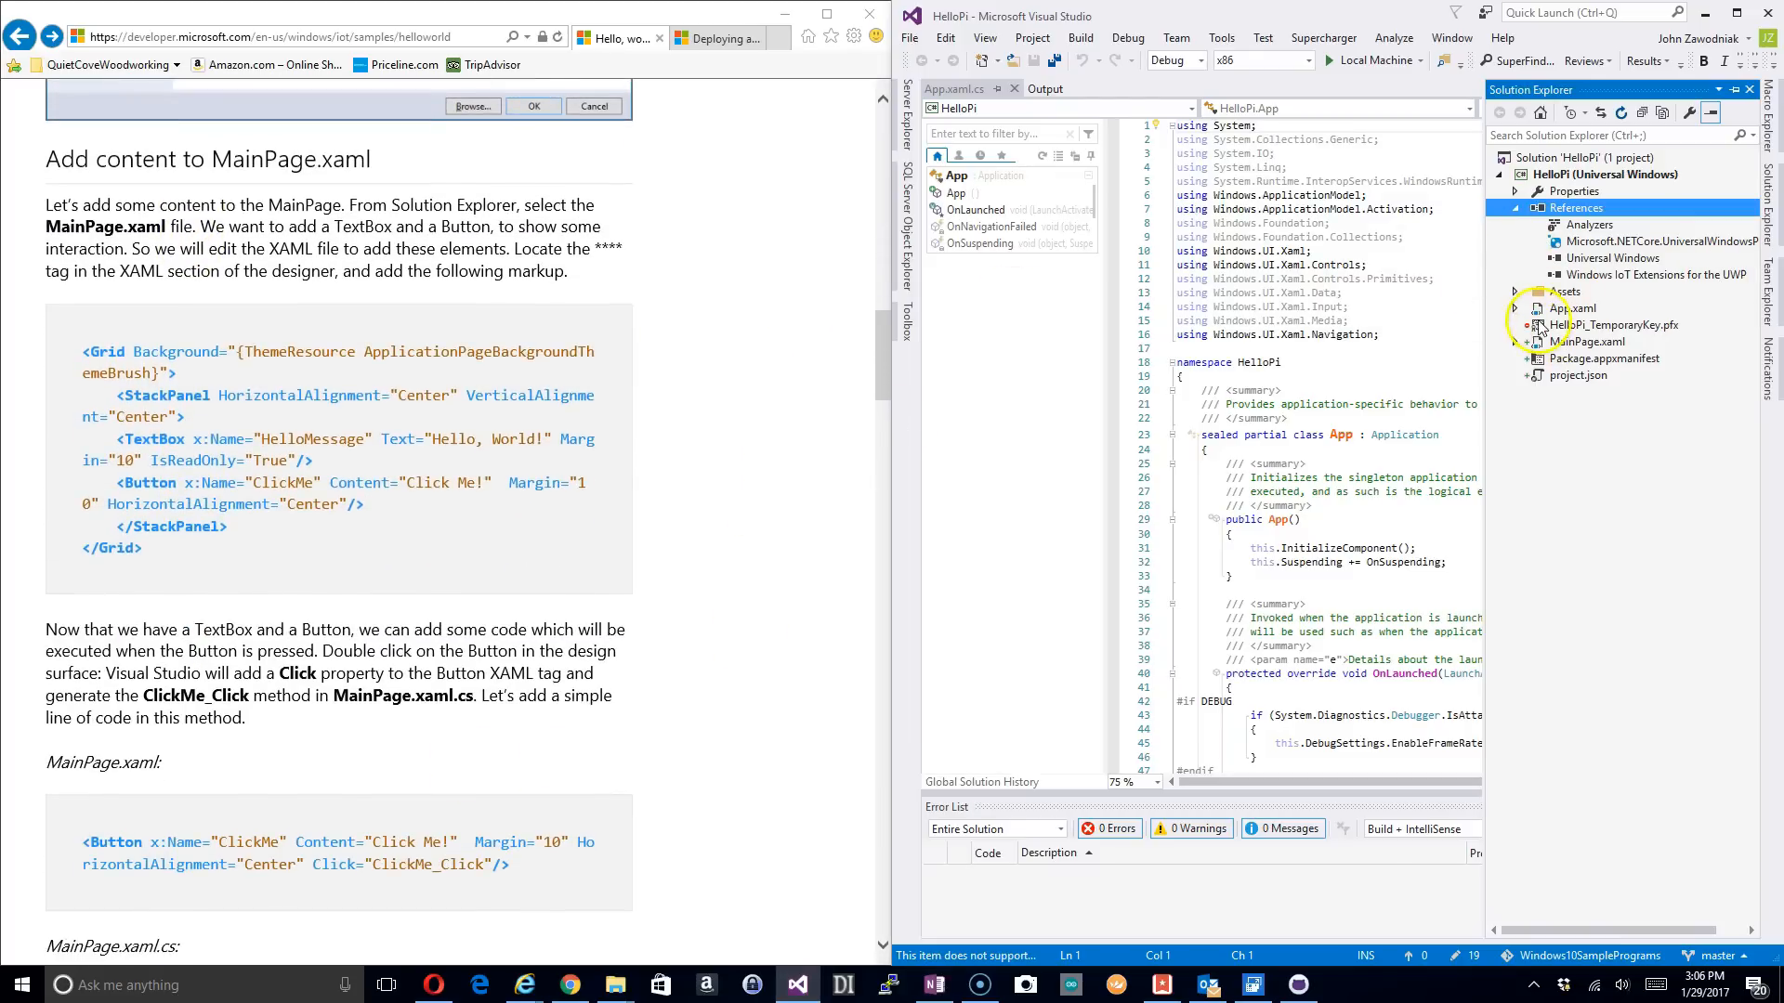
{"action": "left_click", "coordinate": [1588, 341]}
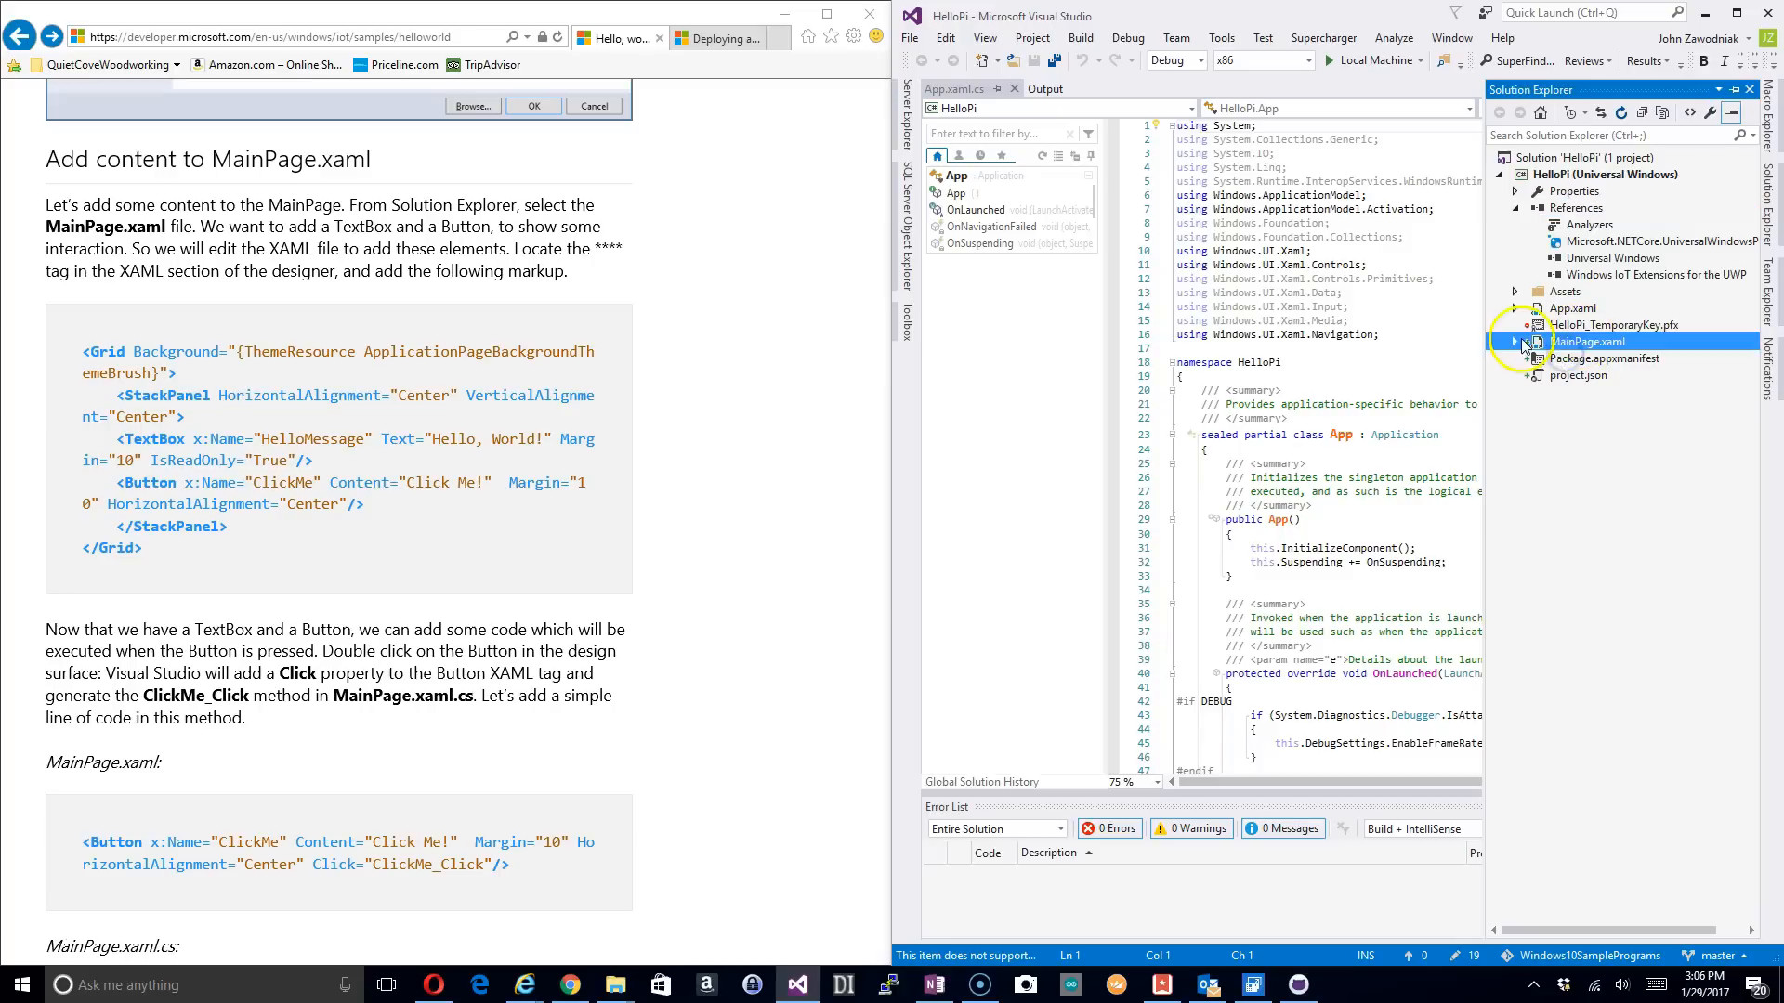
Step: Double-click MainPage.xaml in Solution Explorer to load its designer and empty Grid markup
{"action": "double_click", "coordinate": [1587, 341]}
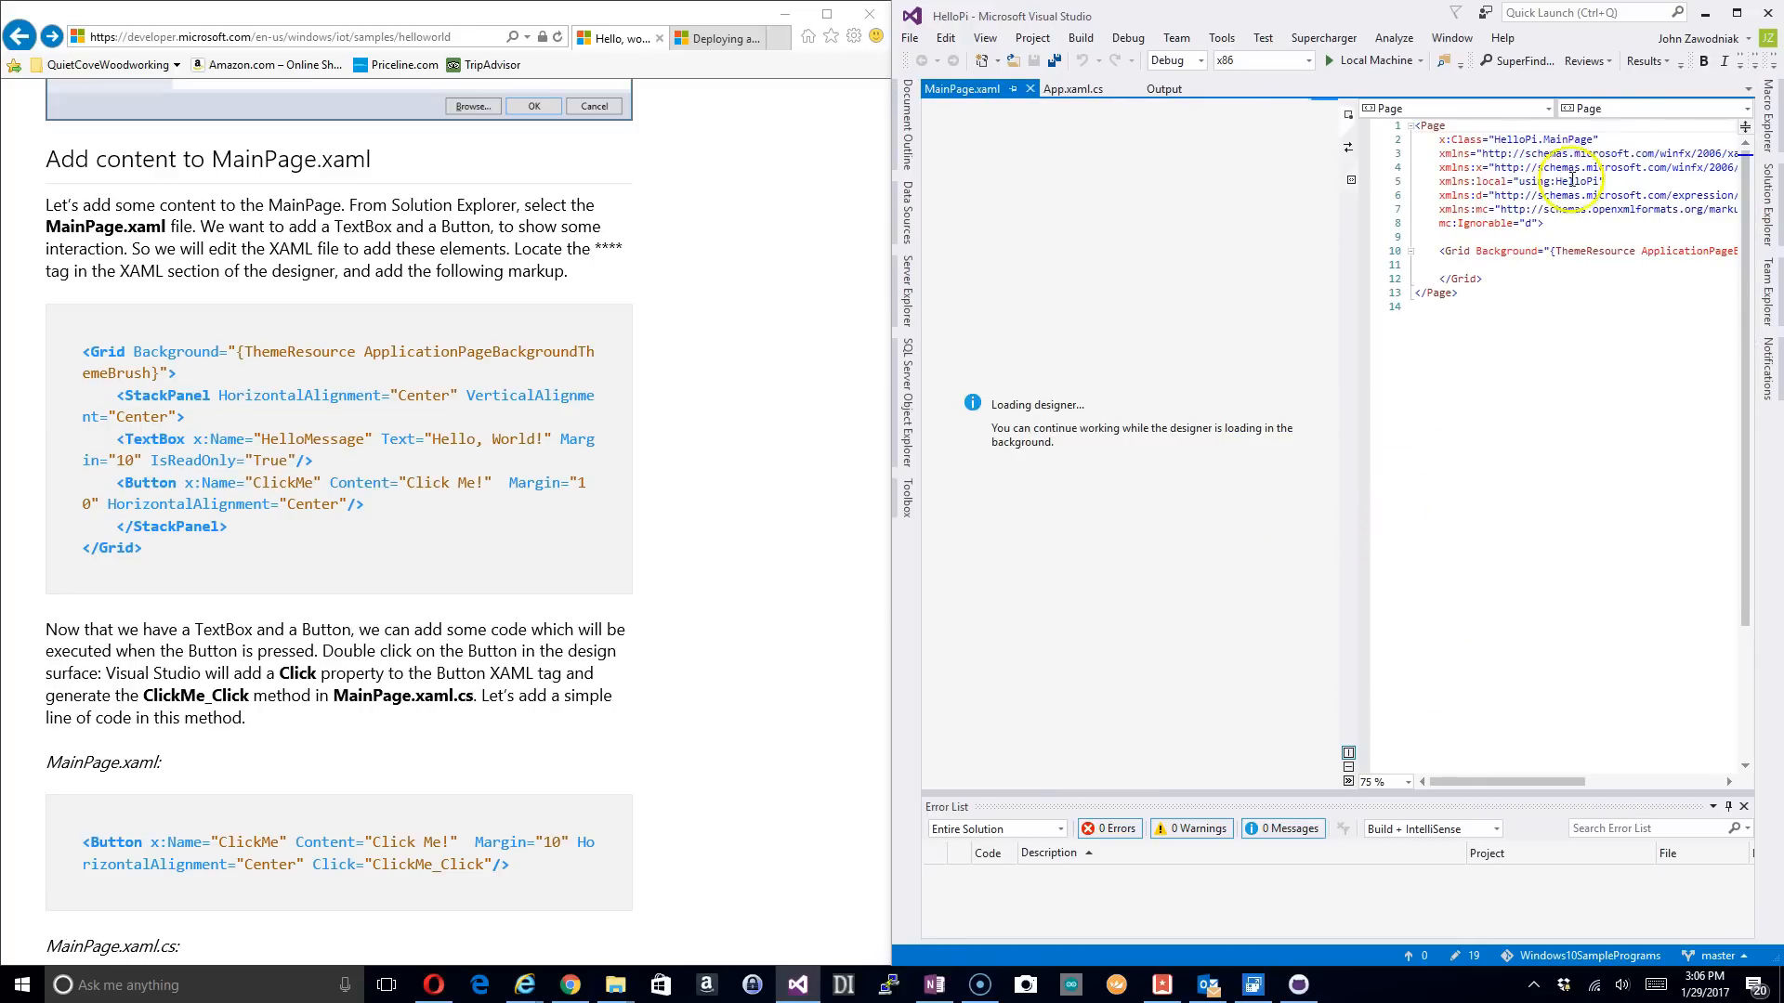
{"action": "mouse_move", "coordinate": [1362, 432]}
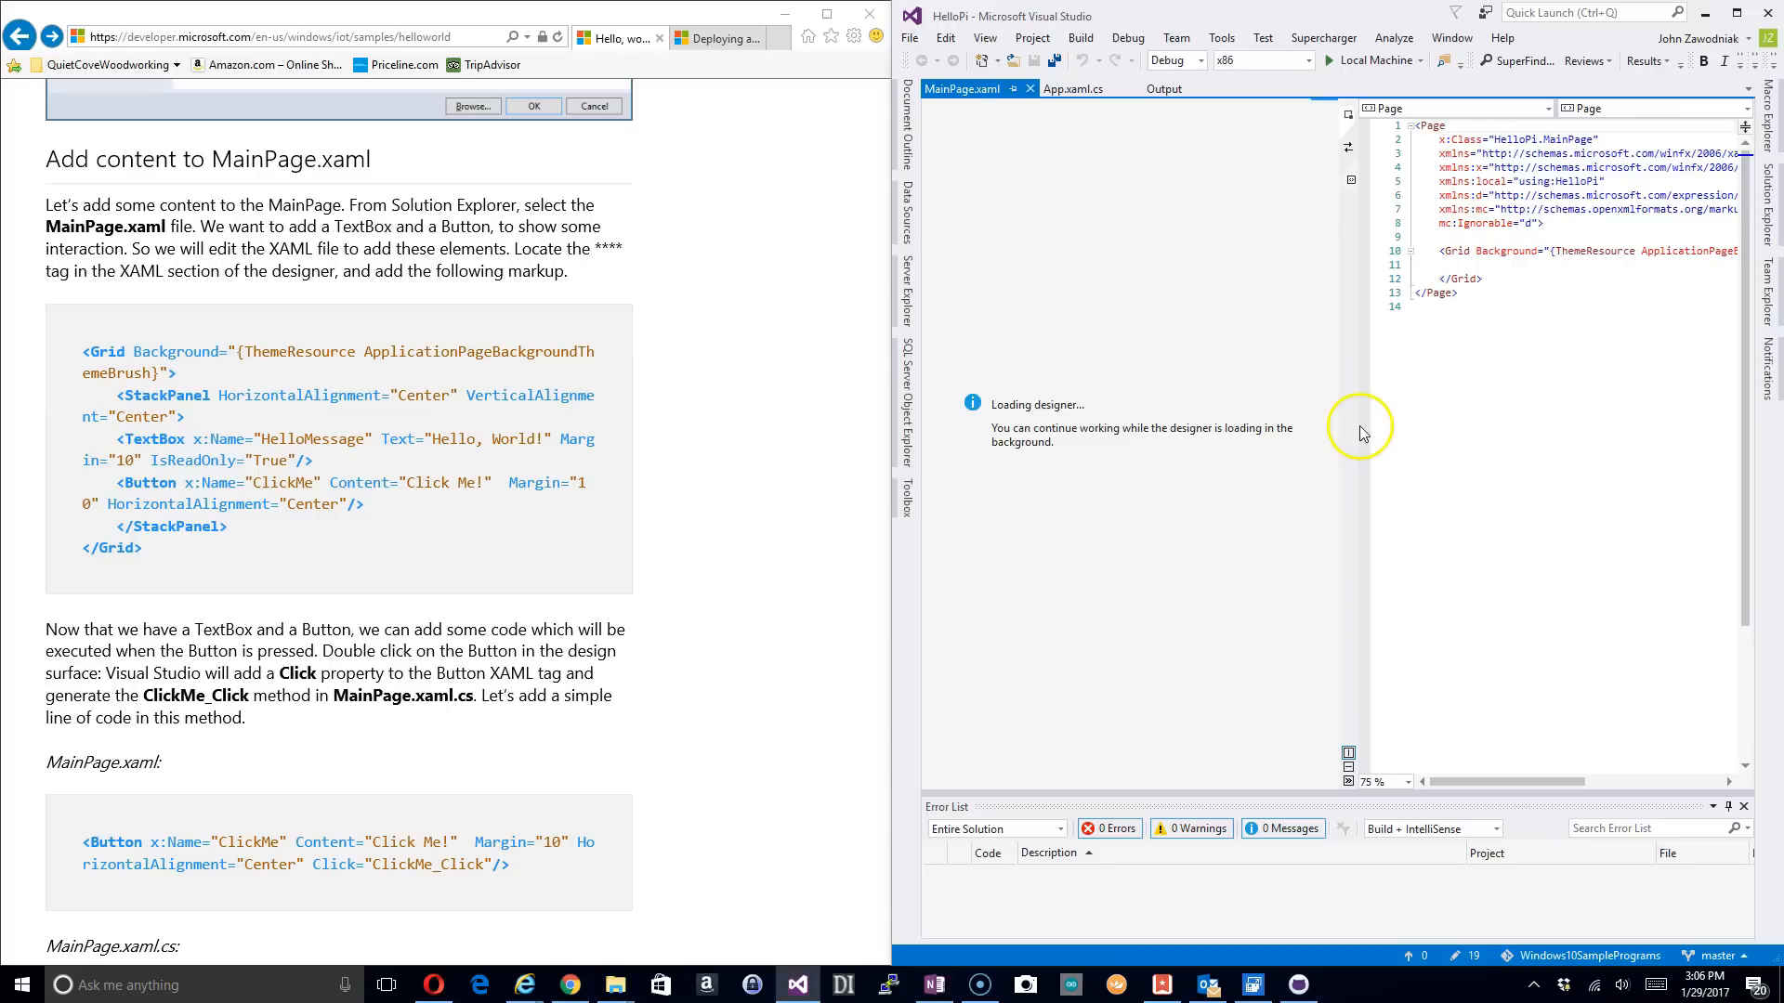
{"action": "mouse_move", "coordinate": [1256, 430]}
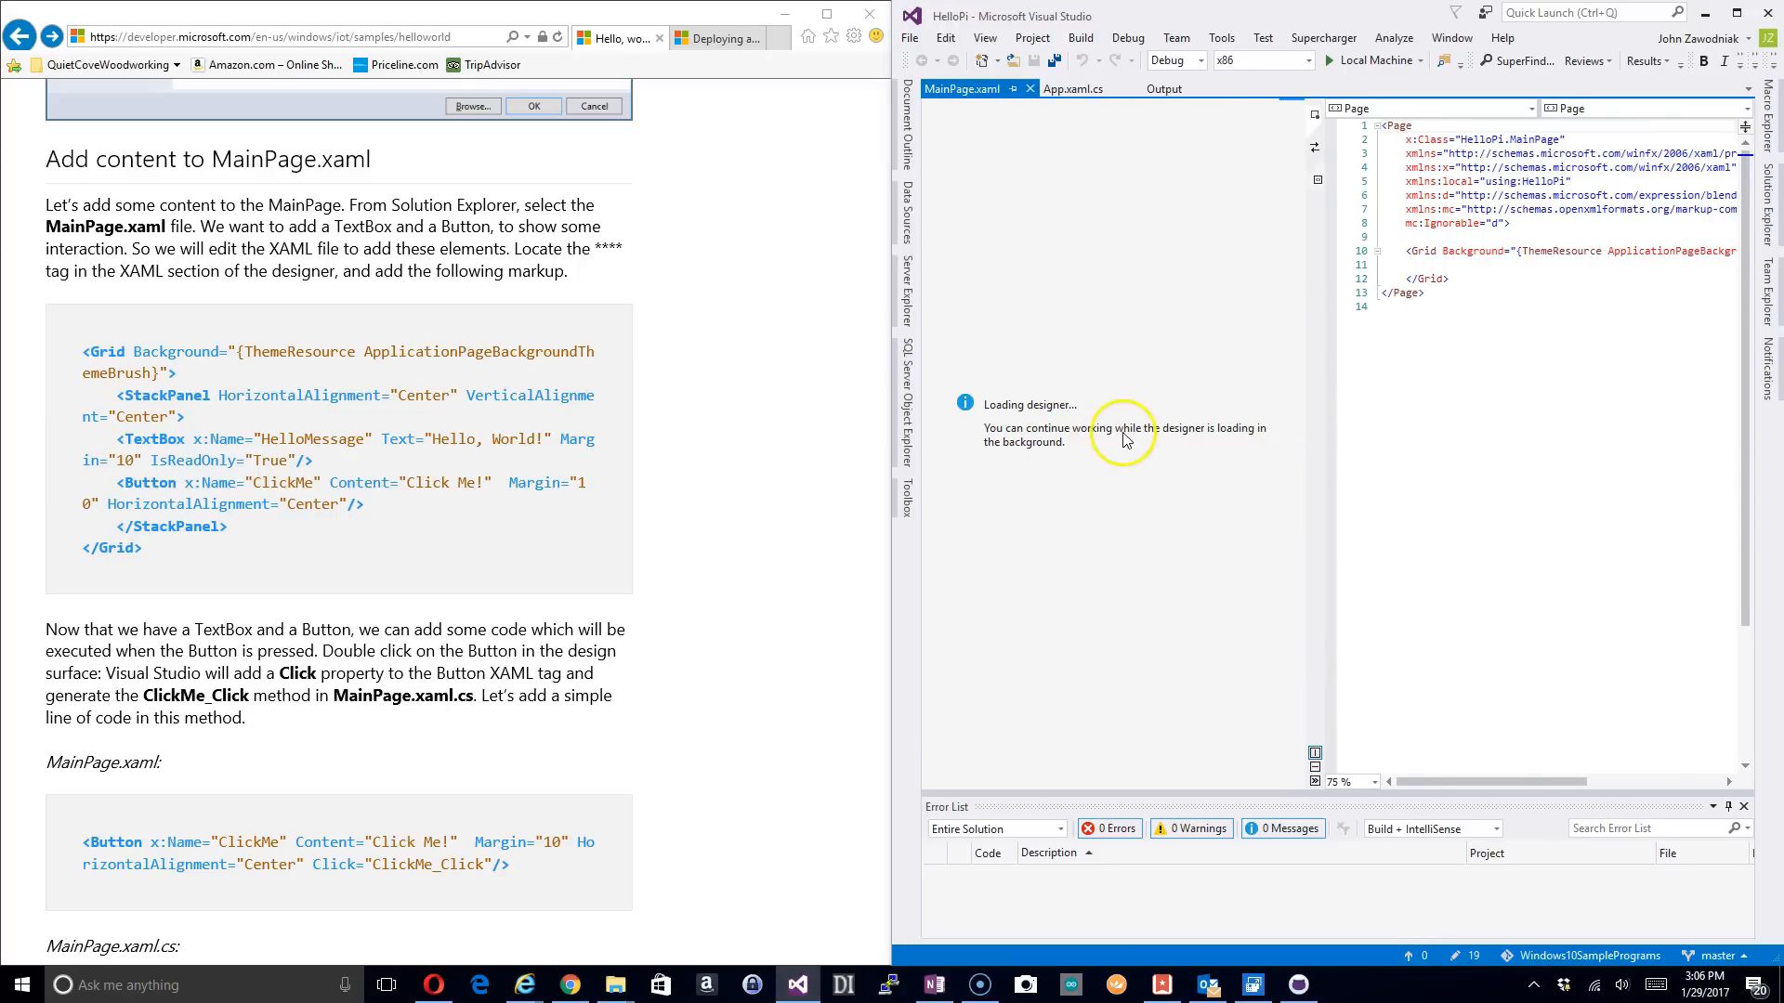
{"action": "mouse_move", "coordinate": [1079, 373]}
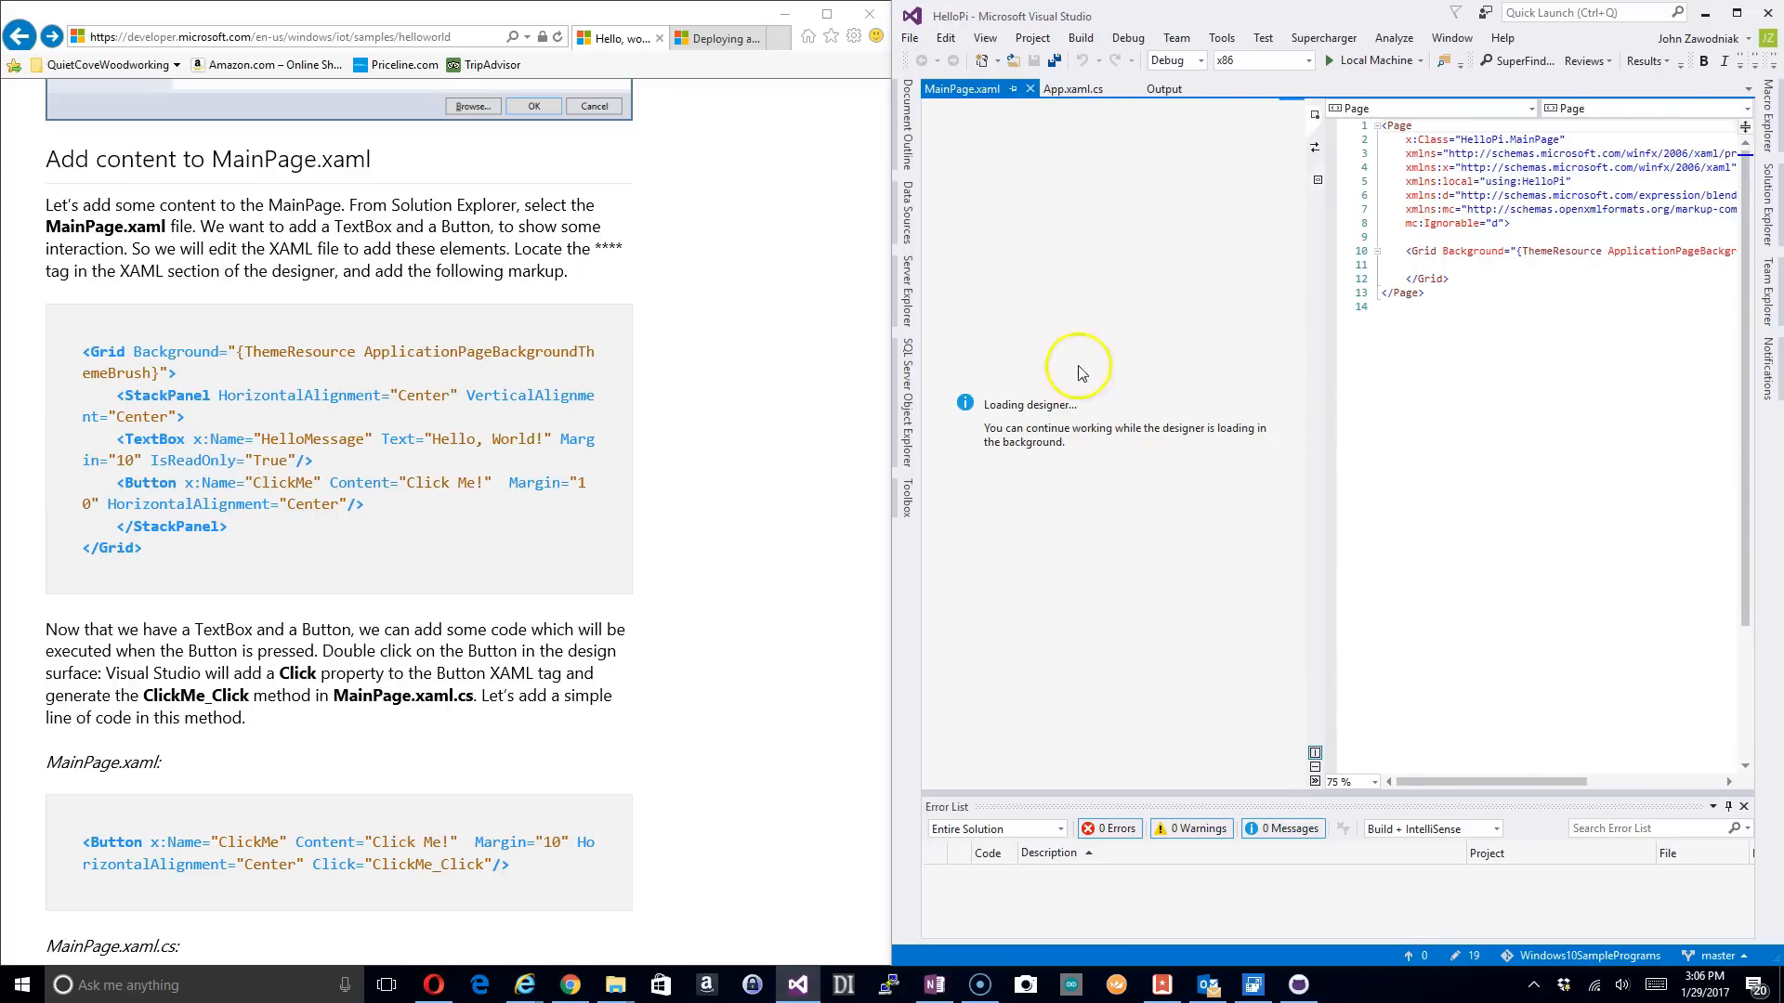
{"action": "mouse_move", "coordinate": [1181, 468]}
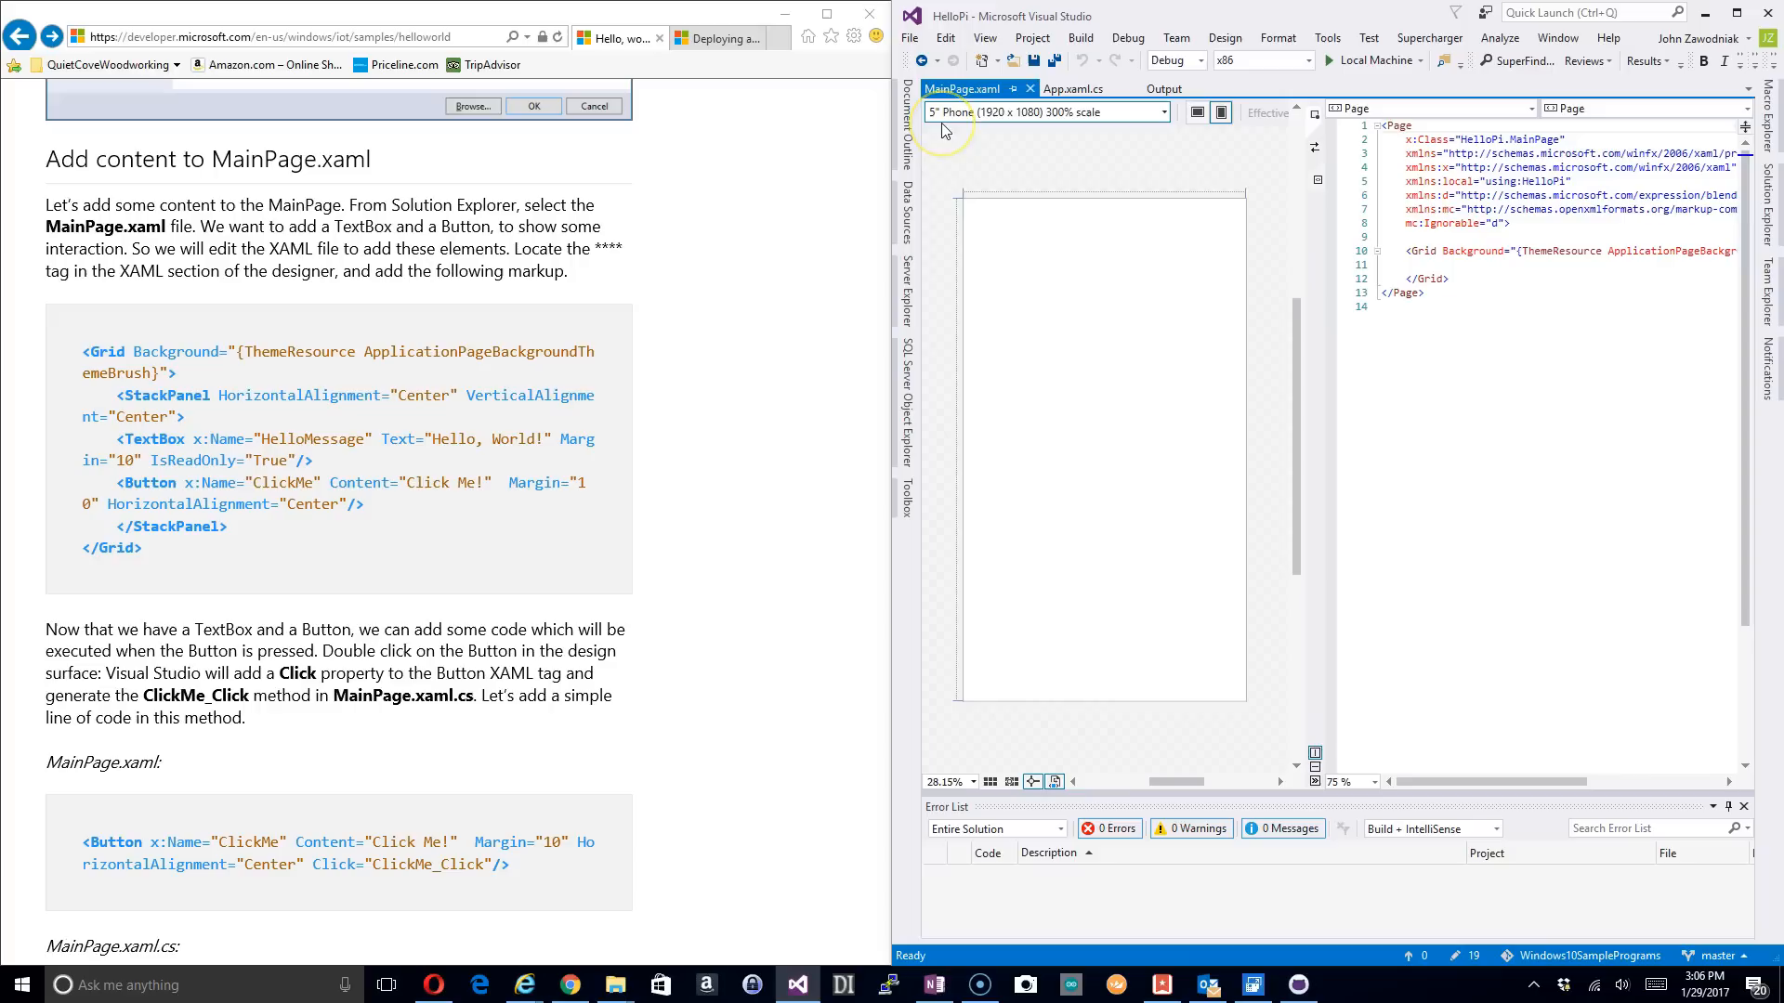
{"action": "mouse_move", "coordinate": [1126, 117]}
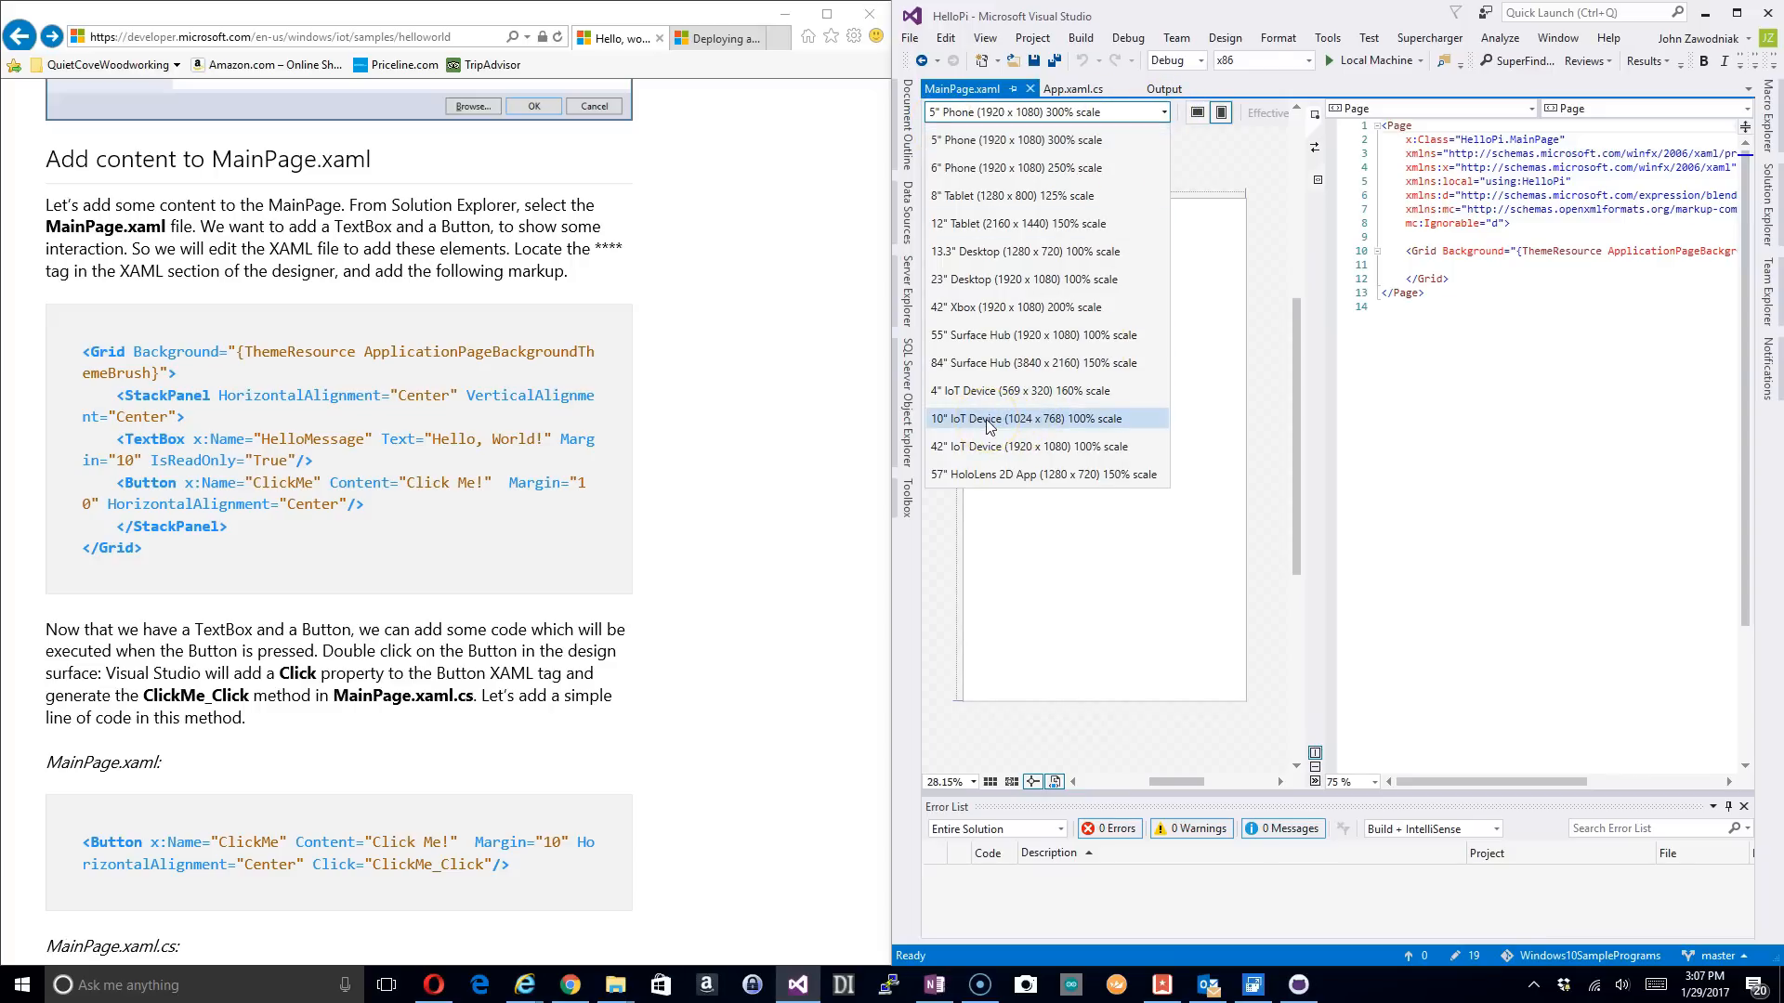
Step: Preview MainPage on the 10" IoT Device (1024 x 768) and zoom to fit all
{"action": "left_click", "coordinate": [1028, 420]}
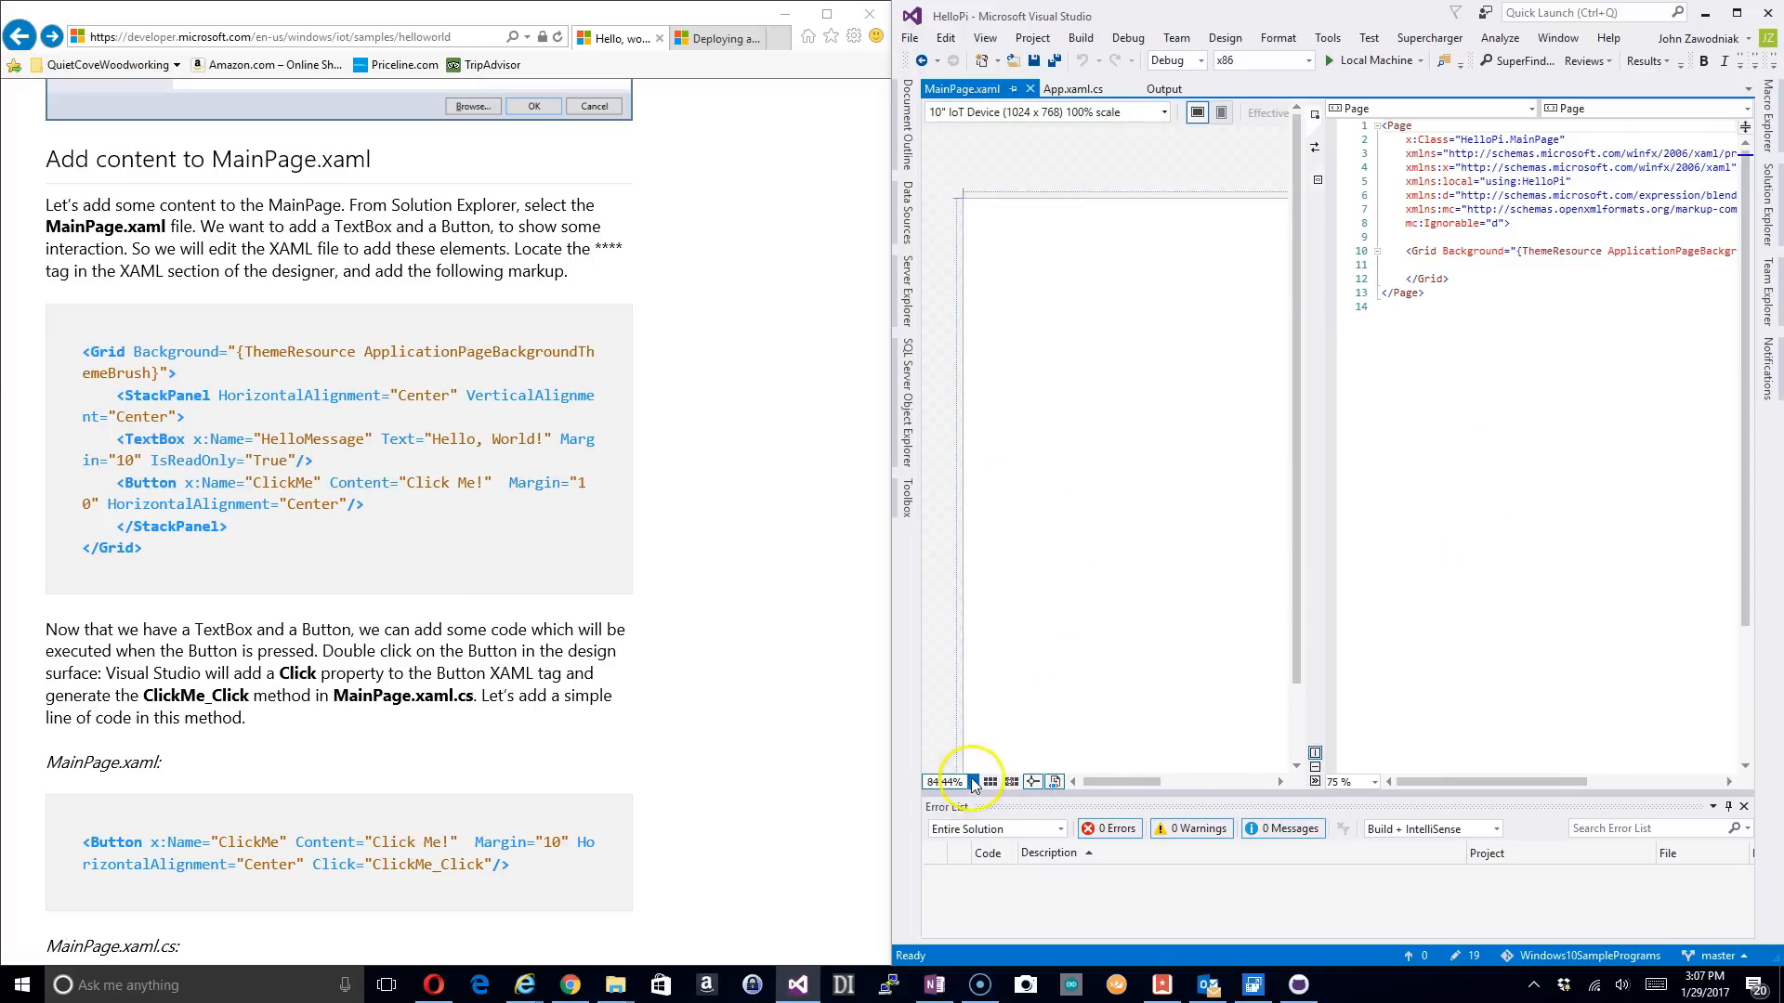
{"action": "left_click", "coordinate": [946, 781]}
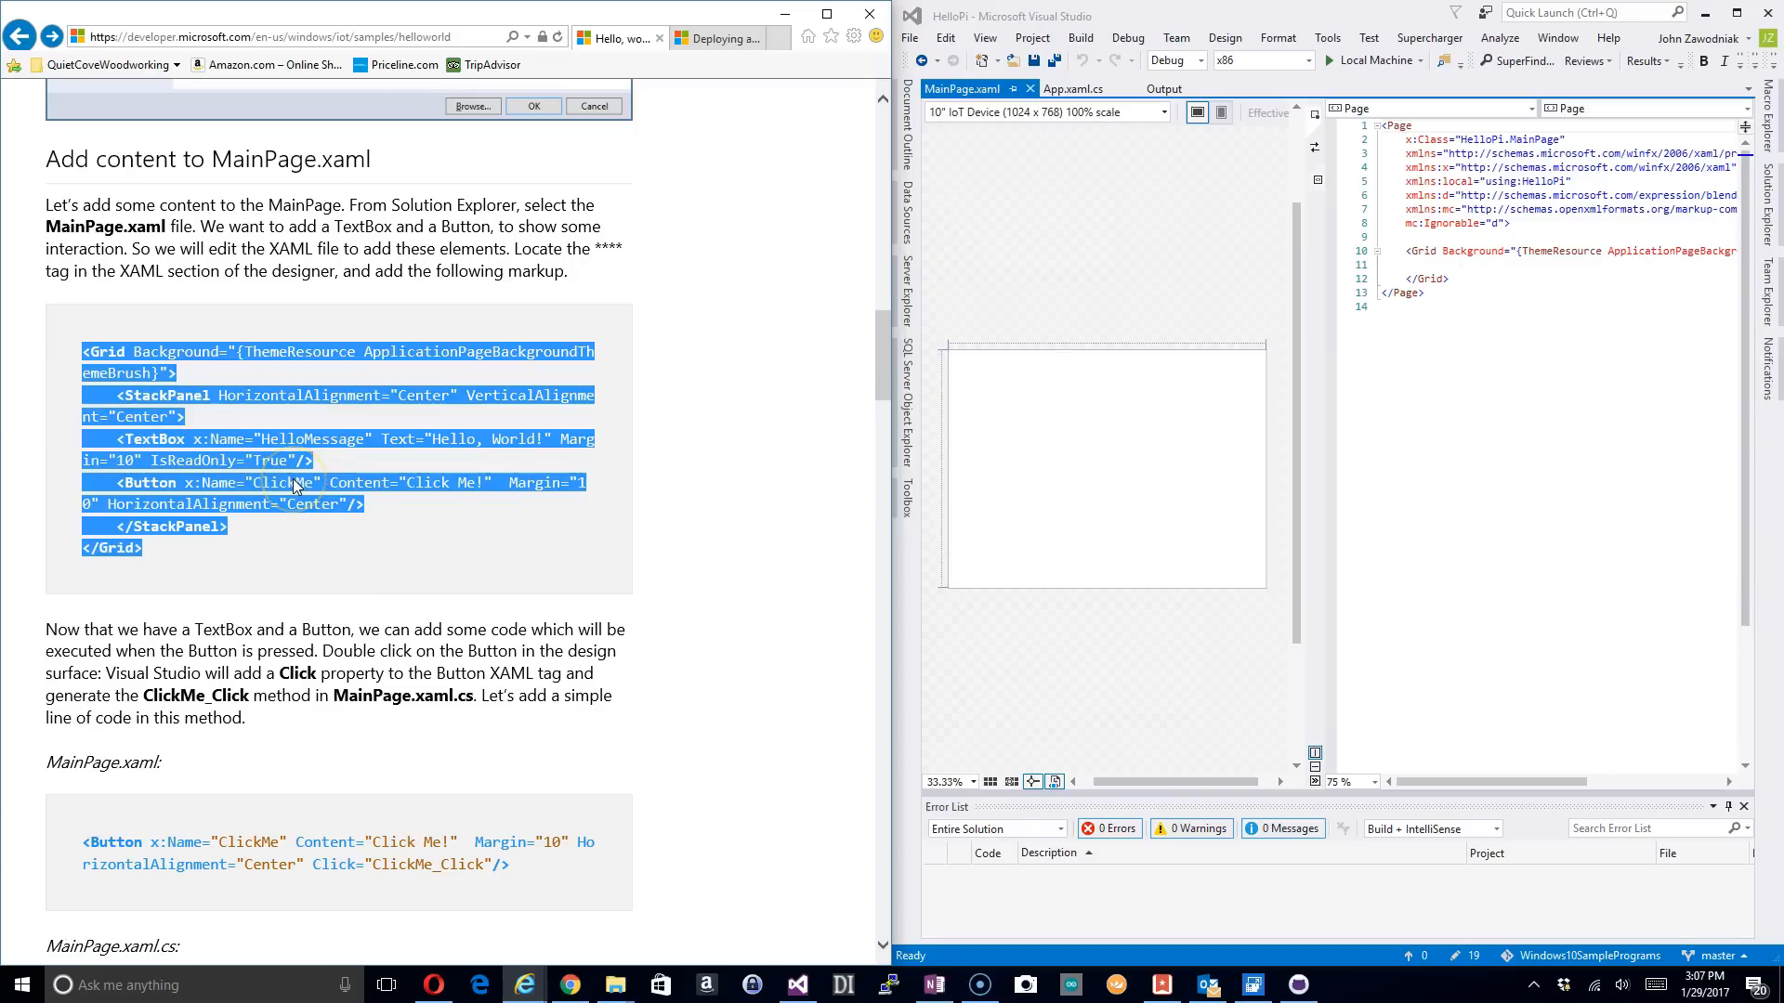
{"action": "mouse_move", "coordinate": [999, 281]}
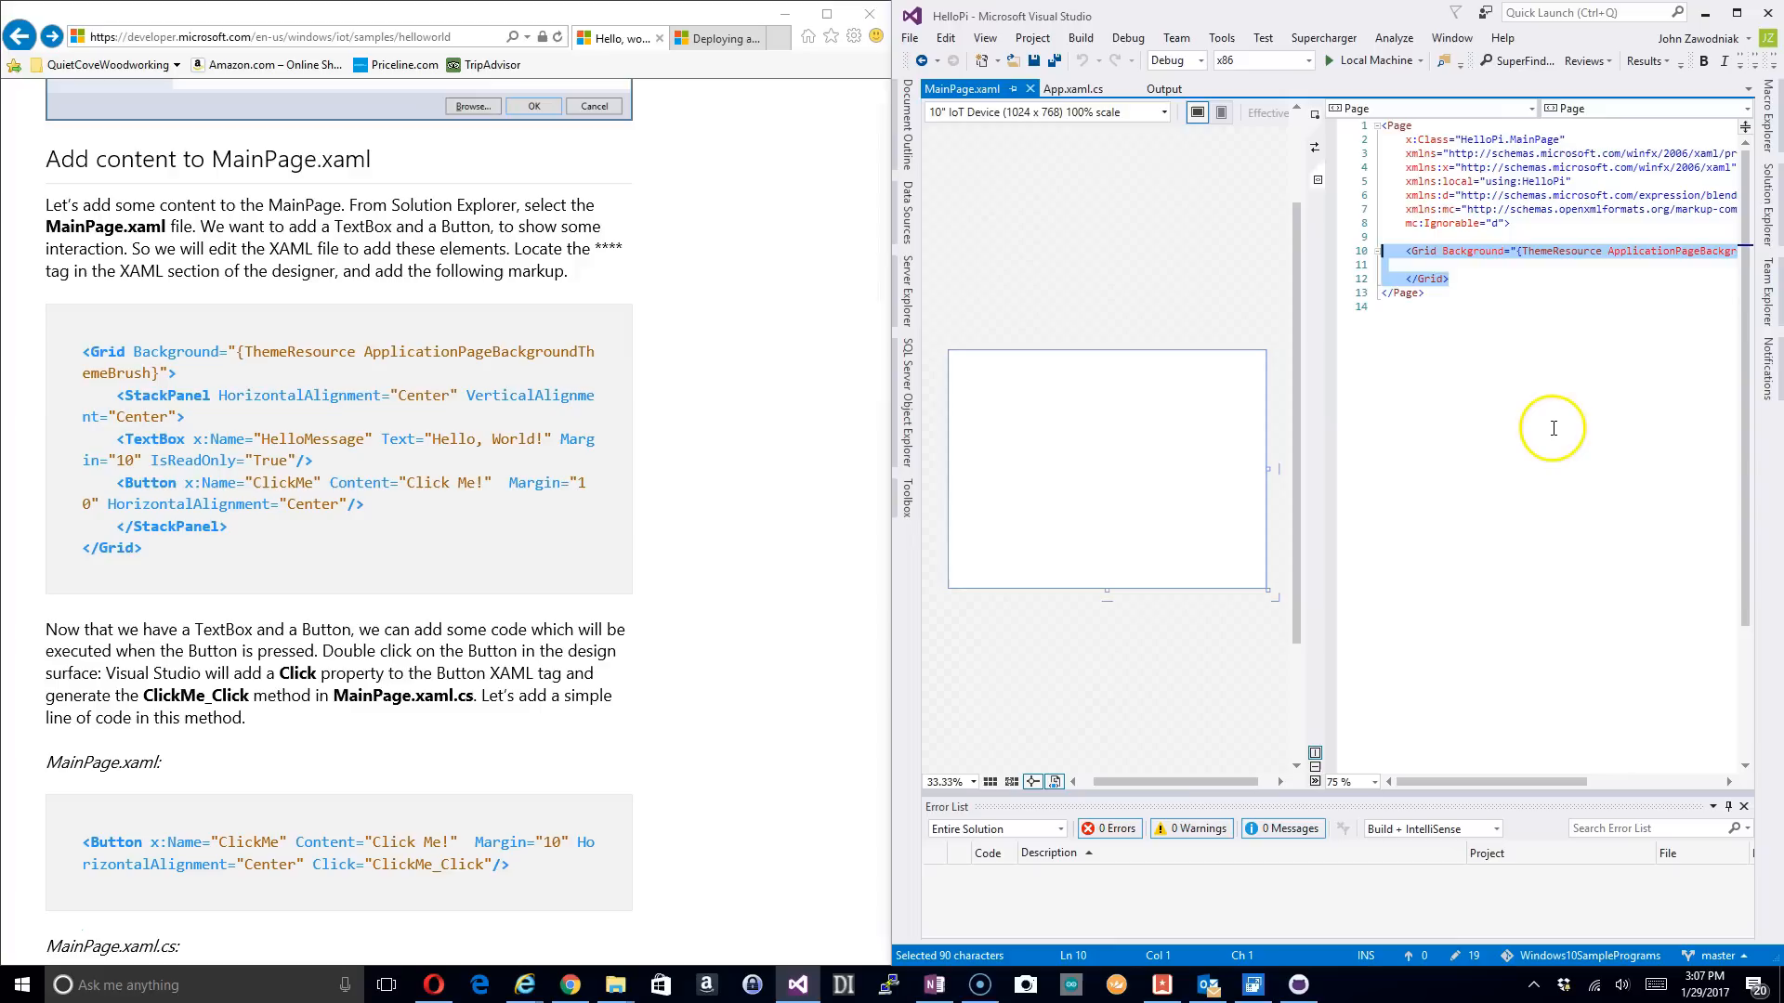
Step: Paste the tutorial's StackPanel markup with HelloMessage TextBox and ClickMe button over the Grid
{"action": "key", "text": "ctrl+v"}
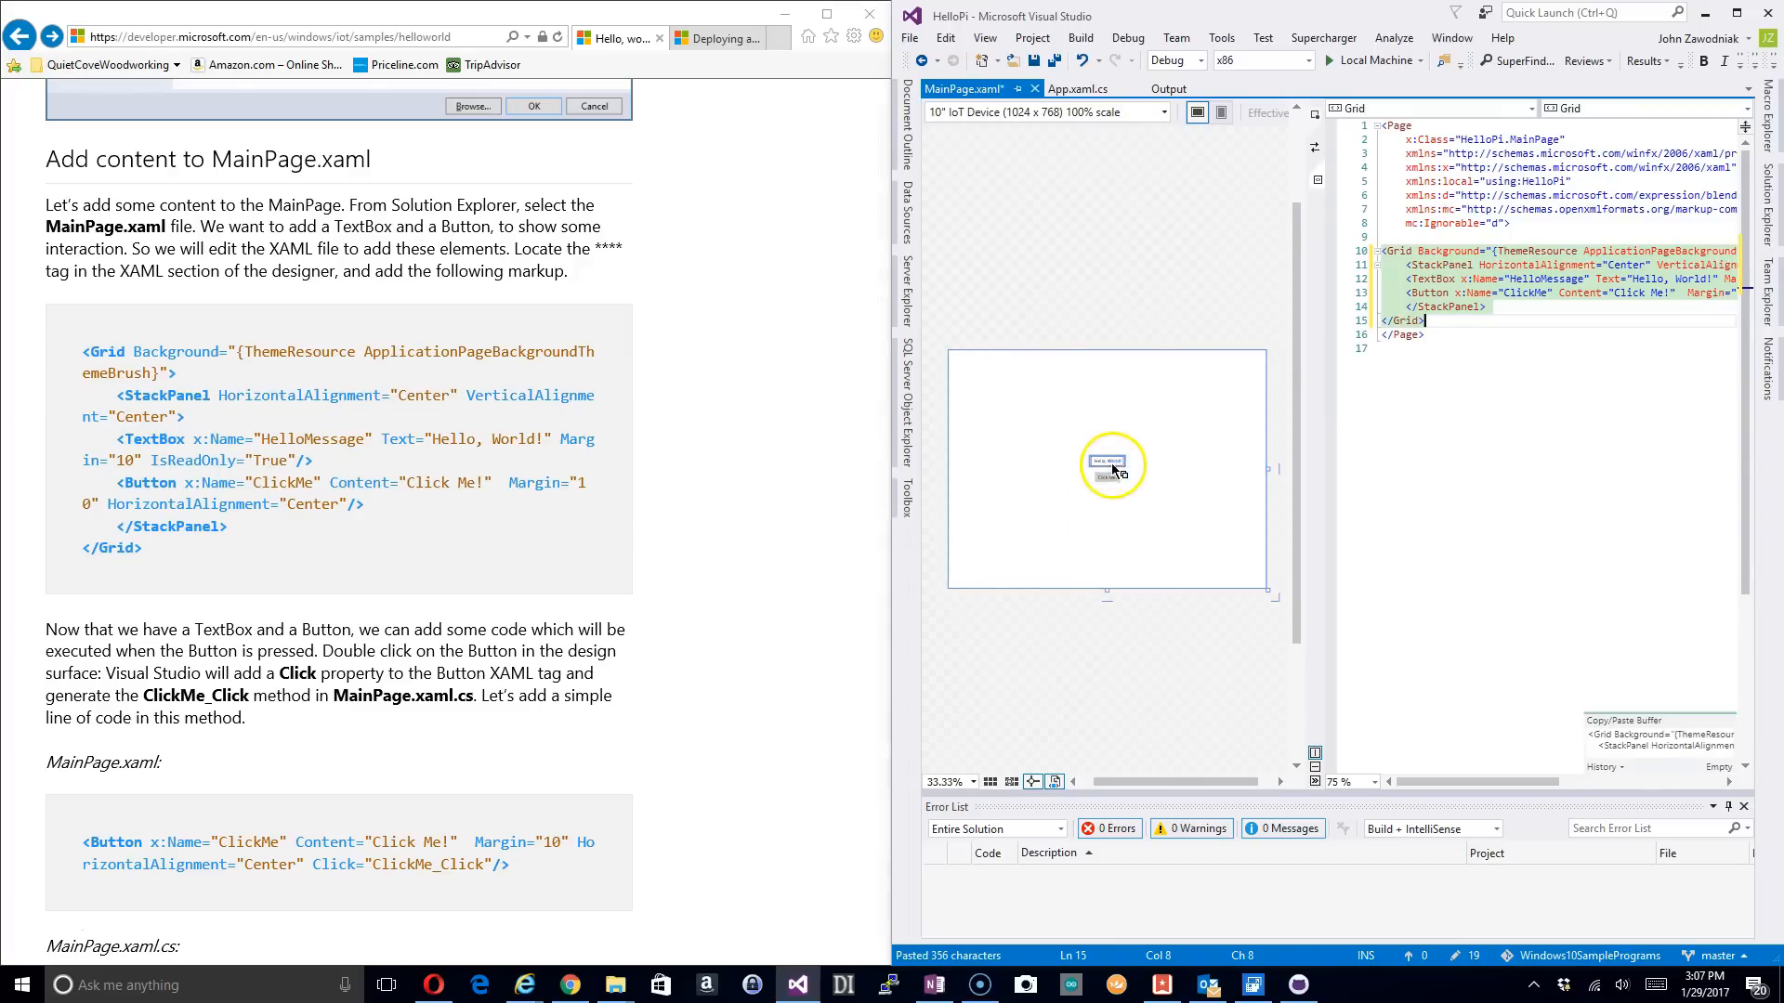
{"action": "mouse_move", "coordinate": [1116, 706]}
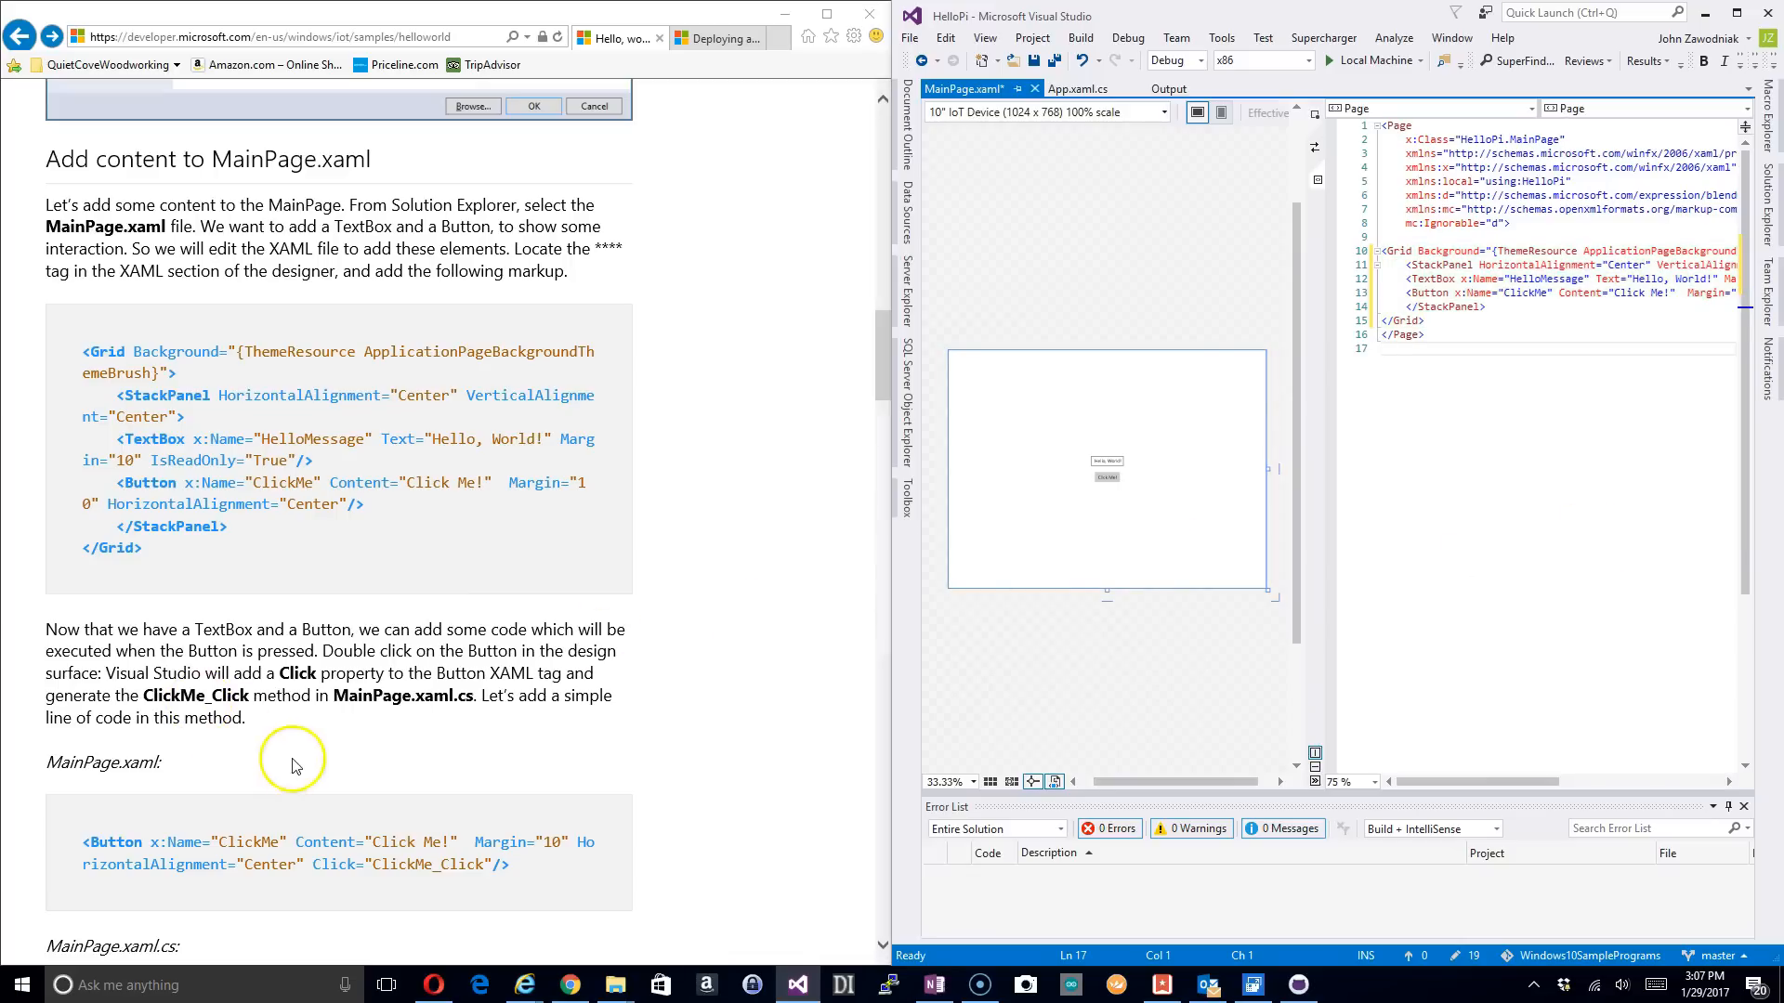
{"action": "scroll", "scroll_direction": "down", "scroll_amount": 3}
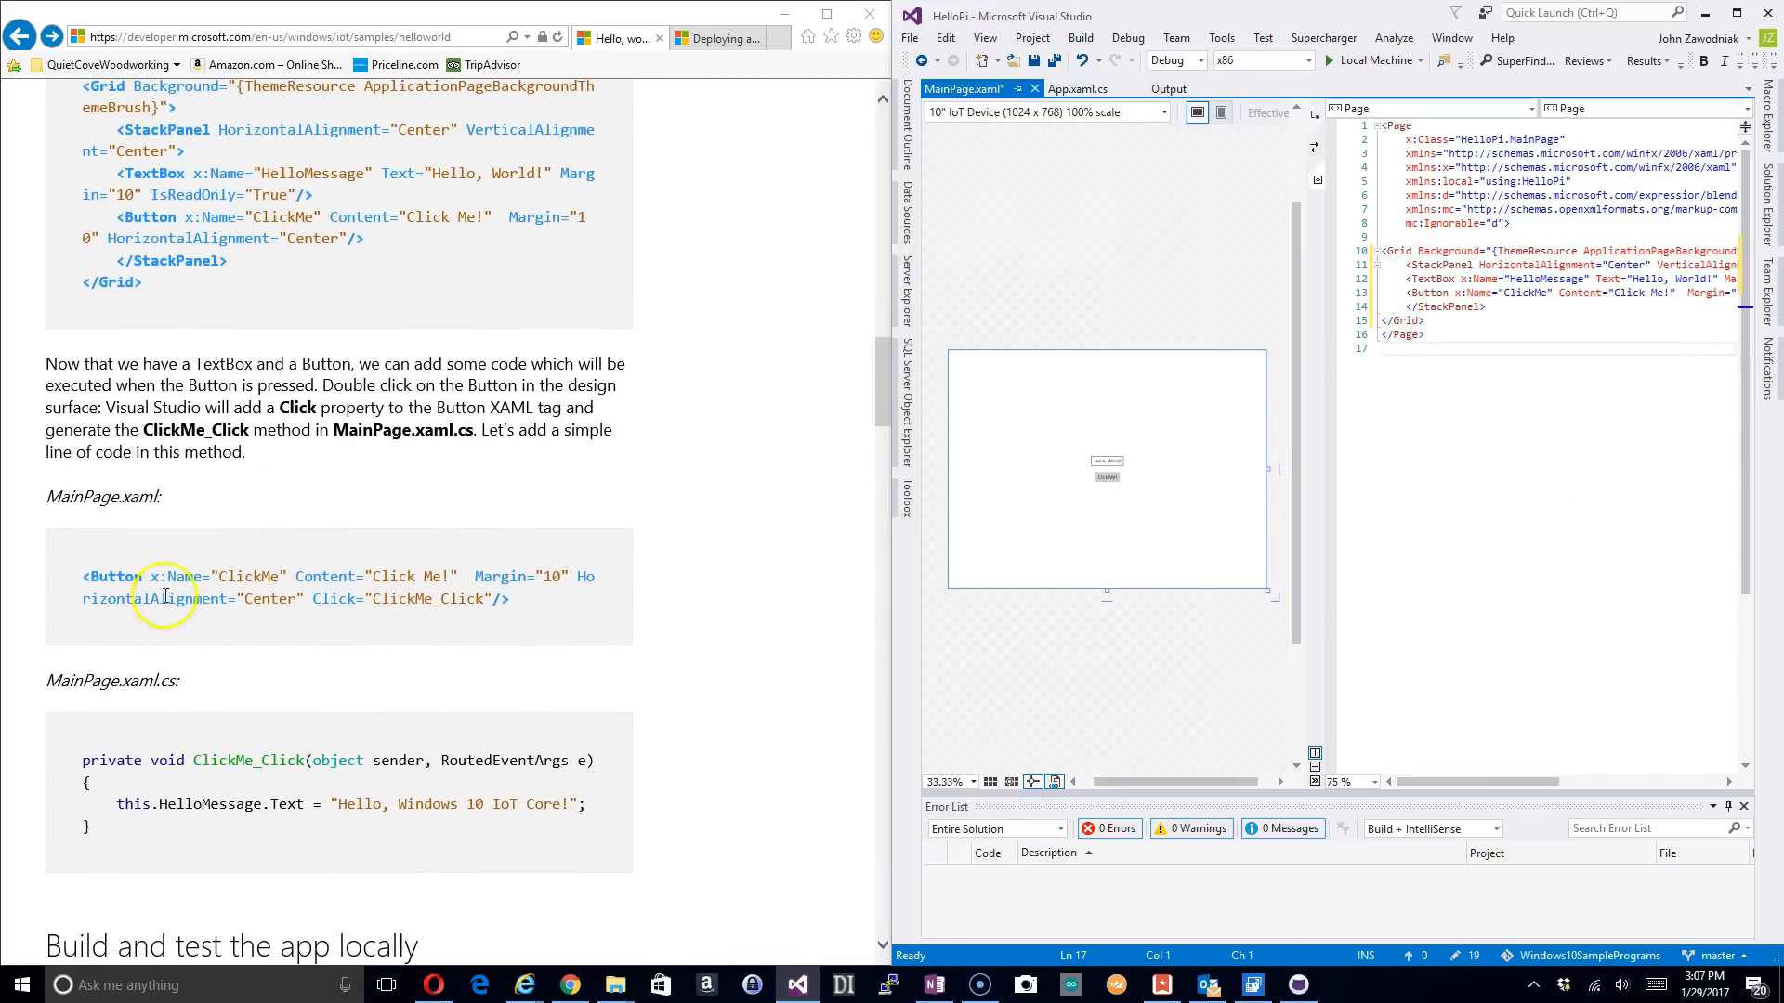
{"action": "mouse_move", "coordinate": [97, 726]}
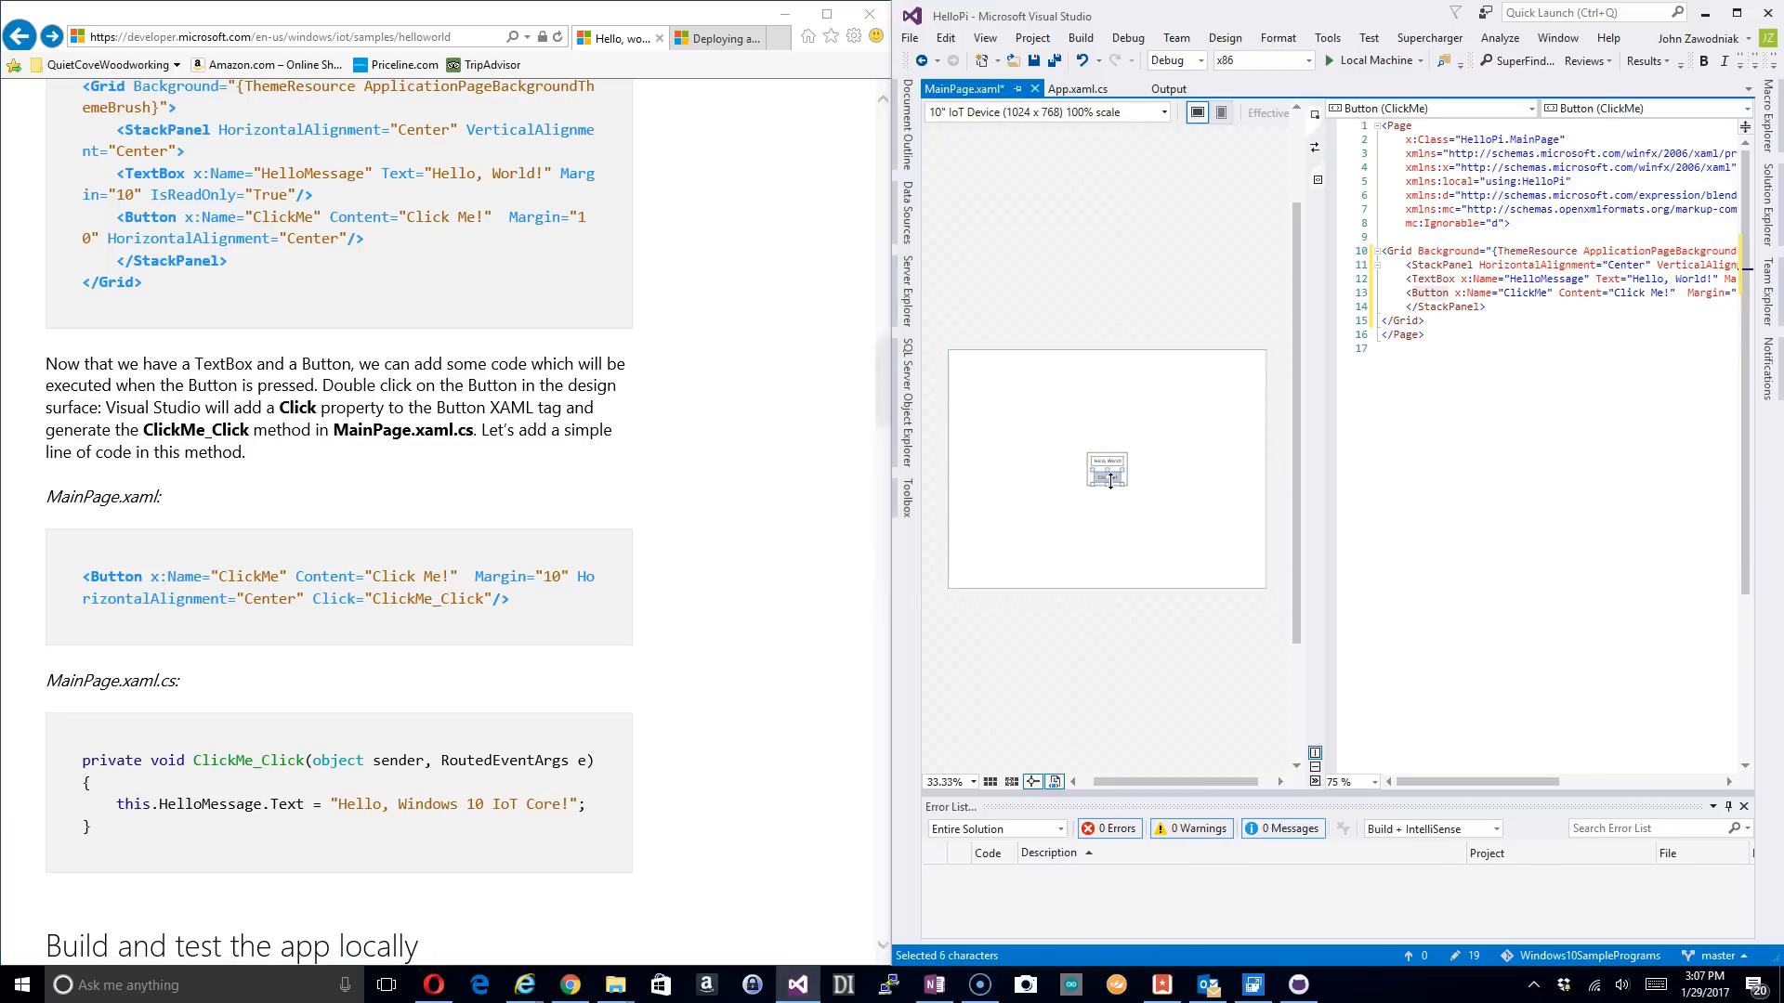
{"action": "mouse_move", "coordinate": [1010, 536]}
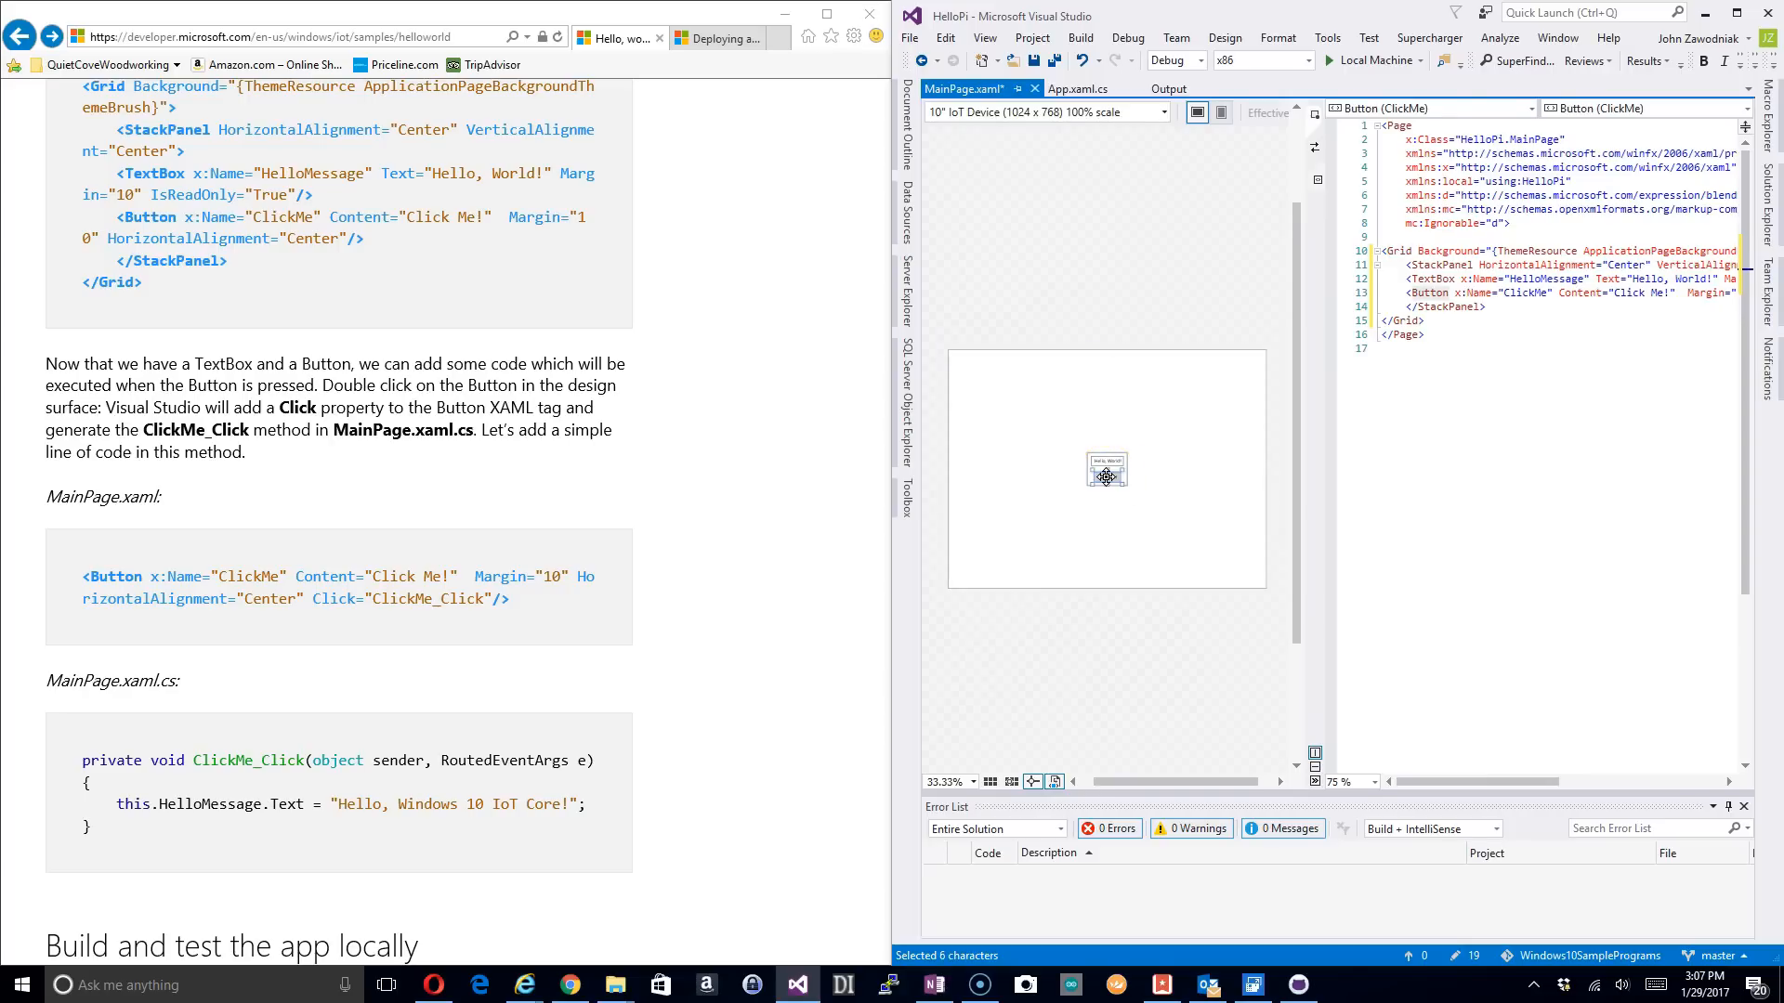
Step: Create ClickMe_Click and paste the HelloMessage.Text = "Hello, Windows 10 IoT Core!" line into it
{"action": "left_click", "coordinate": [1469, 437]}
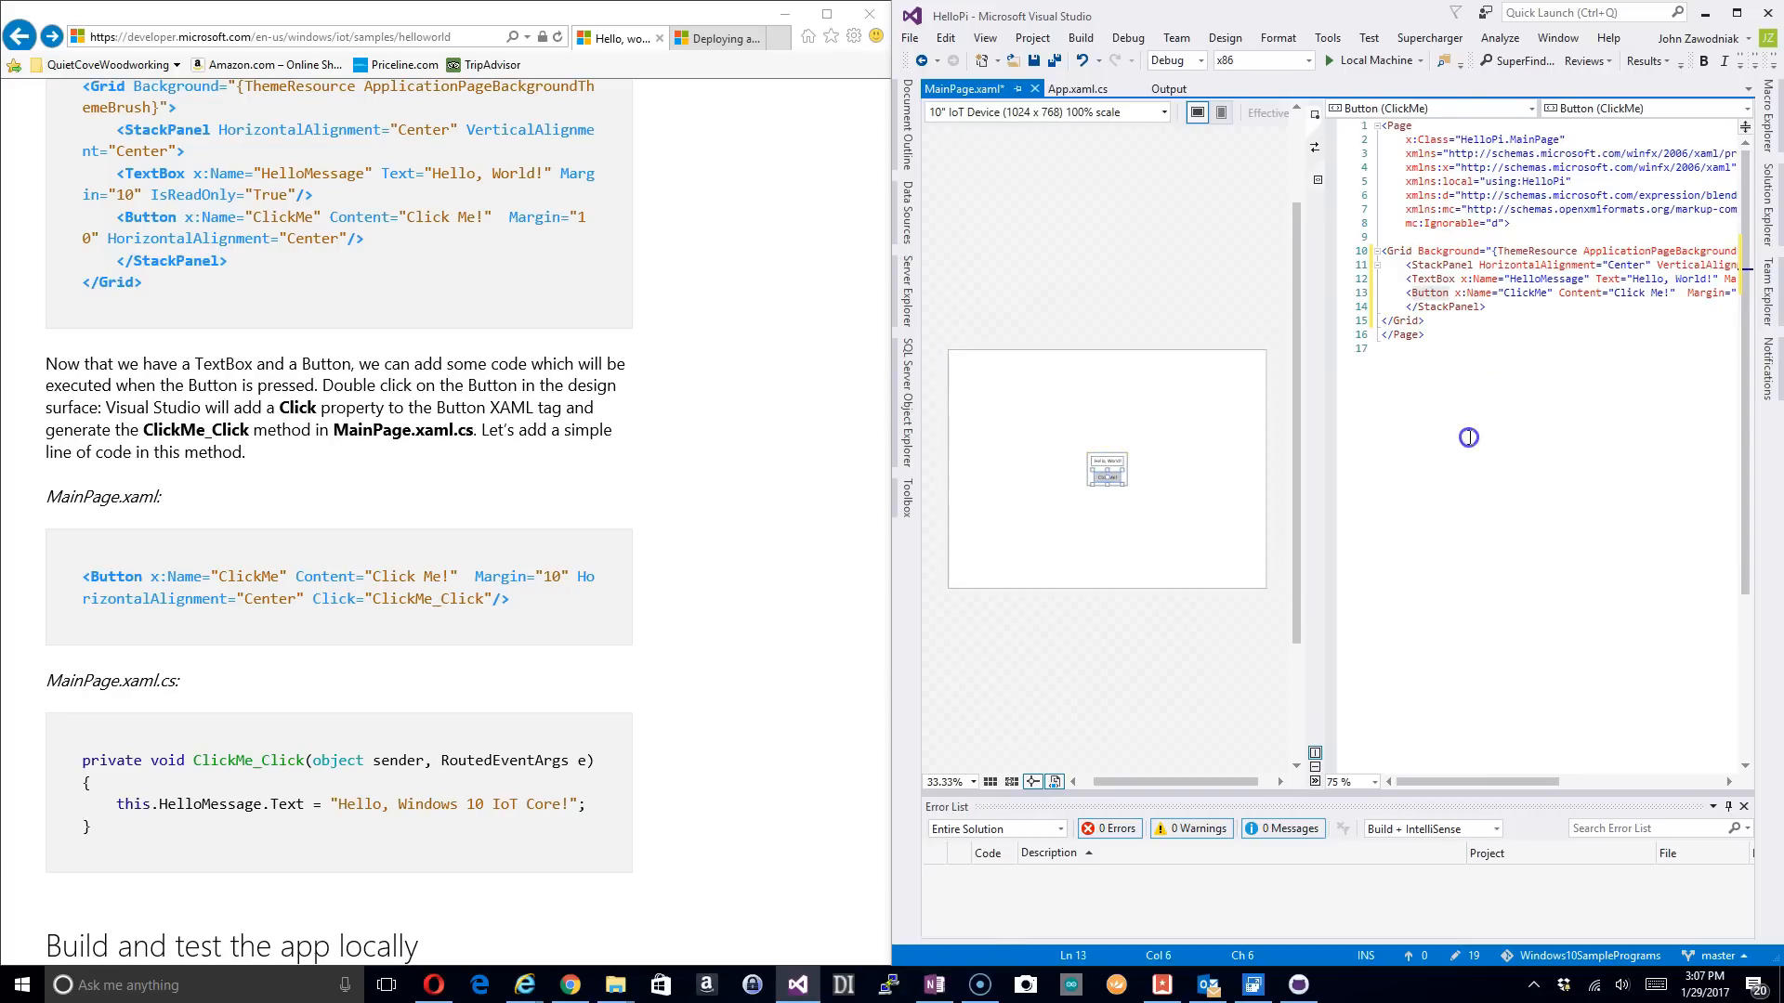
{"action": "left_click", "coordinate": [1104, 467]}
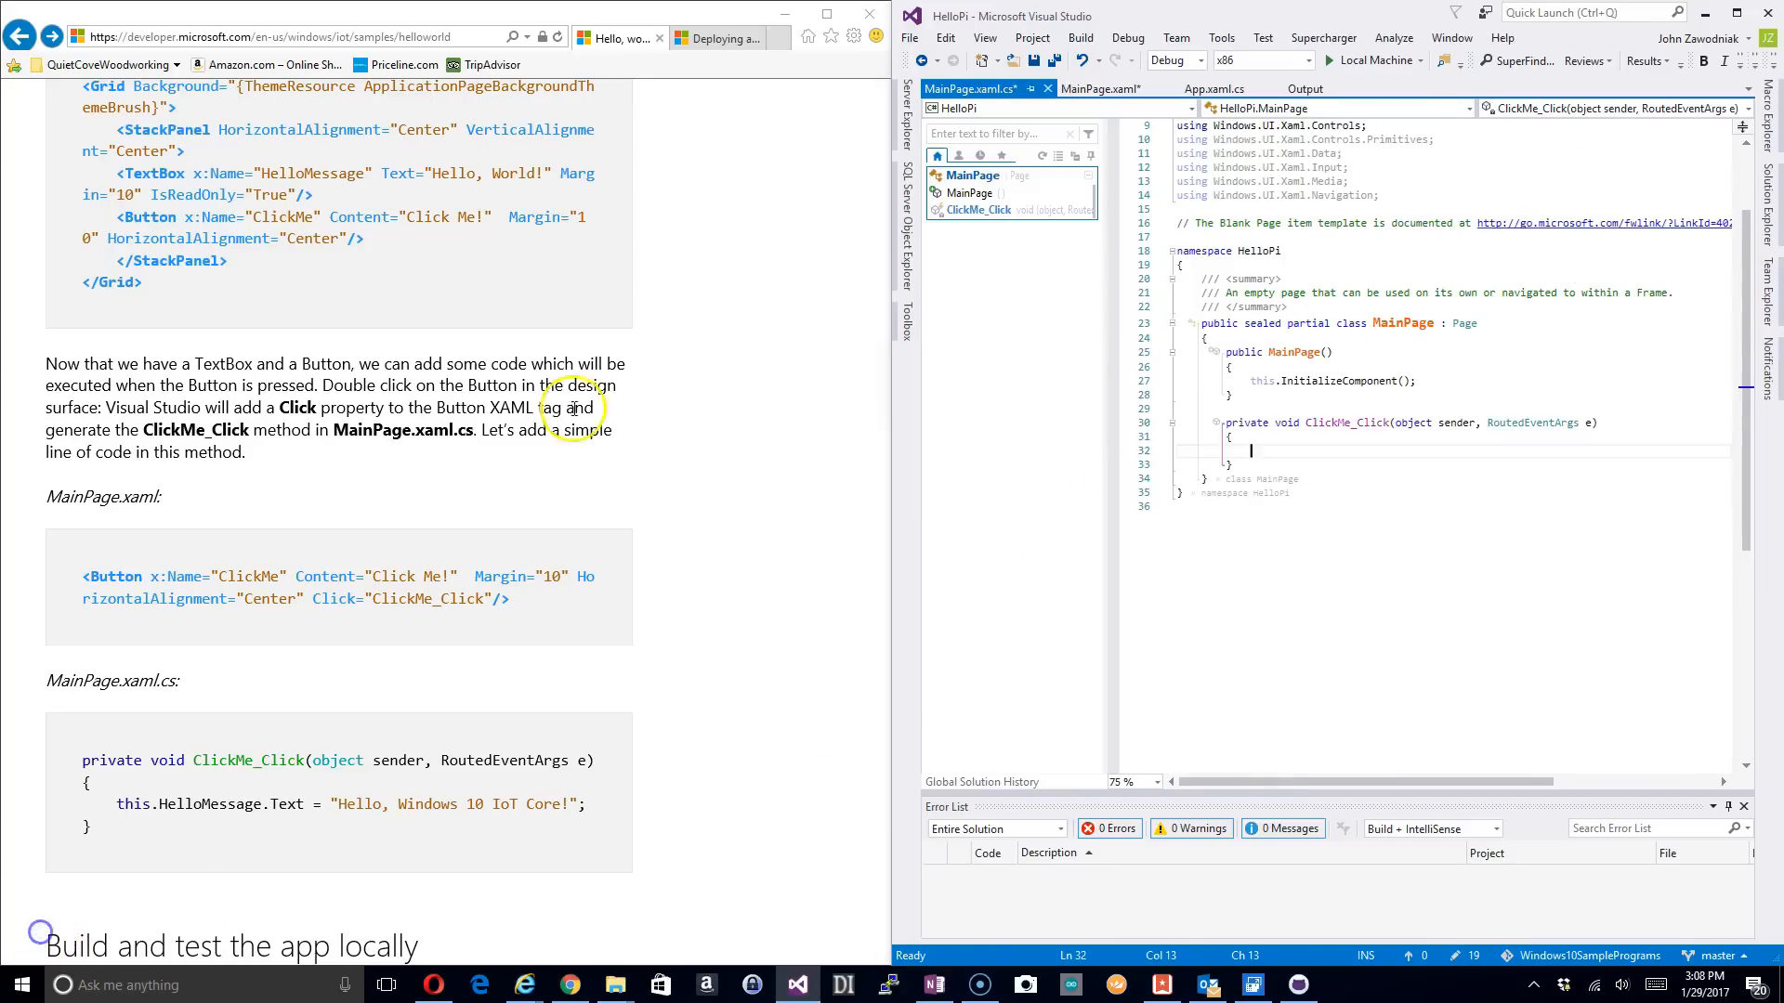
{"action": "mouse_move", "coordinate": [1337, 427]}
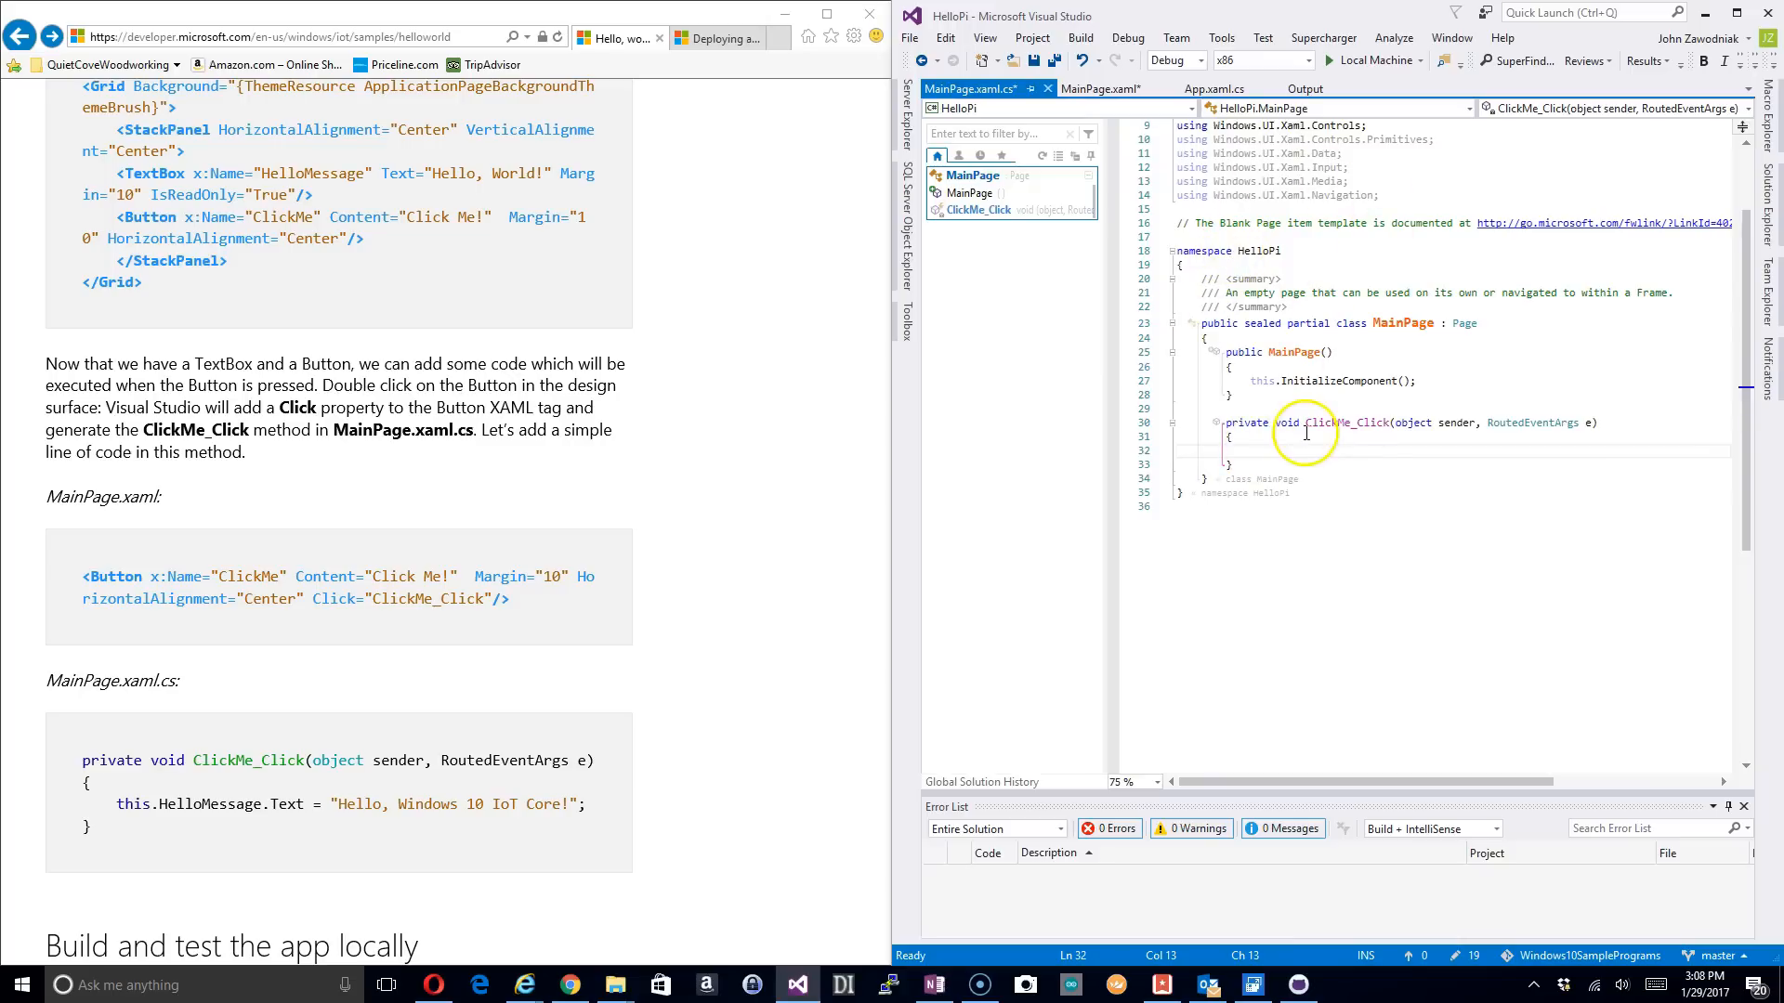
{"action": "mouse_move", "coordinate": [1376, 425]}
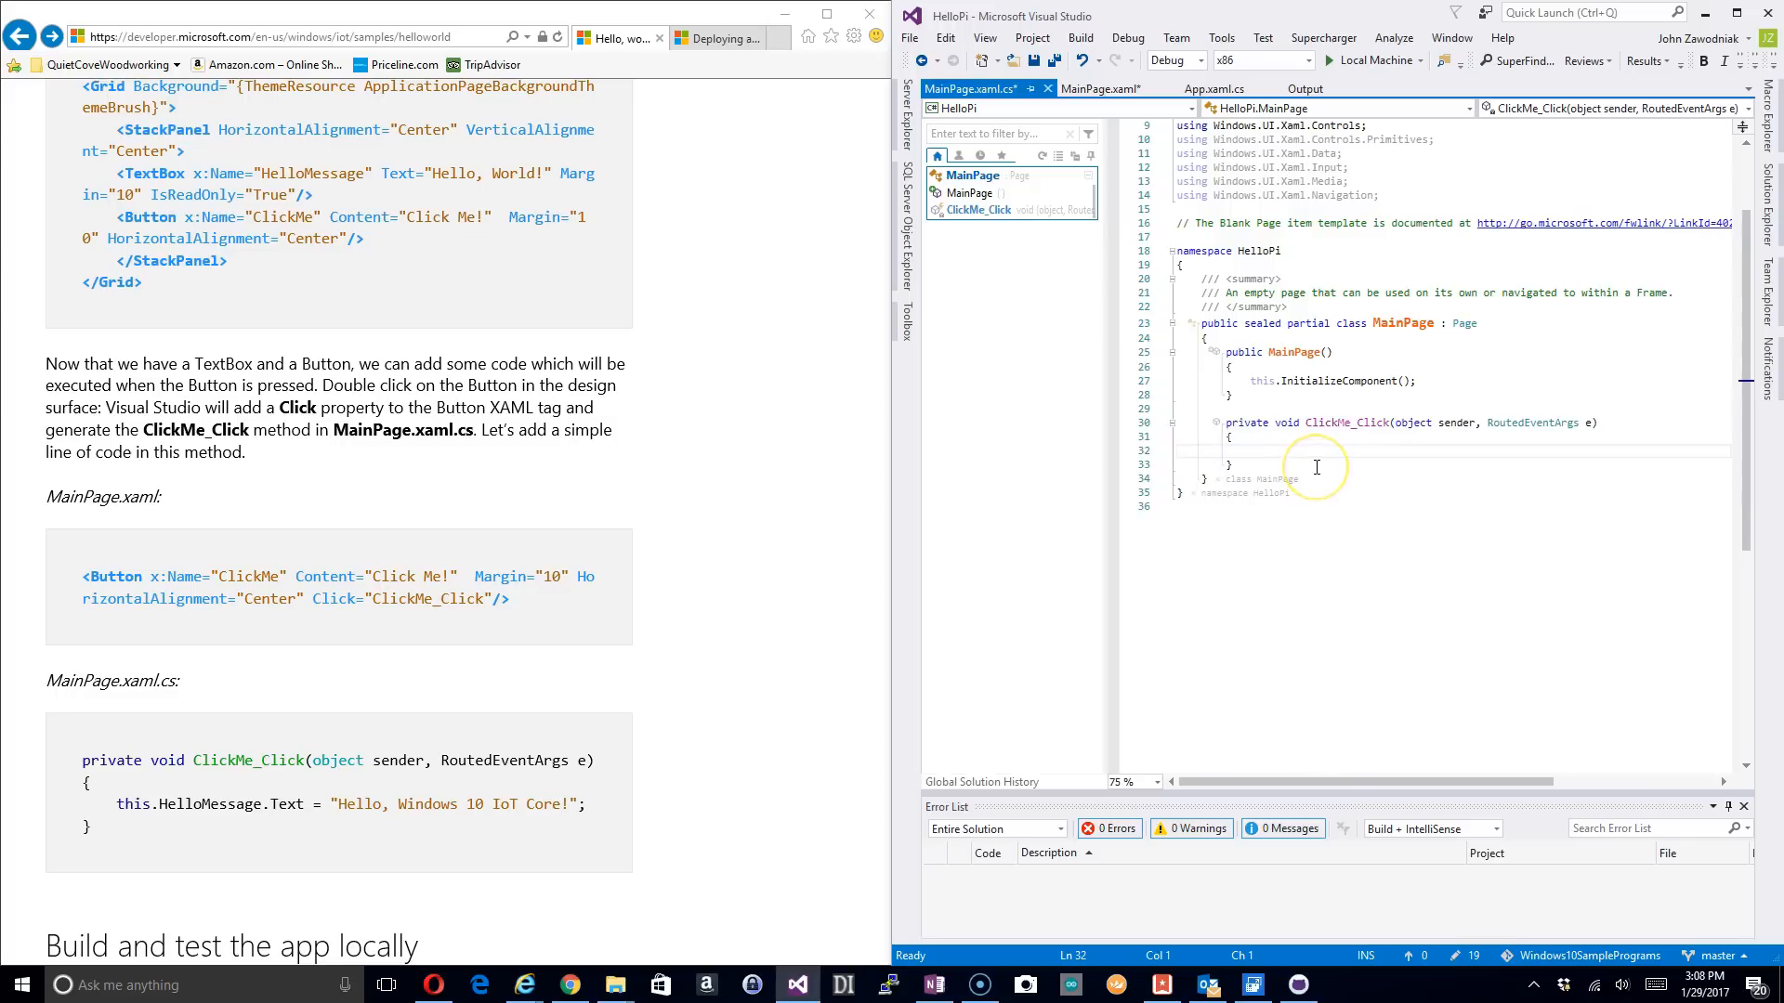
{"action": "key", "text": "ctrl+v"}
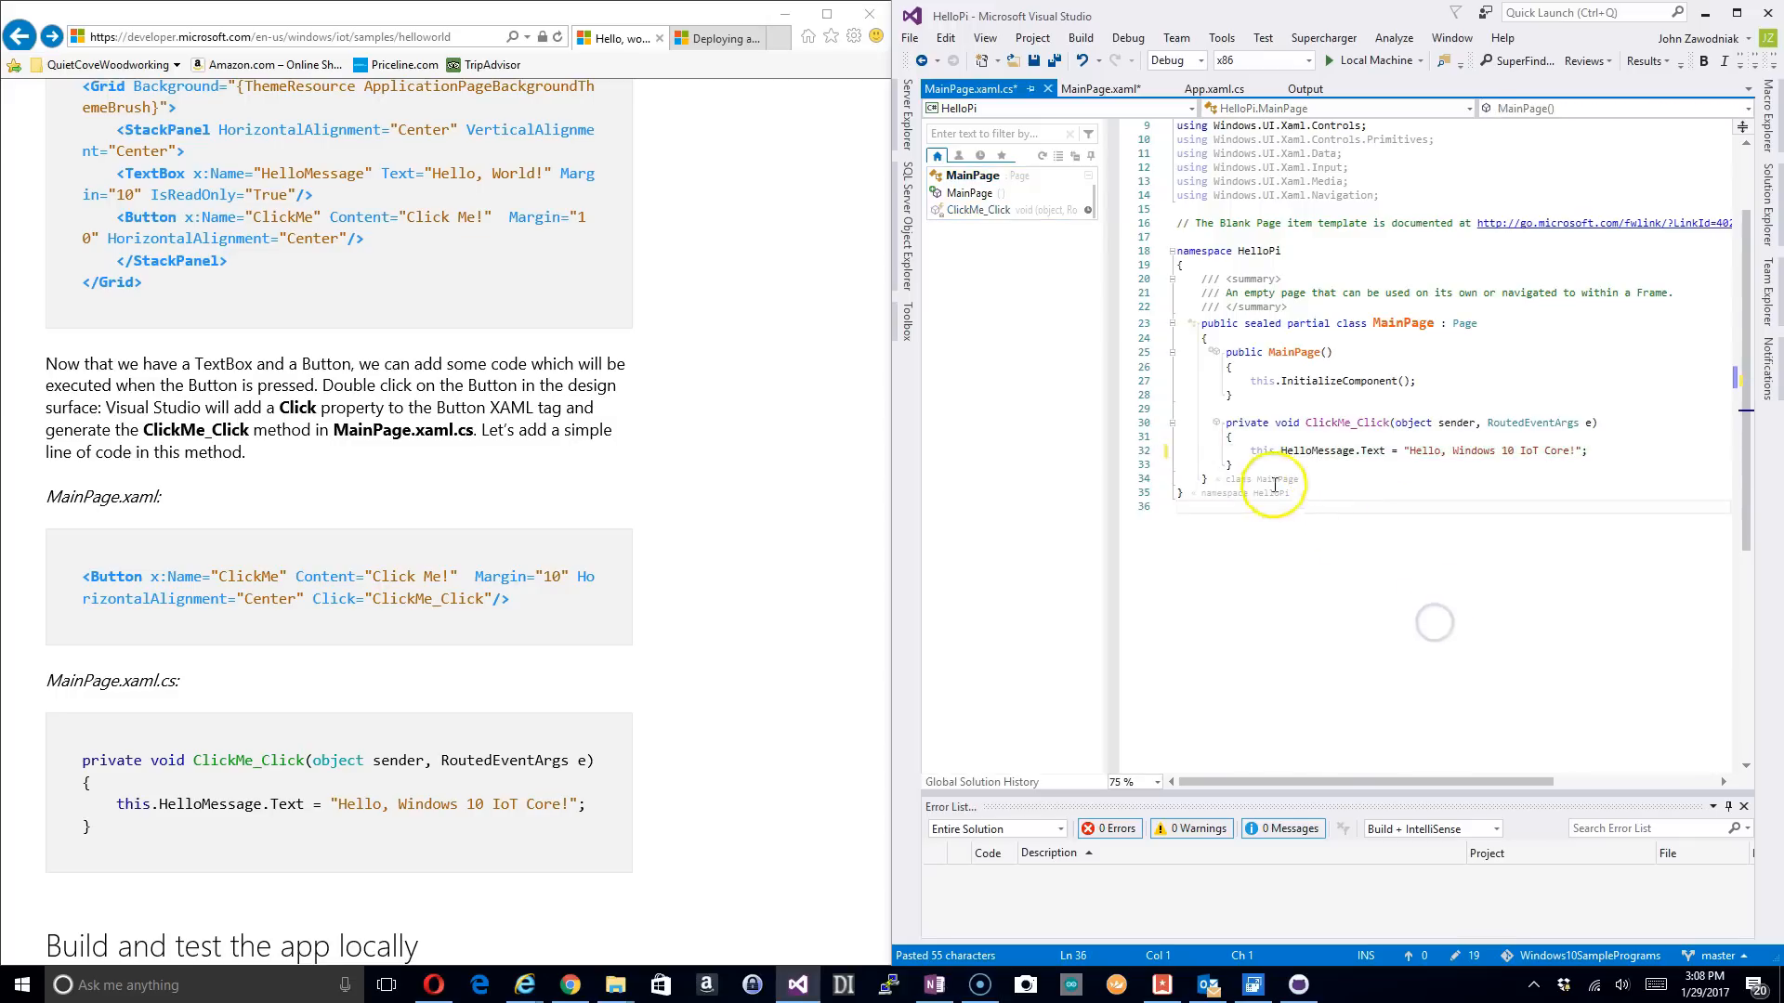
{"action": "mouse_move", "coordinate": [1502, 521]}
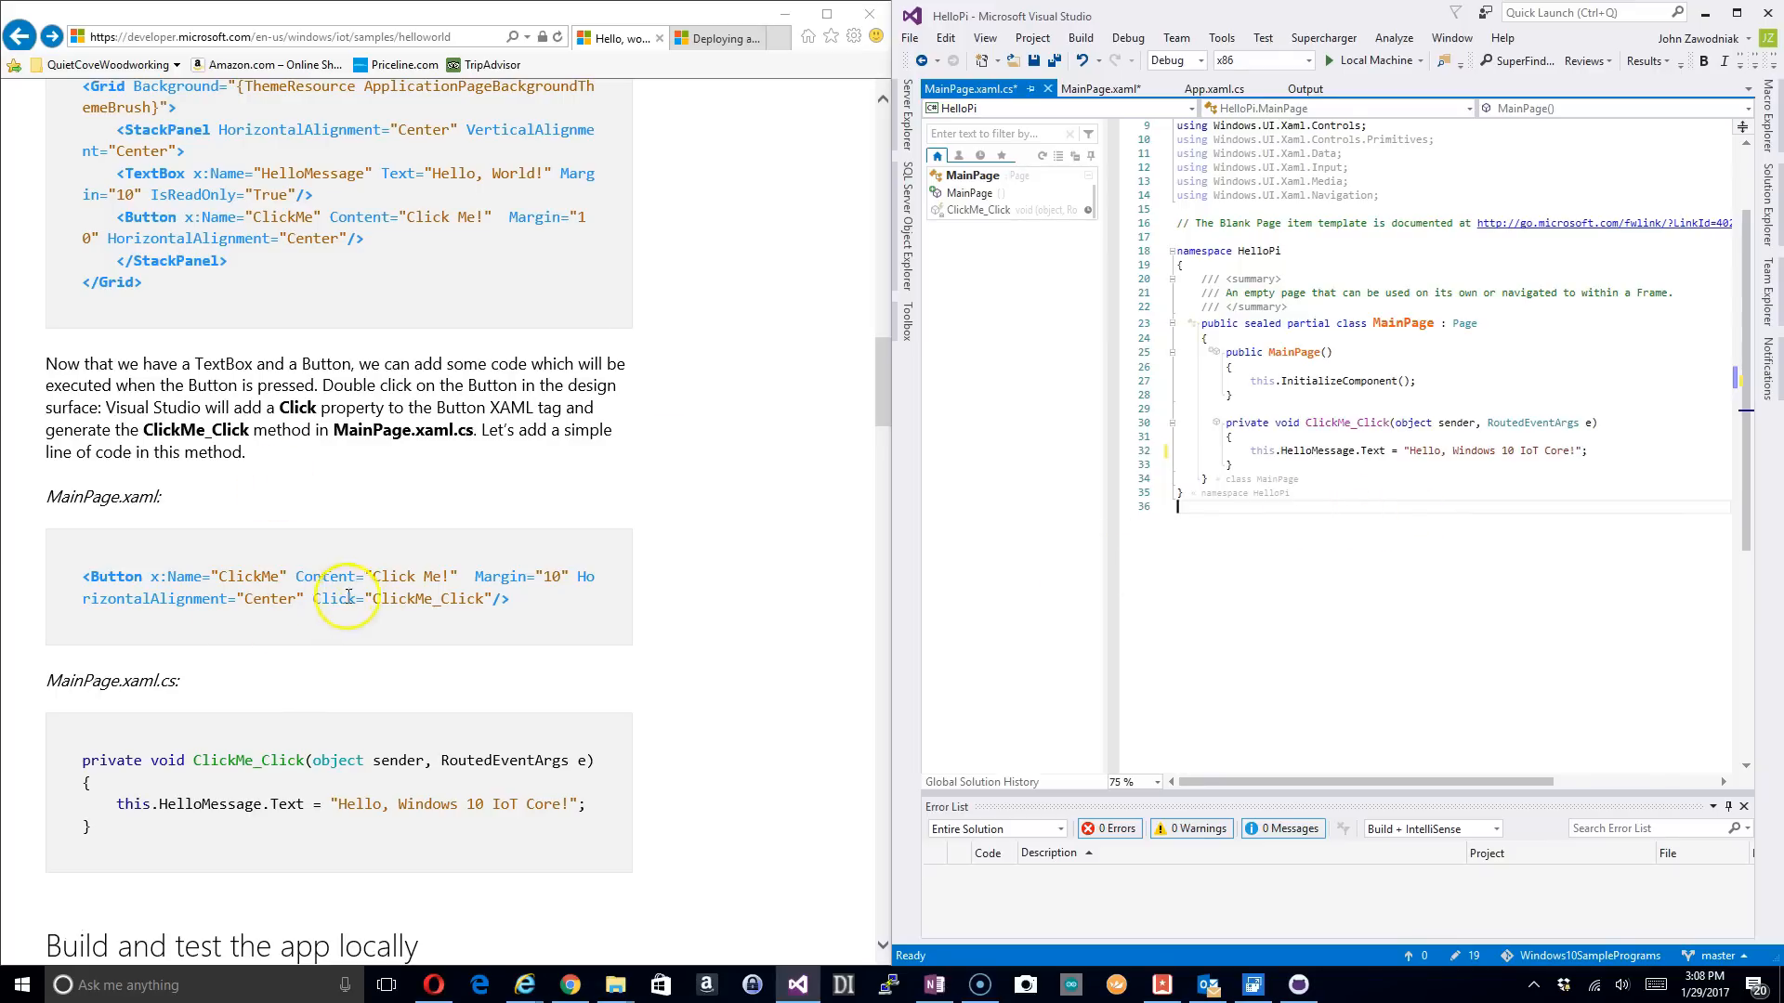
{"action": "mouse_move", "coordinate": [268, 217]}
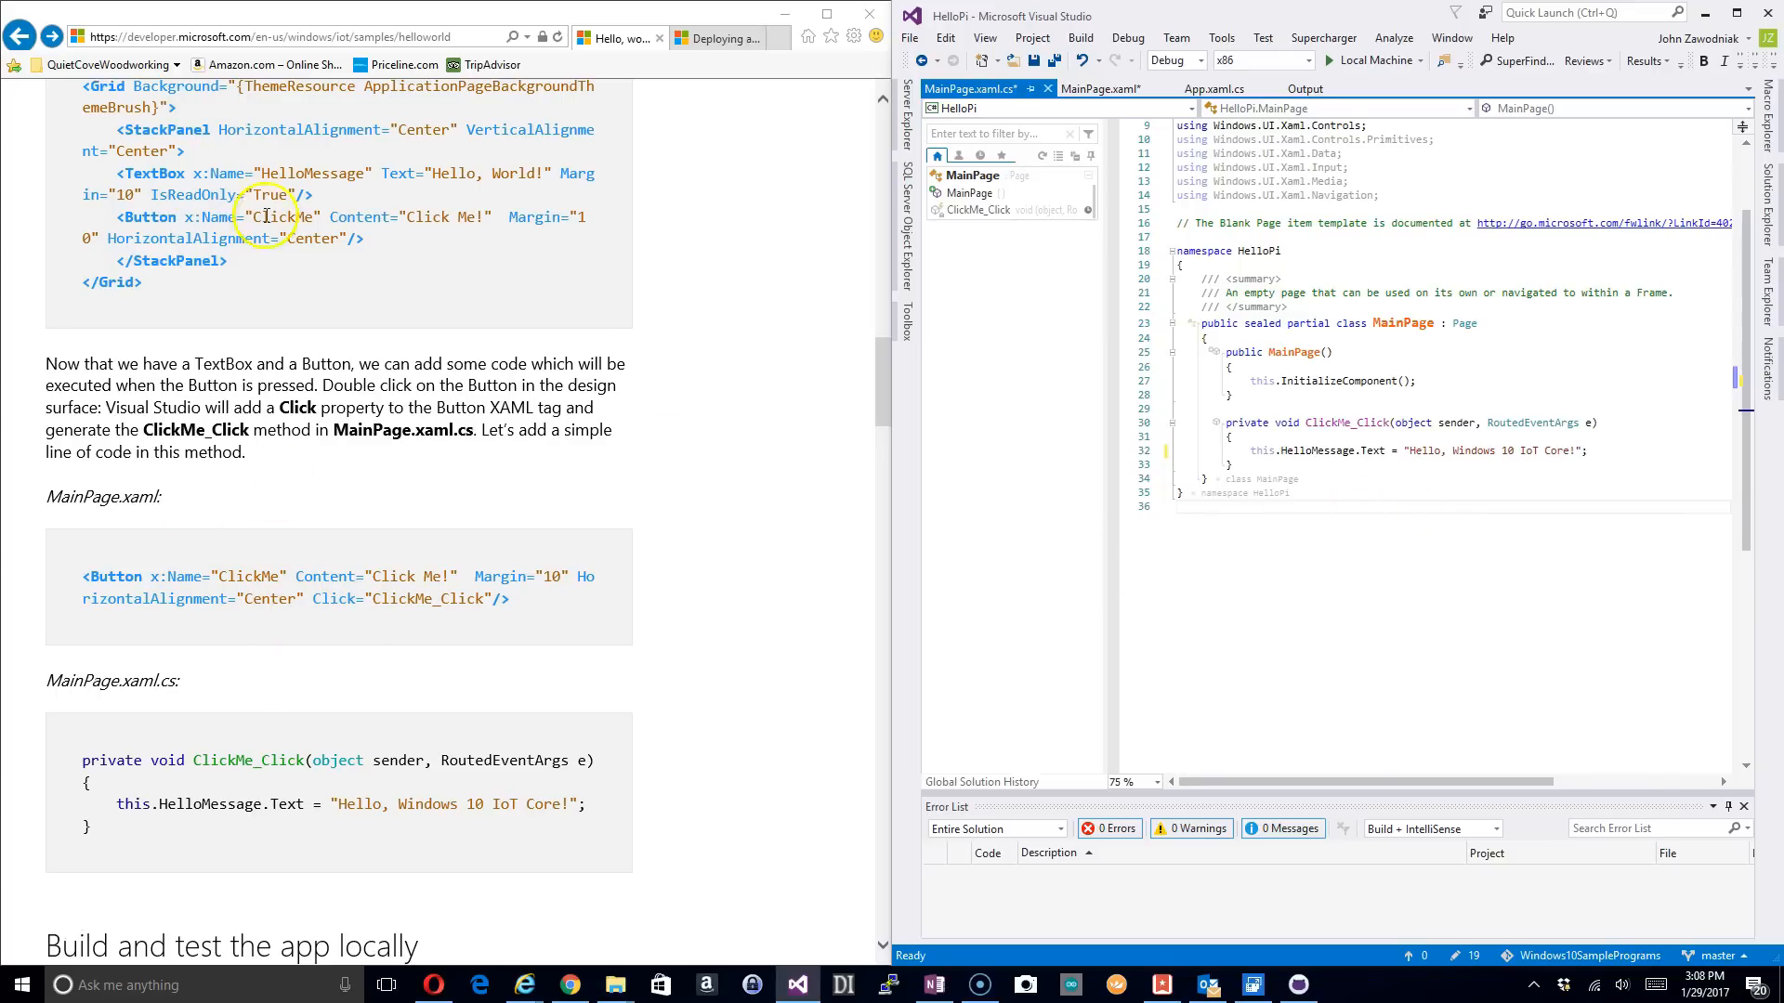
{"action": "mouse_move", "coordinate": [400, 733]}
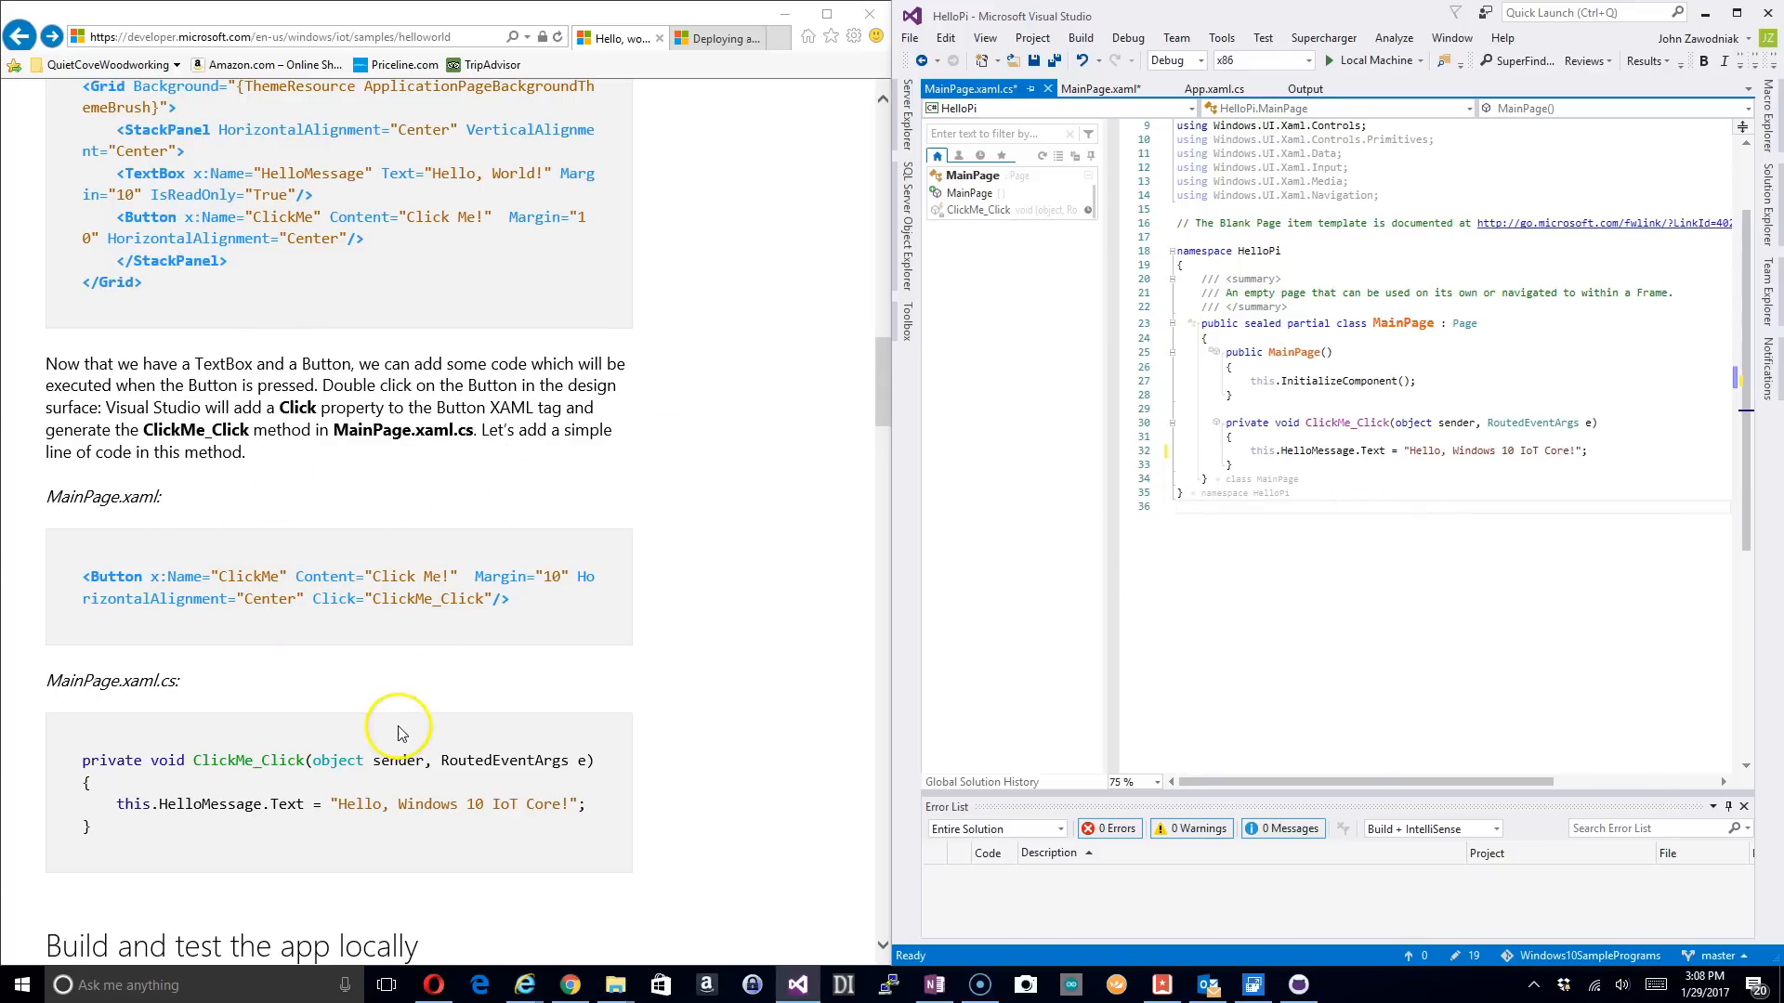
{"action": "mouse_move", "coordinate": [581, 855]}
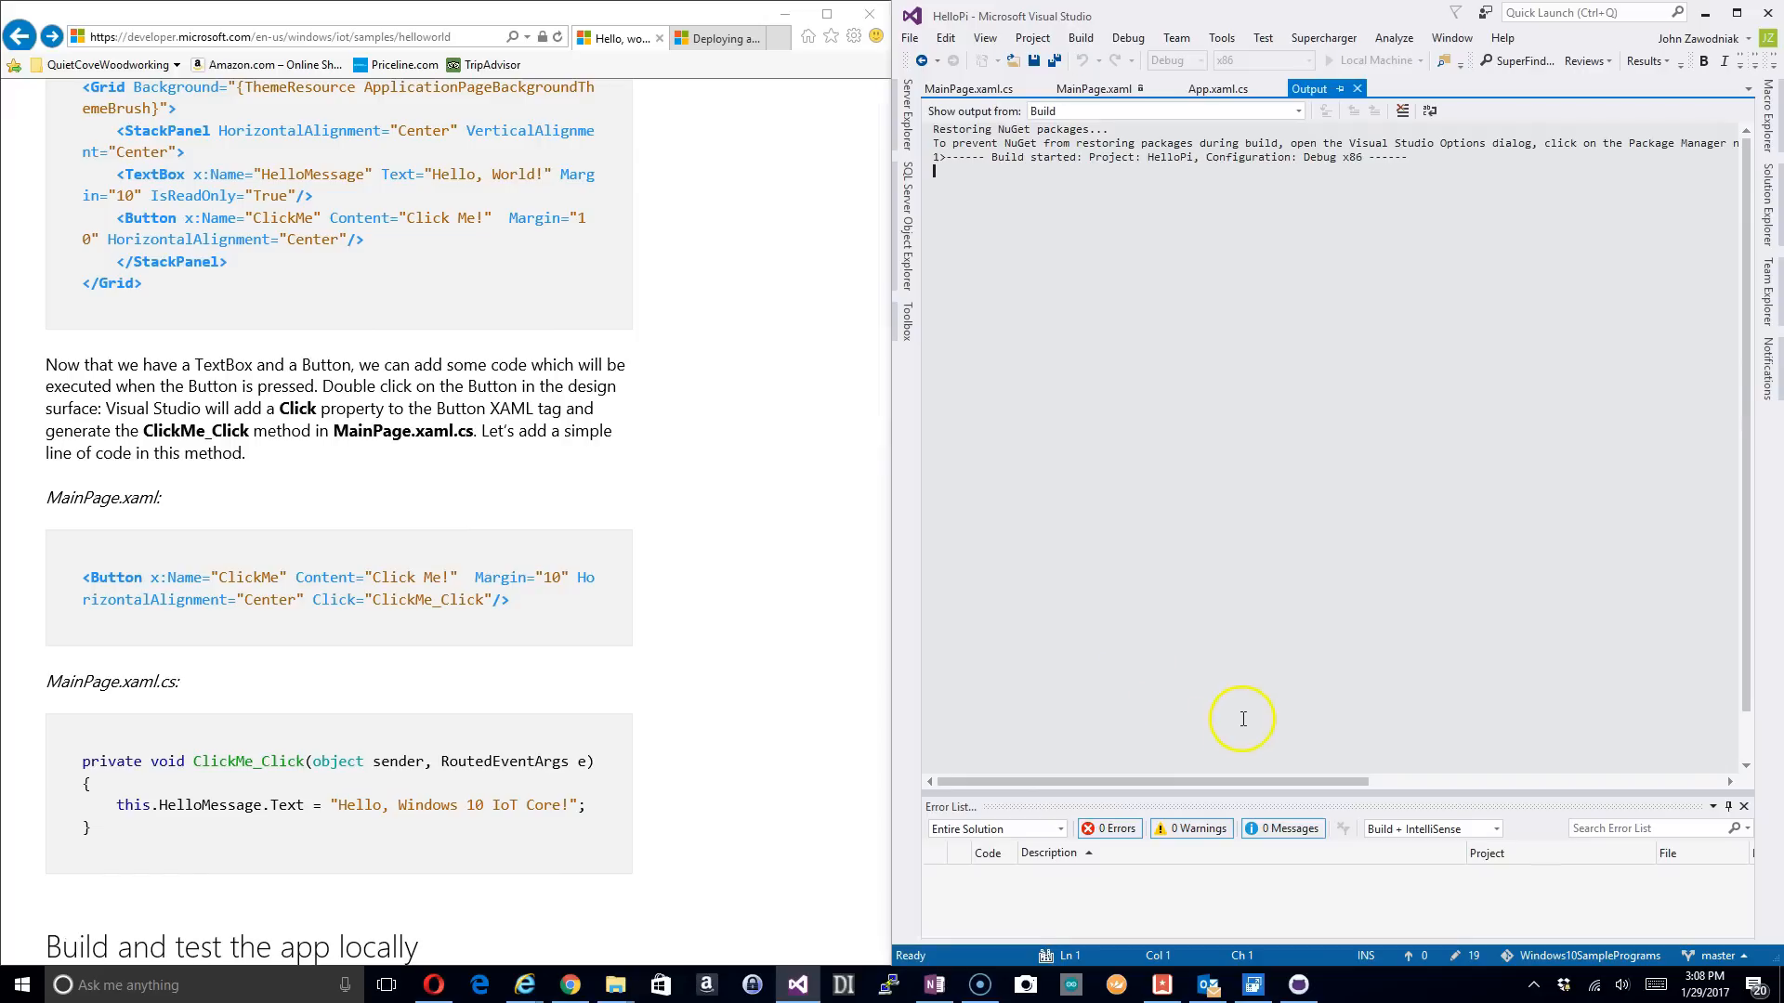
{"action": "mouse_move", "coordinate": [1280, 412]}
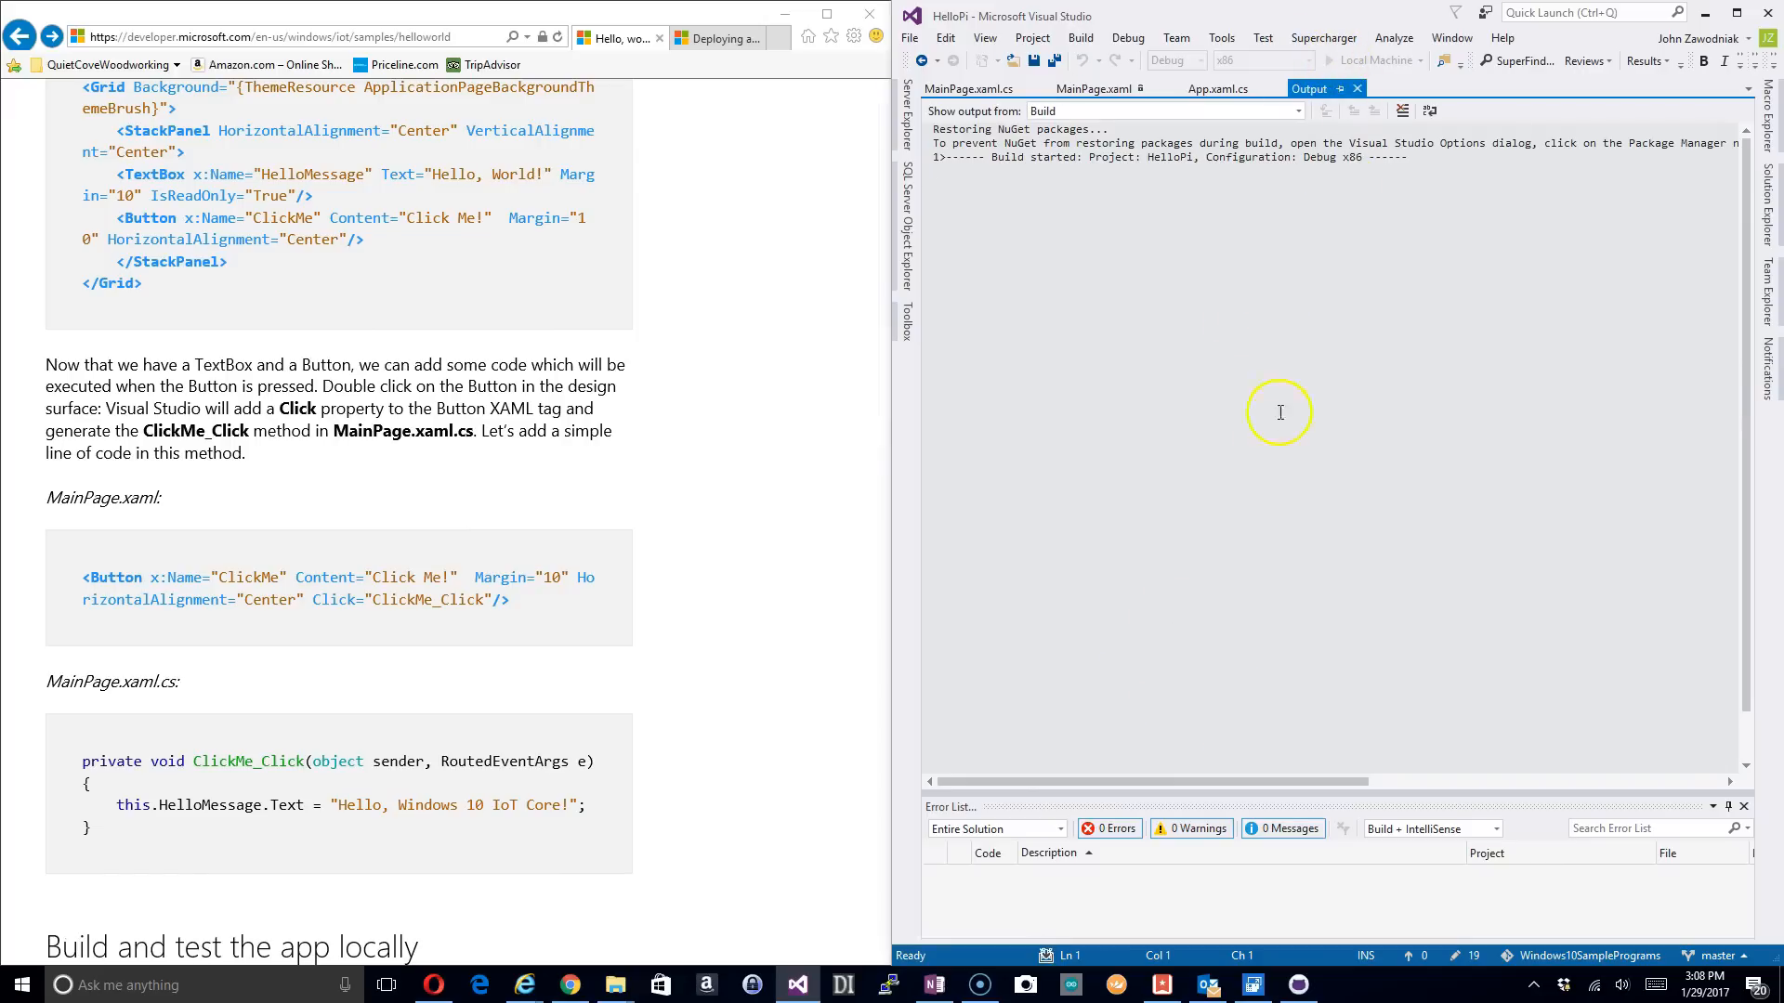
{"action": "mouse_move", "coordinate": [1085, 137]}
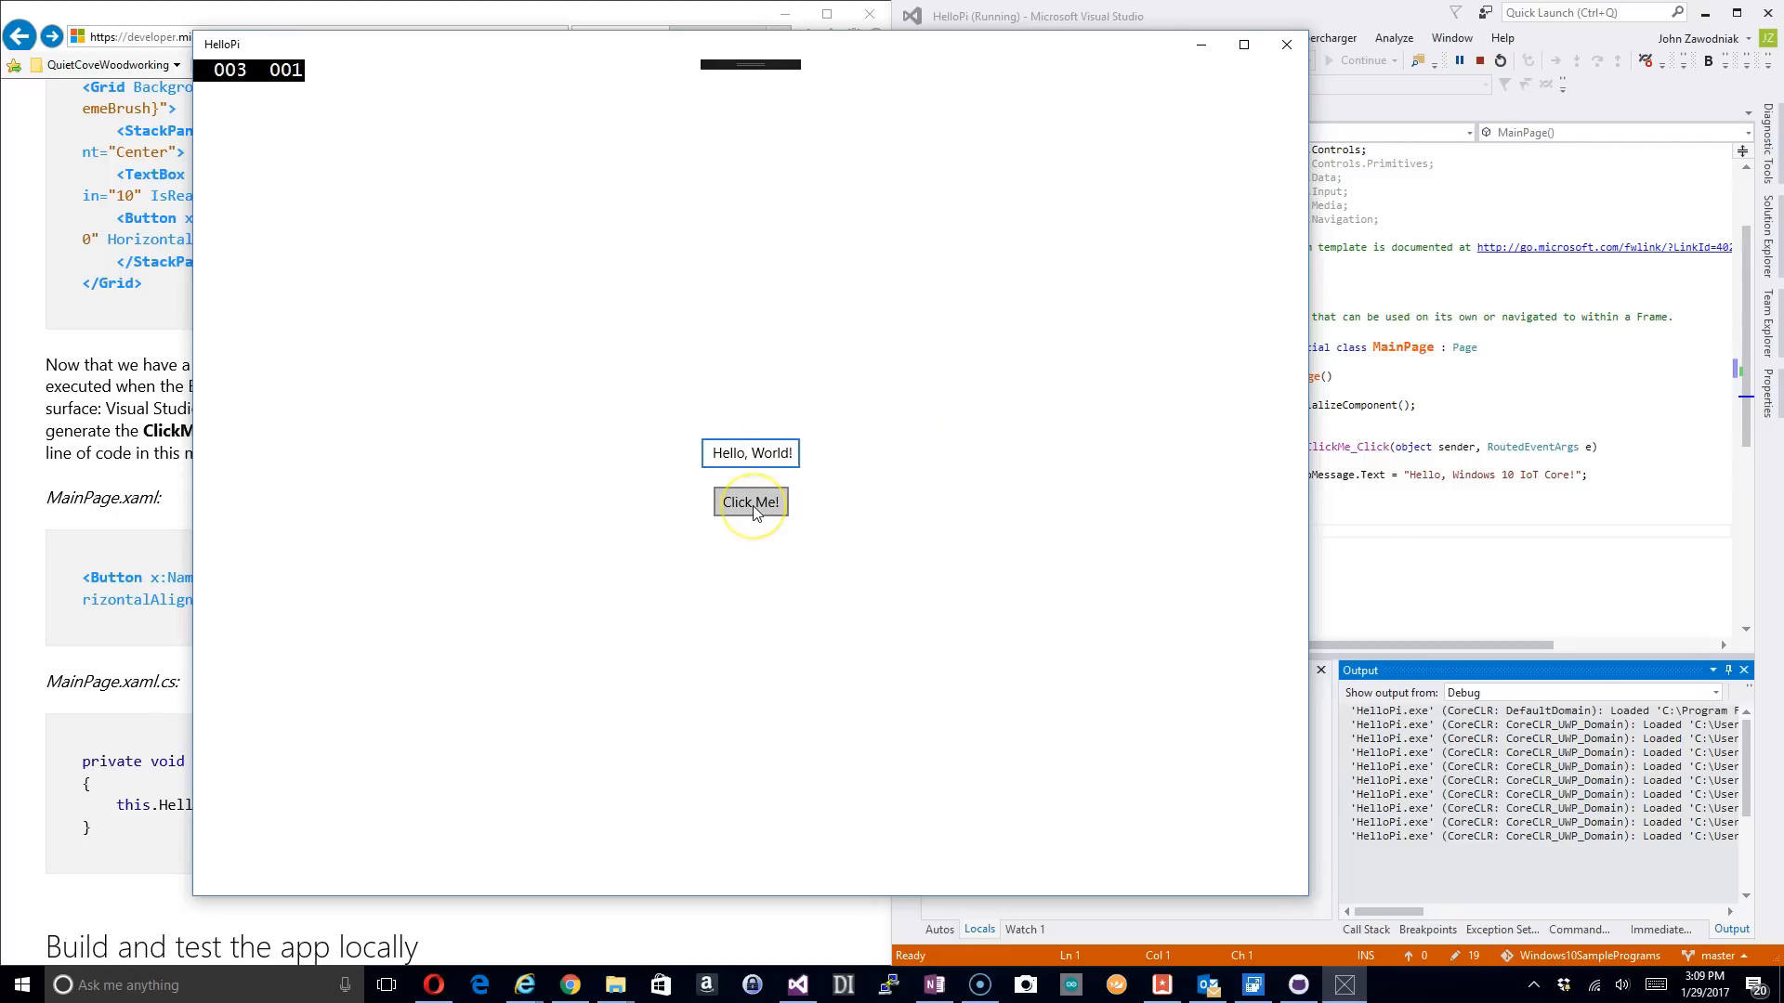
Step: Click Click Me in the locally running HelloPi to show the new message
{"action": "left_click", "coordinate": [750, 501]}
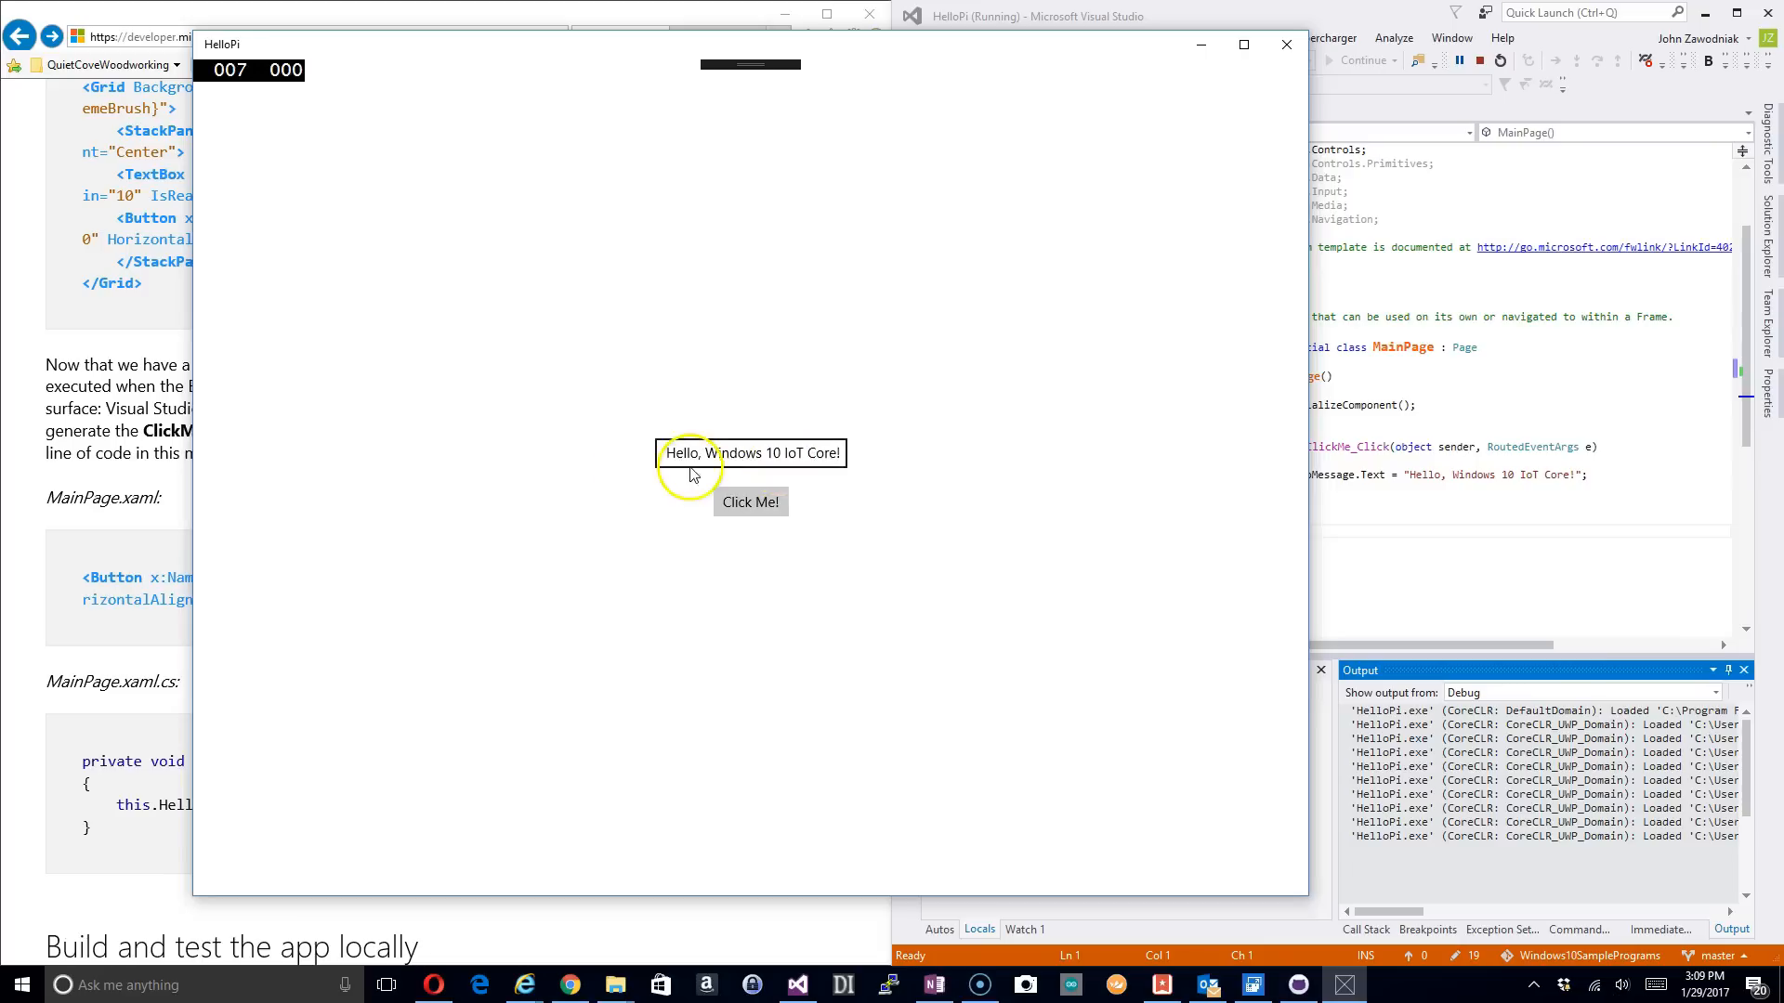
{"action": "mouse_move", "coordinate": [830, 471]}
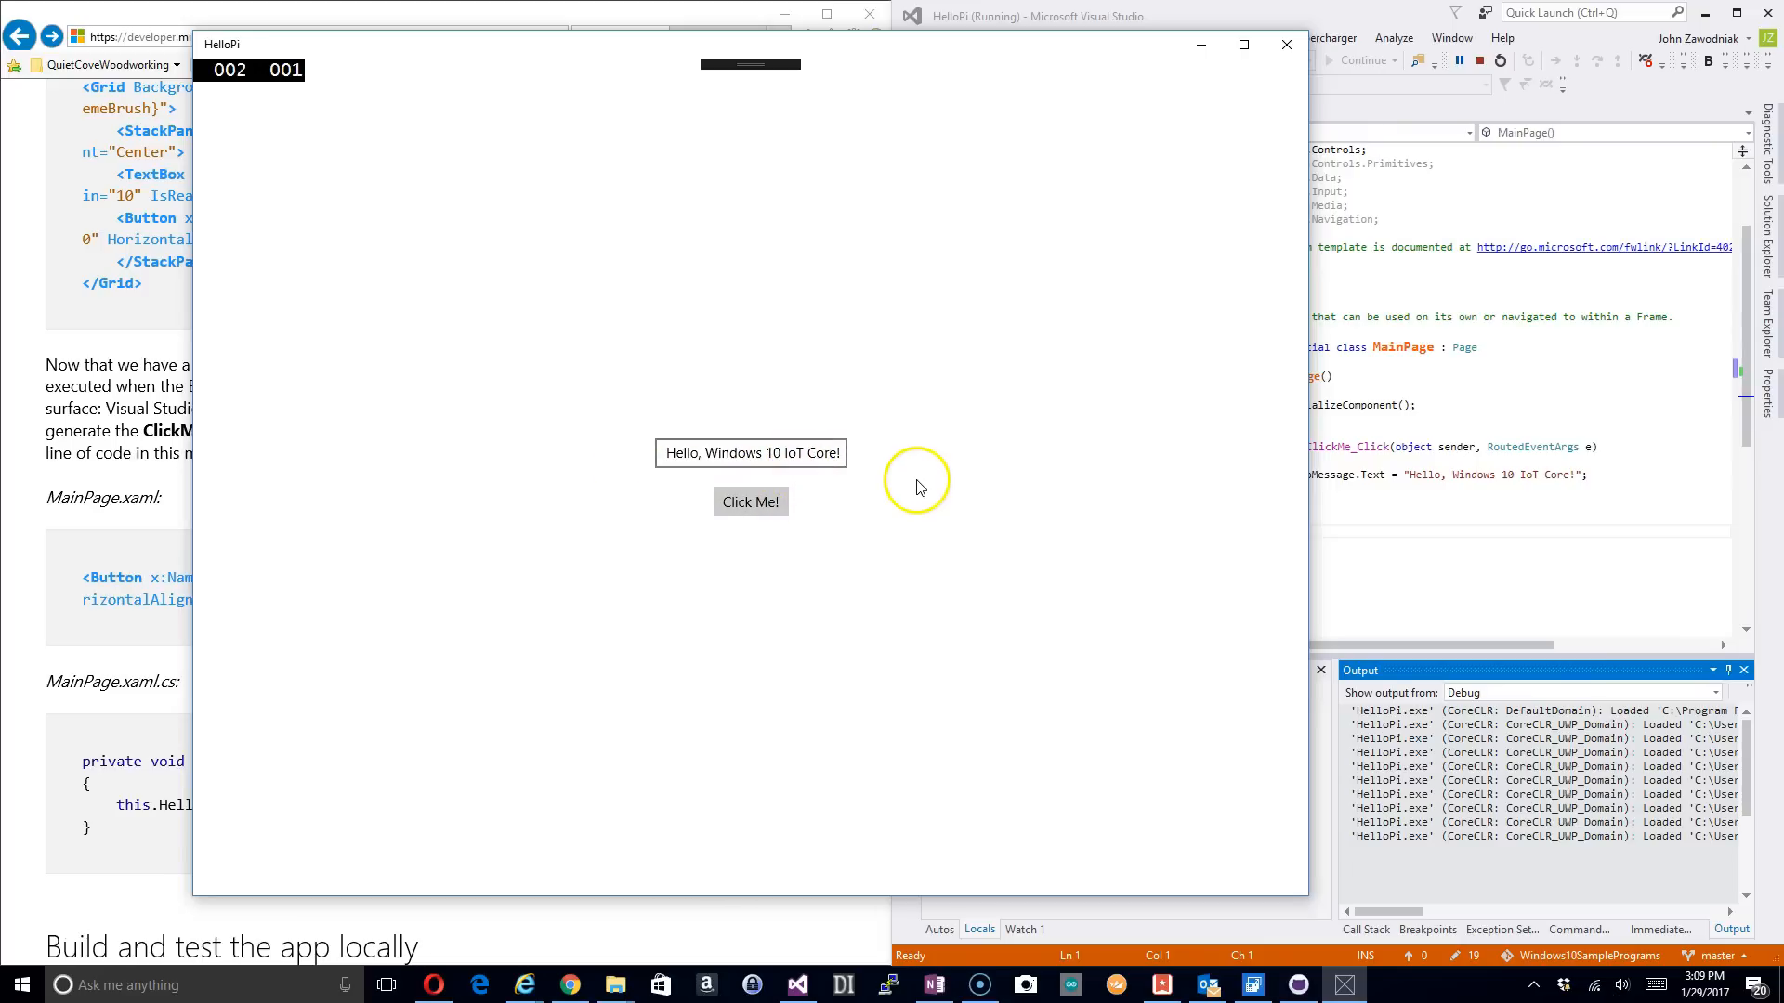
{"action": "mouse_move", "coordinate": [1177, 193]}
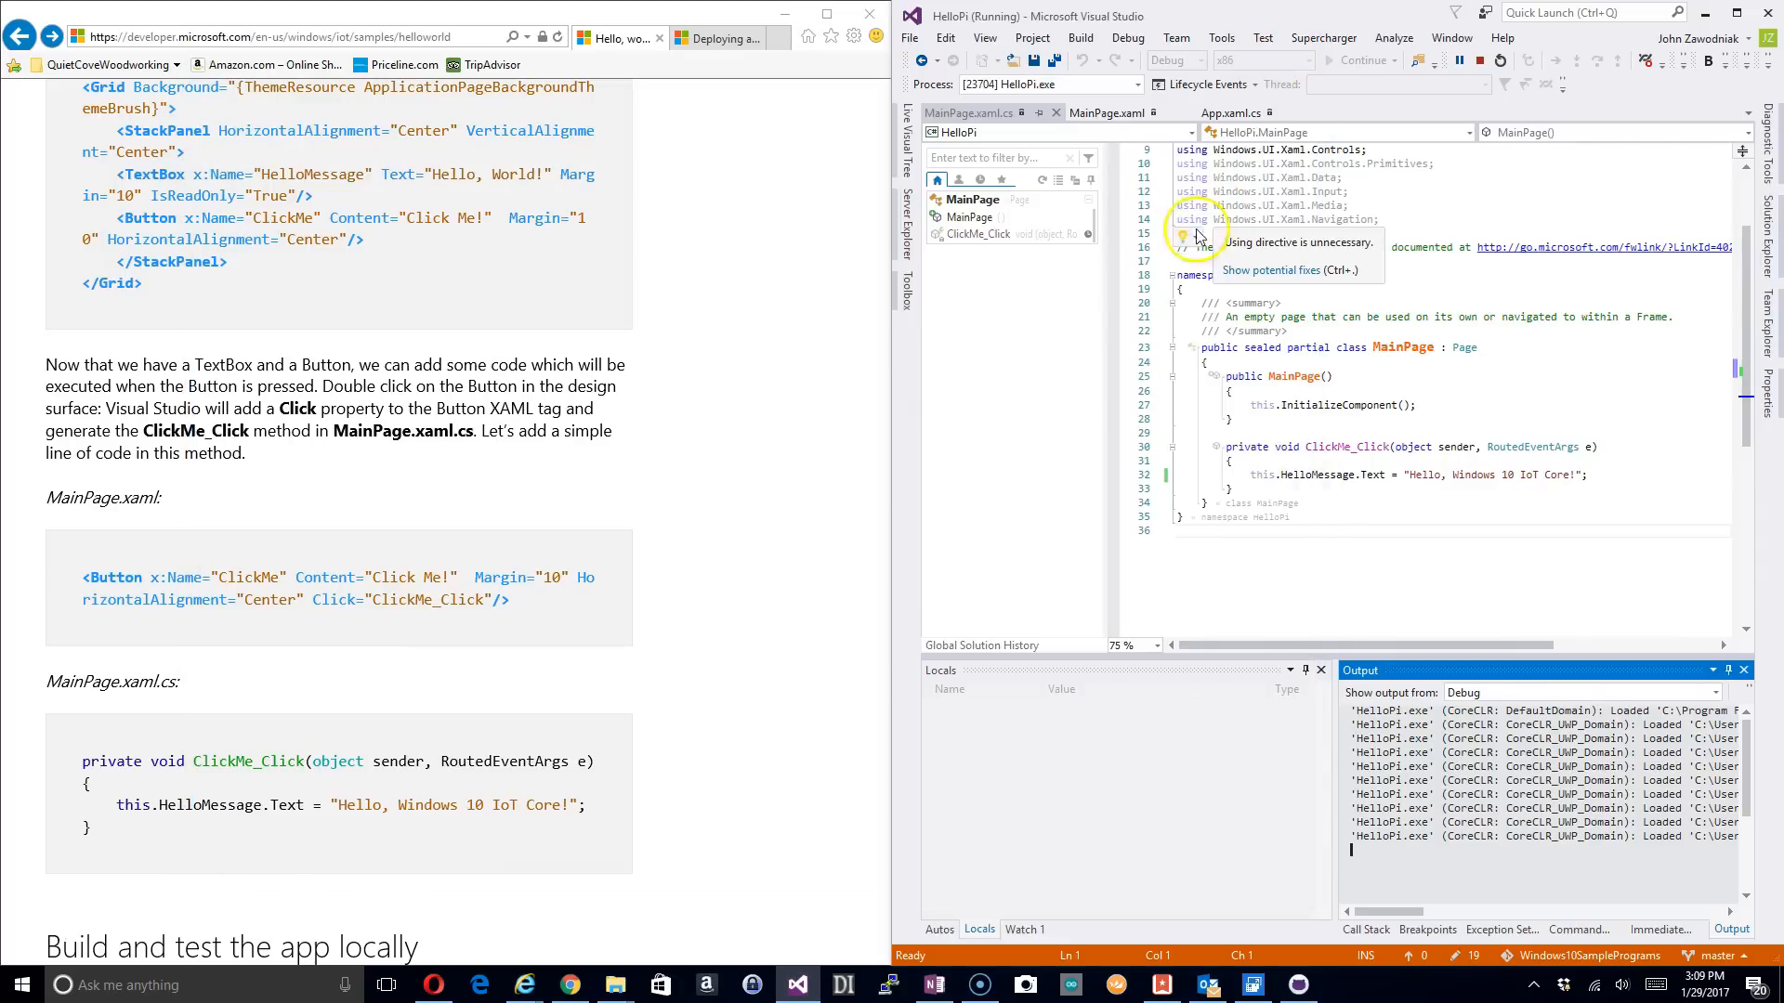
Step: Stop the debug session and switch the build platform to ARM
{"action": "left_click", "coordinate": [1458, 60]}
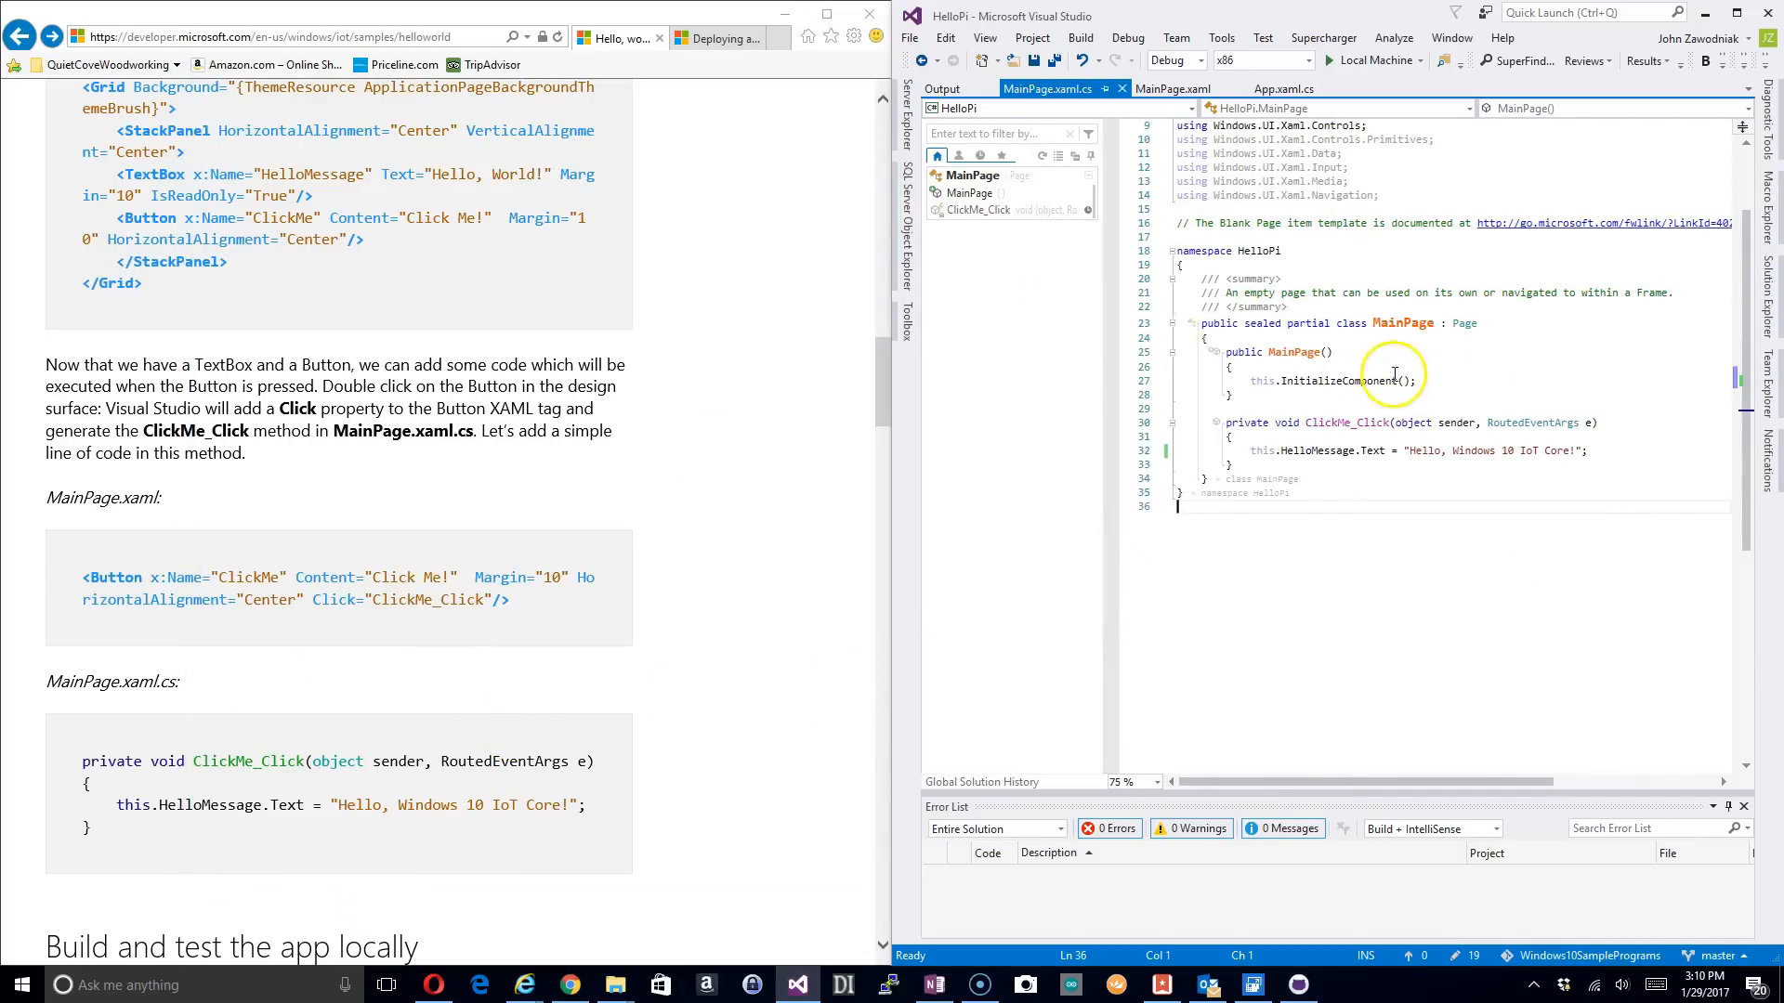
{"action": "mouse_move", "coordinate": [1147, 546]}
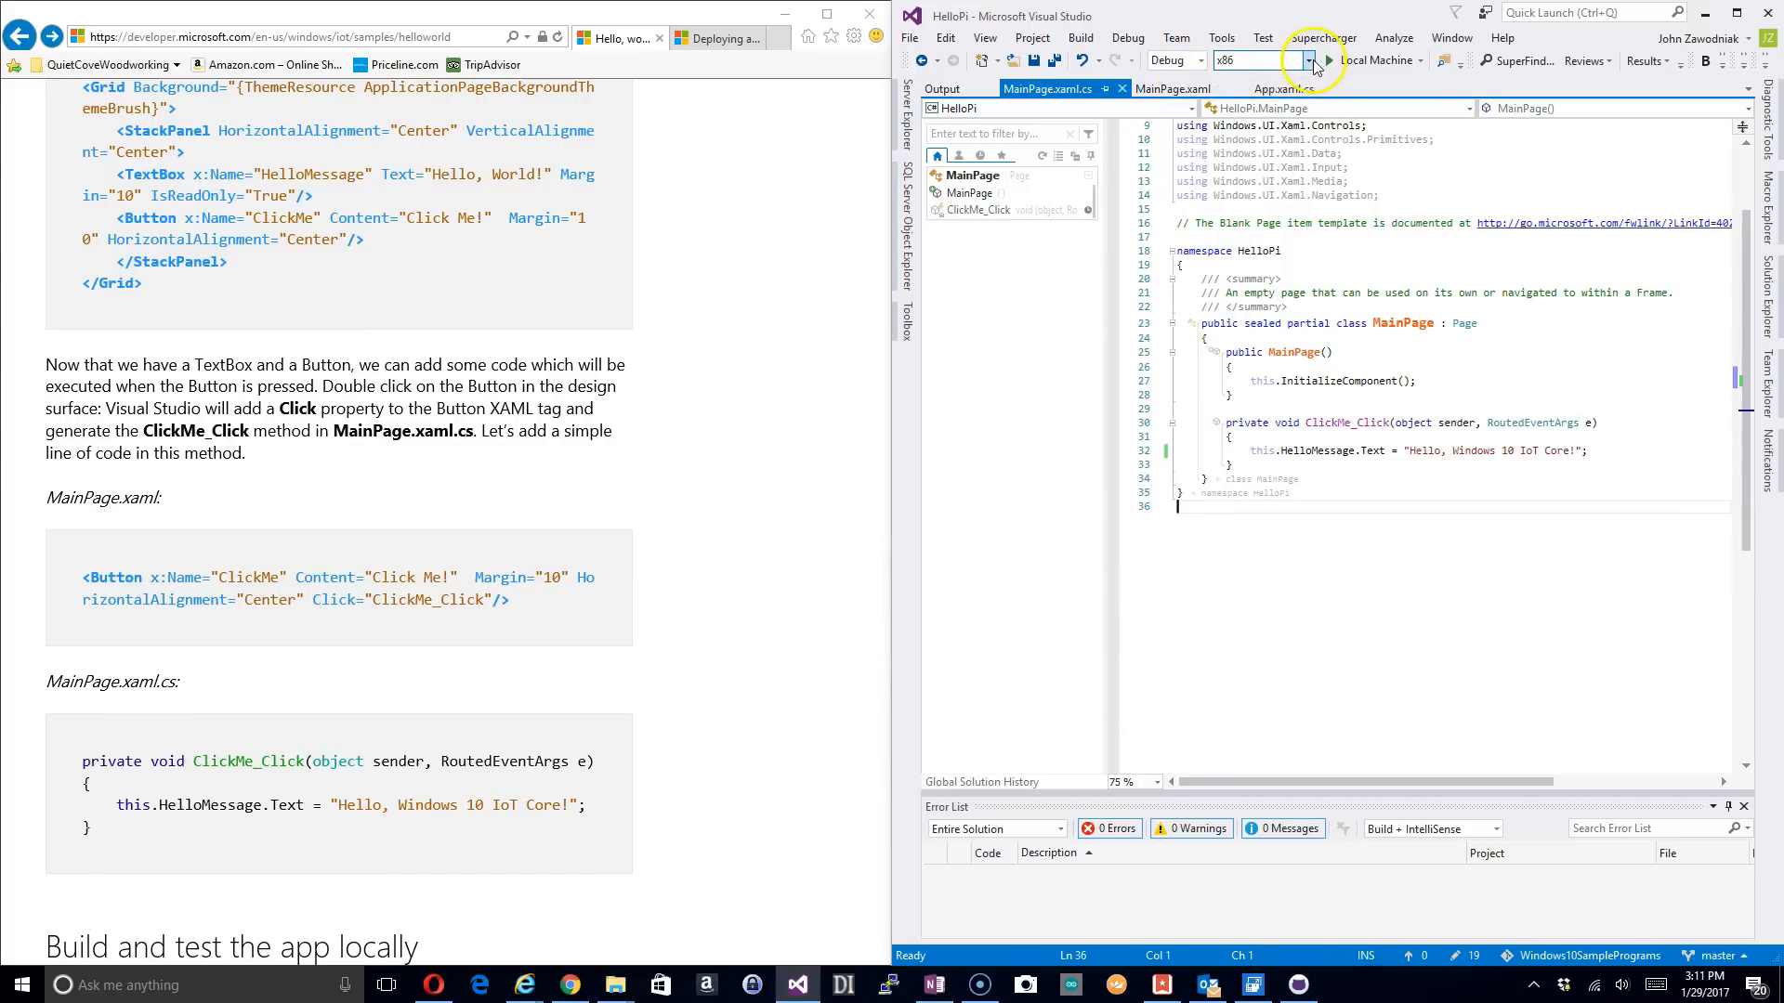
{"action": "left_click", "coordinate": [1308, 61]}
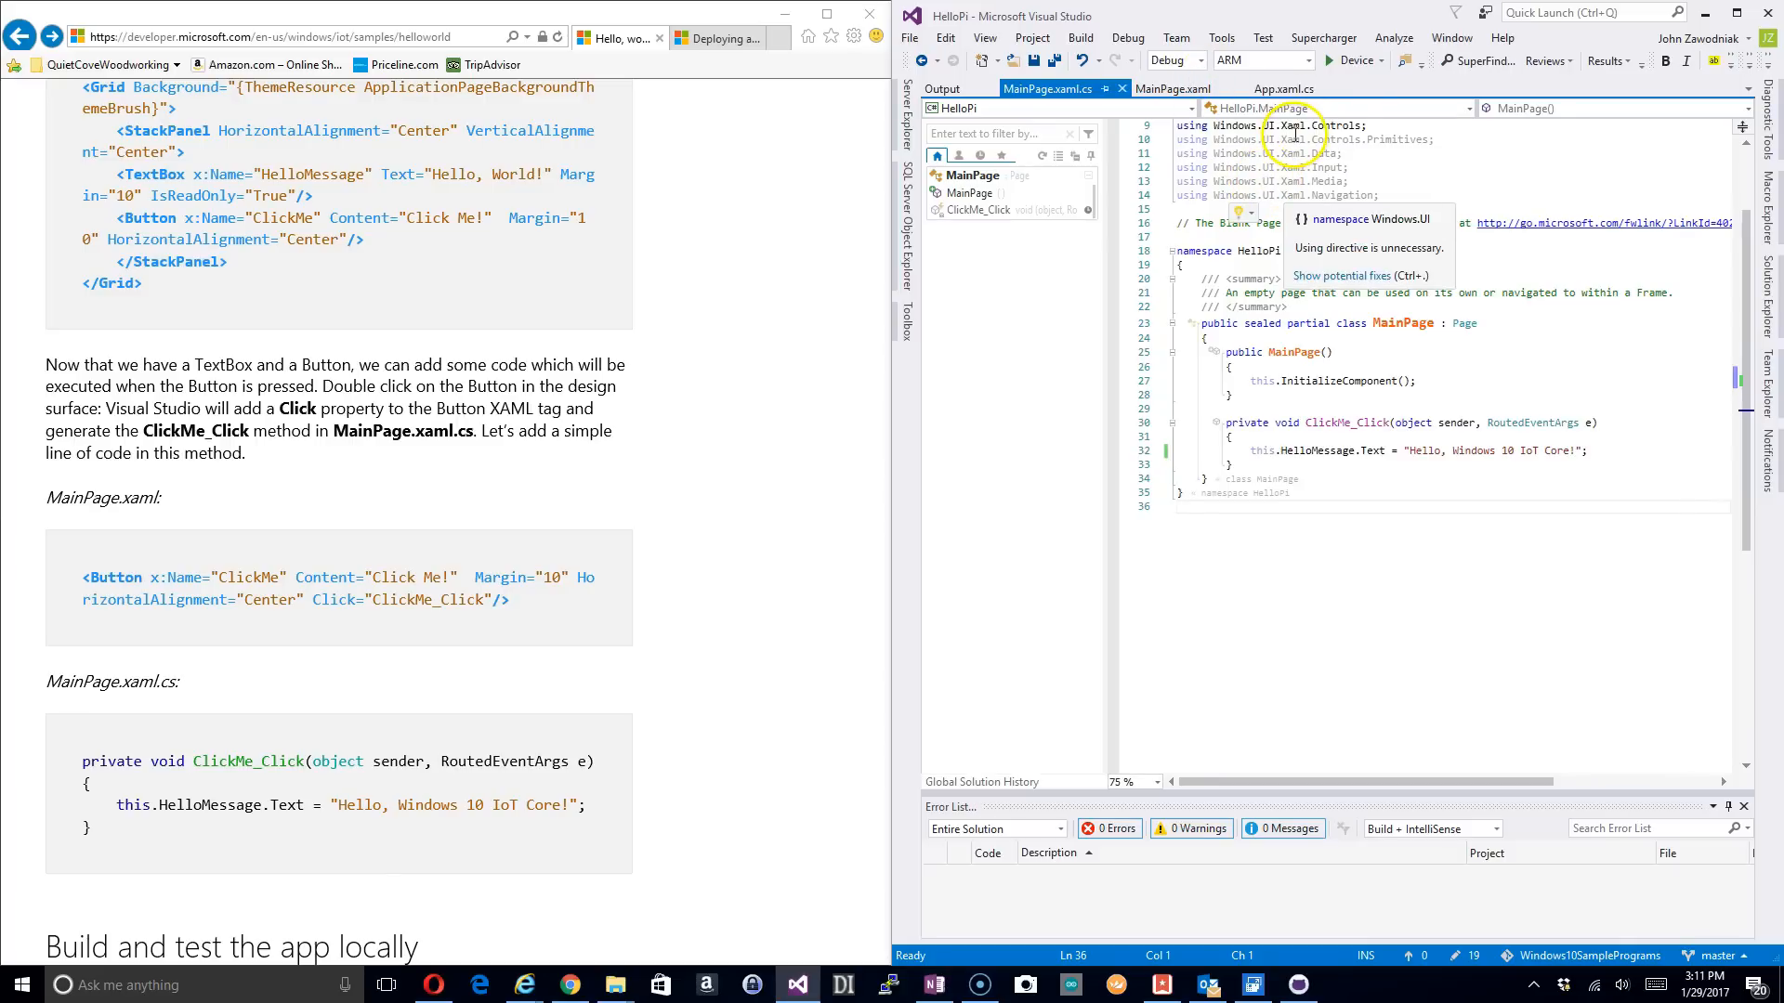
Step: Target Remote Machine and enter the Pi's IP address ending 92.16…204
{"action": "left_click", "coordinate": [1378, 60]}
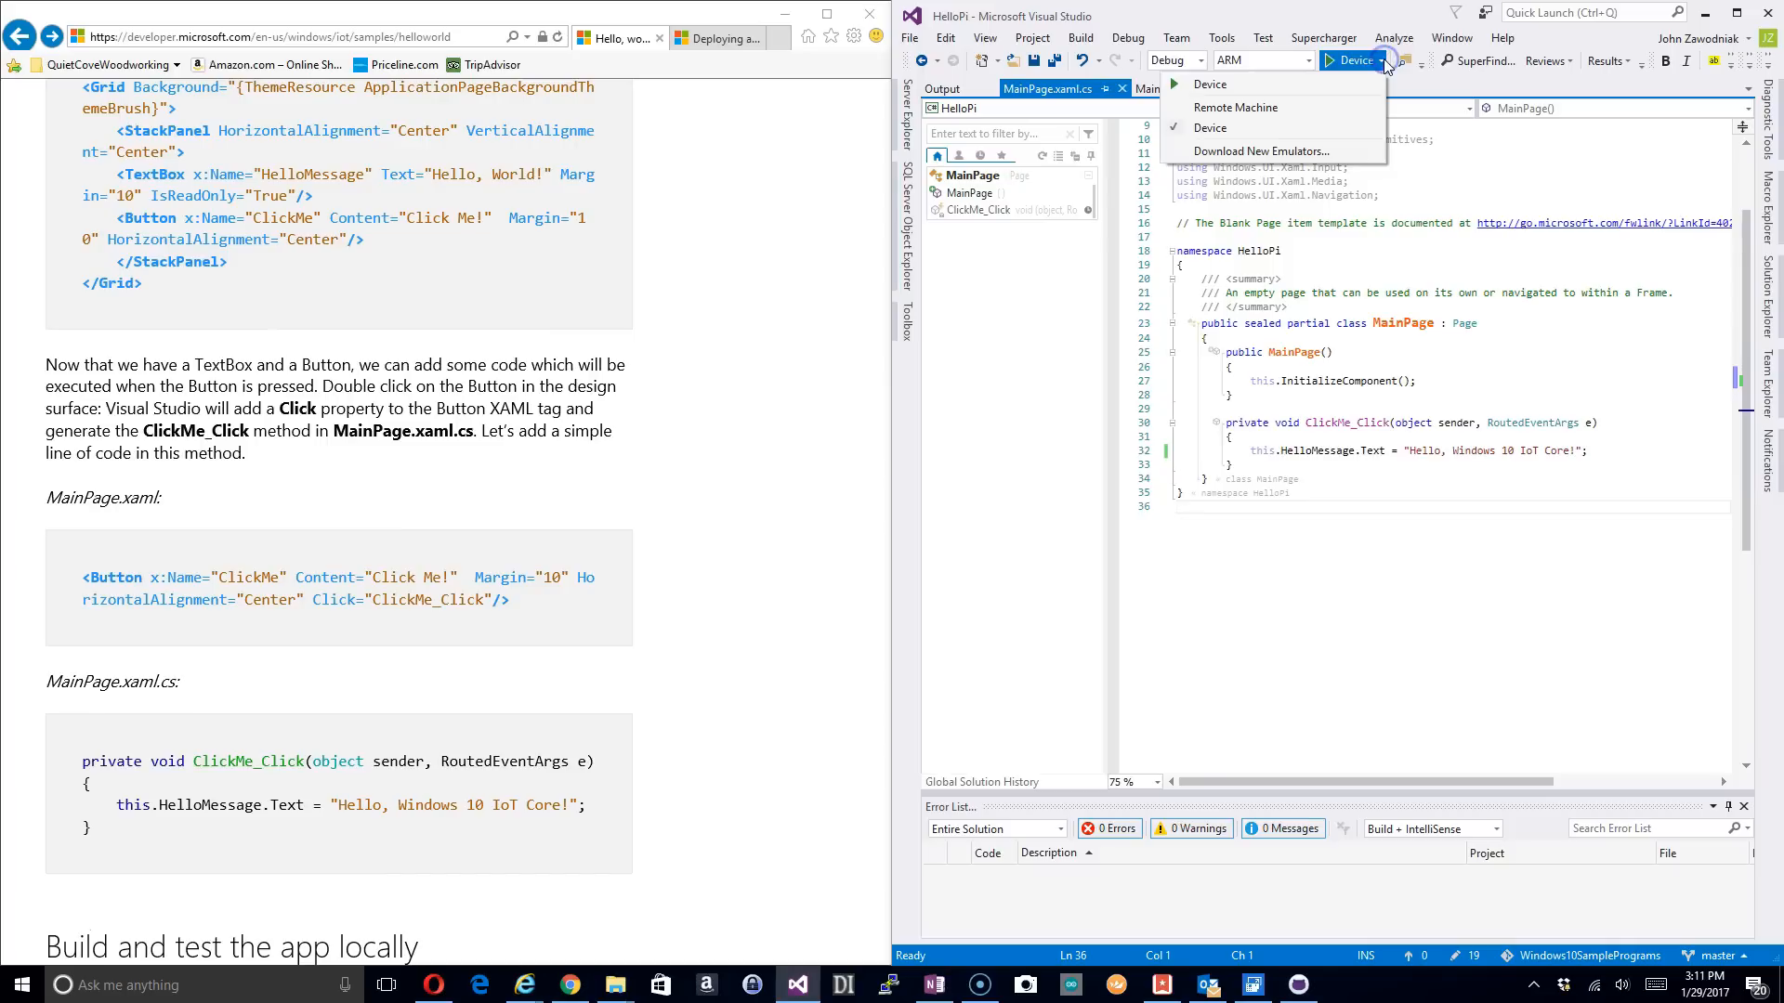
{"action": "left_click", "coordinate": [1236, 107]}
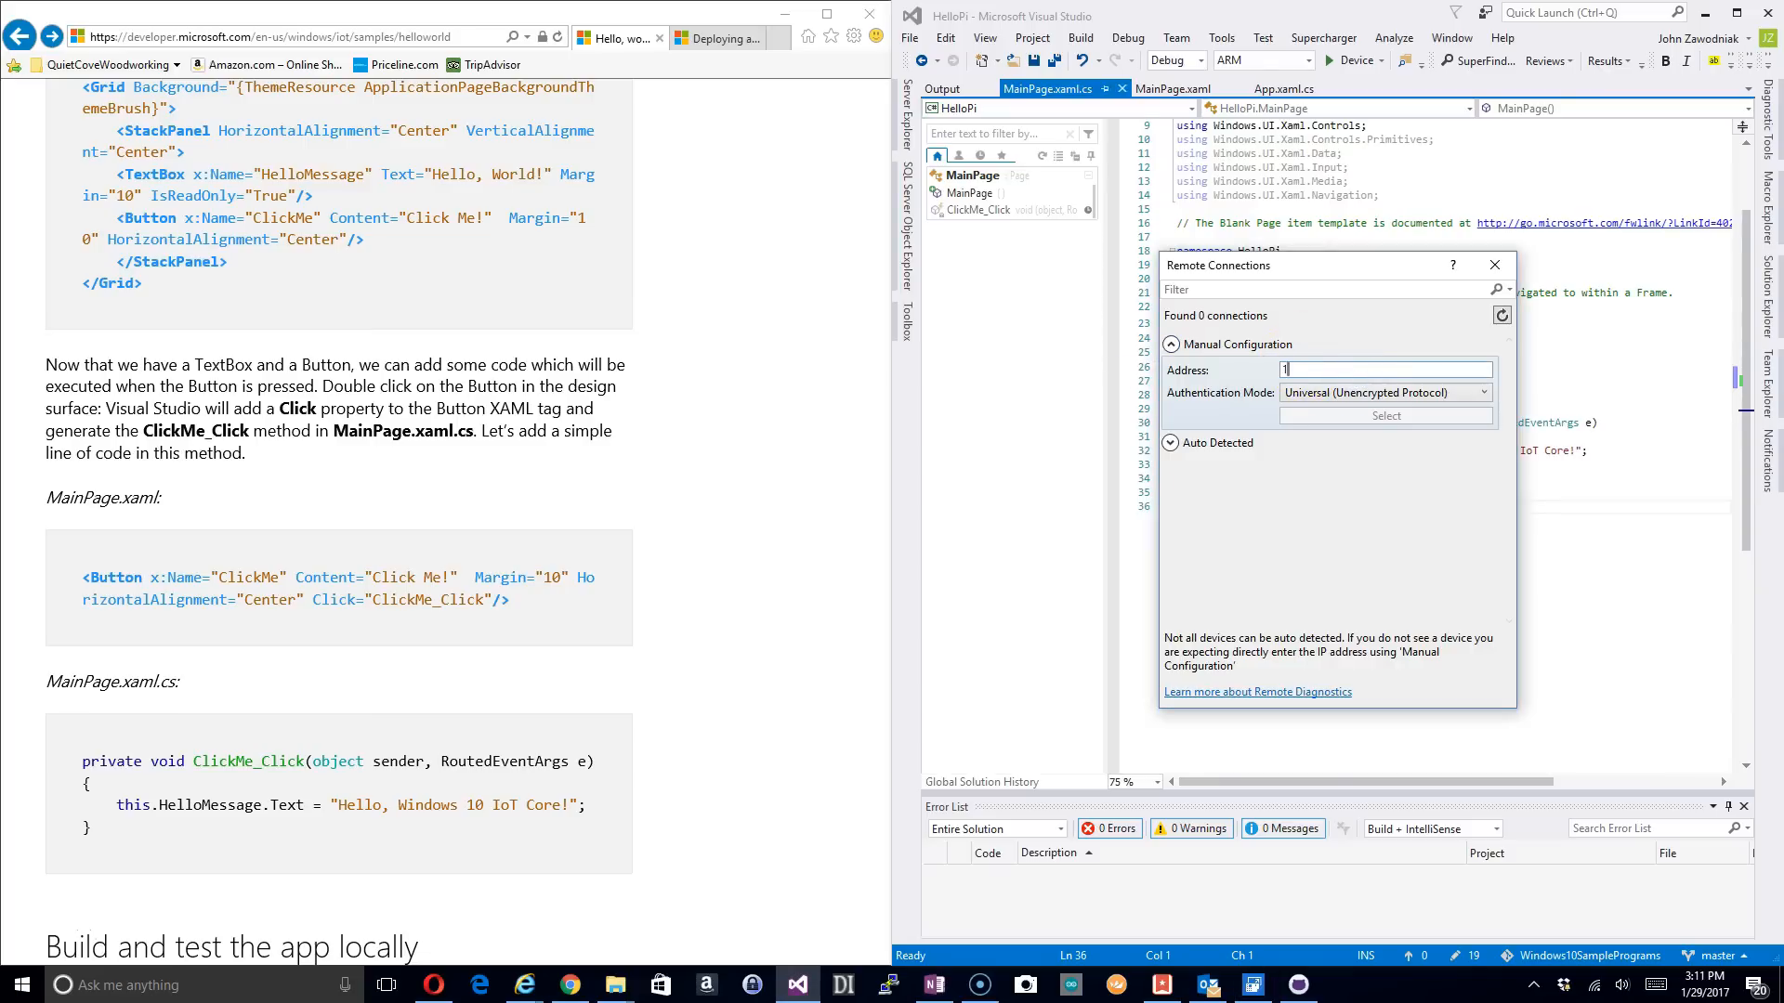
{"action": "type", "text": "92.168.1"}
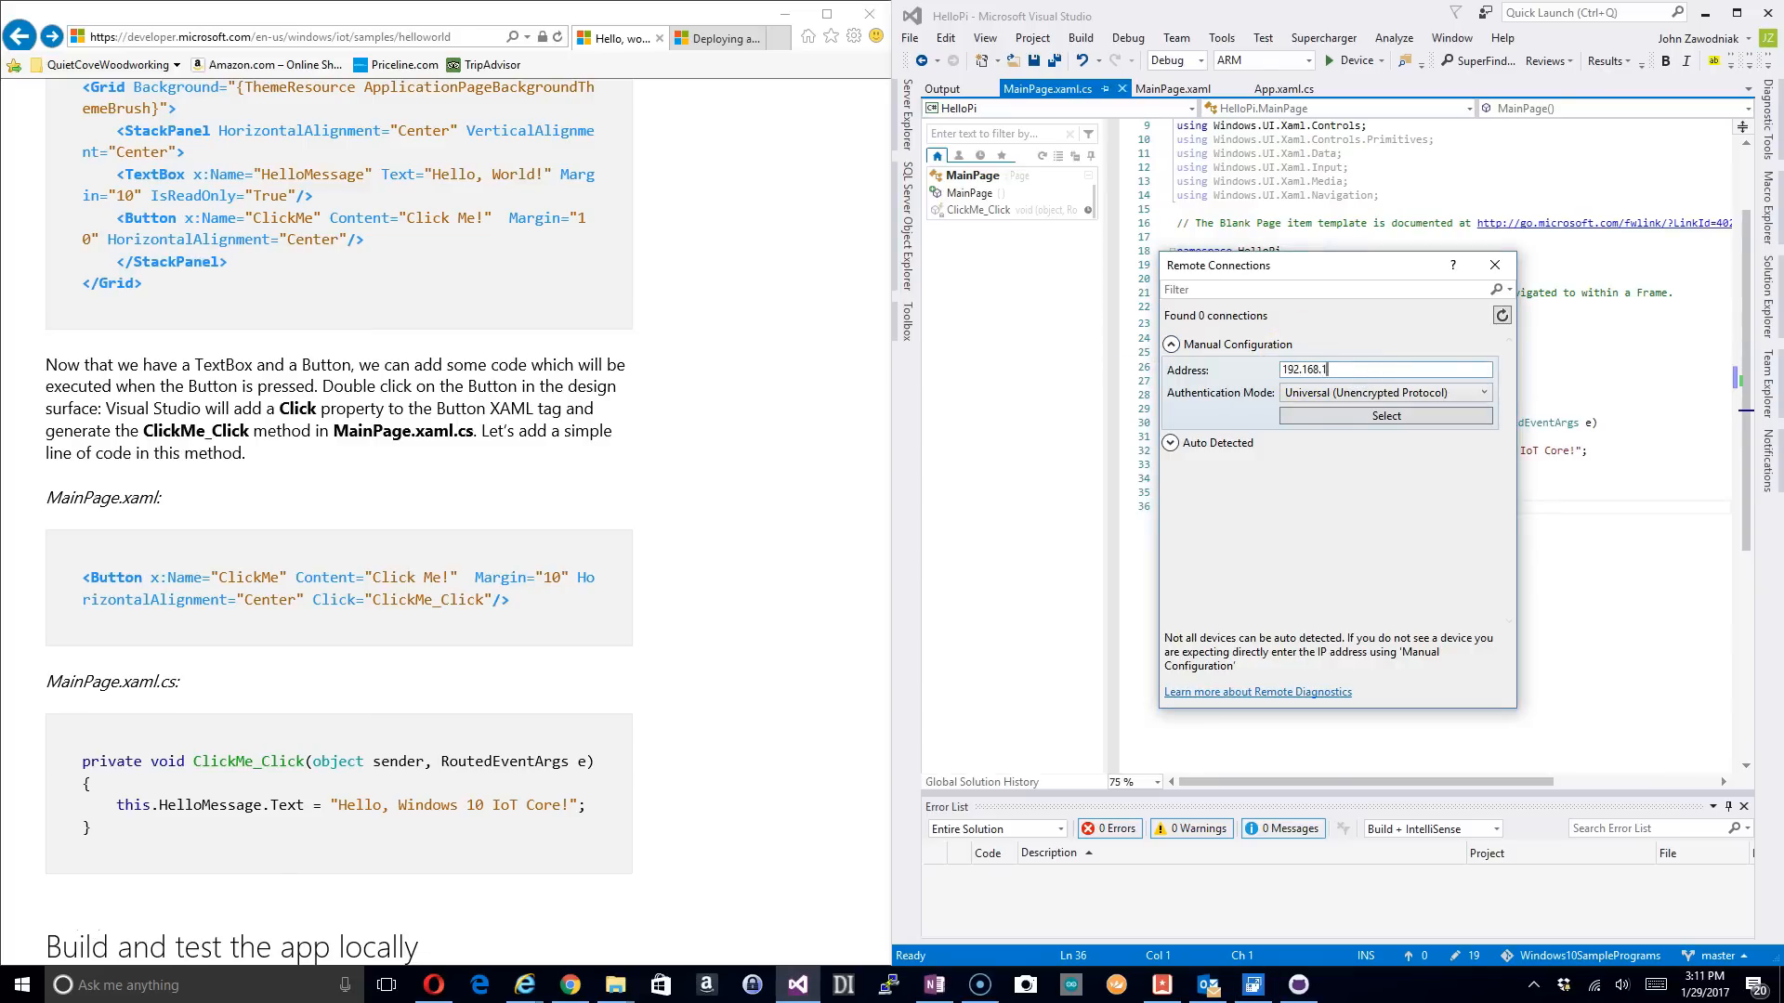
{"action": "type", "text": ".204"}
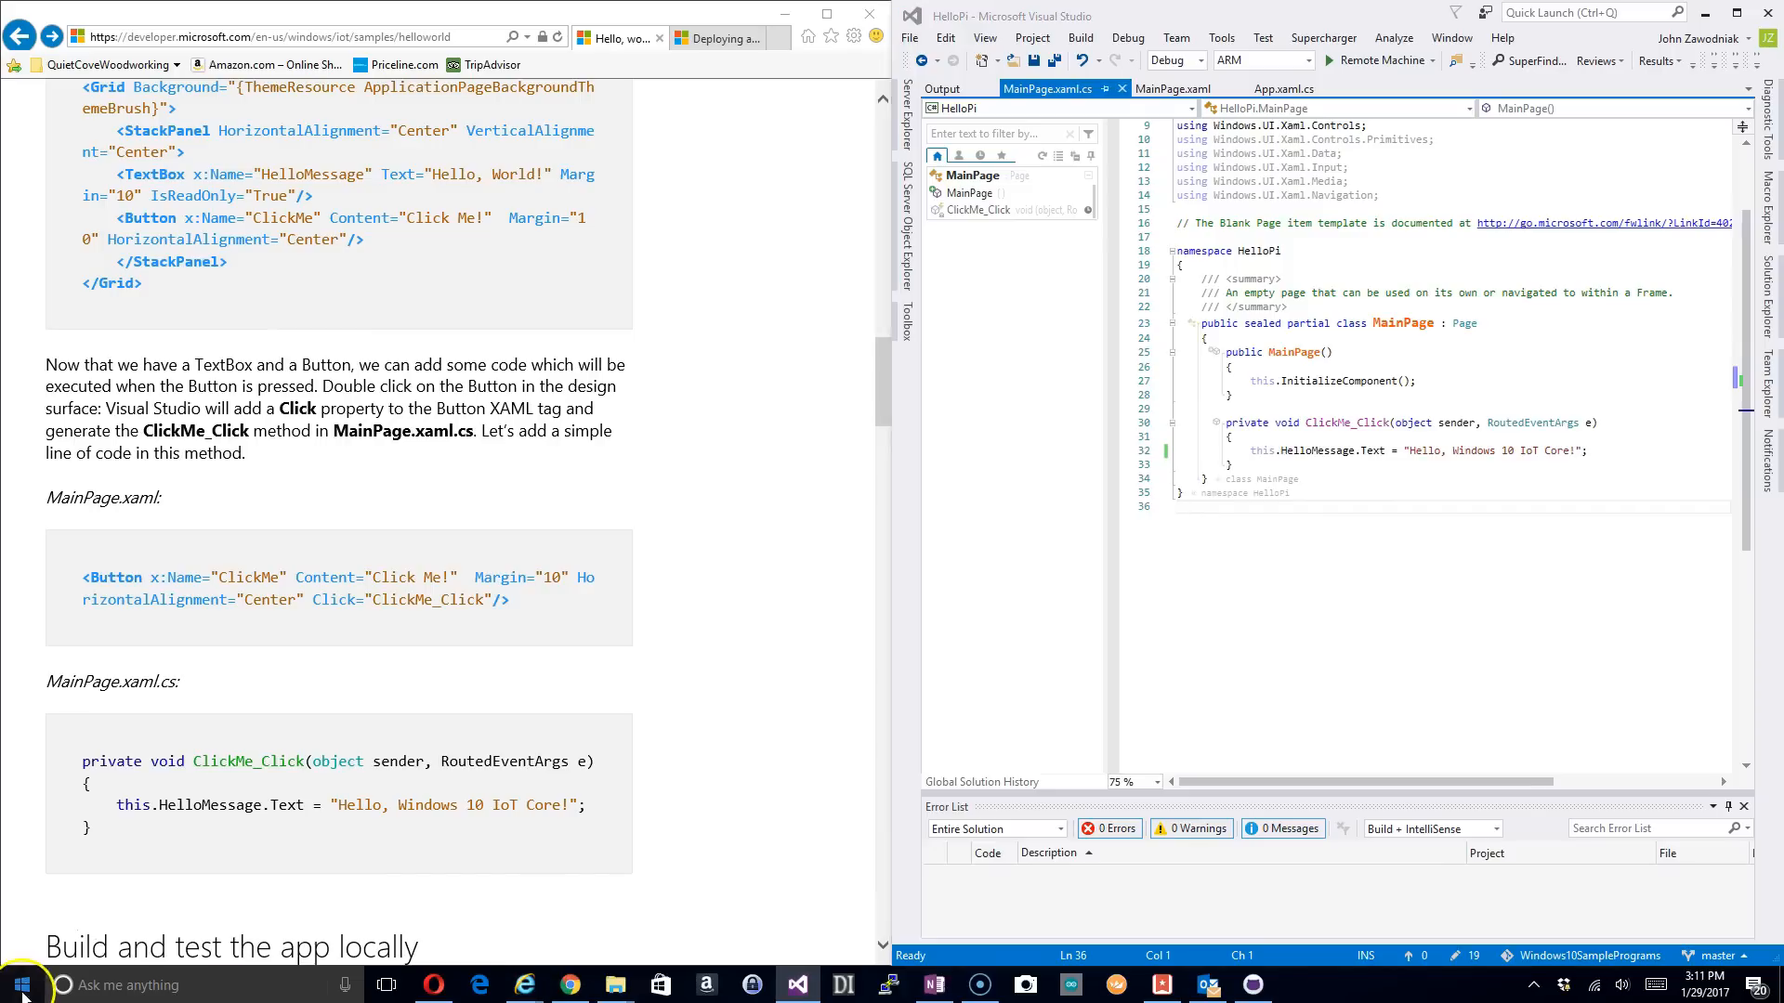
Step: Open the Start menu and scroll to find the Windows IoT Remote Client
{"action": "left_click", "coordinate": [19, 985]}
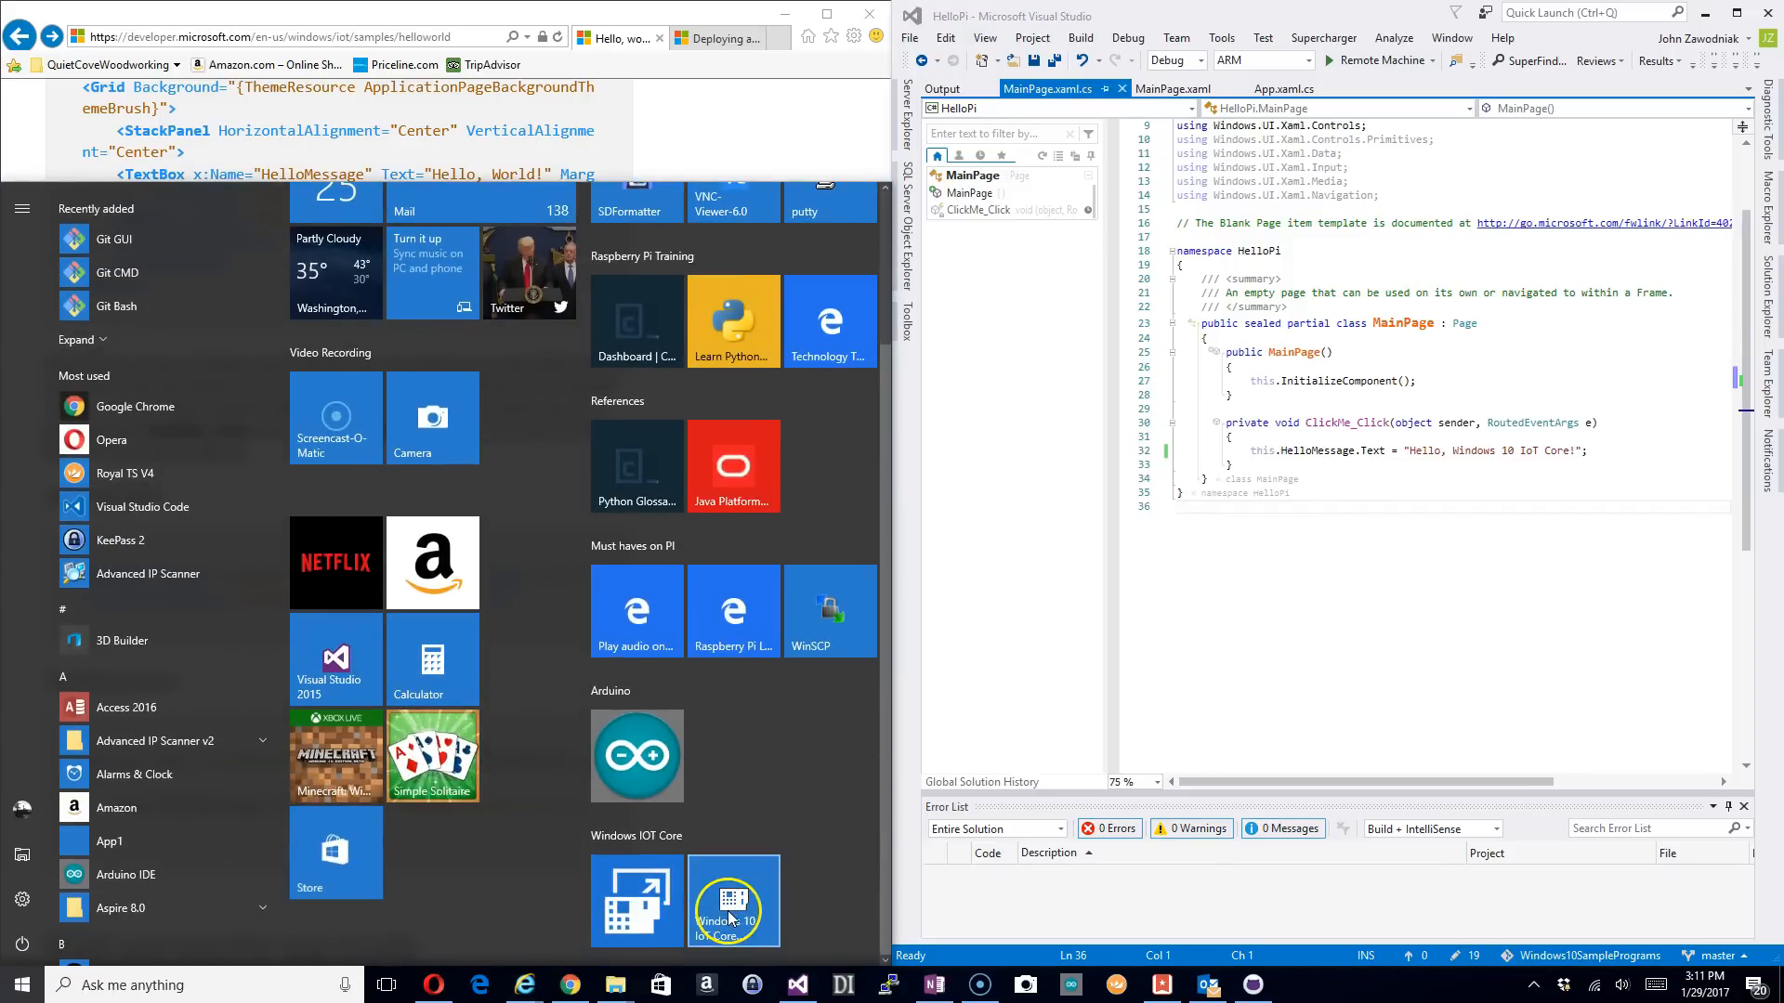
{"action": "scroll", "scroll_direction": "up", "scroll_amount": 3}
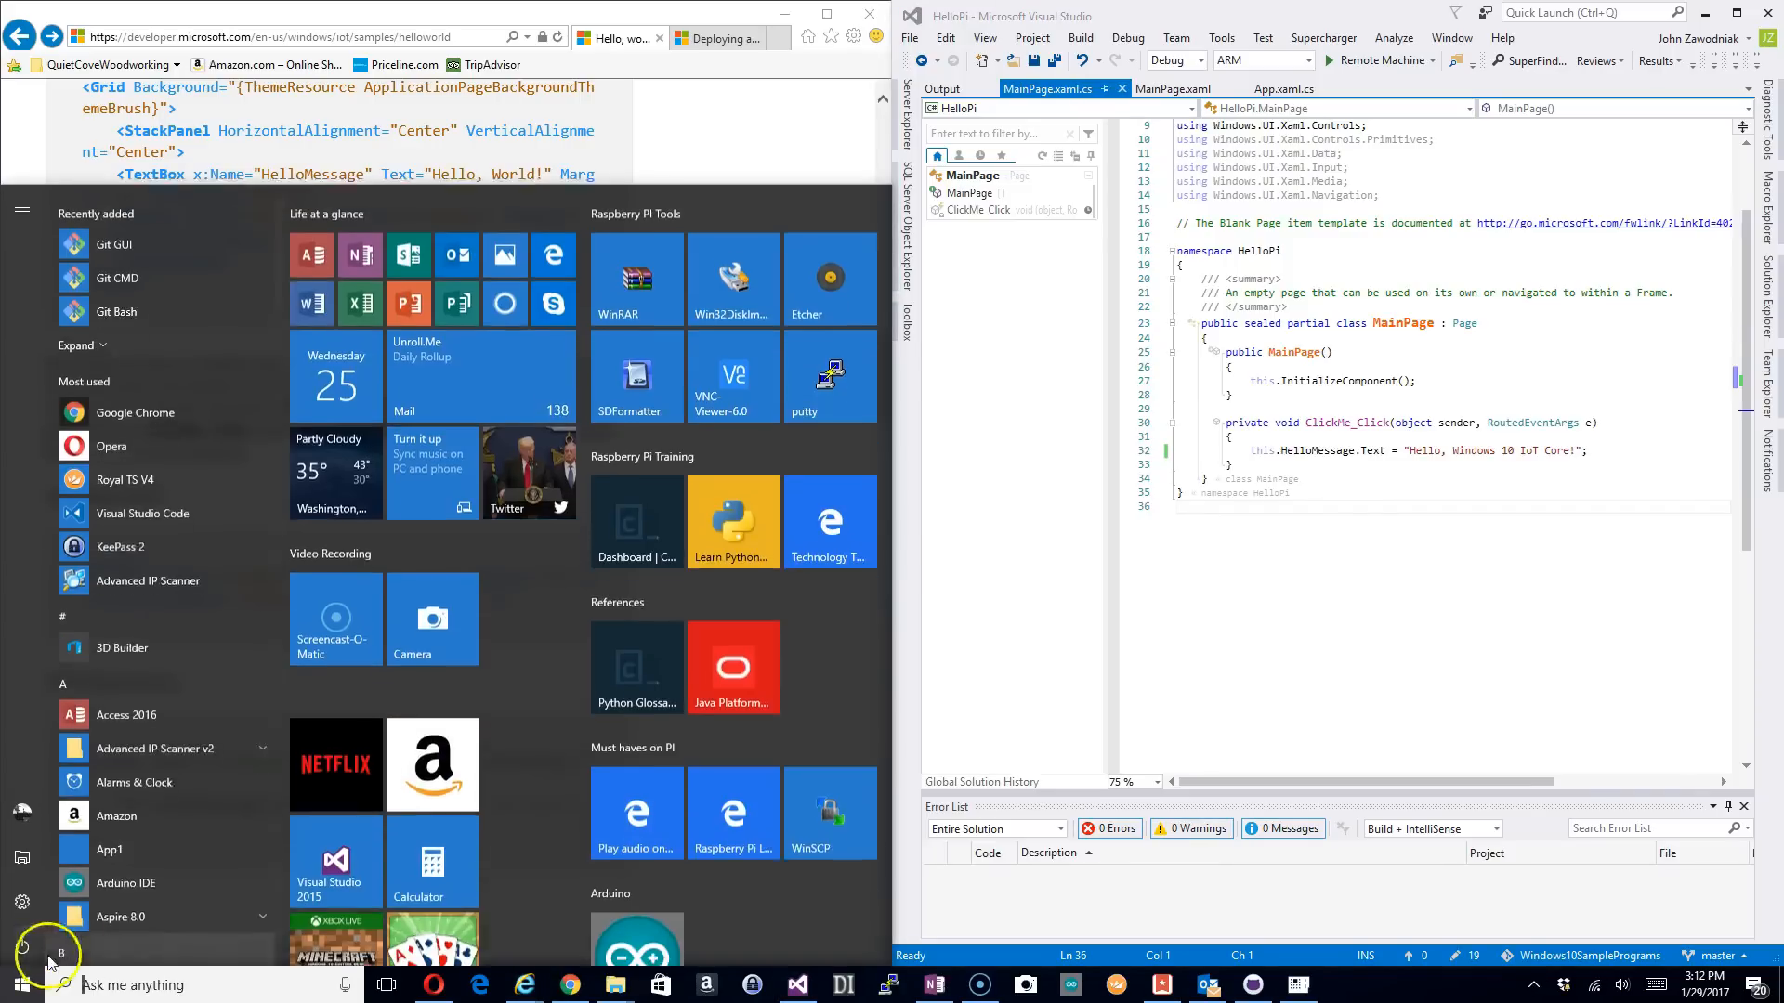
{"action": "scroll", "scroll_direction": "down", "scroll_amount": 3}
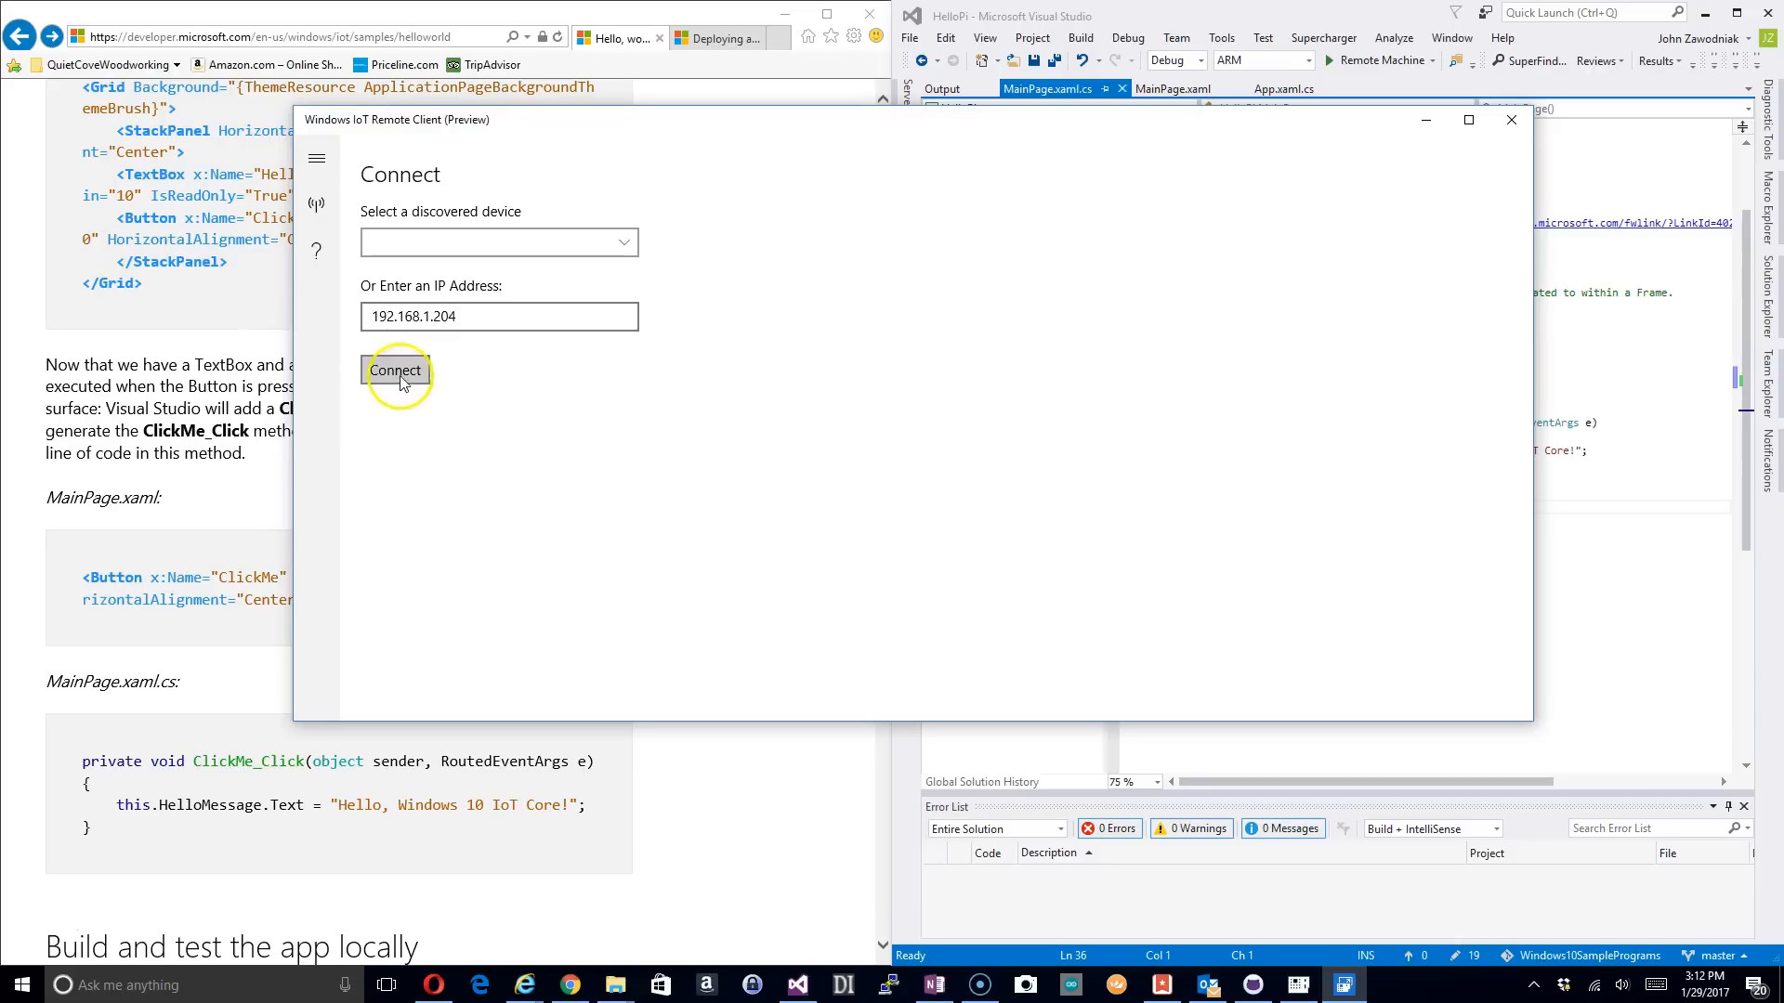
Step: Connect to the Raspberry Pi at 192.168.1.204 to view its device info
{"action": "left_click", "coordinate": [395, 370]}
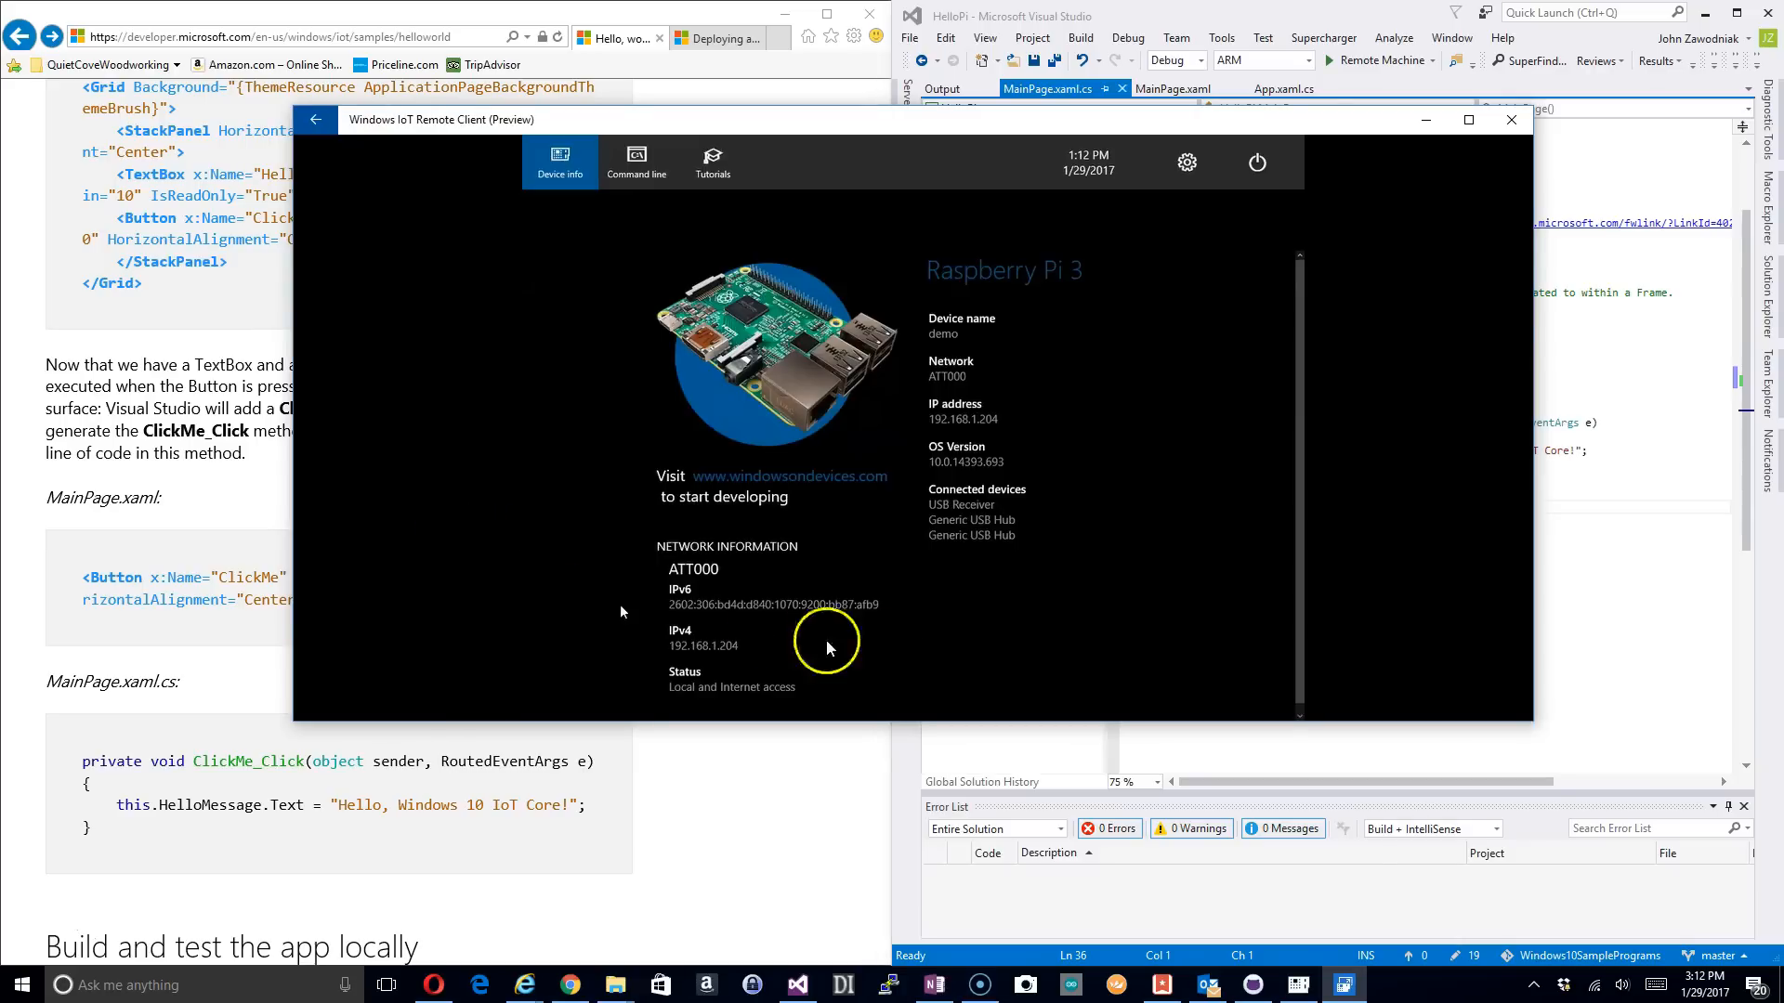
{"action": "mouse_move", "coordinate": [1236, 400]}
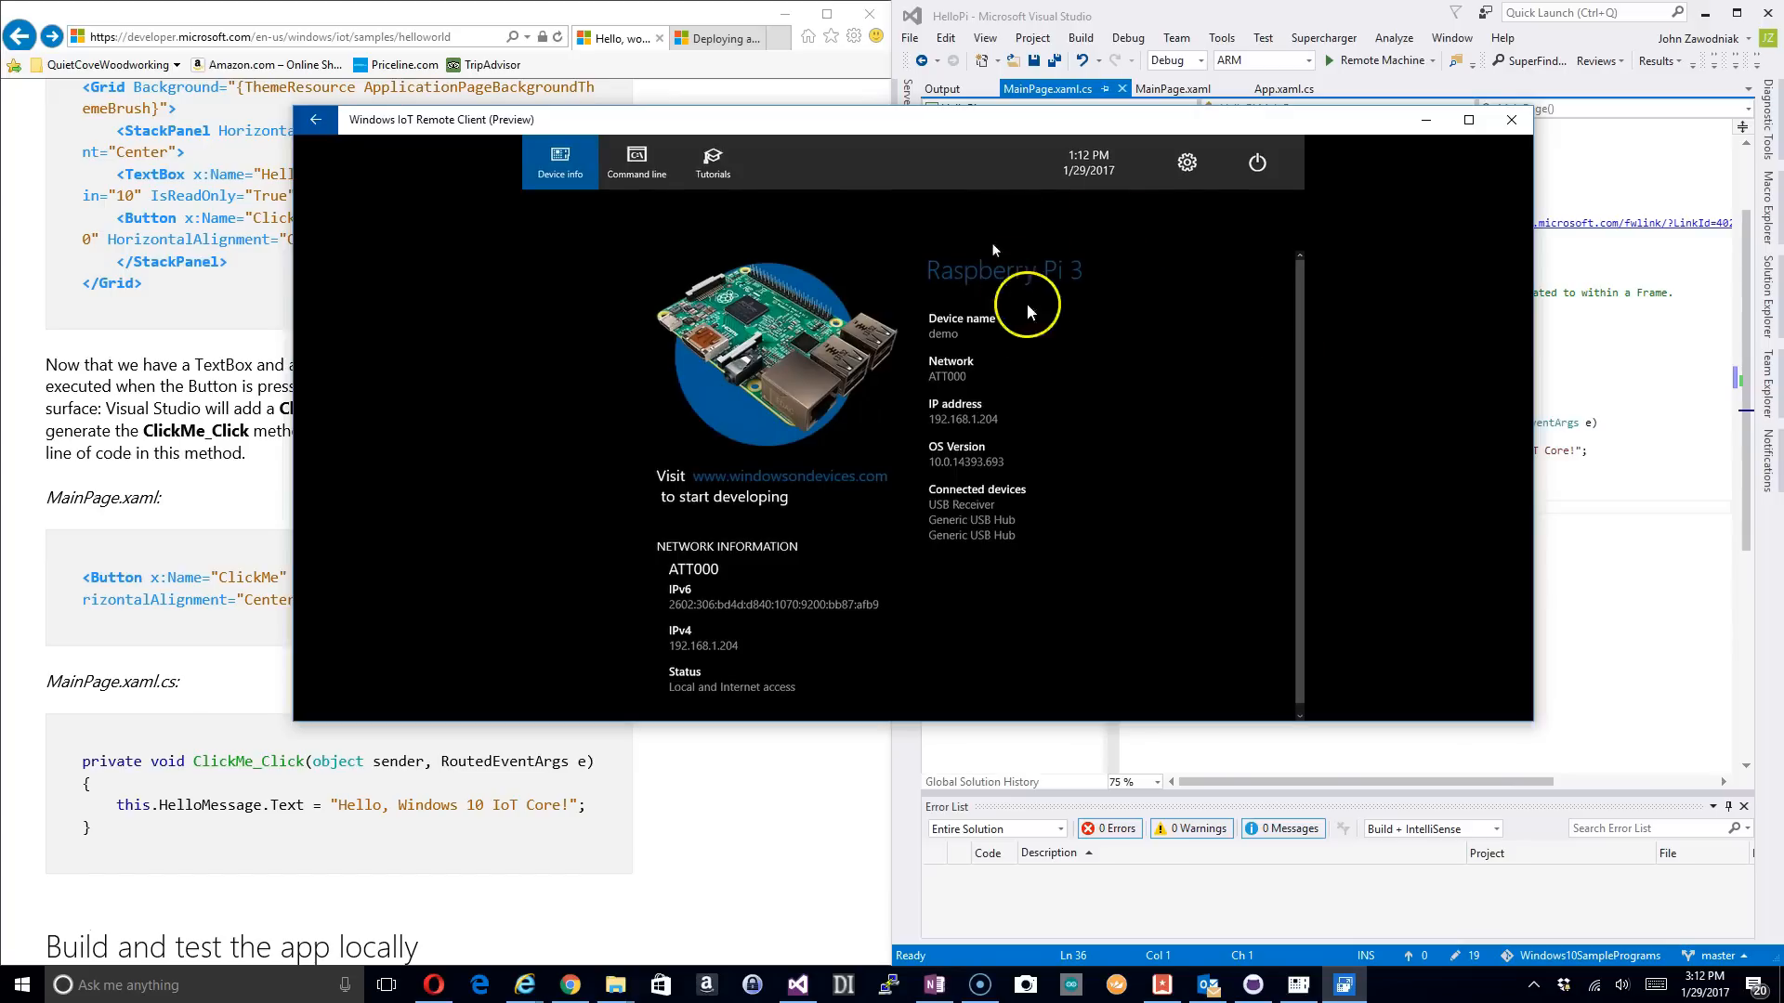
{"action": "mouse_move", "coordinate": [1553, 627]}
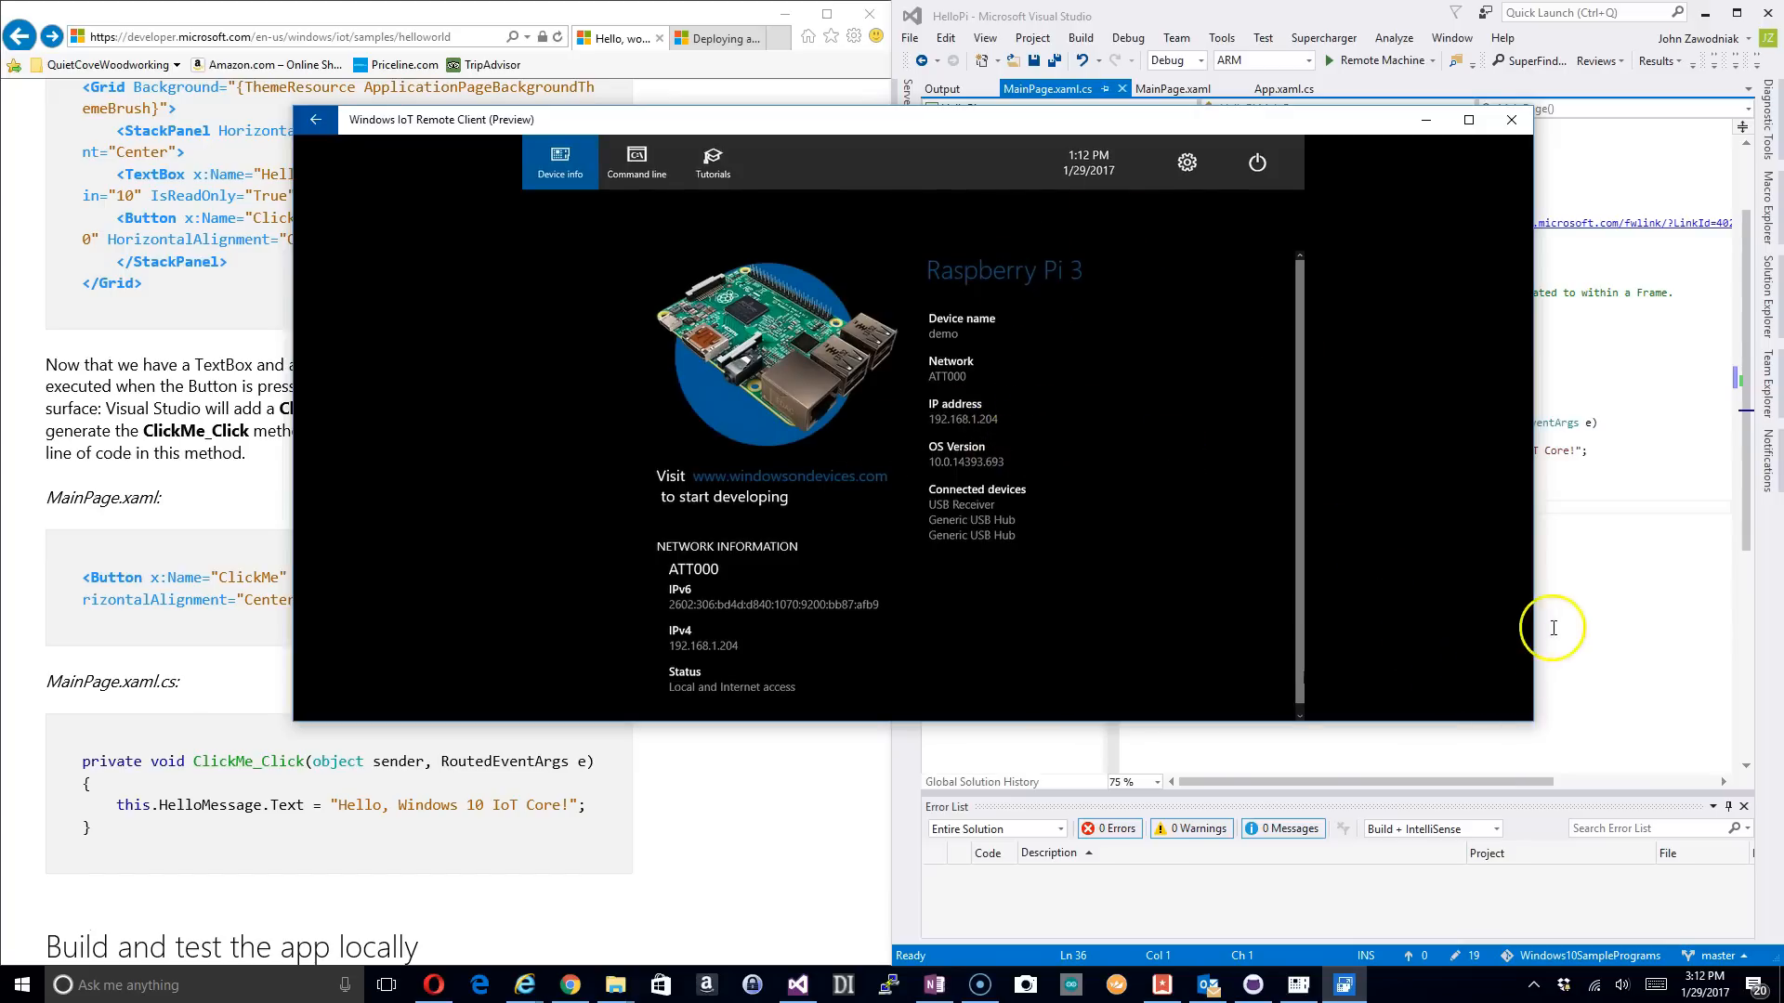
{"action": "mouse_move", "coordinate": [1646, 662]}
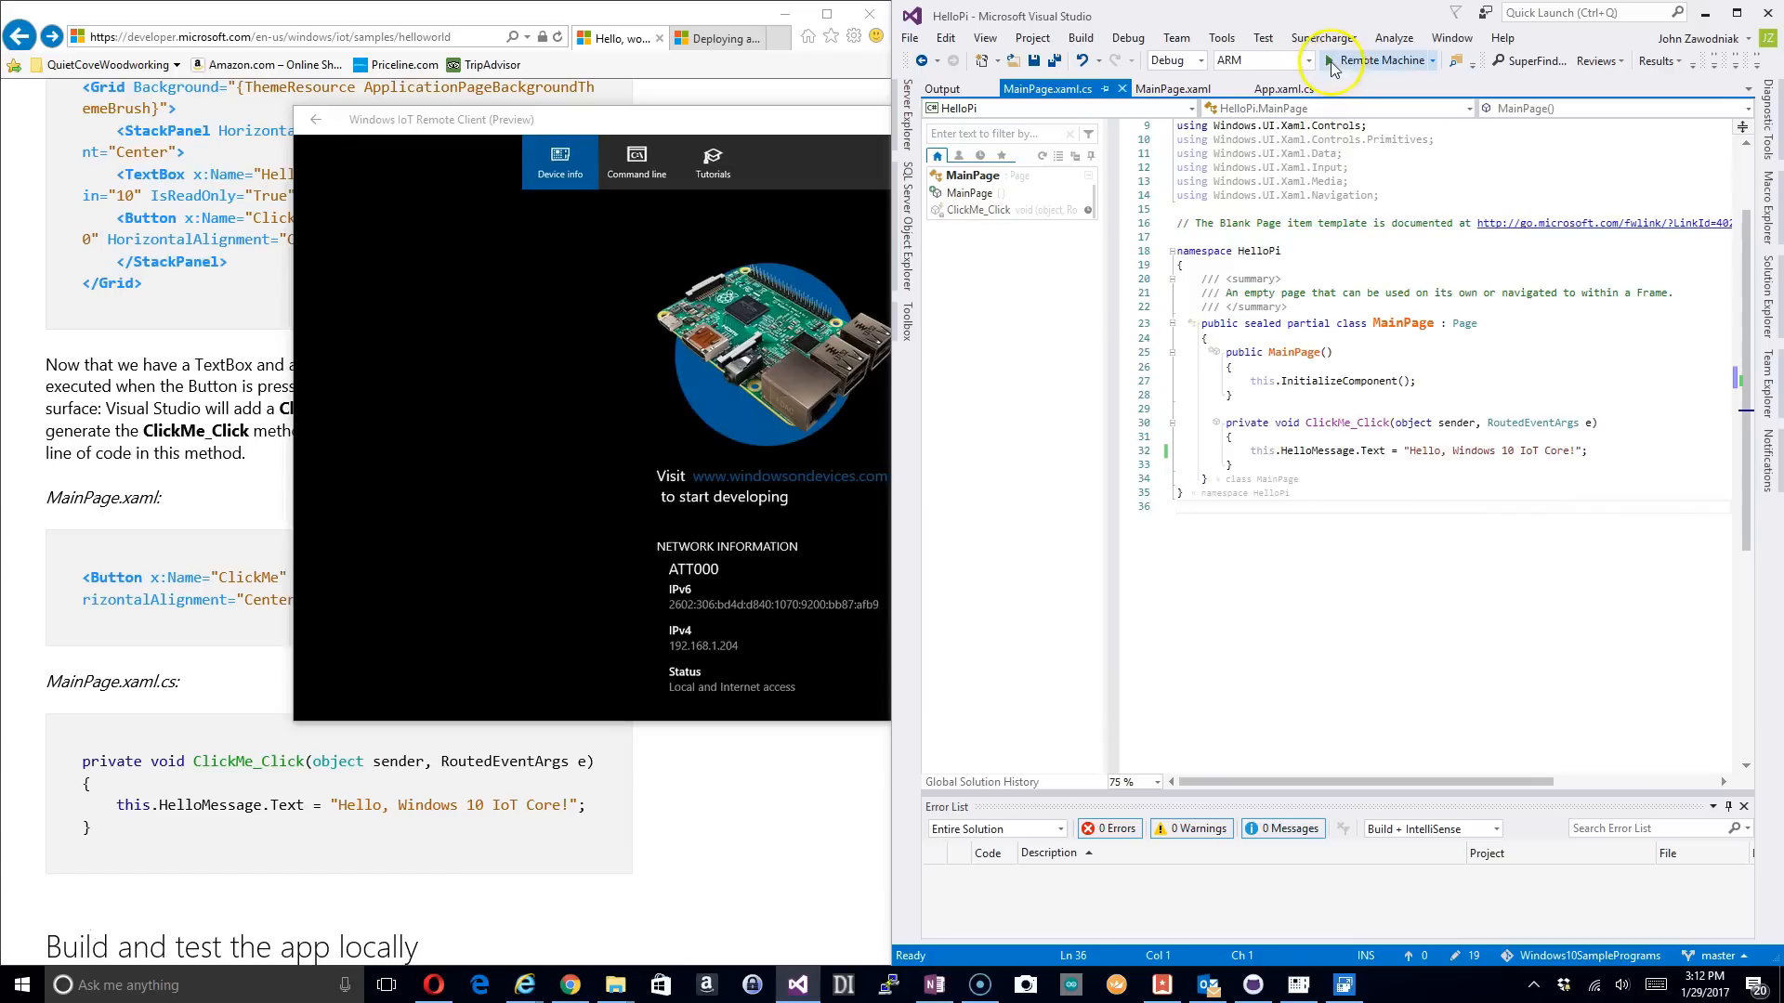
Step: Run HelloPi on Remote Machine to build and deploy it to the Pi
{"action": "left_click", "coordinate": [1328, 60]}
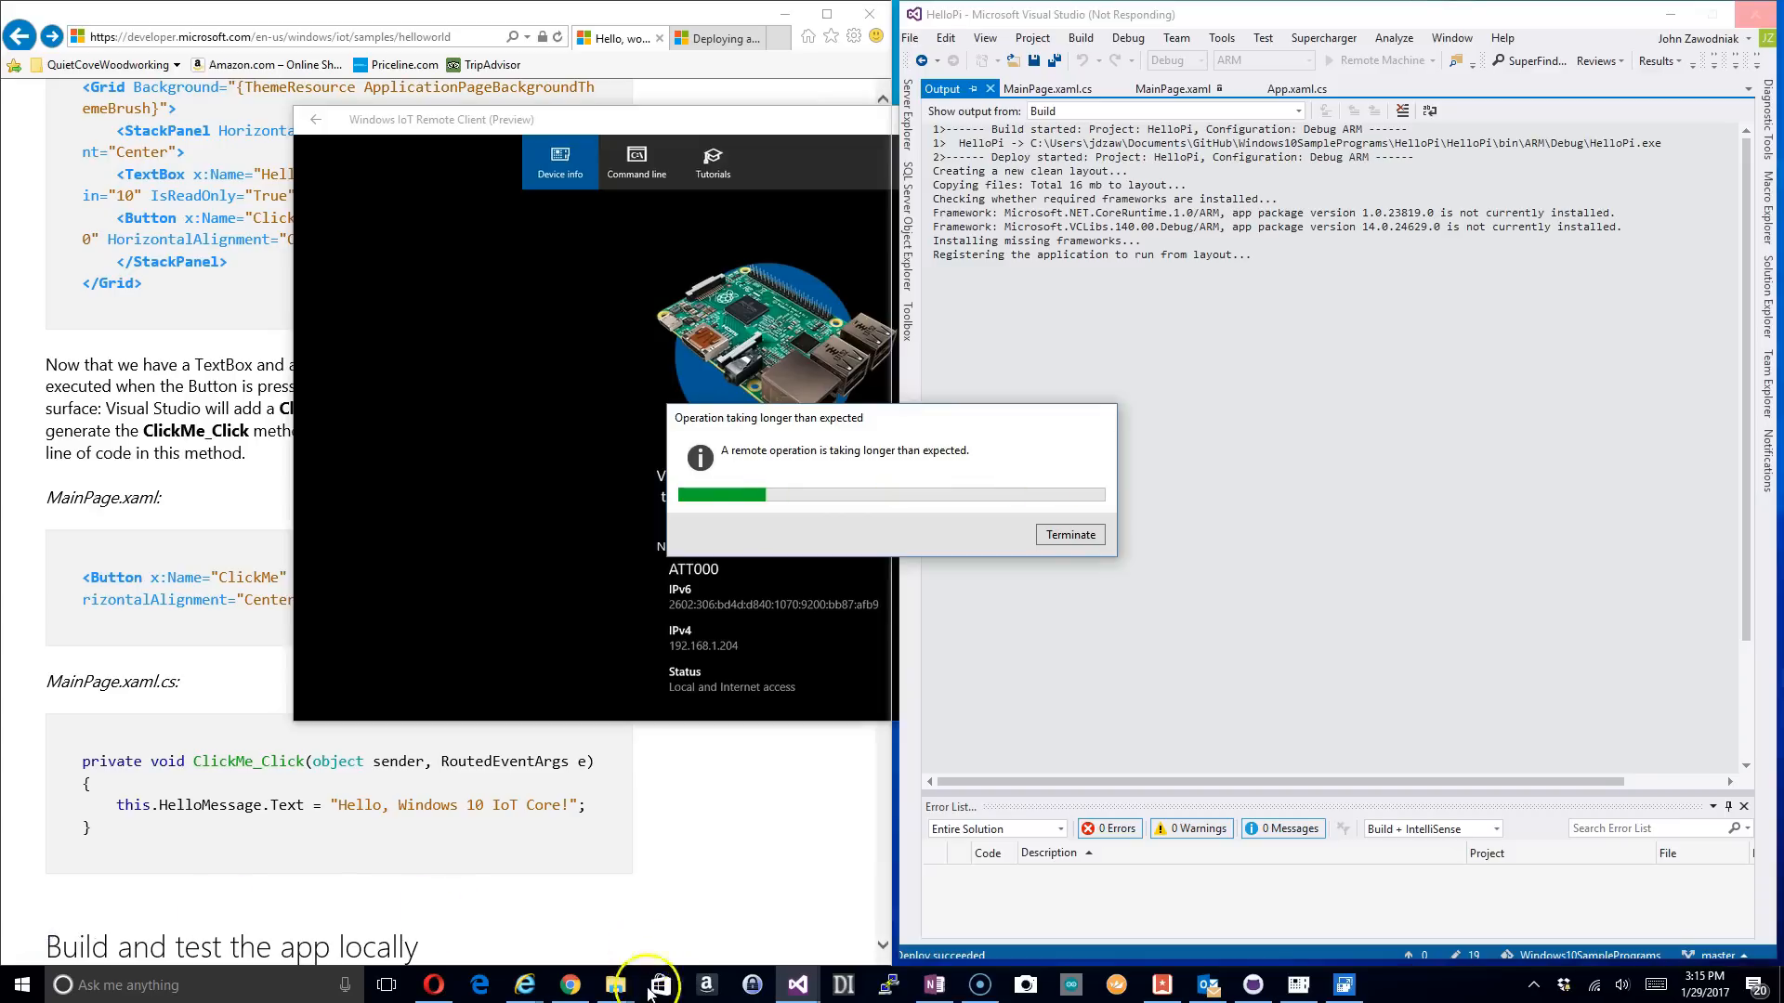
{"action": "mouse_move", "coordinate": [865, 799]}
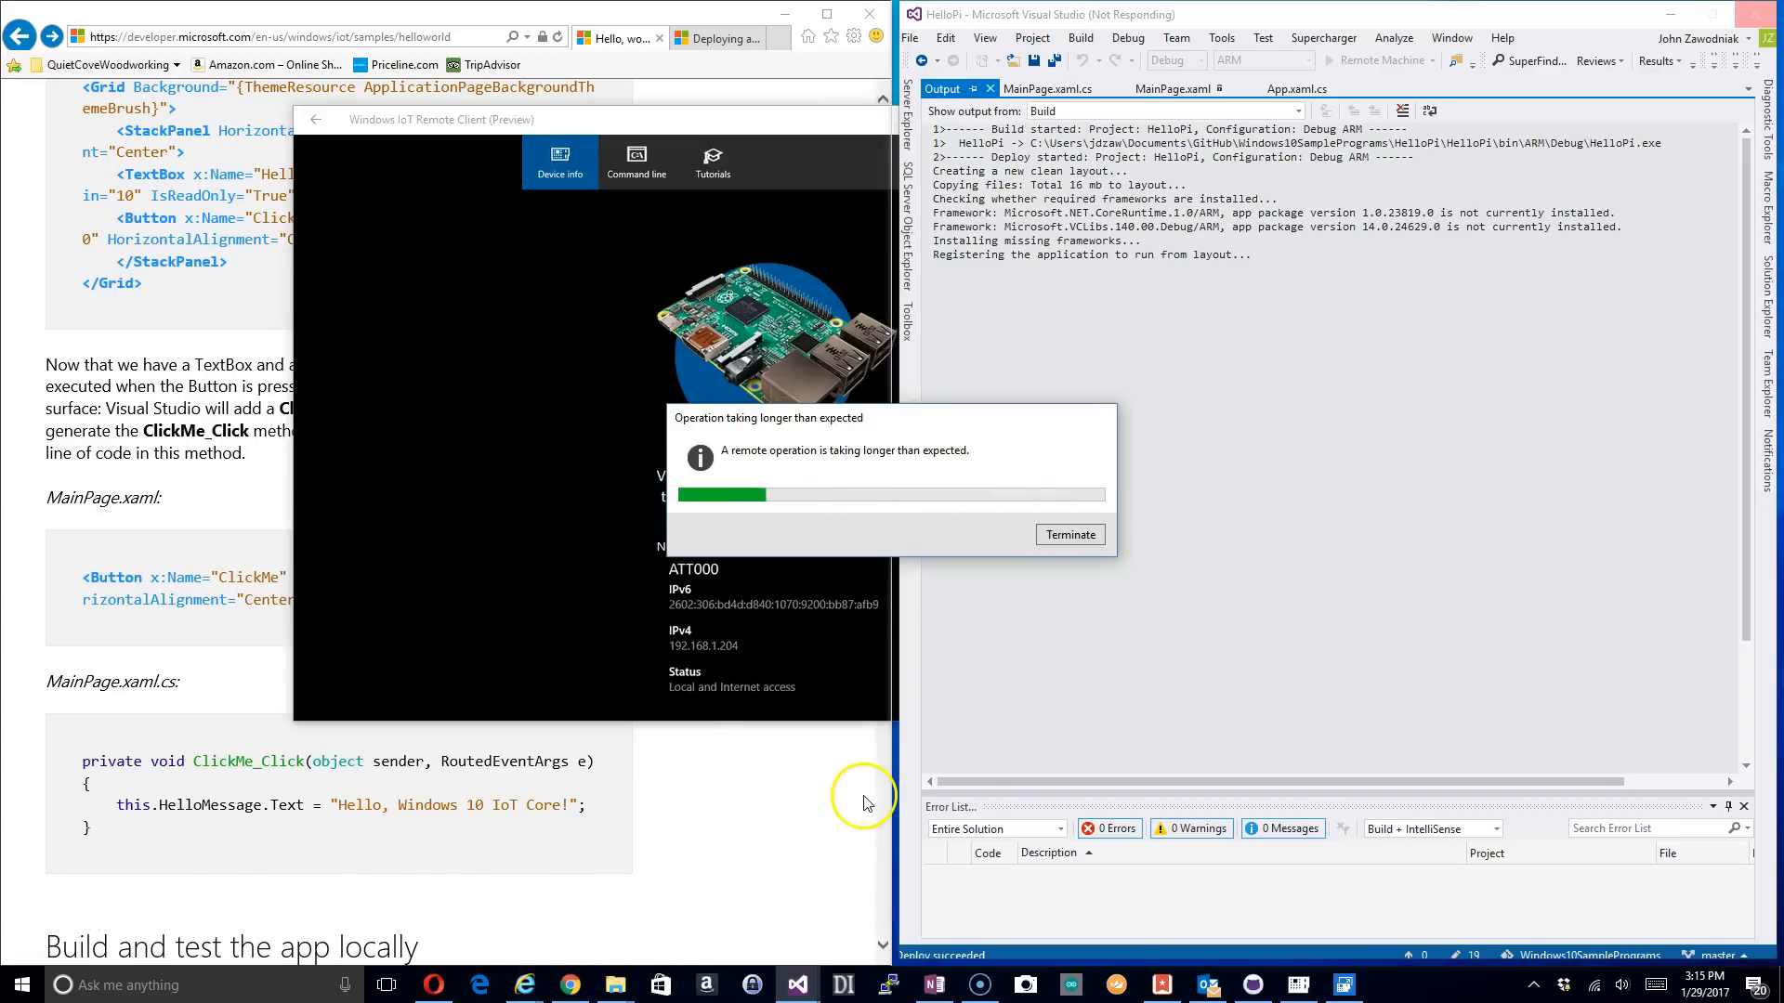
{"action": "mouse_move", "coordinate": [1021, 418]}
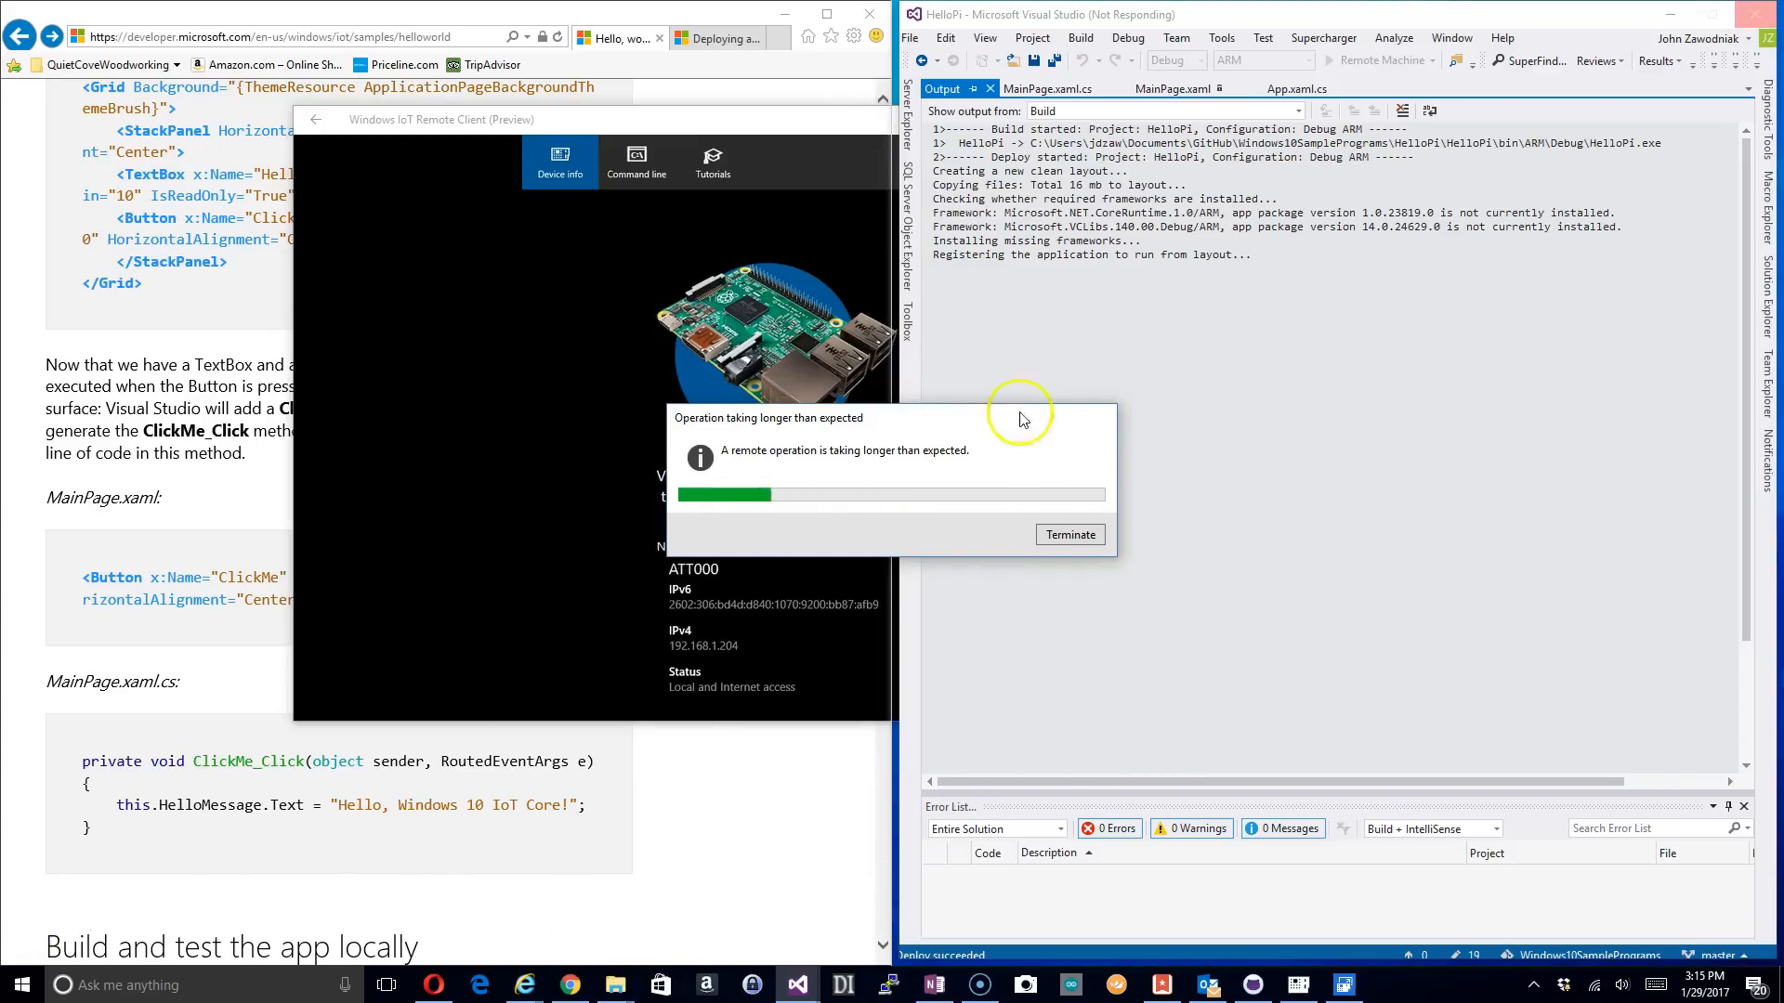
{"action": "mouse_move", "coordinate": [962, 441]}
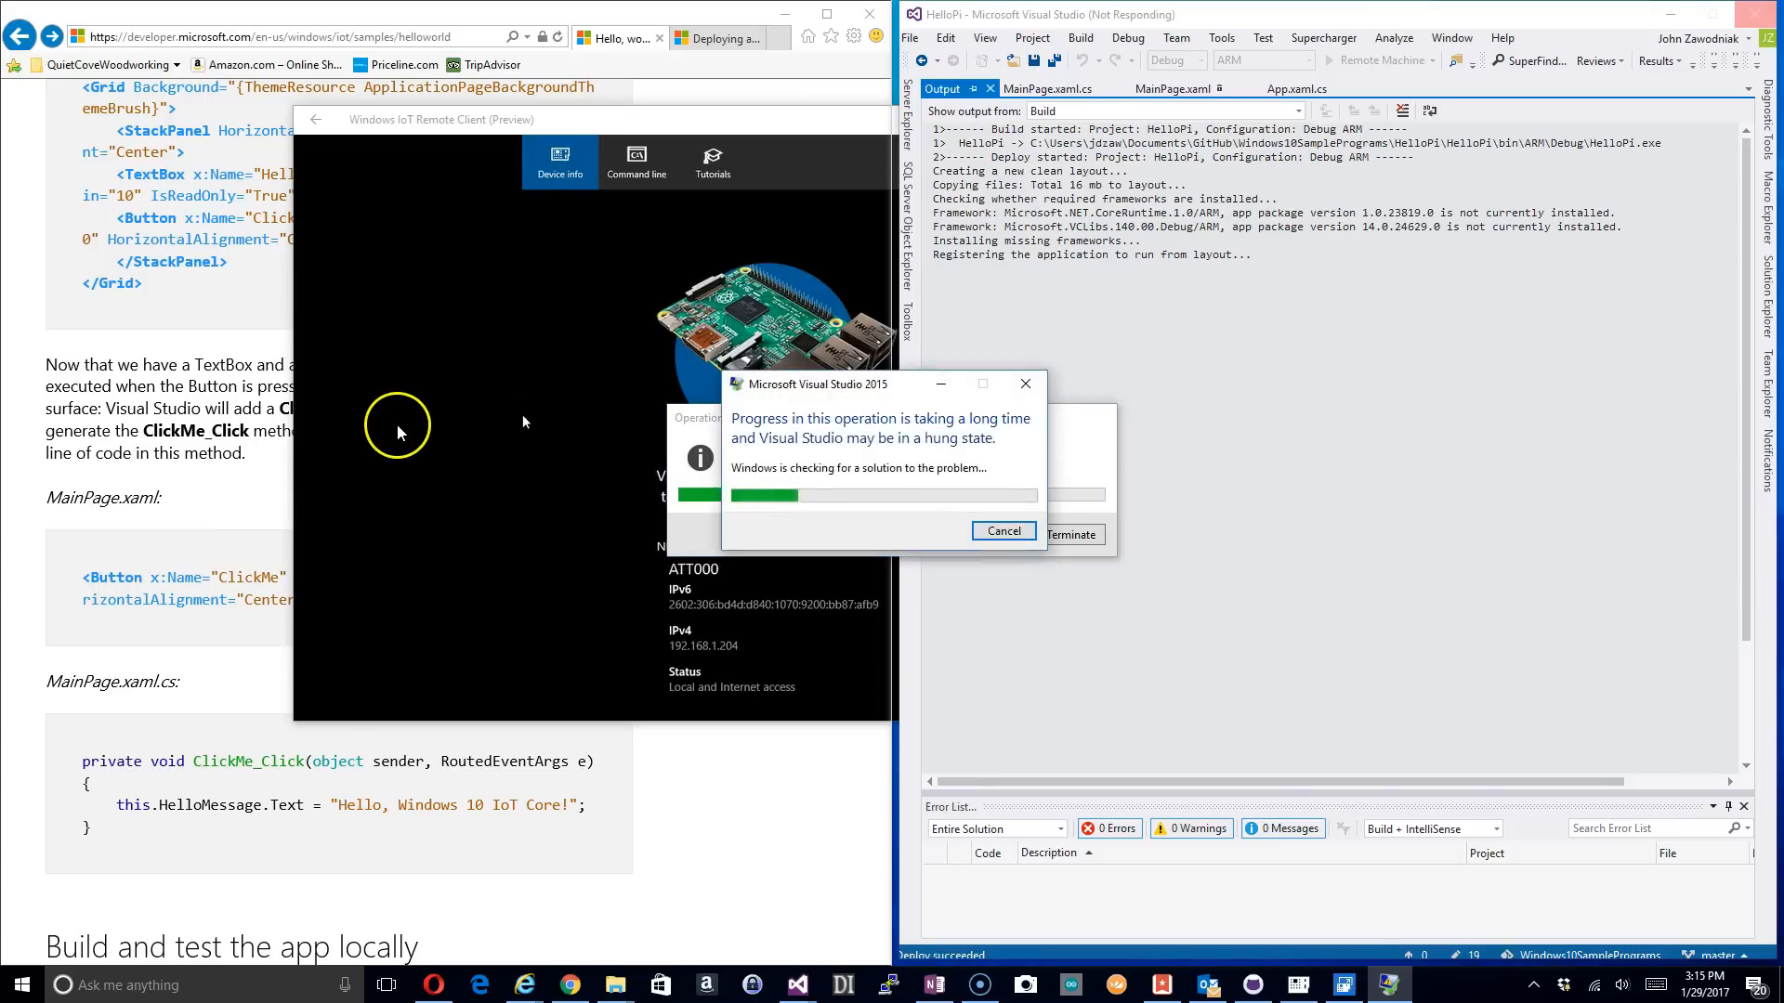
{"action": "mouse_move", "coordinate": [598, 571]}
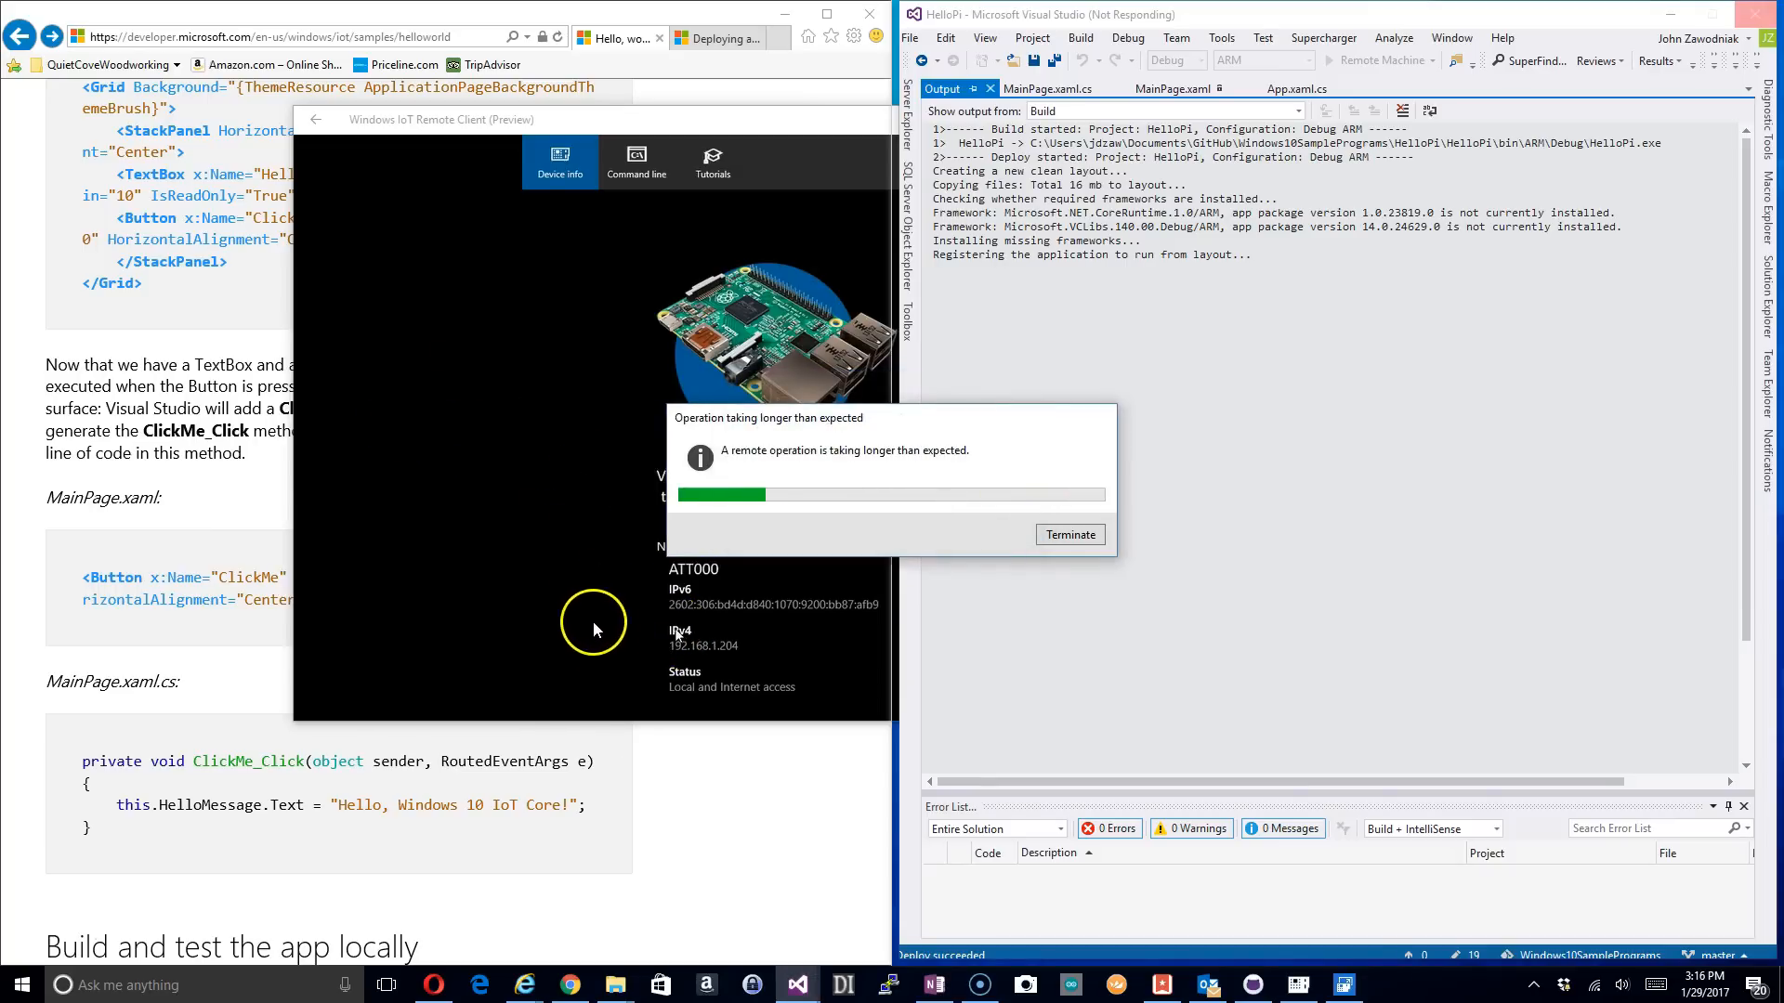
{"action": "mouse_move", "coordinate": [536, 331]}
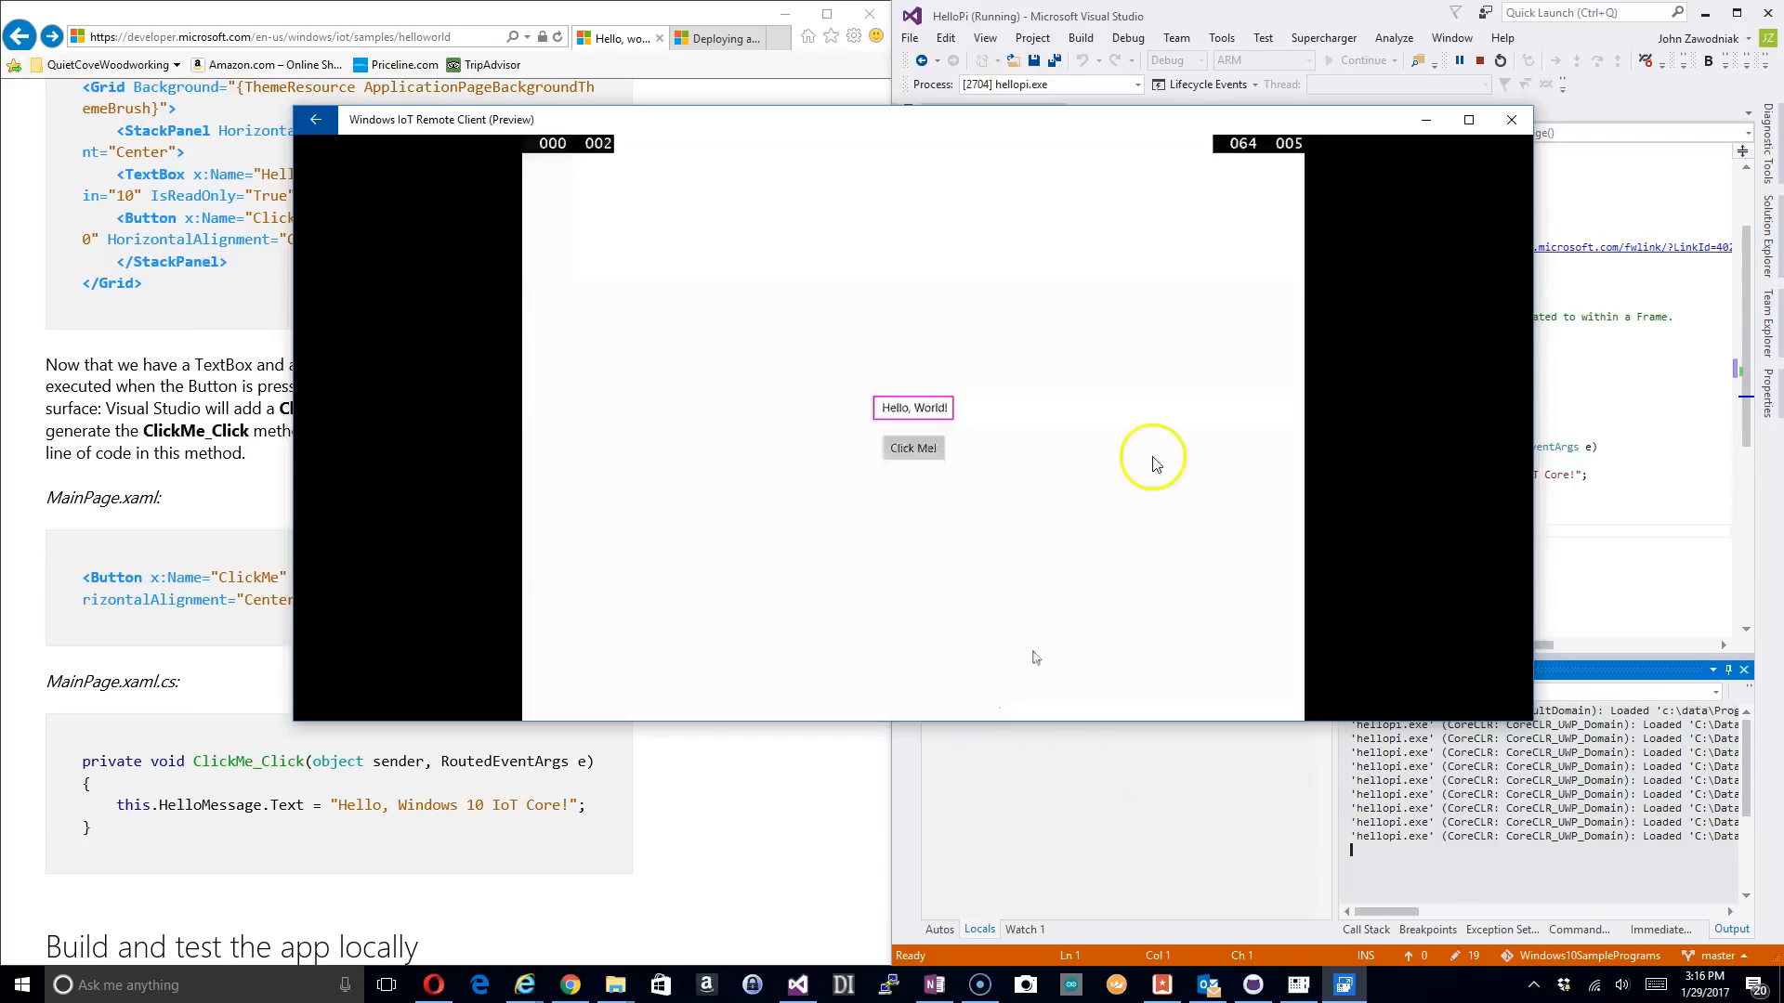
{"action": "mouse_move", "coordinate": [995, 642]}
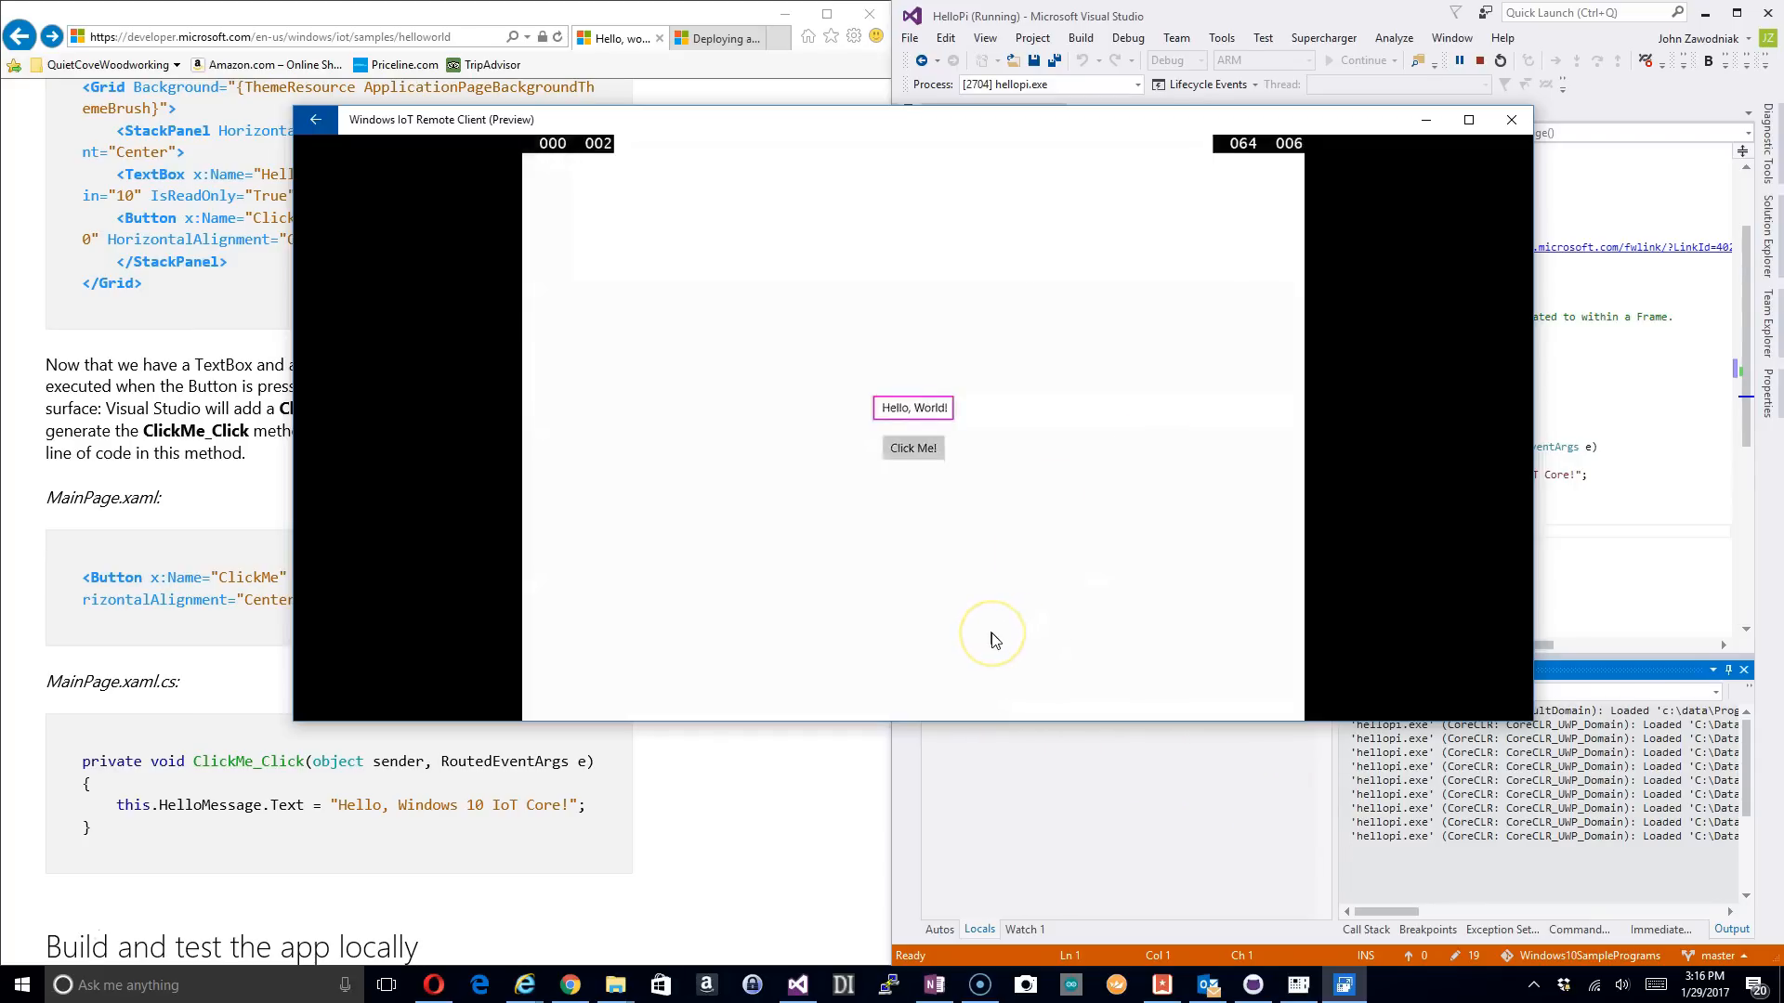
{"action": "mouse_move", "coordinate": [992, 633]}
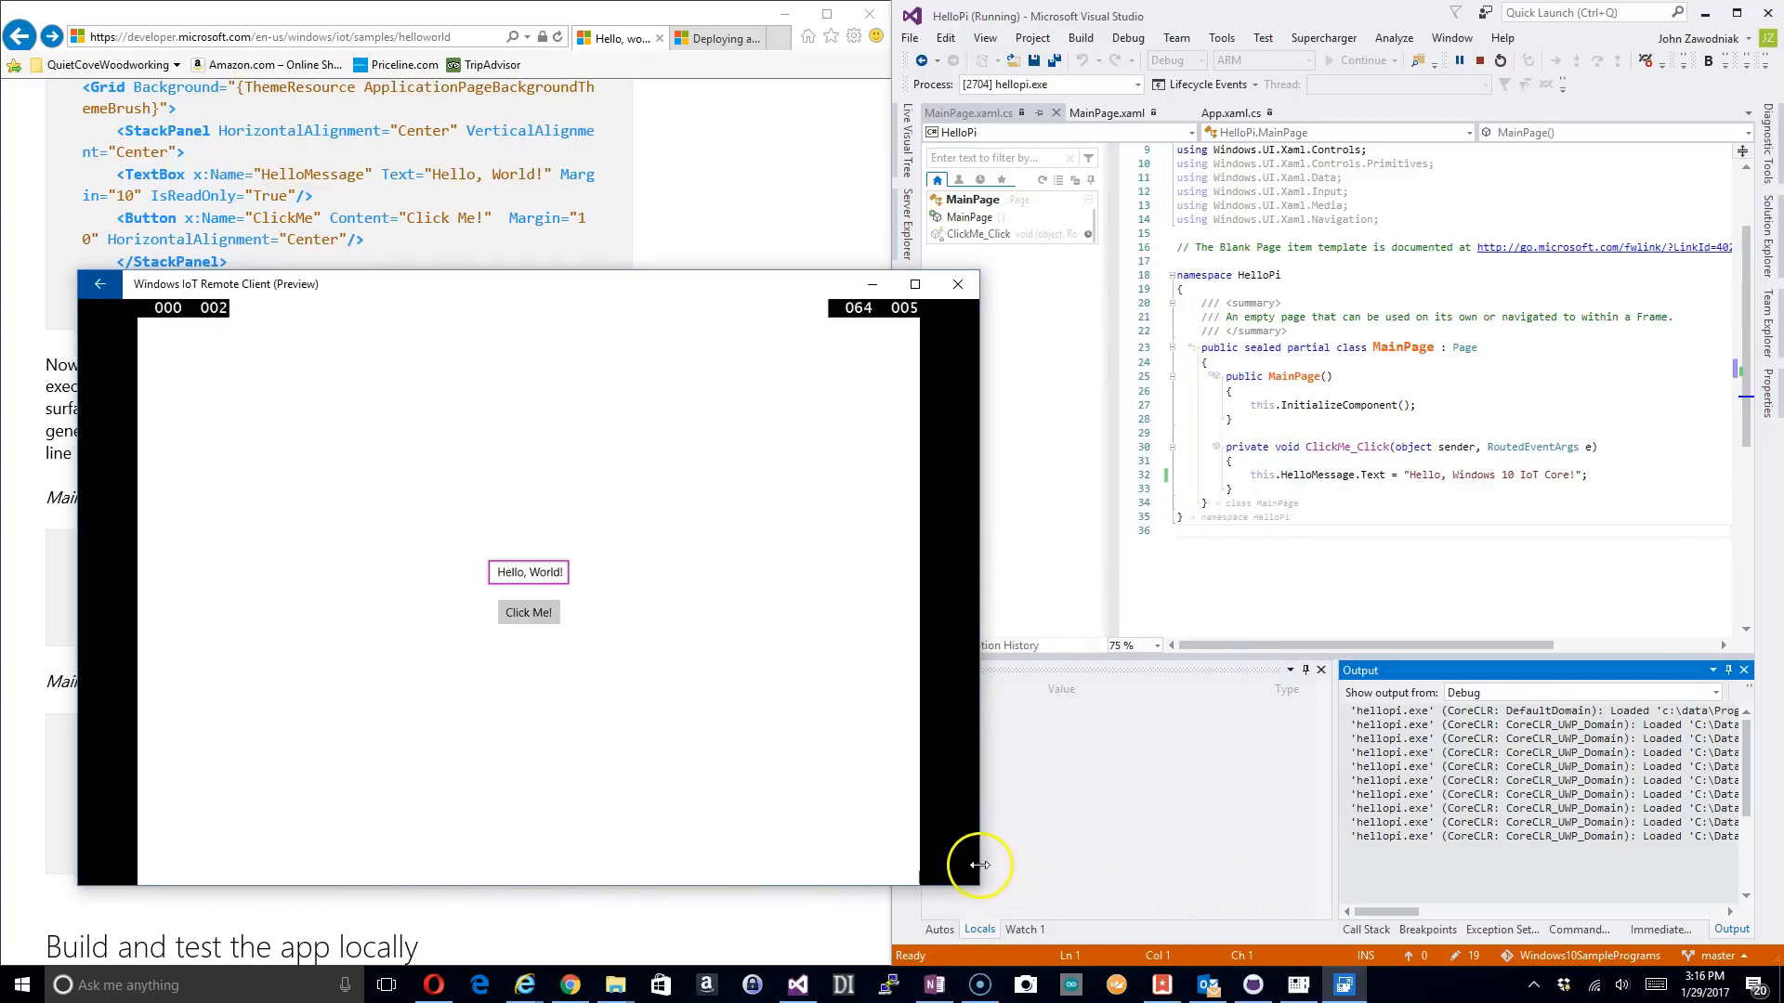
{"action": "mouse_move", "coordinate": [301, 876]}
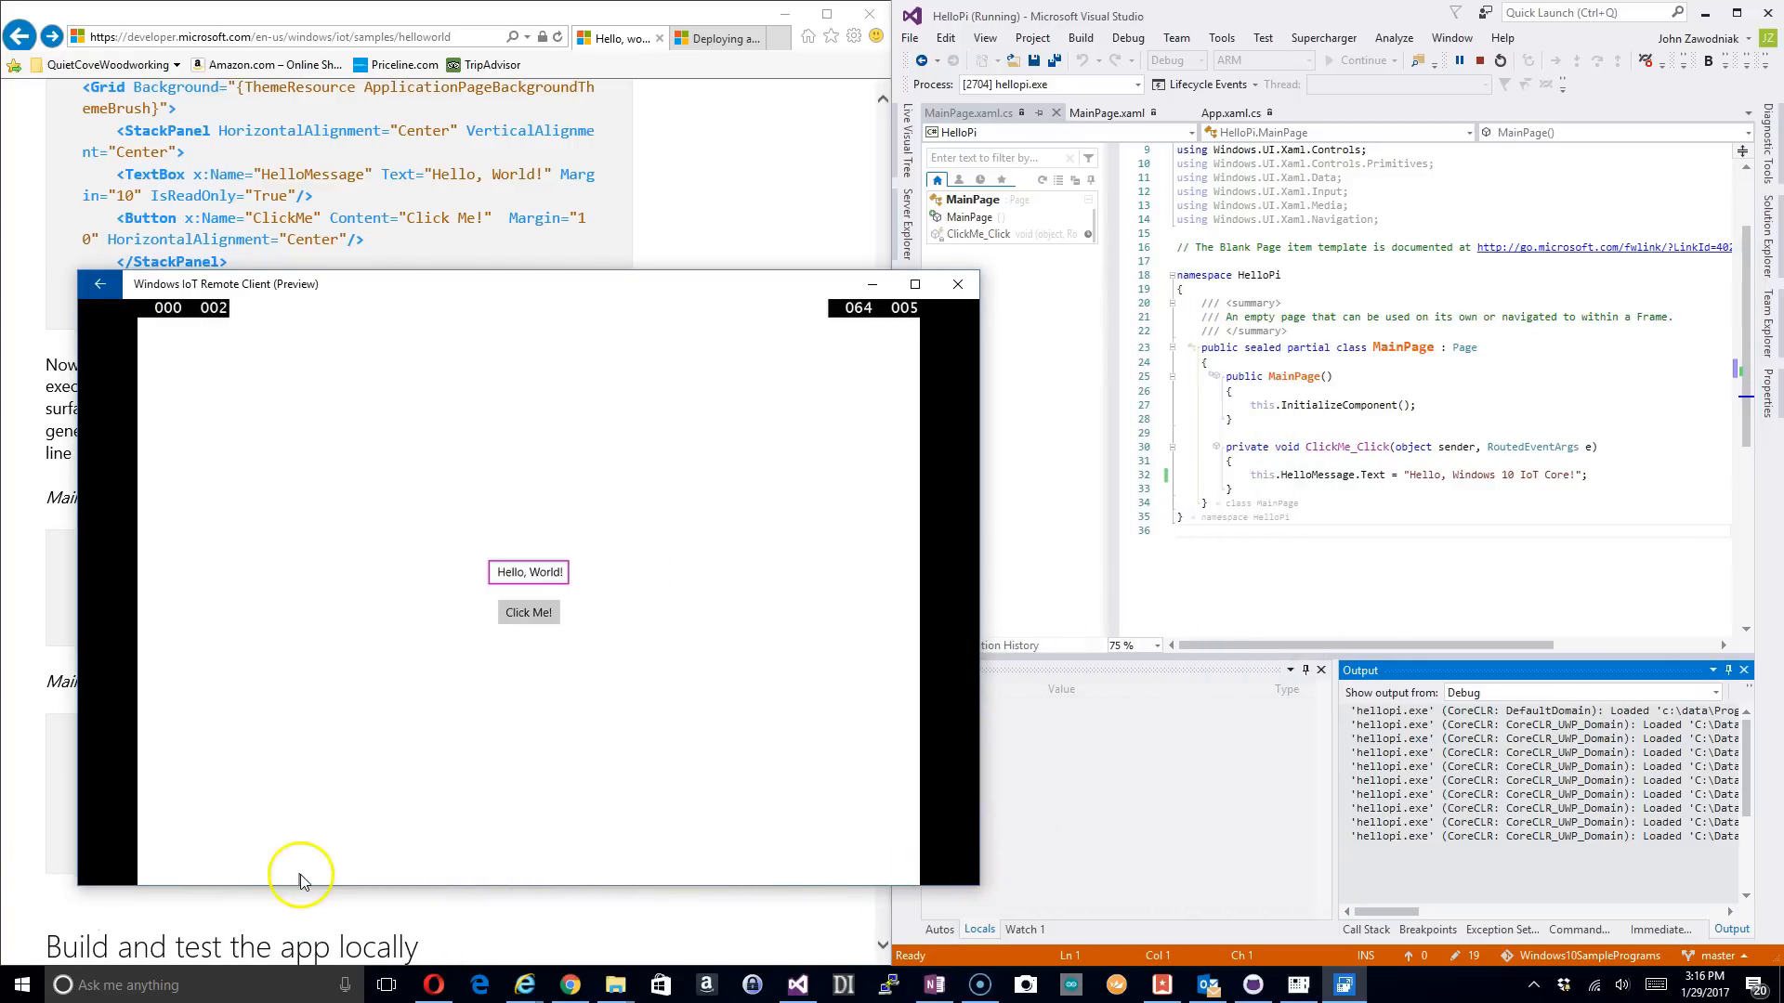
{"action": "mouse_move", "coordinate": [350, 324]}
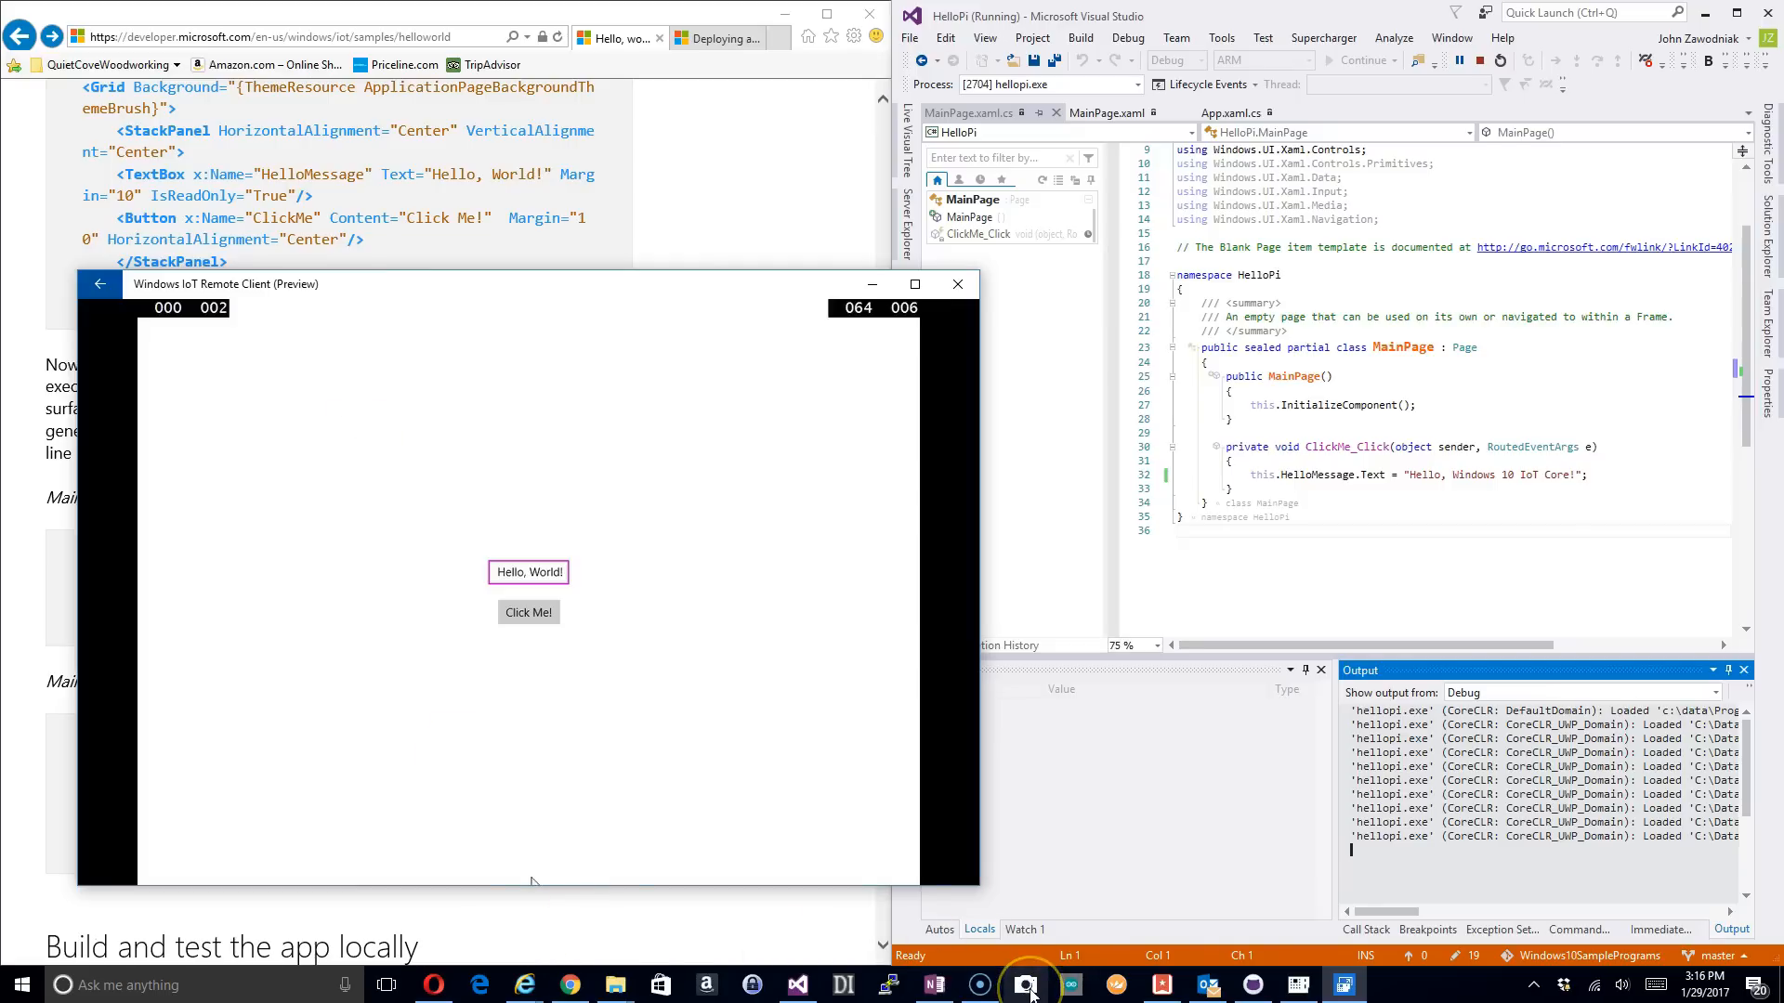
{"action": "mouse_move", "coordinate": [976, 984]}
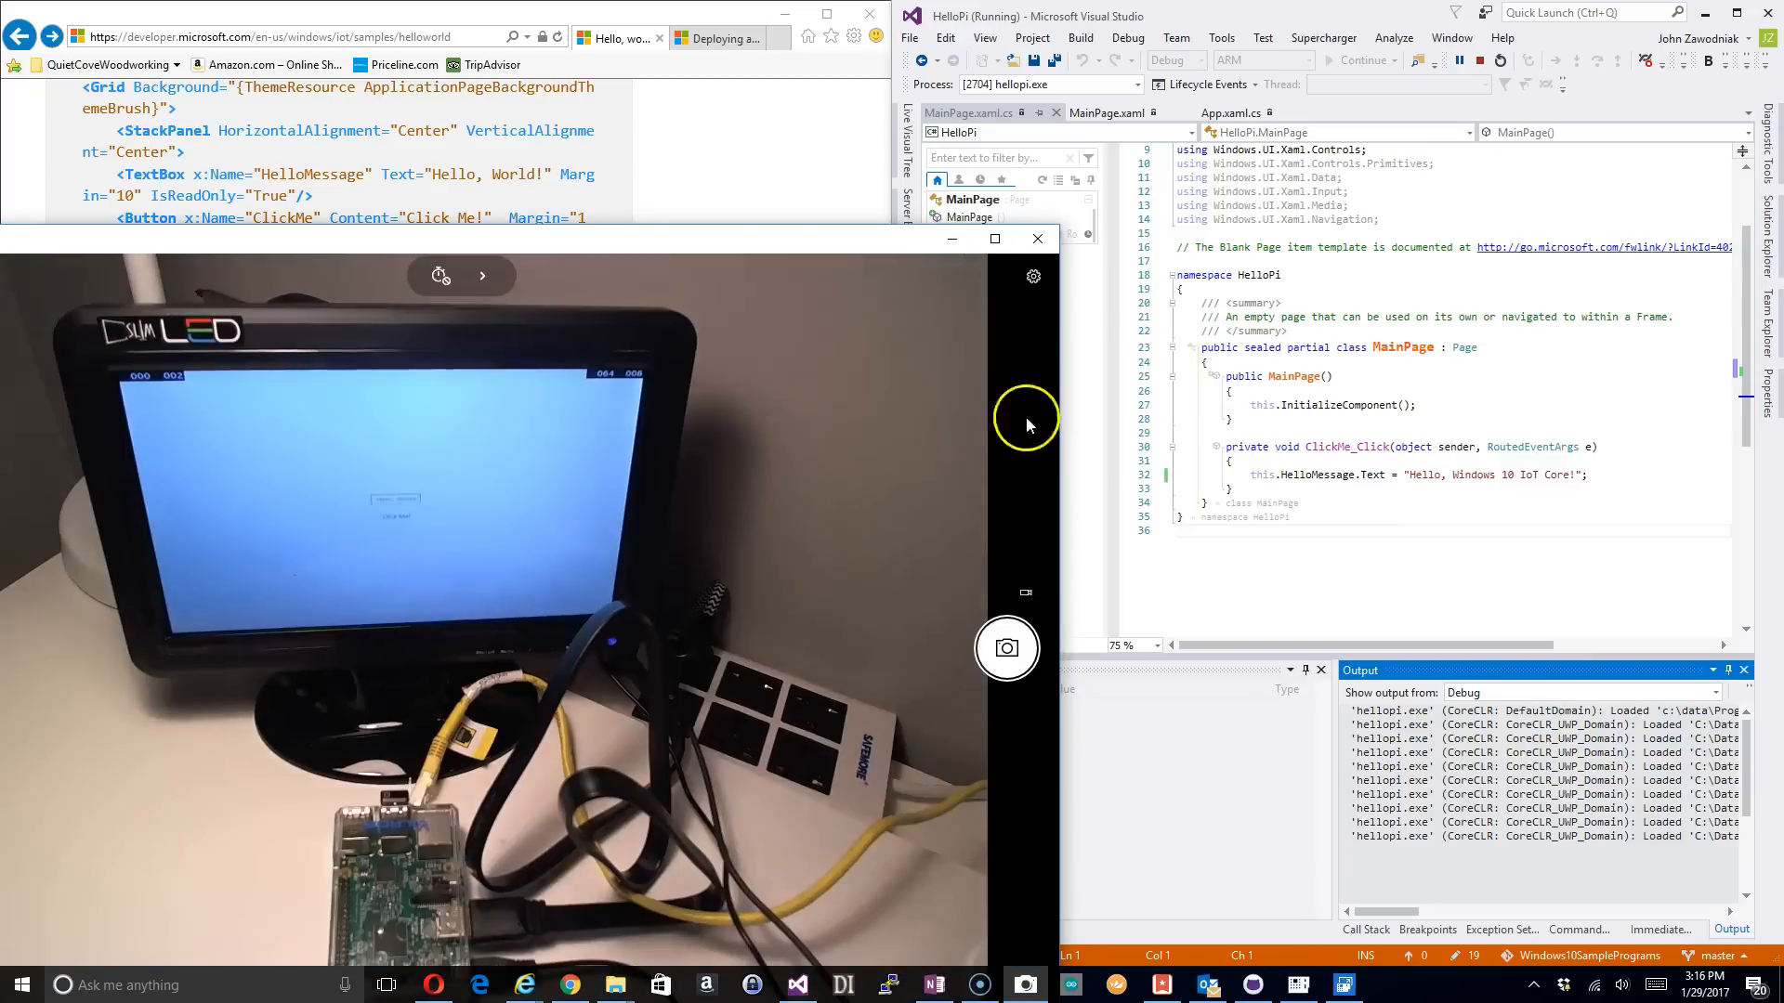
{"action": "mouse_move", "coordinate": [321, 350]}
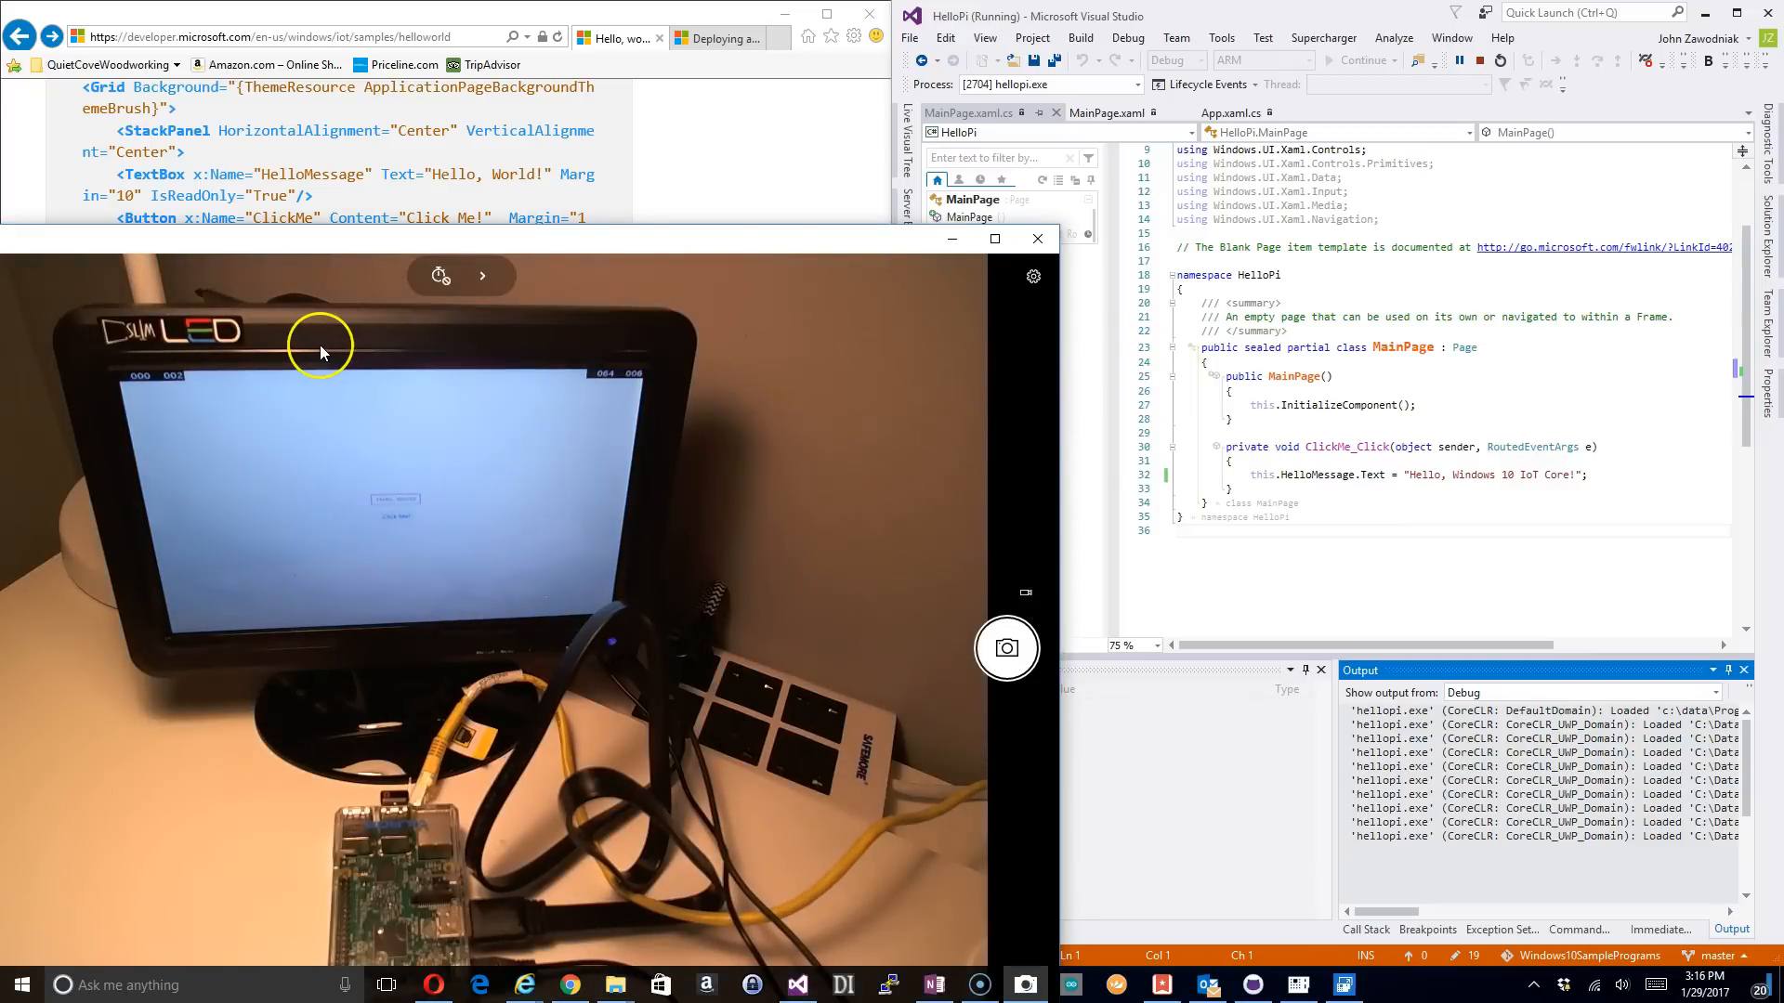
{"action": "mouse_move", "coordinate": [368, 760]}
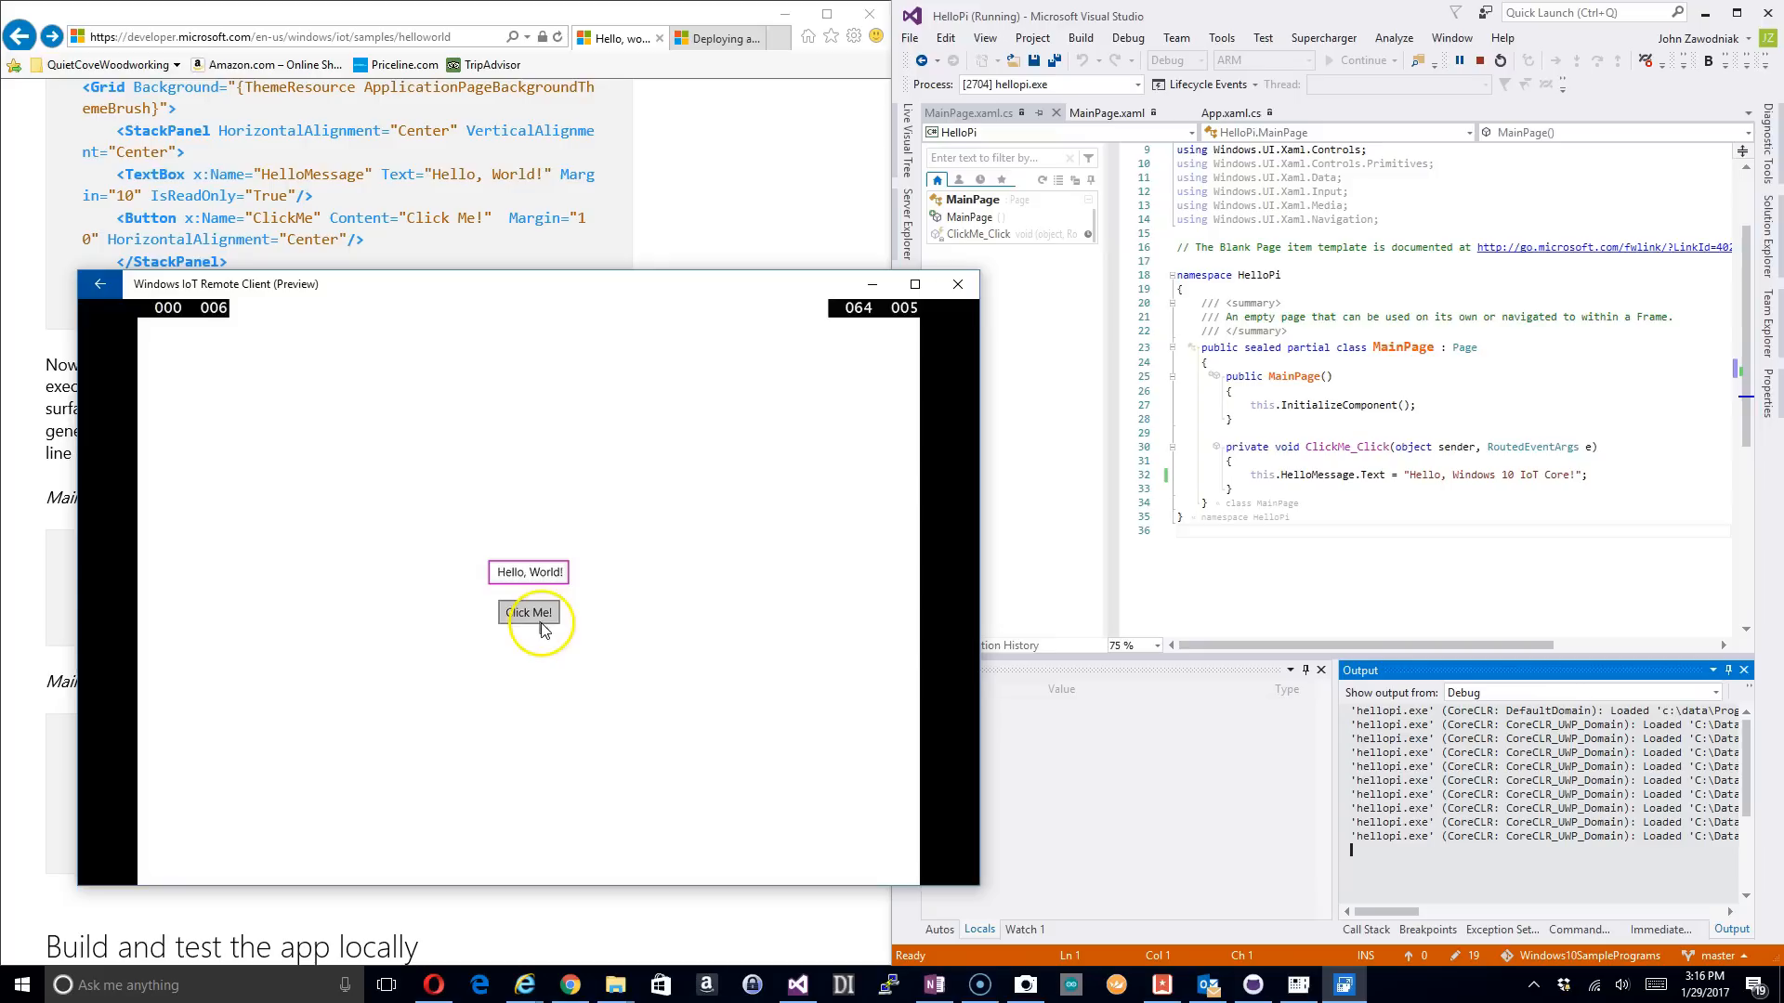
Step: Click Click Me! in the remote client to show "Hello, Windows 10 IoT Core!"
{"action": "left_click", "coordinate": [528, 612]}
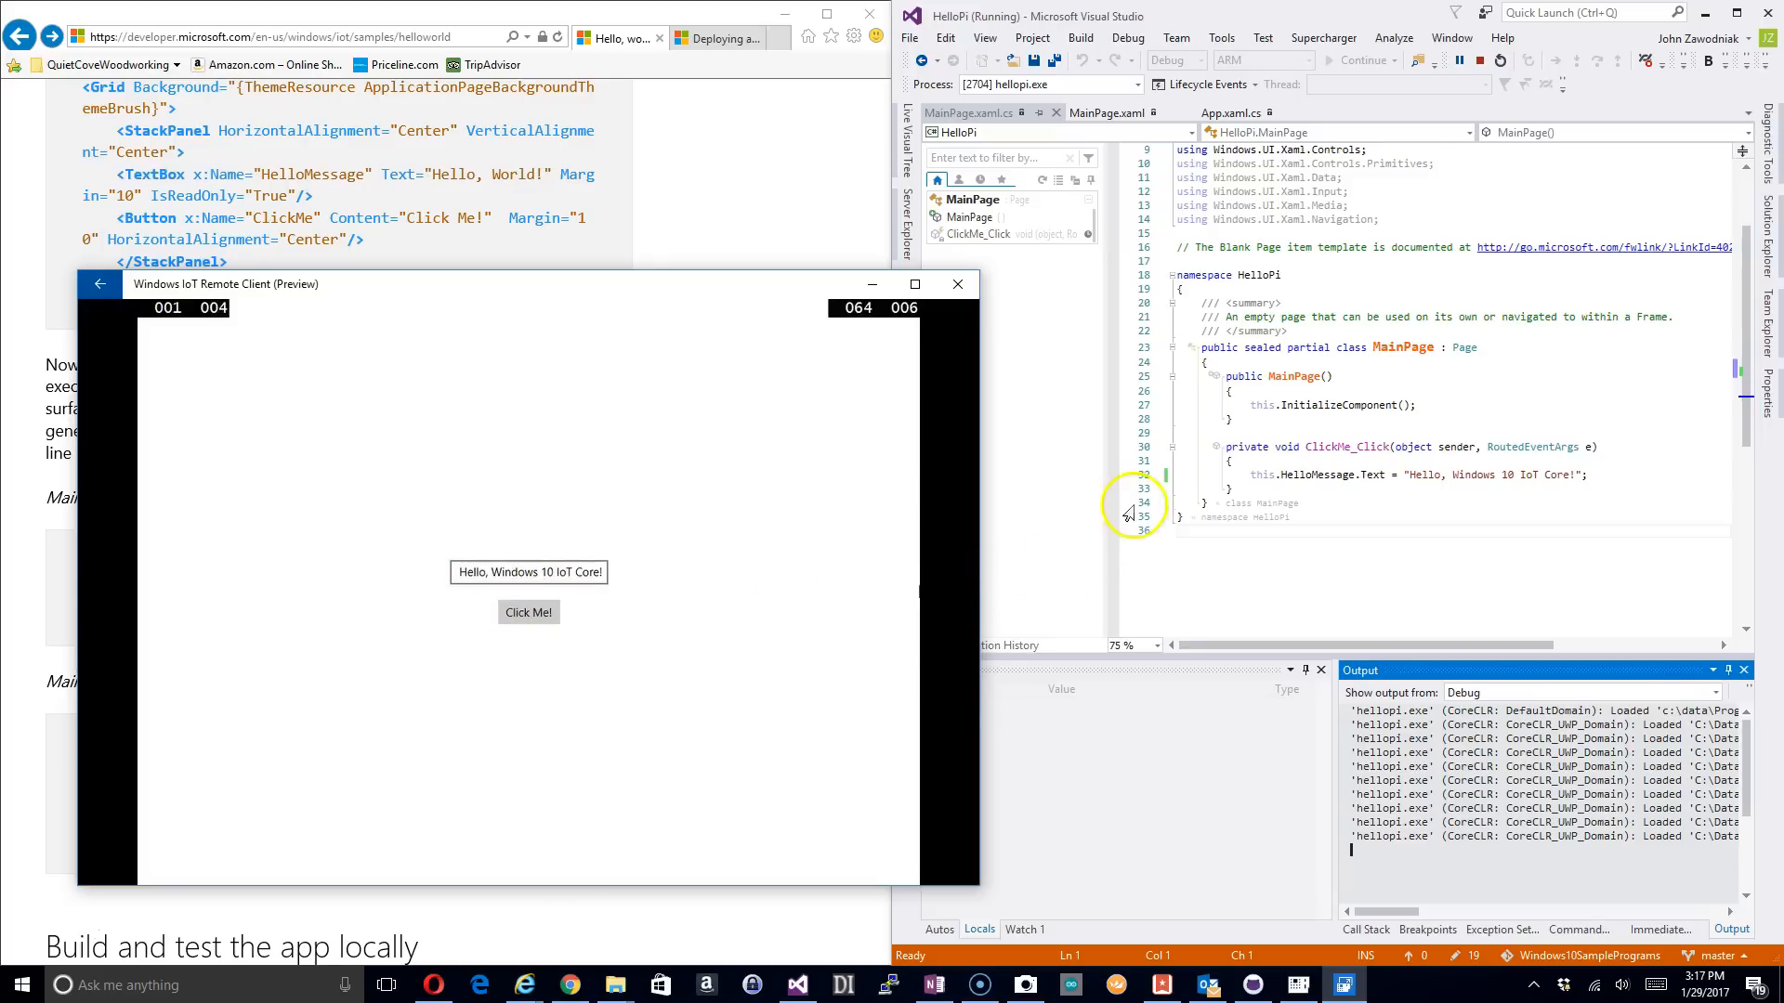
{"action": "mouse_move", "coordinate": [1115, 483]}
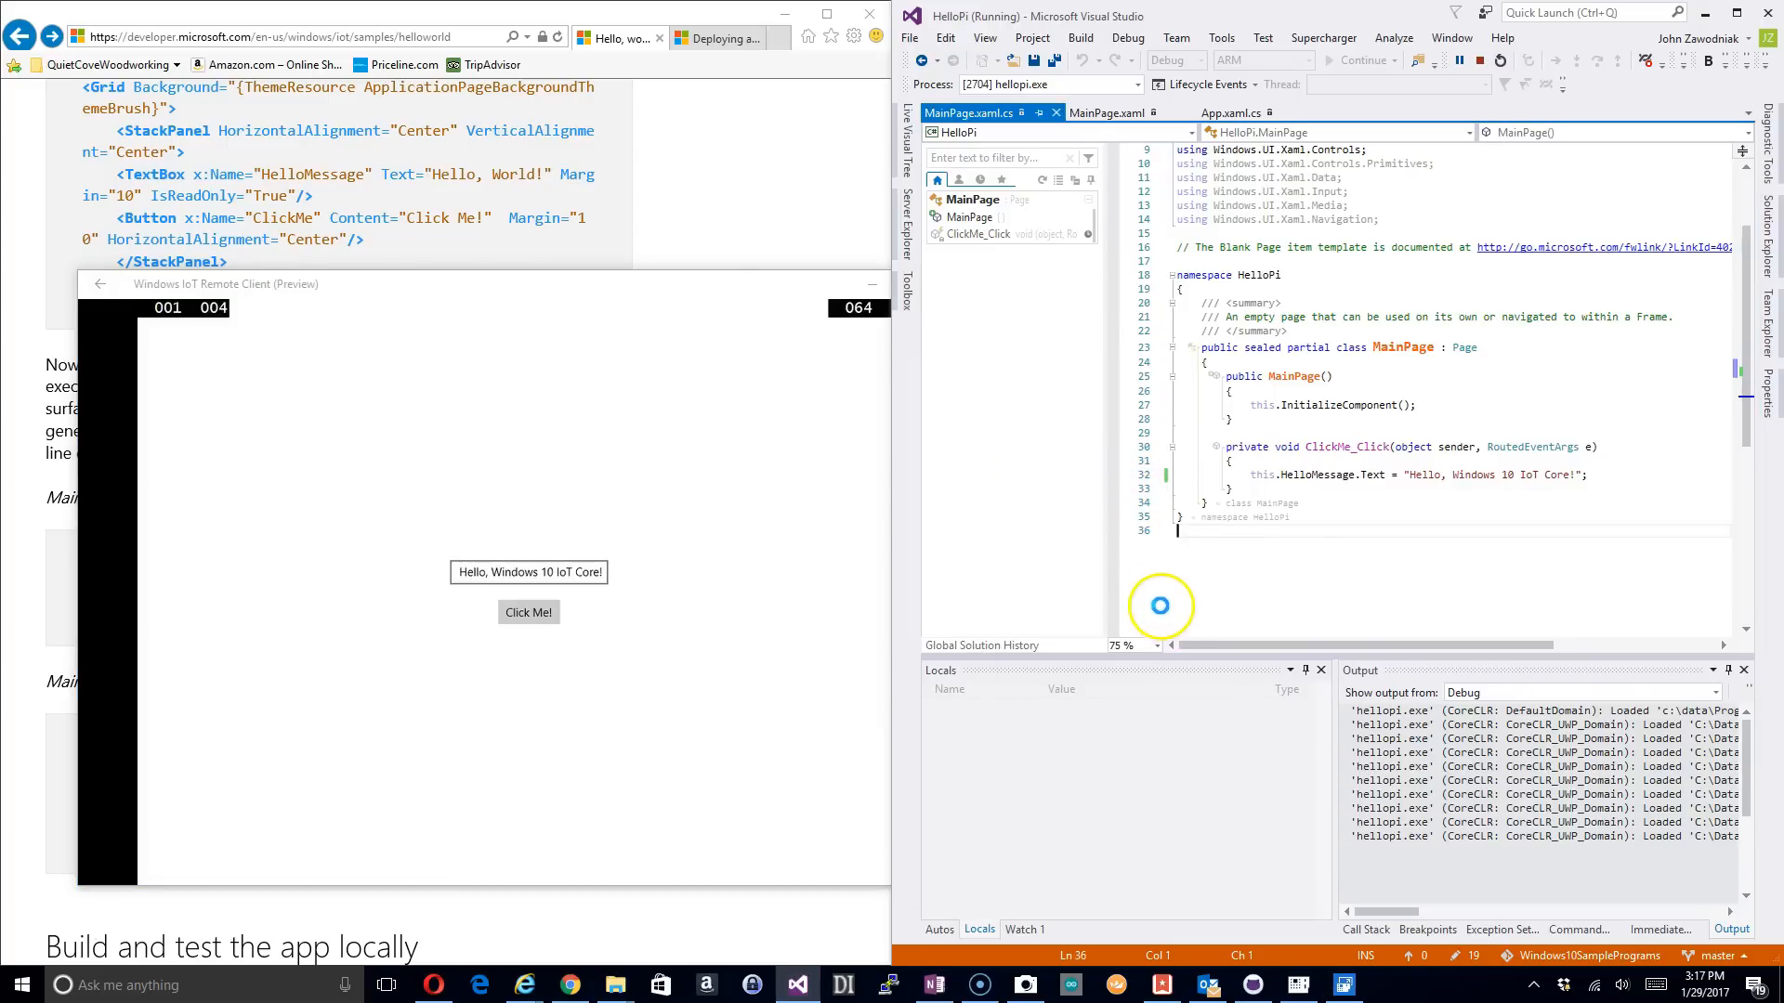
Step: Set a breakpoint on the HelloMessage.Text line in ClickMe_Click
{"action": "left_click", "coordinate": [1114, 475]}
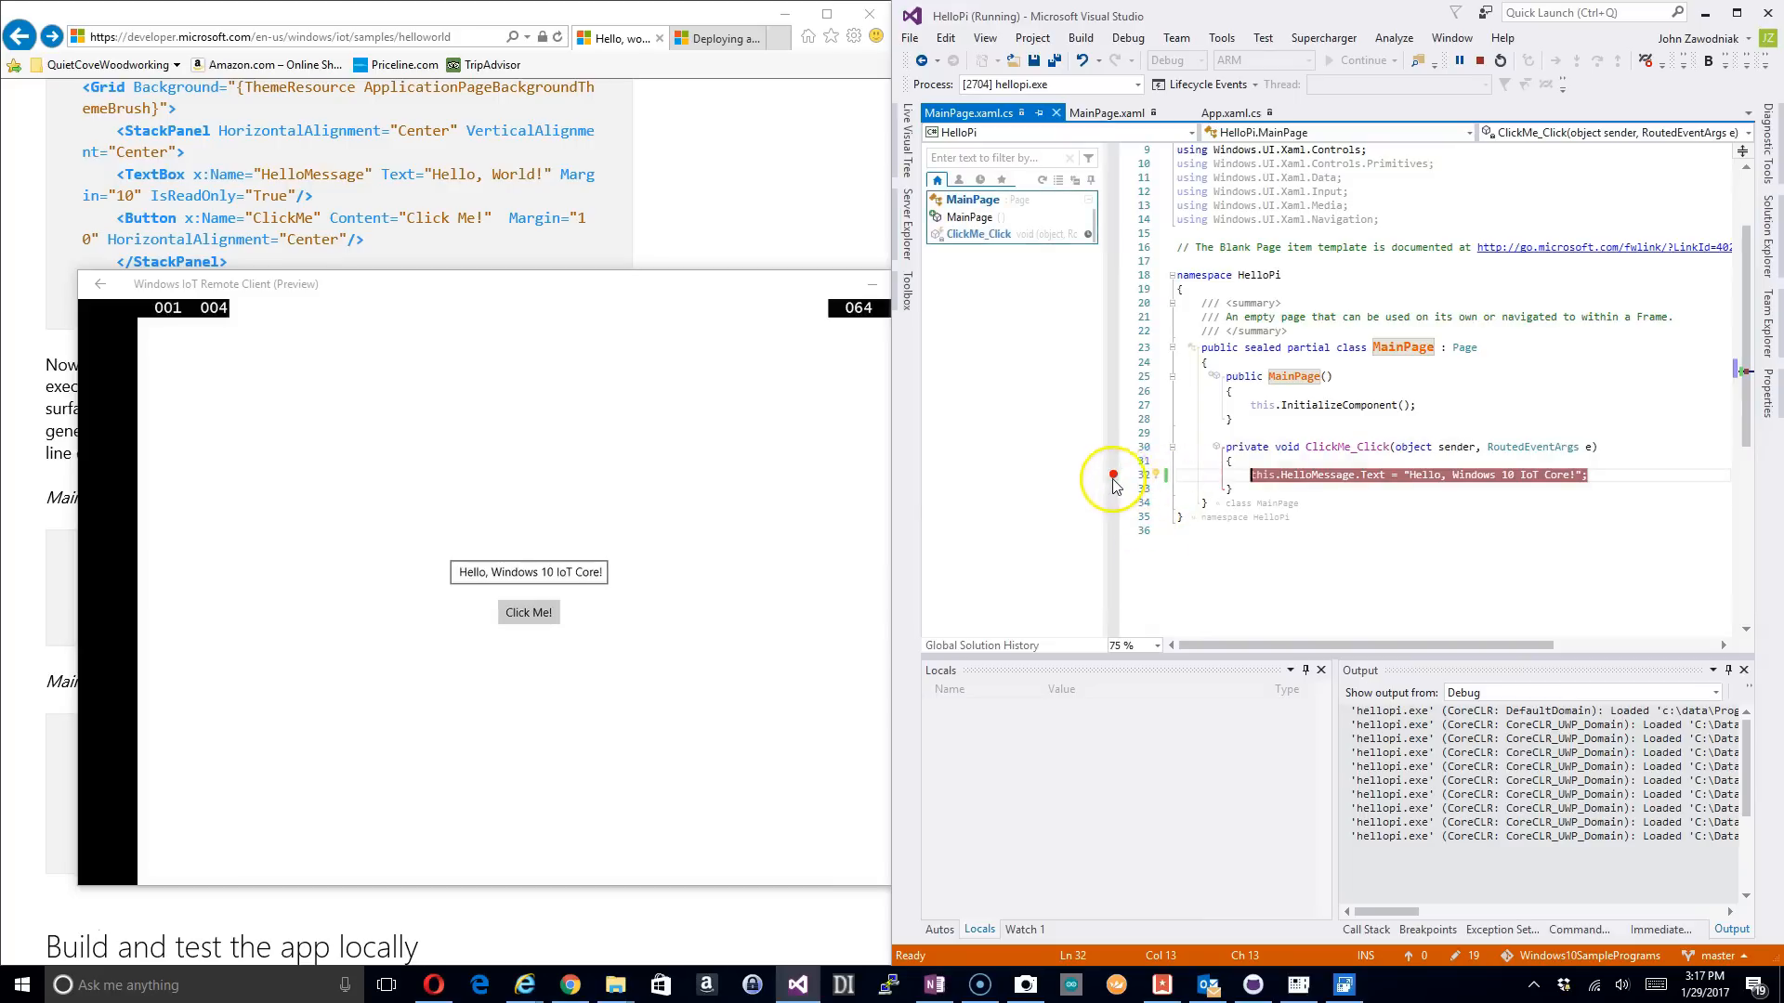
{"action": "mouse_move", "coordinate": [1113, 475]}
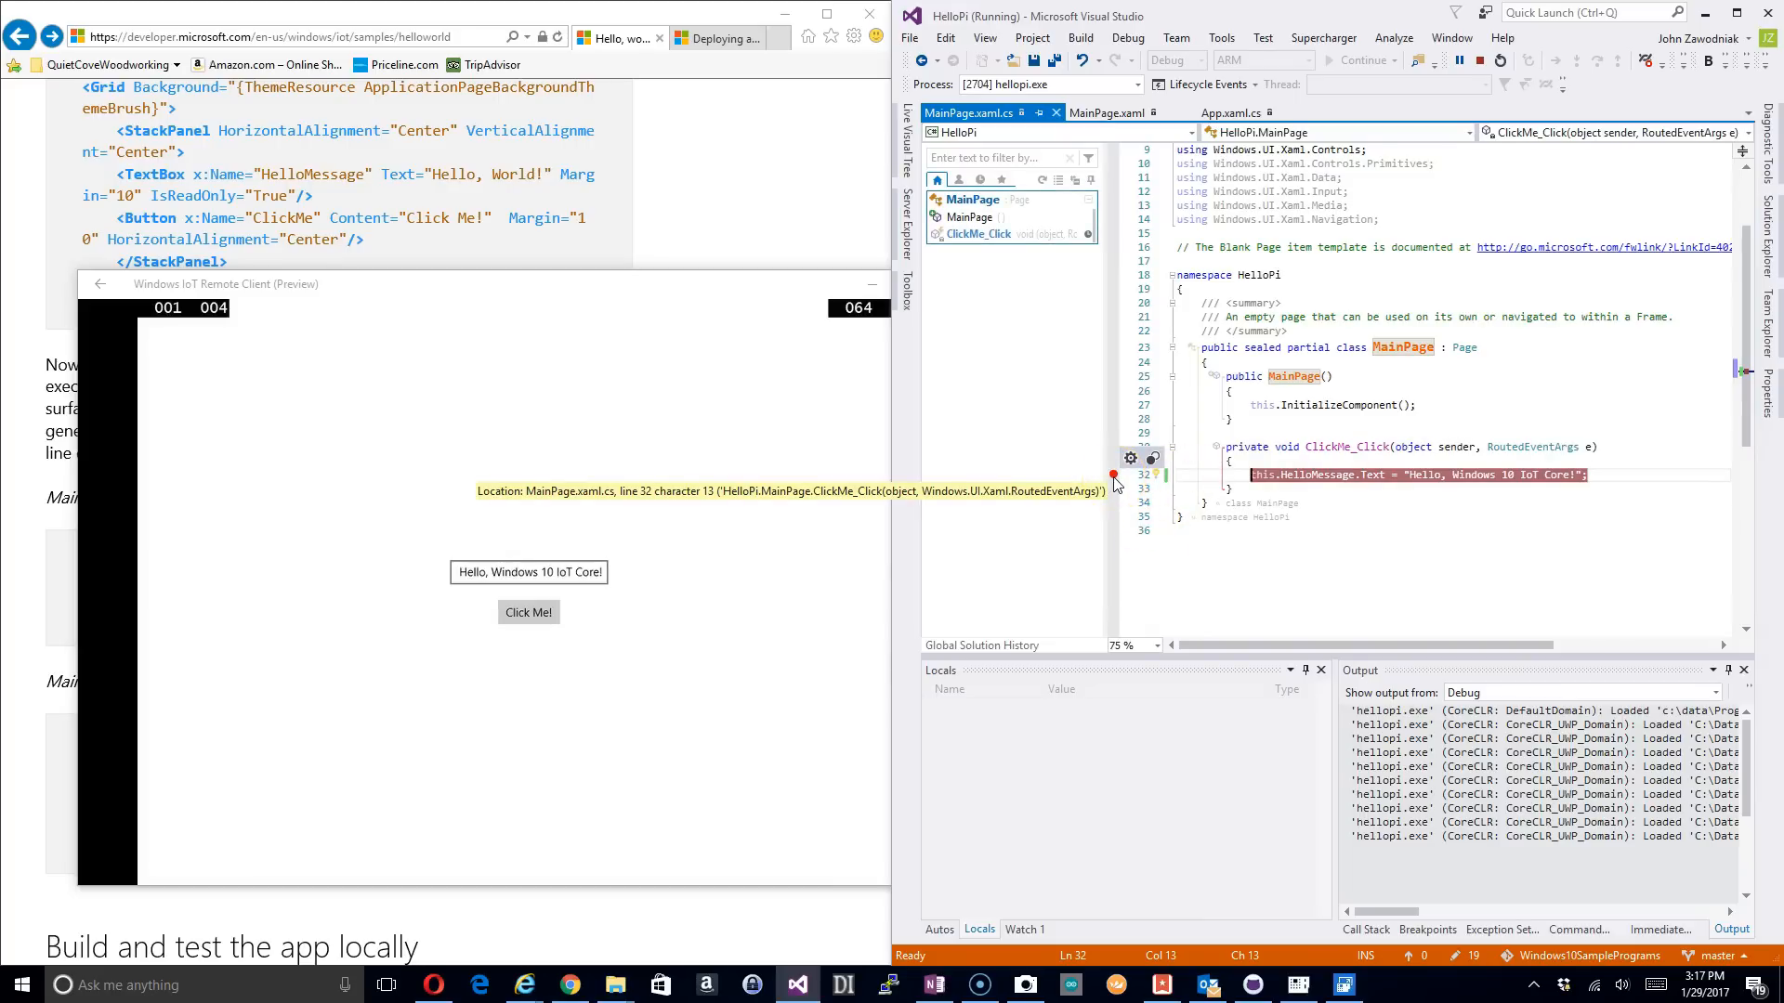
{"action": "mouse_move", "coordinate": [1187, 523]}
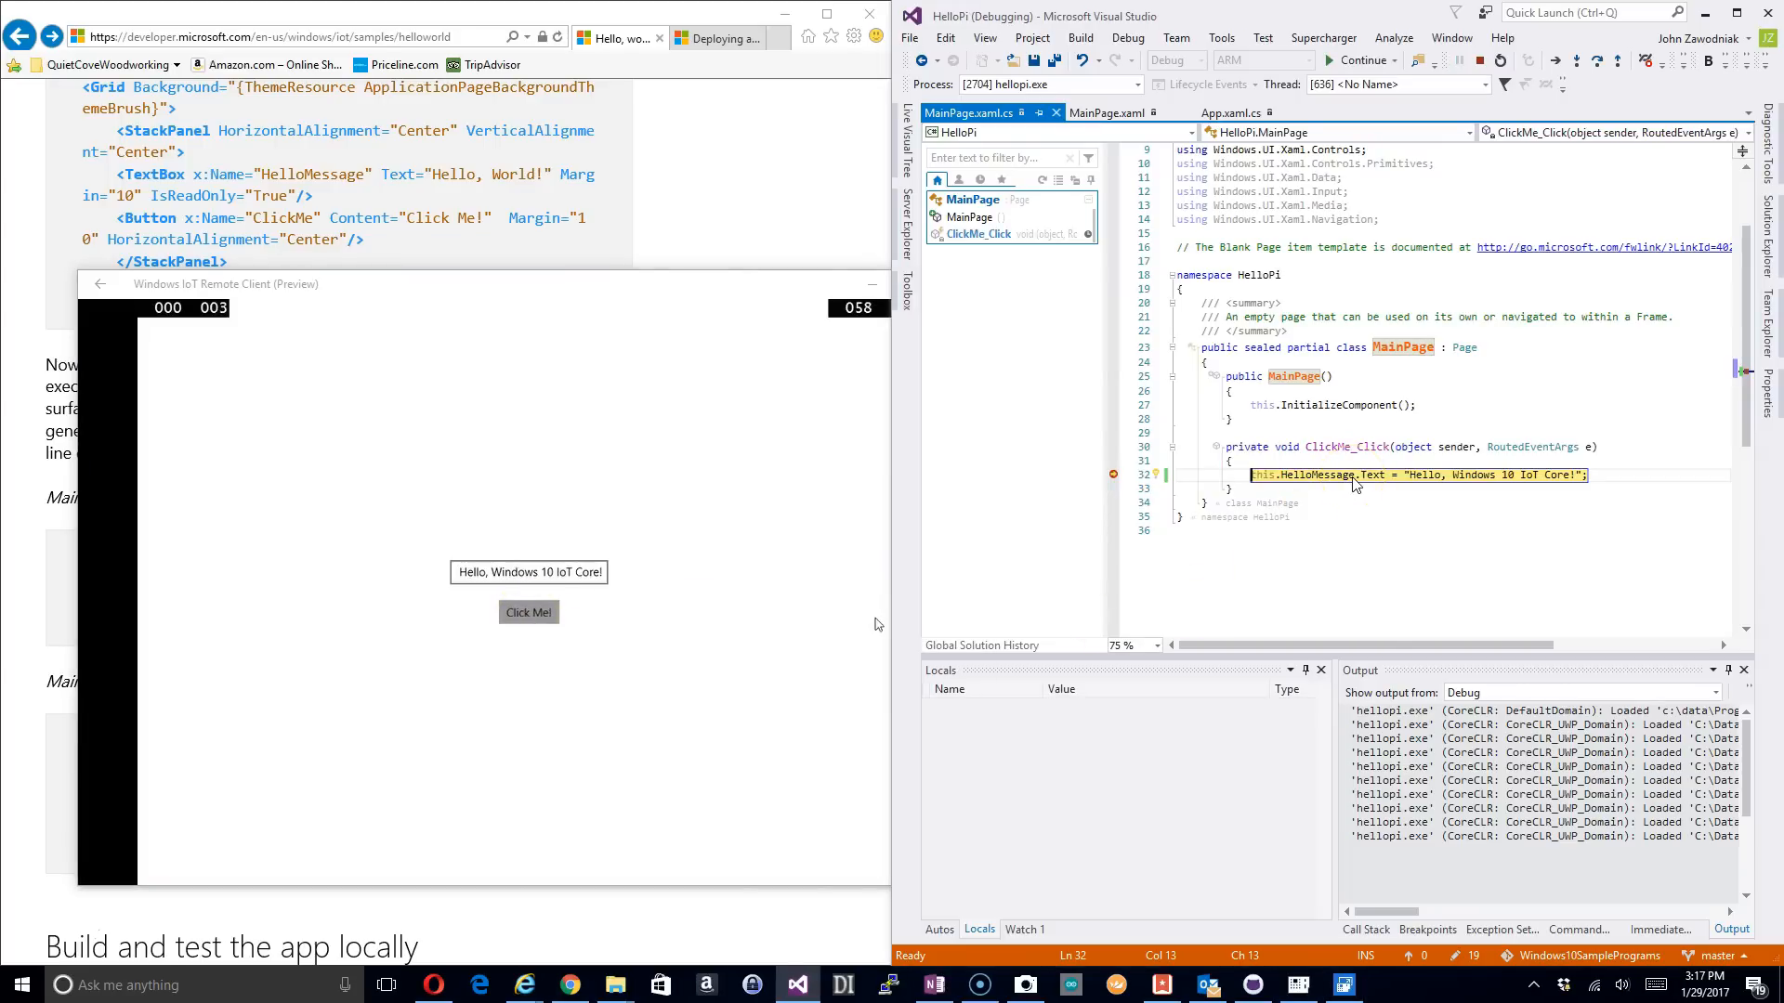
{"action": "mouse_move", "coordinate": [1317, 475]}
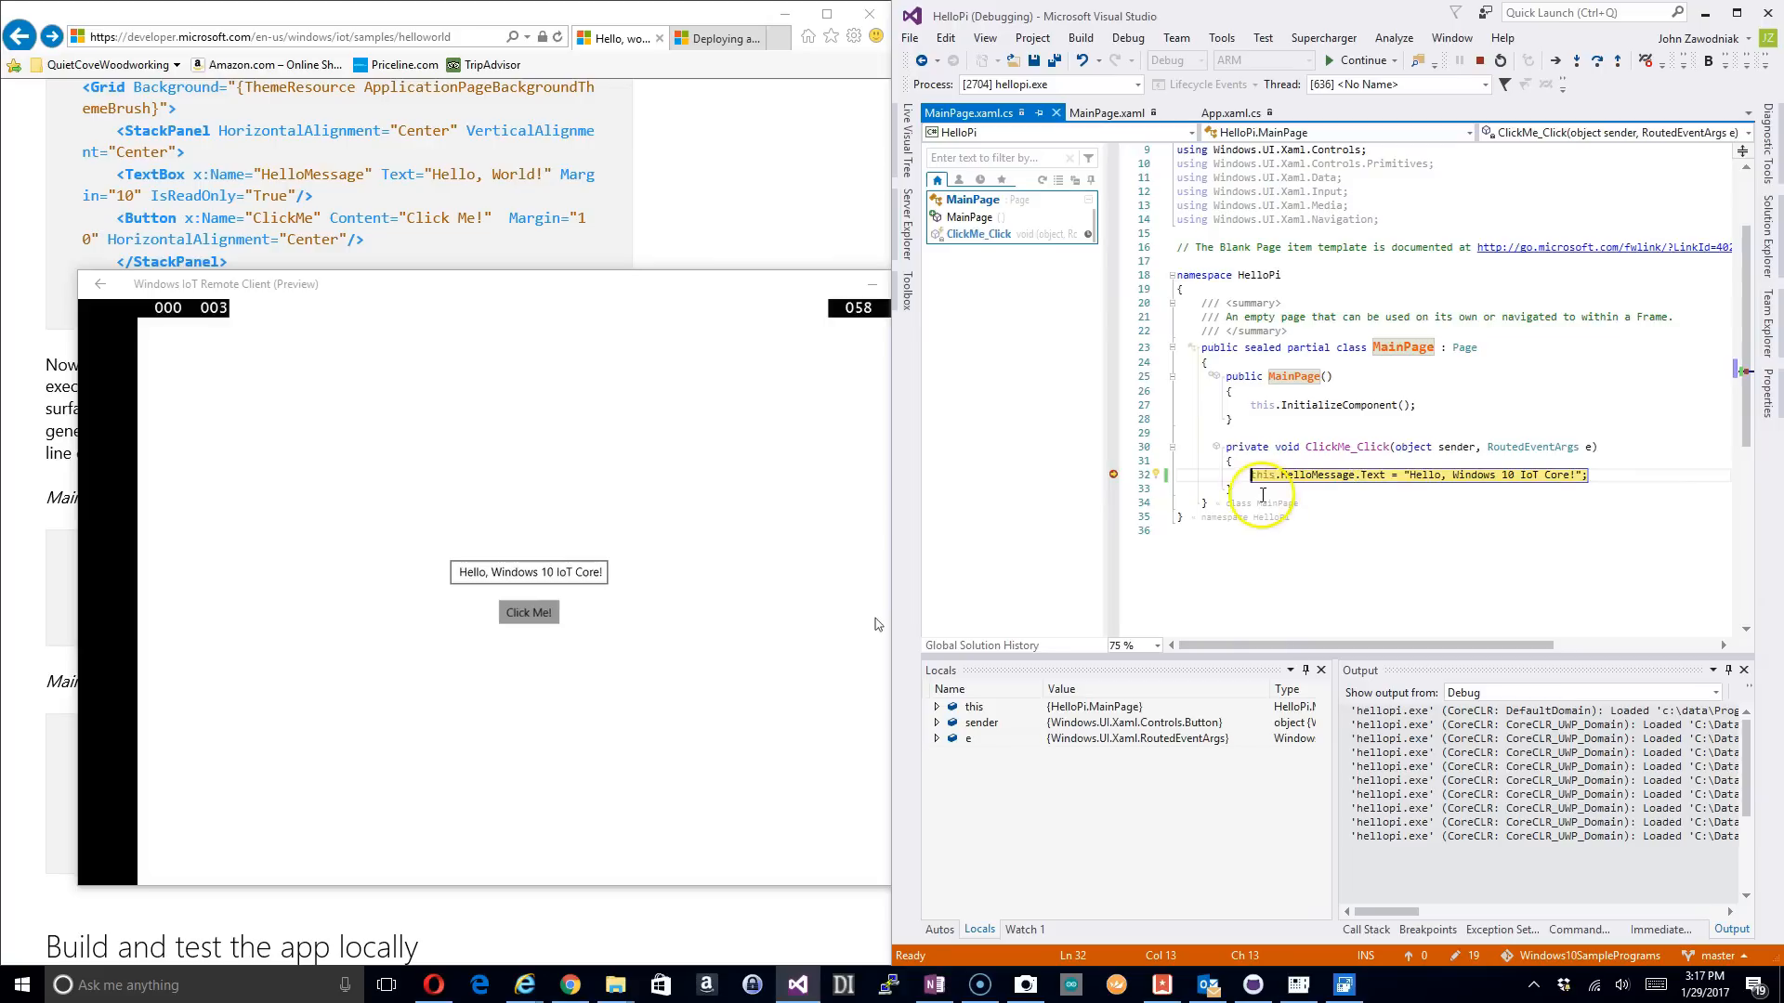
{"action": "mouse_move", "coordinate": [1343, 476]}
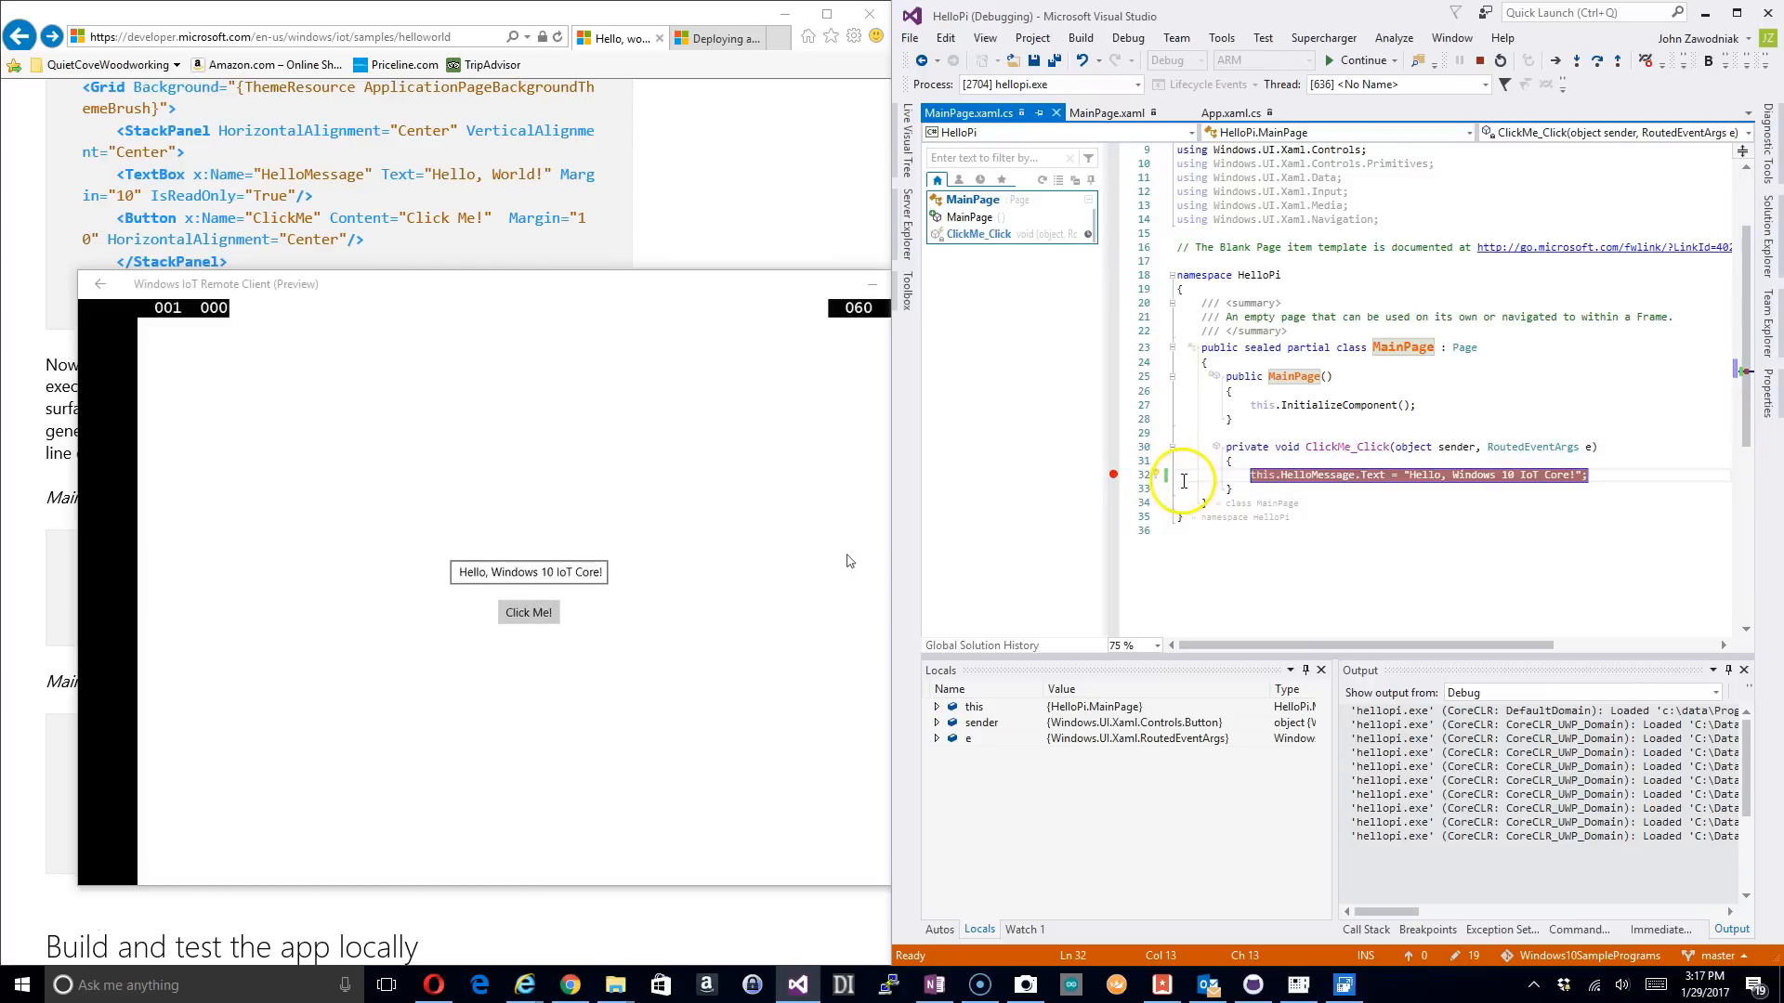
Step: Resume the HelloPi app from the breakpoint with Continue, leaving the breakpoint set
{"action": "left_click", "coordinate": [1359, 61]}
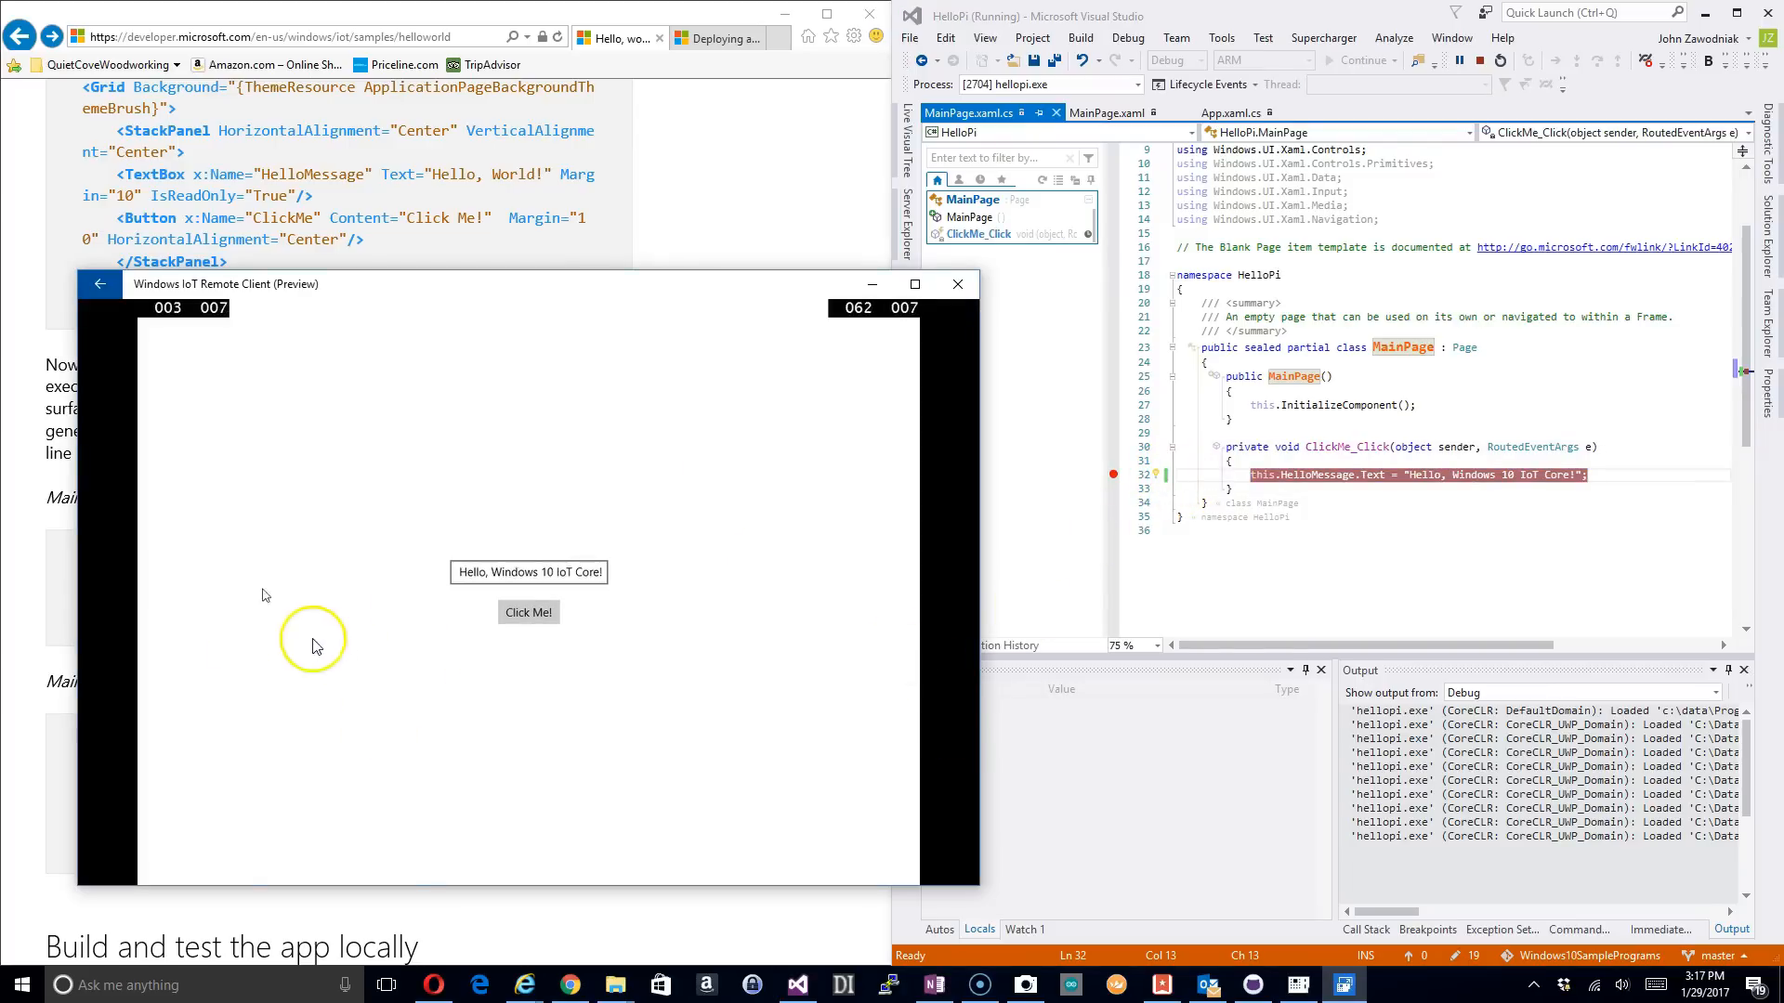
{"action": "mouse_move", "coordinate": [378, 648]}
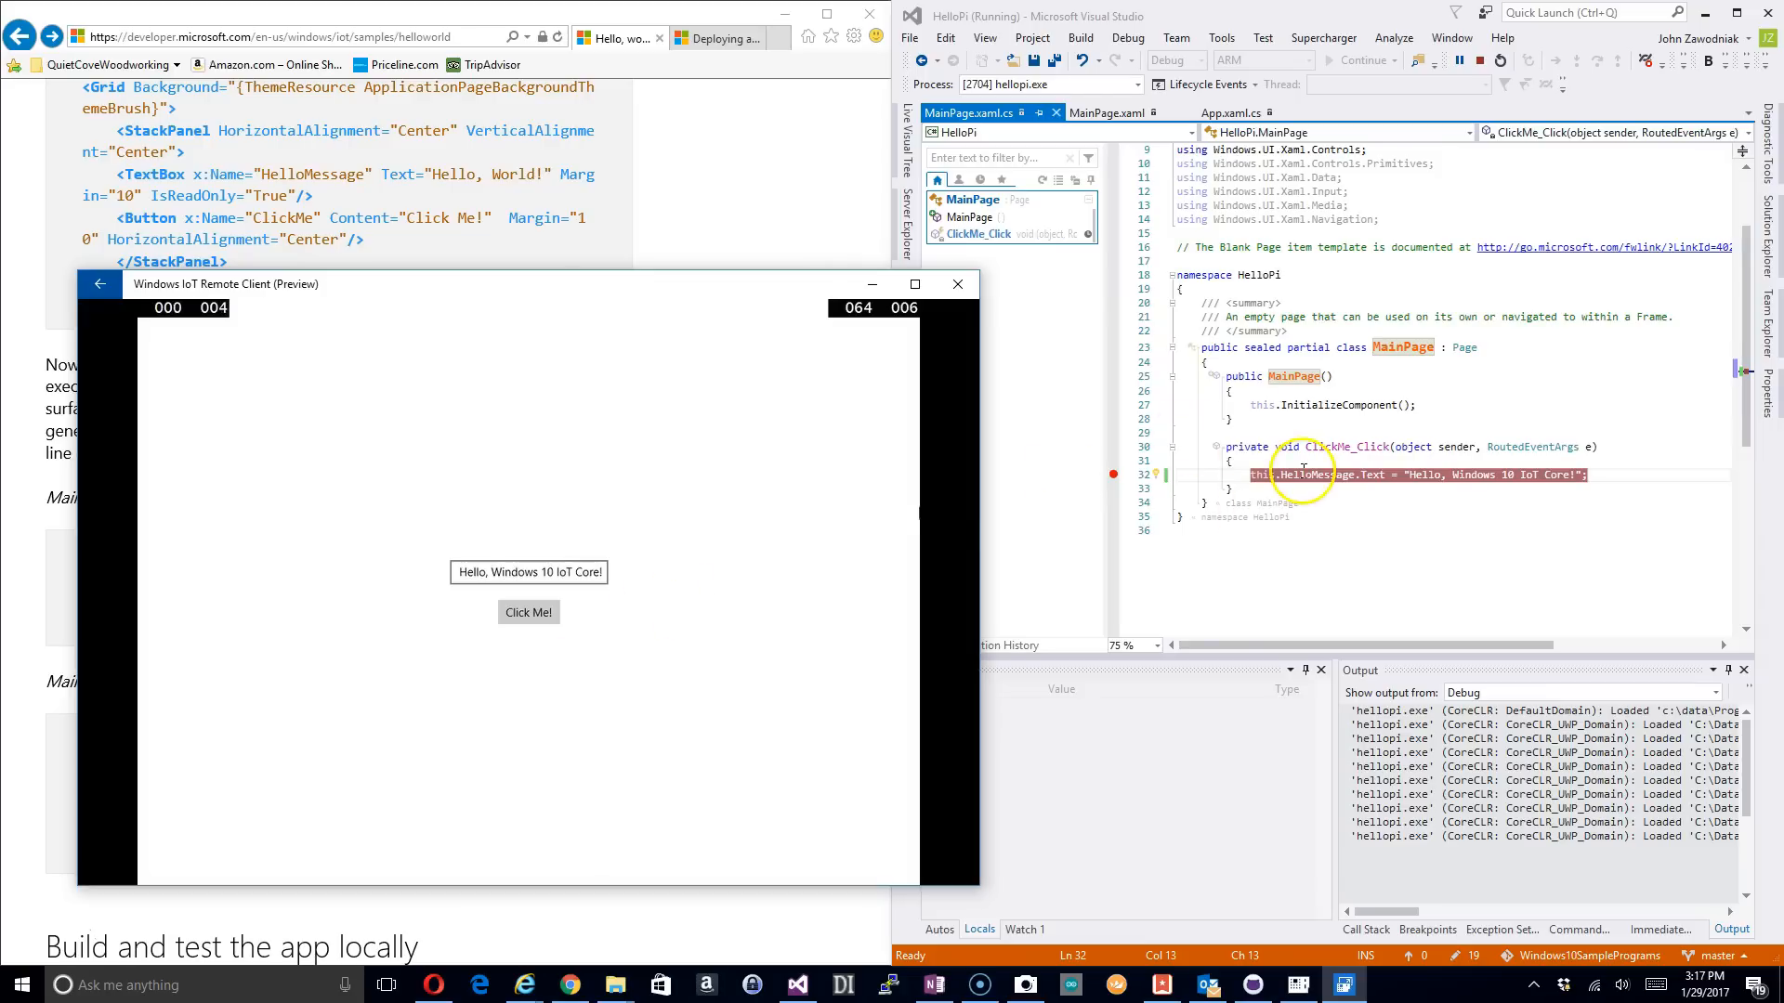
{"action": "mouse_move", "coordinate": [1228, 447]}
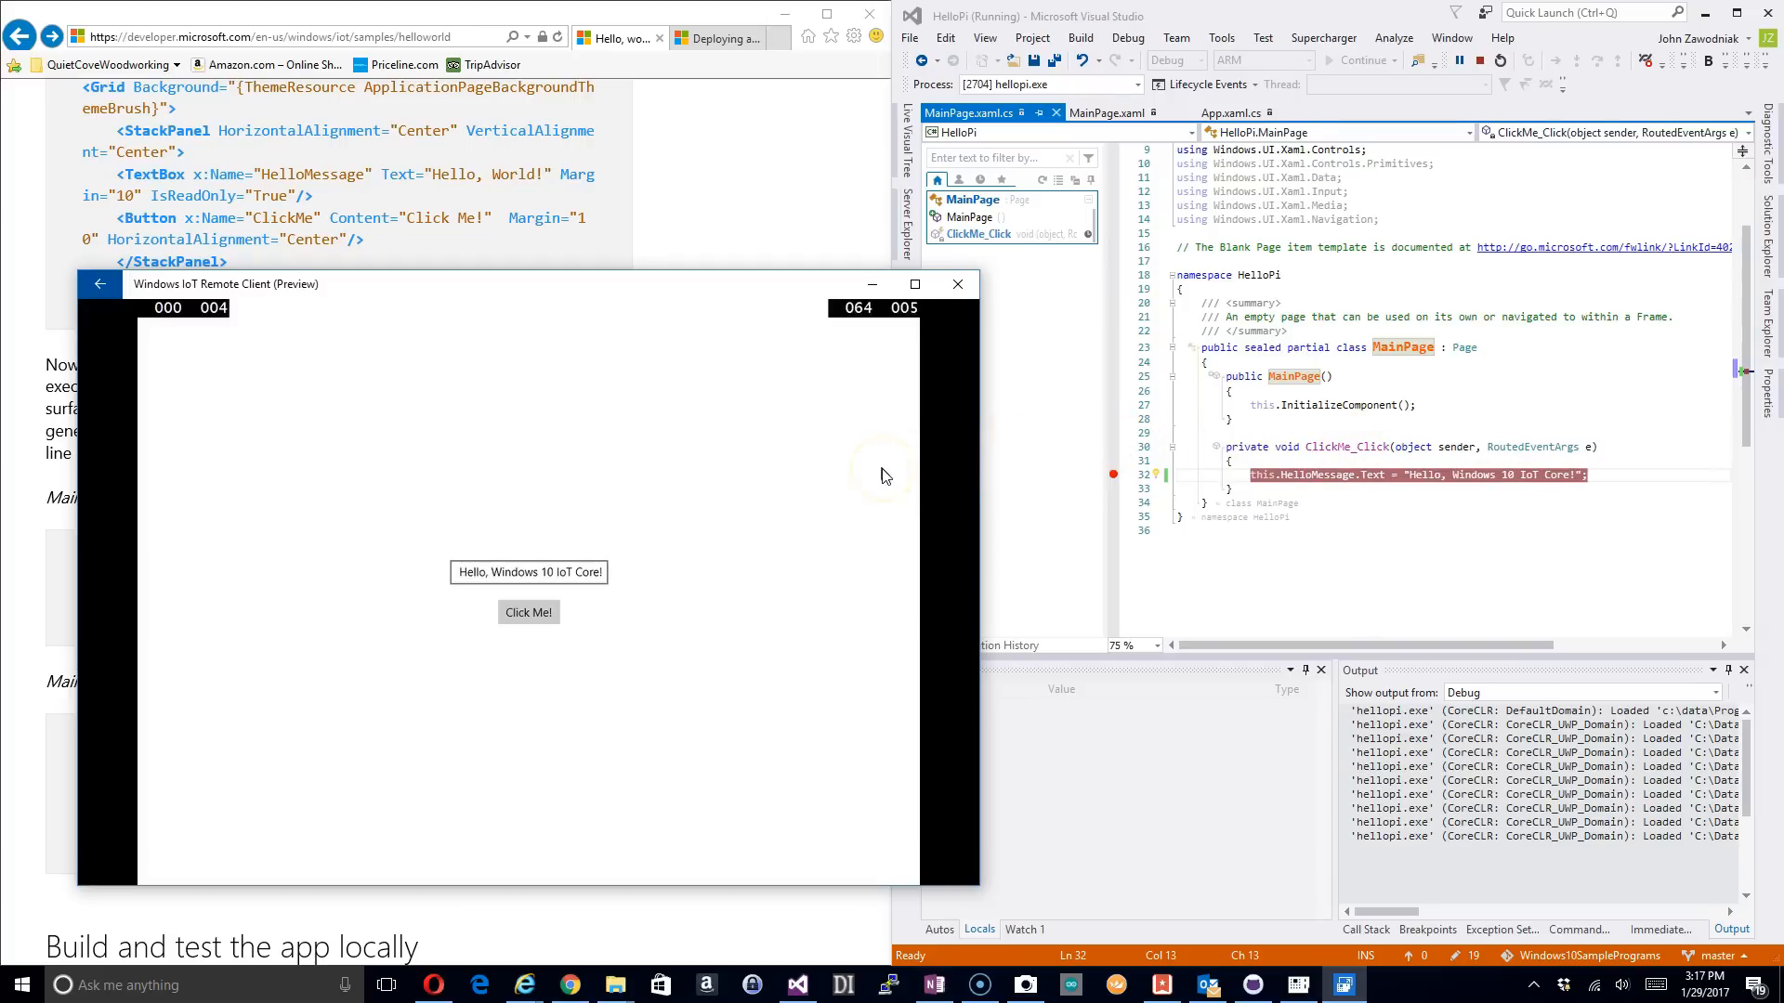
{"action": "mouse_move", "coordinate": [1221, 463]}
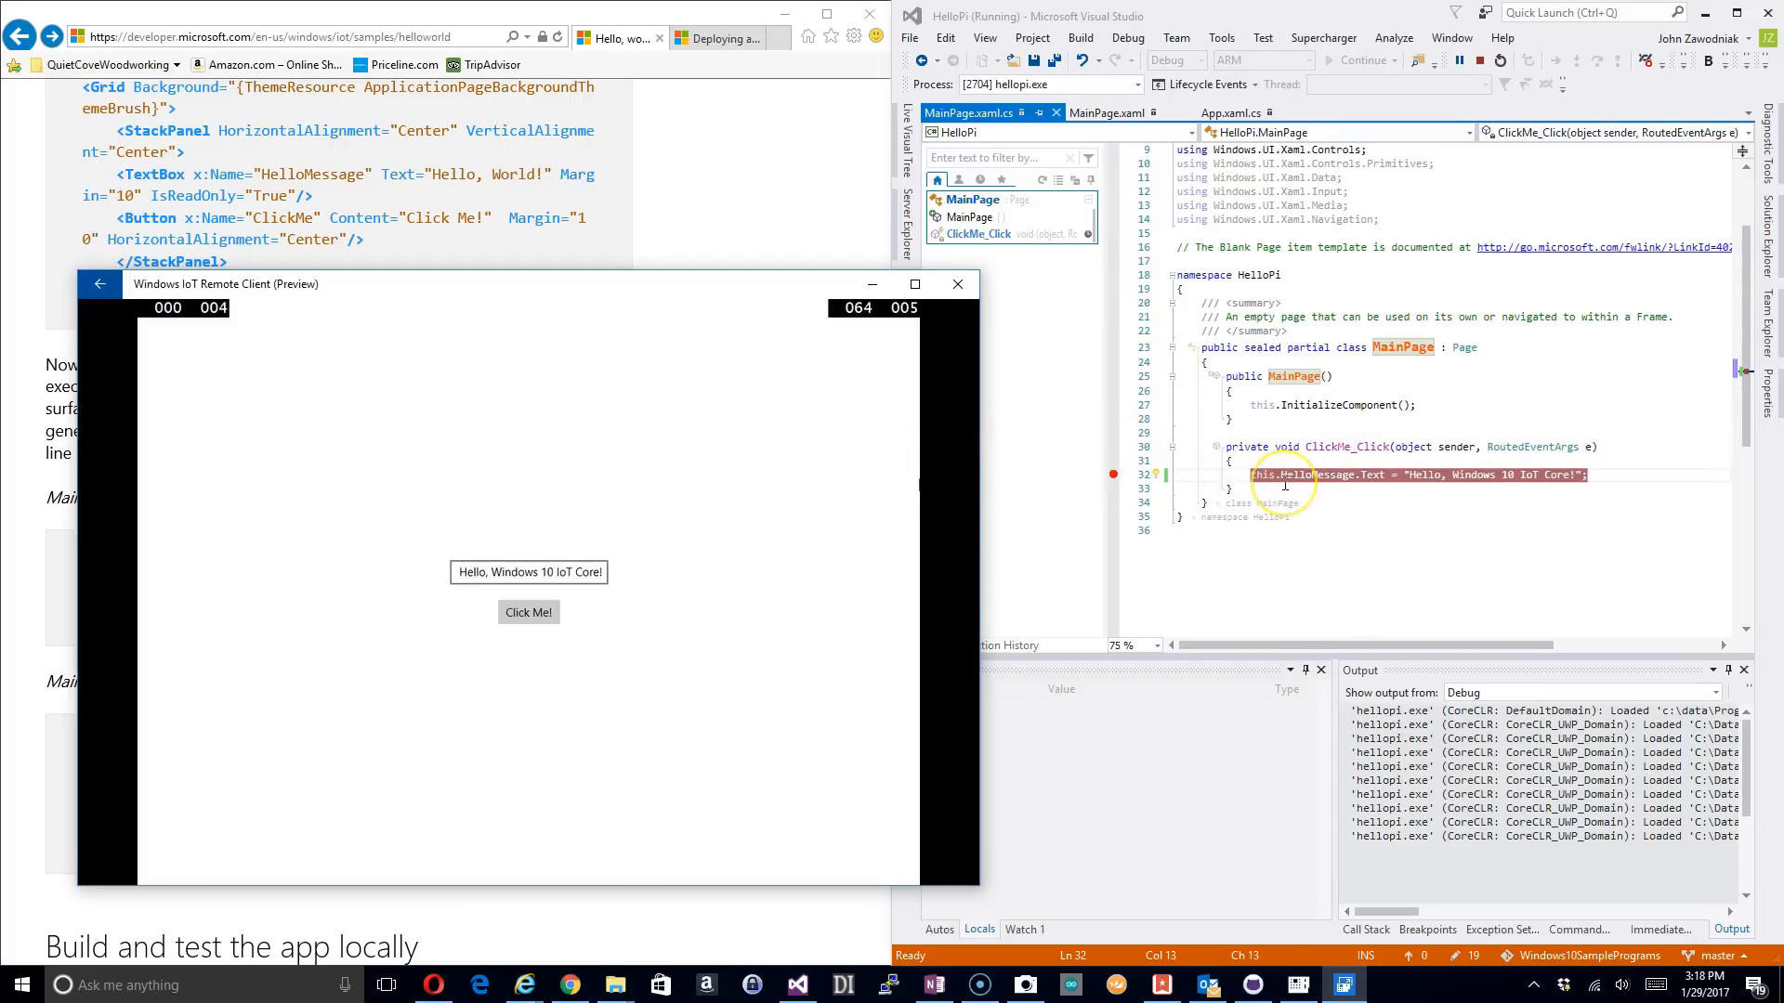
{"action": "mouse_move", "coordinate": [1115, 457]}
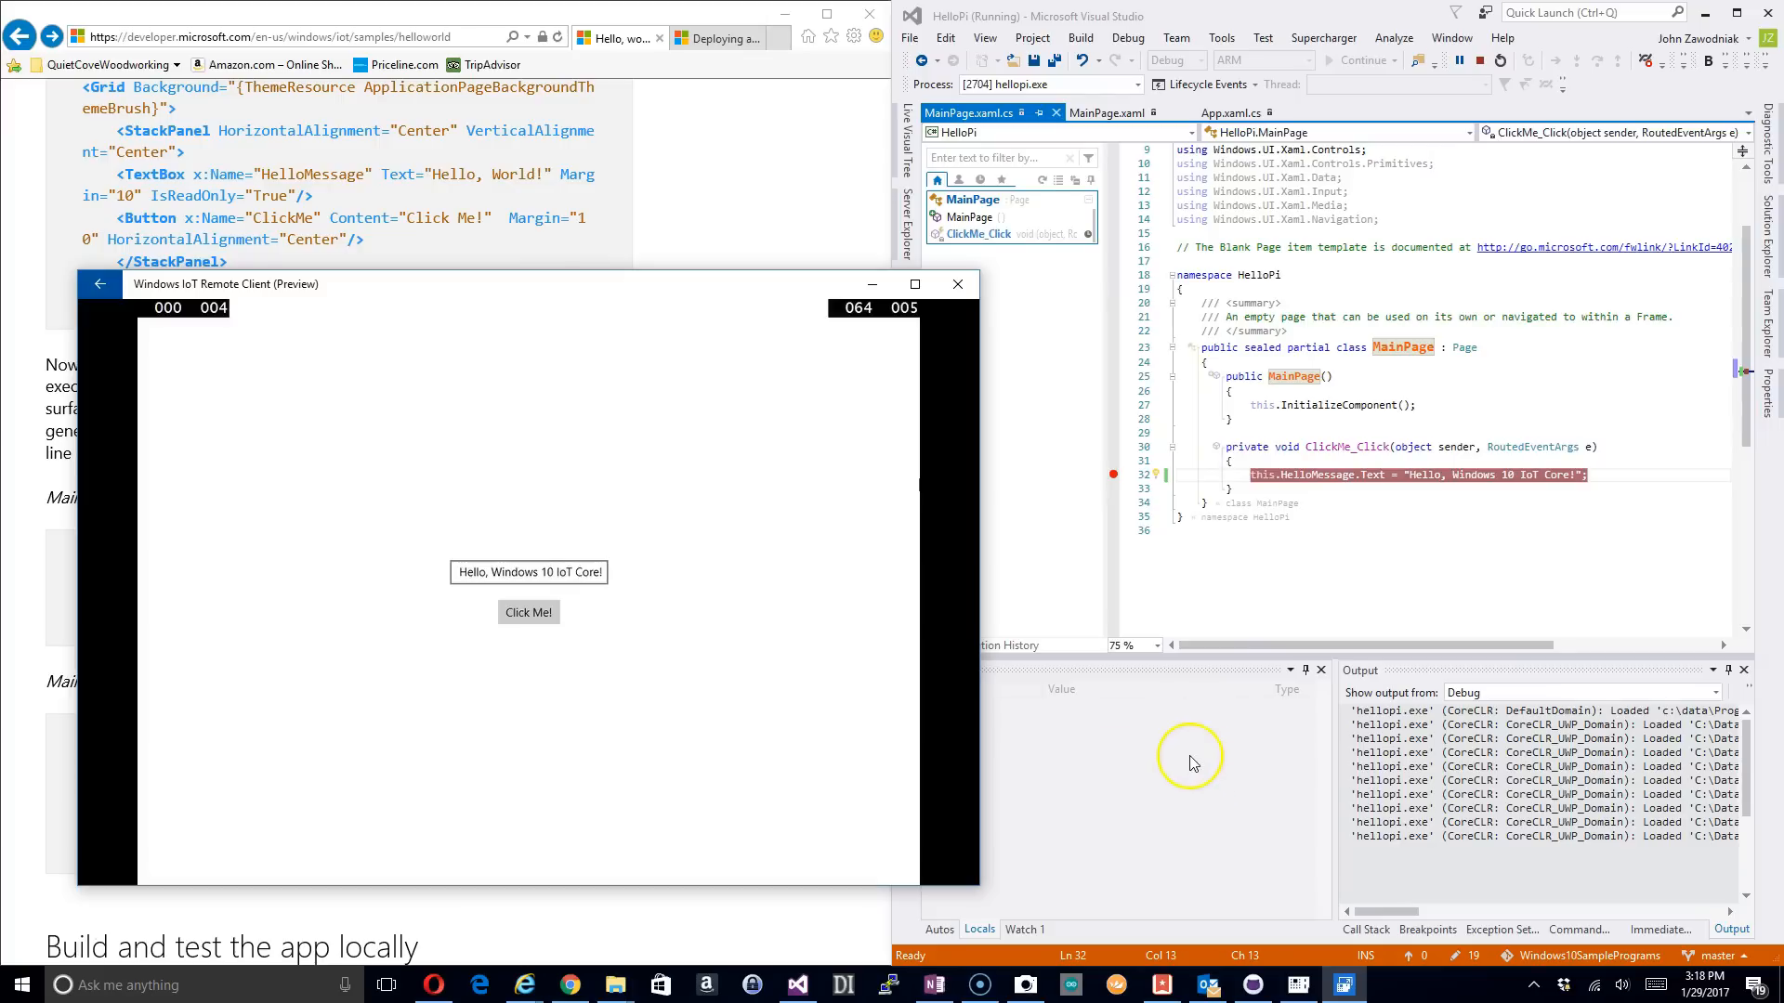
{"action": "mouse_move", "coordinate": [1192, 762]}
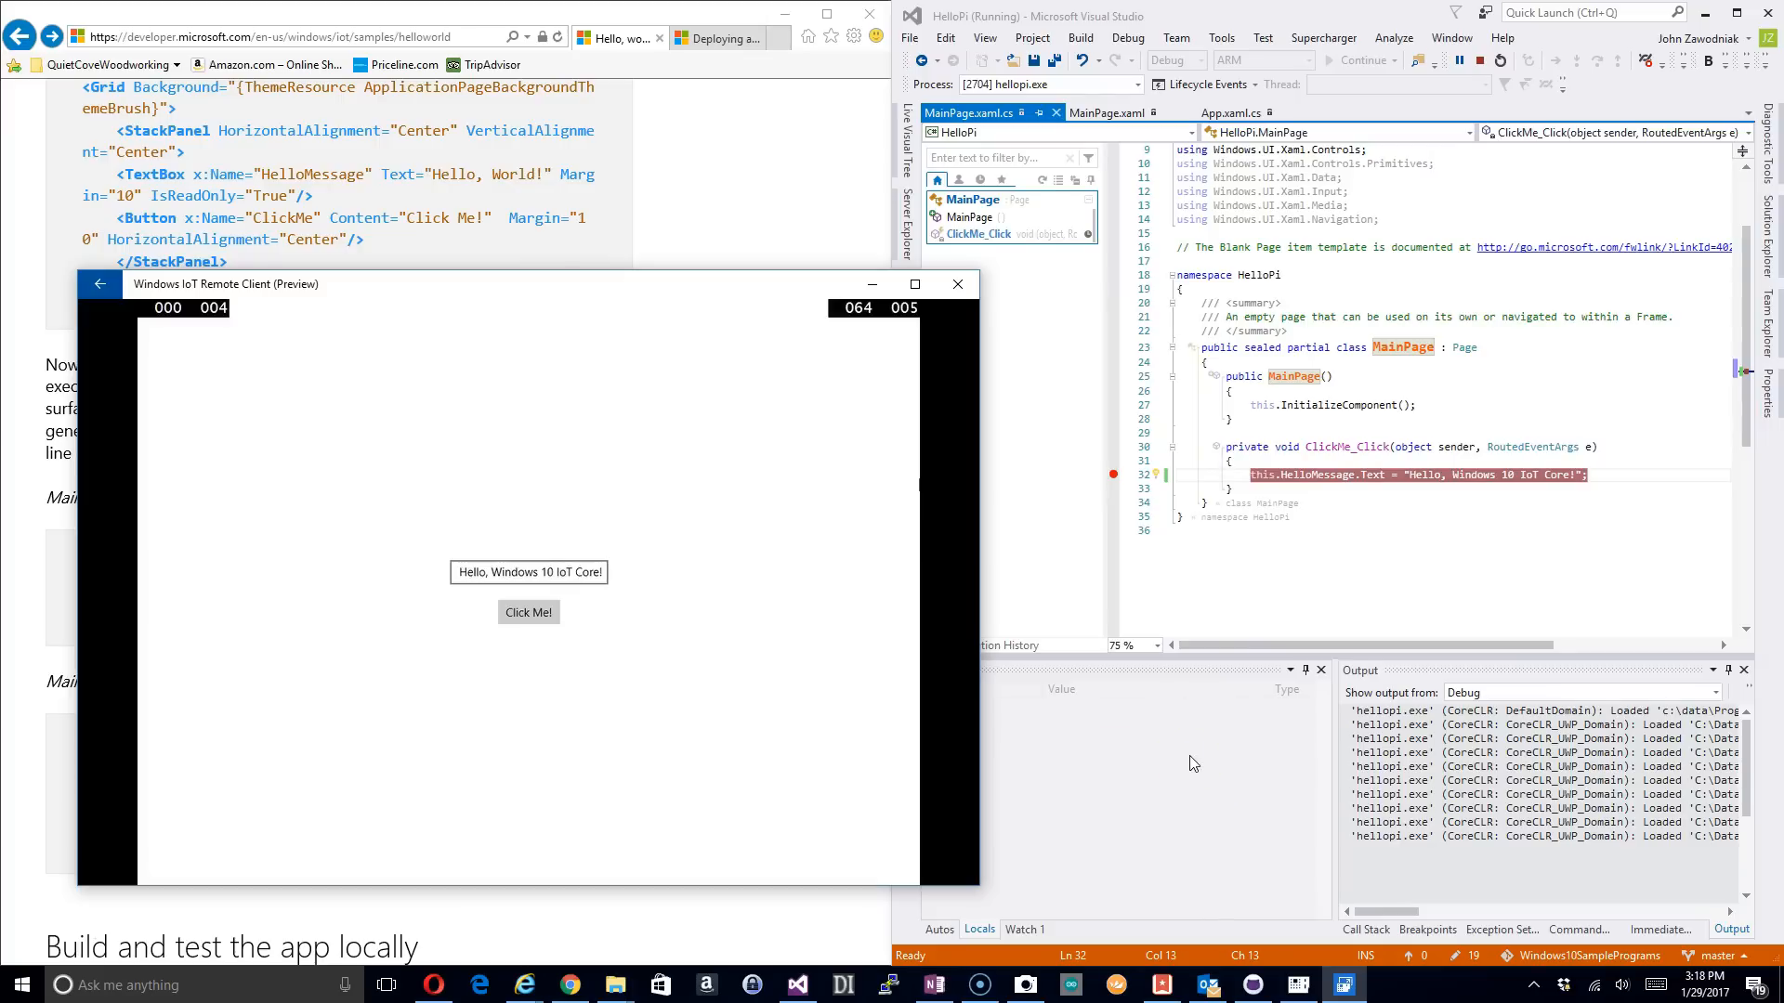
{"action": "mouse_move", "coordinate": [904, 754]}
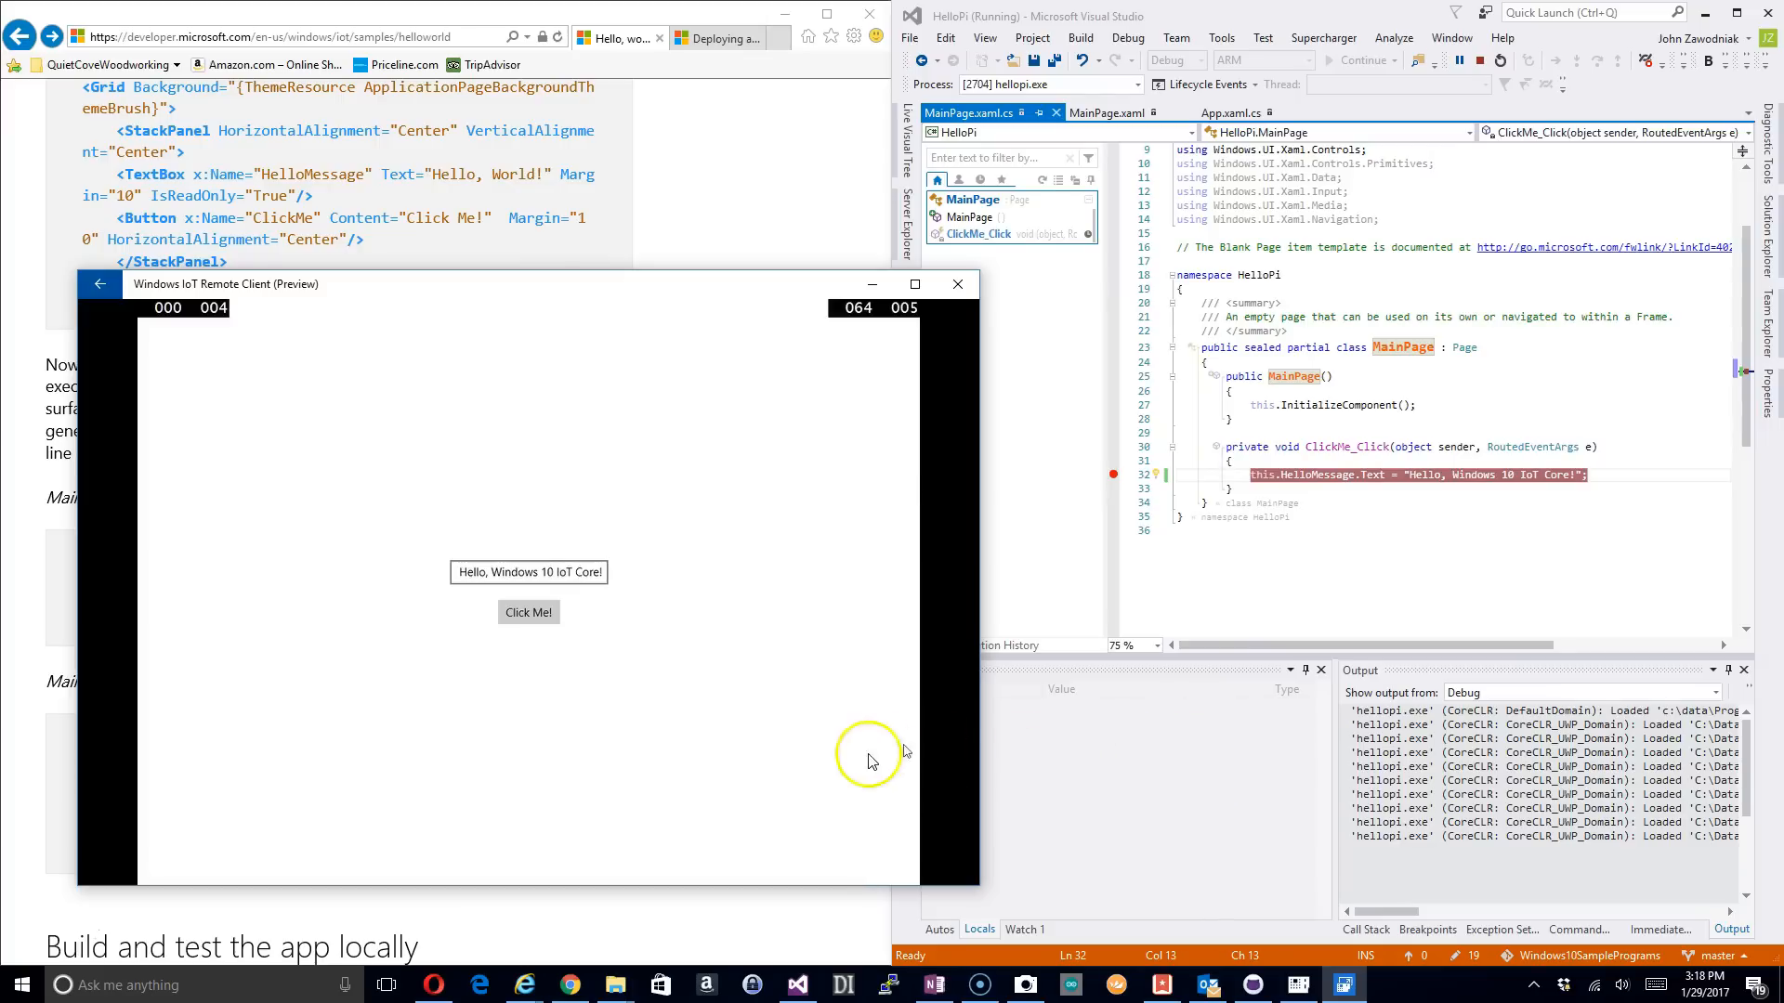
{"action": "mouse_move", "coordinate": [766, 771]}
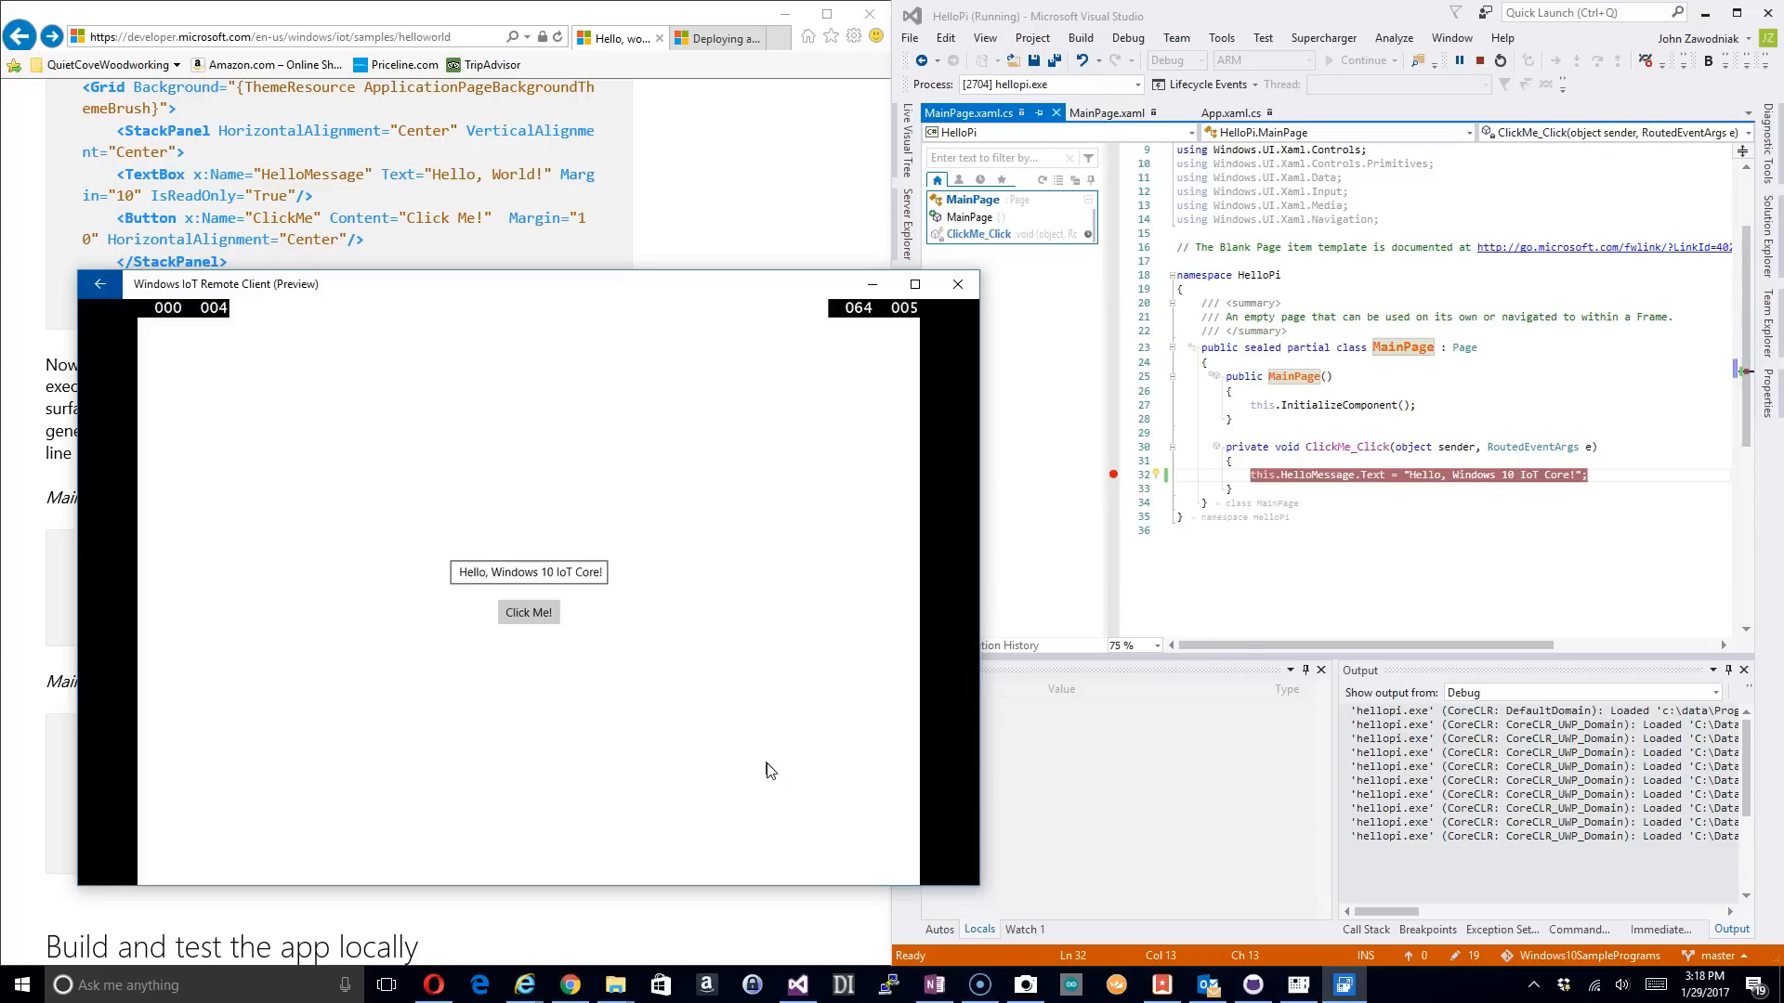